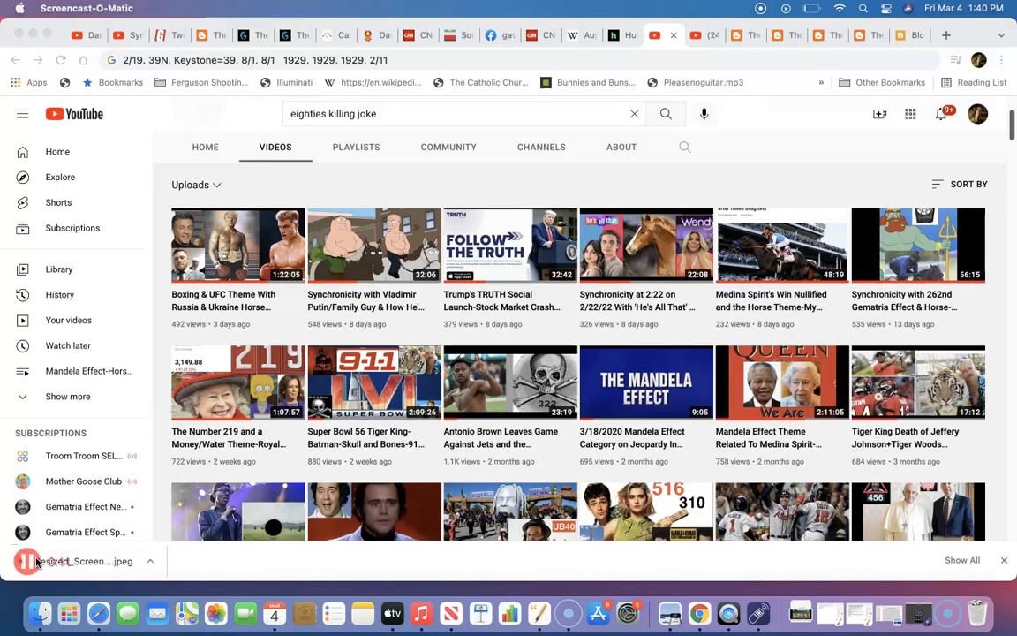
mouse_move(479, 315)
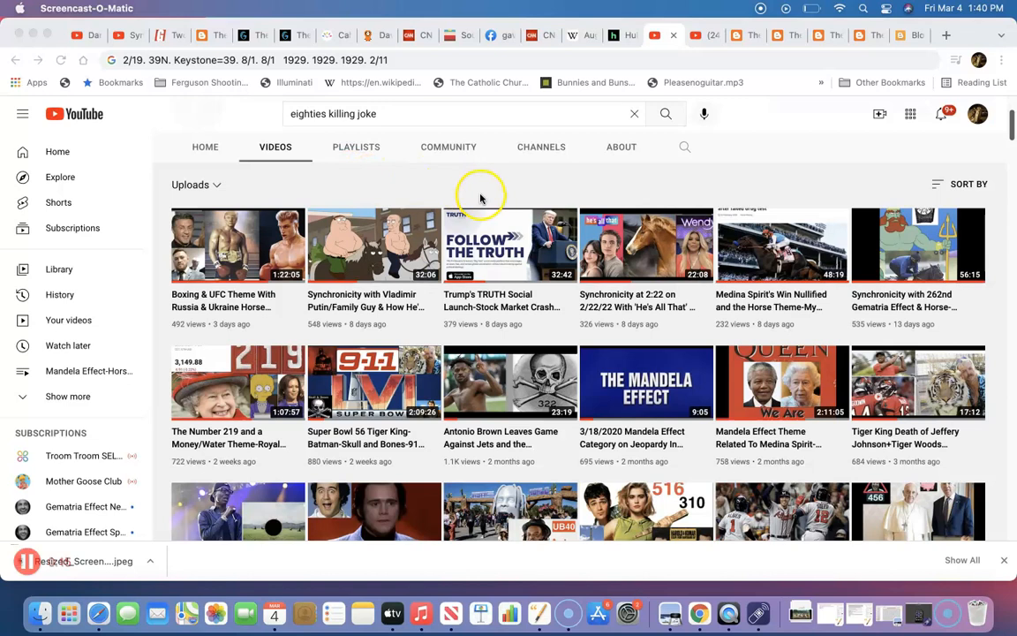
mouse_move(234, 306)
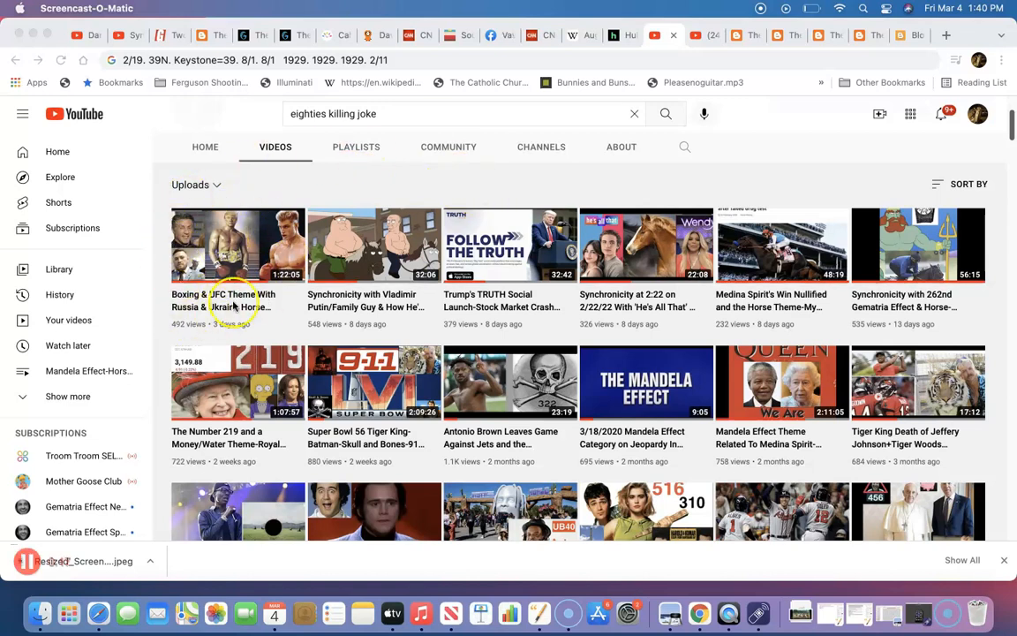
mouse_move(687, 215)
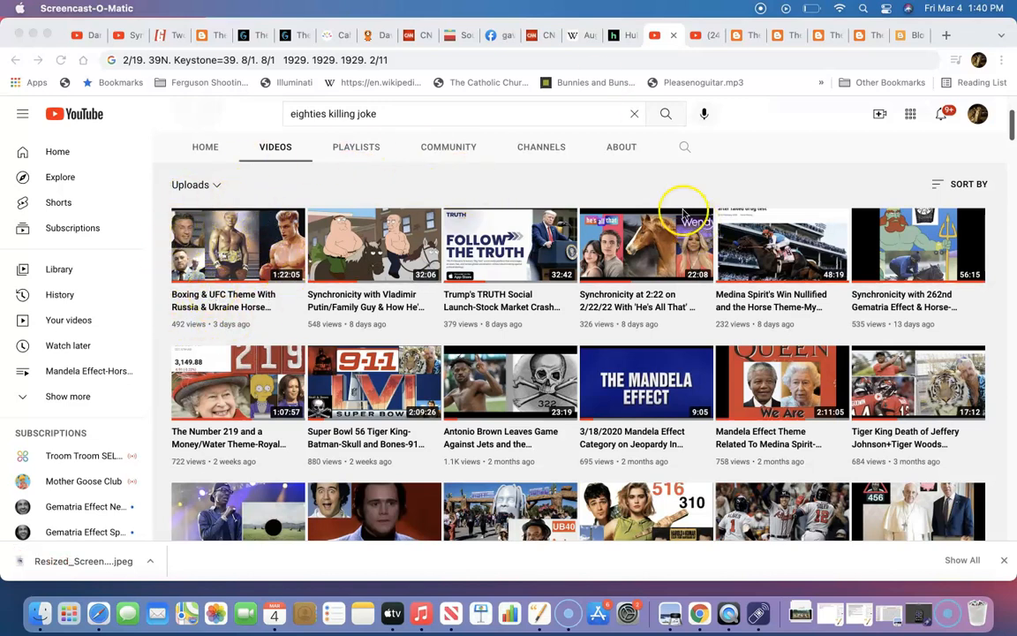
mouse_move(451, 223)
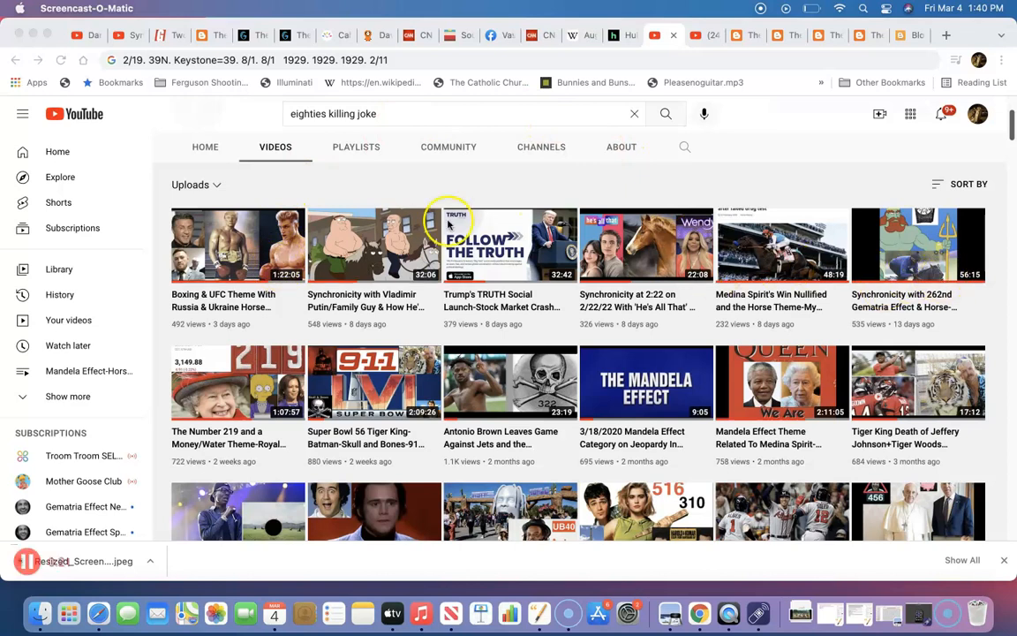
mouse_move(776, 318)
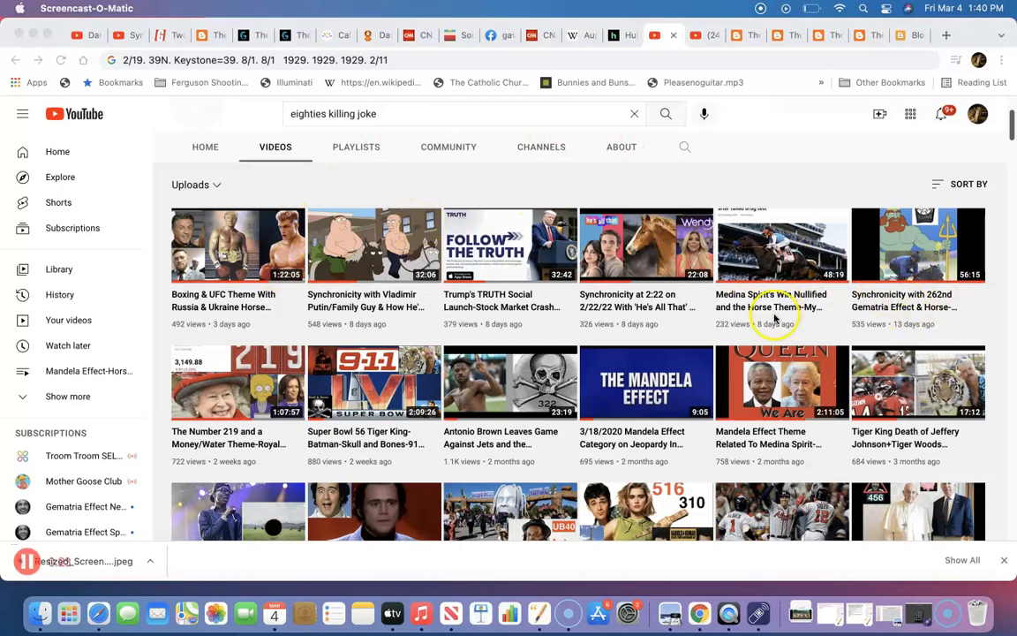
mouse_move(694, 224)
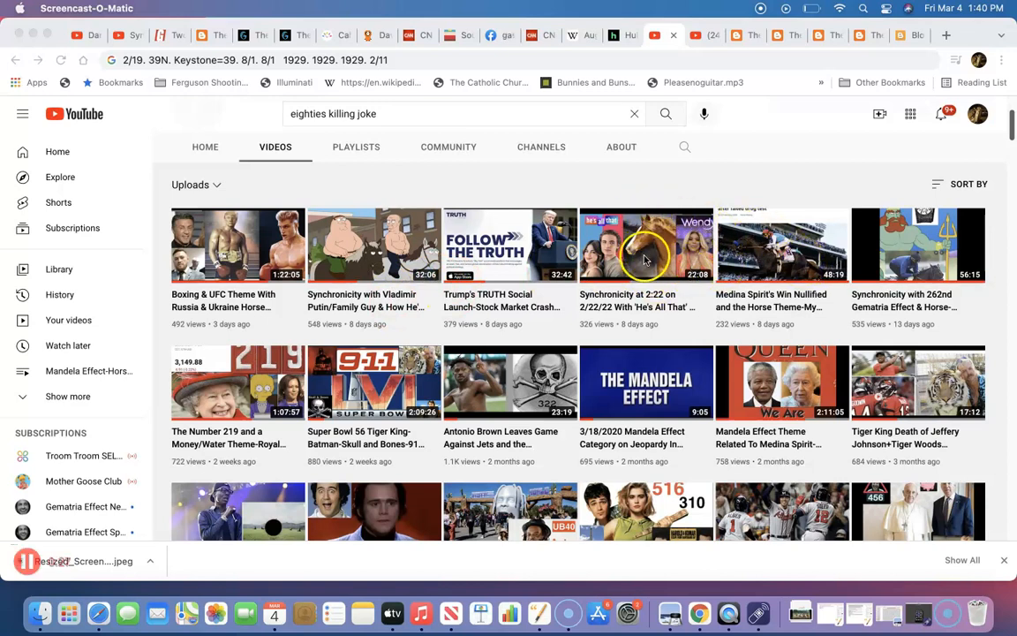
mouse_move(515, 206)
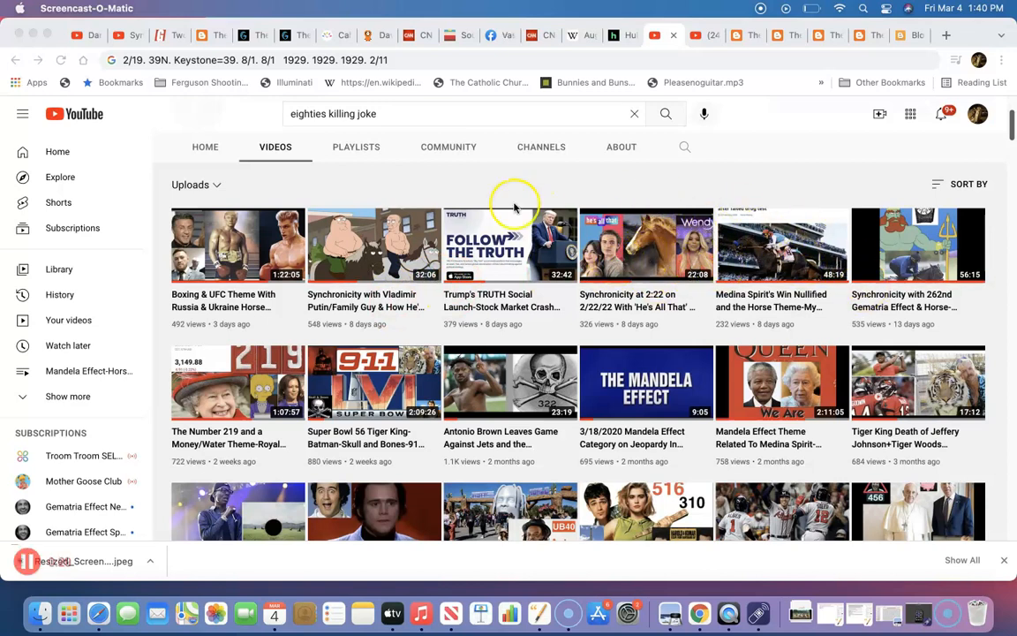
mouse_move(272, 256)
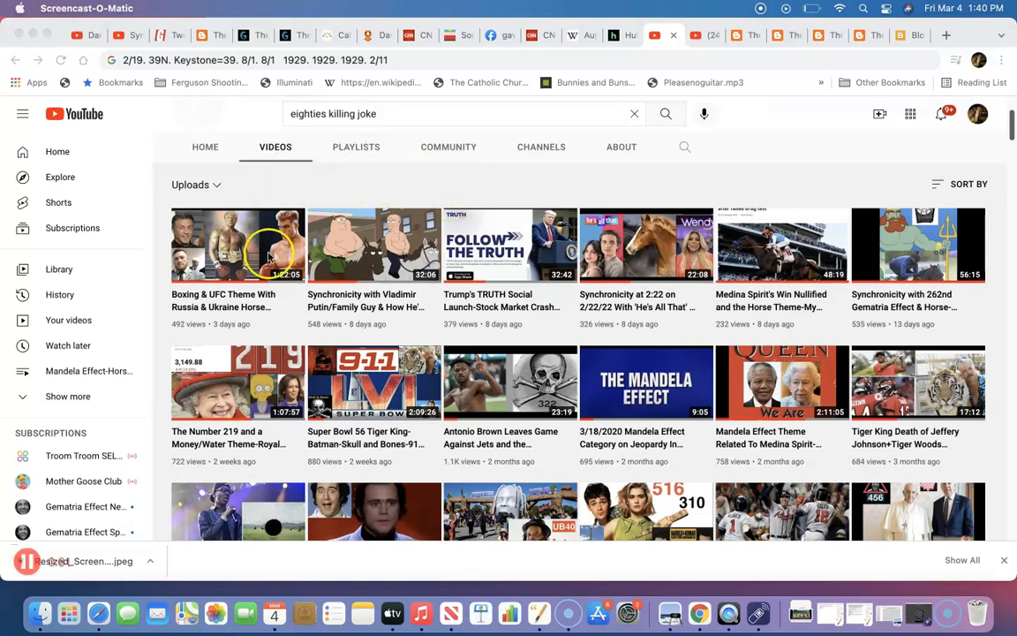
mouse_move(451, 333)
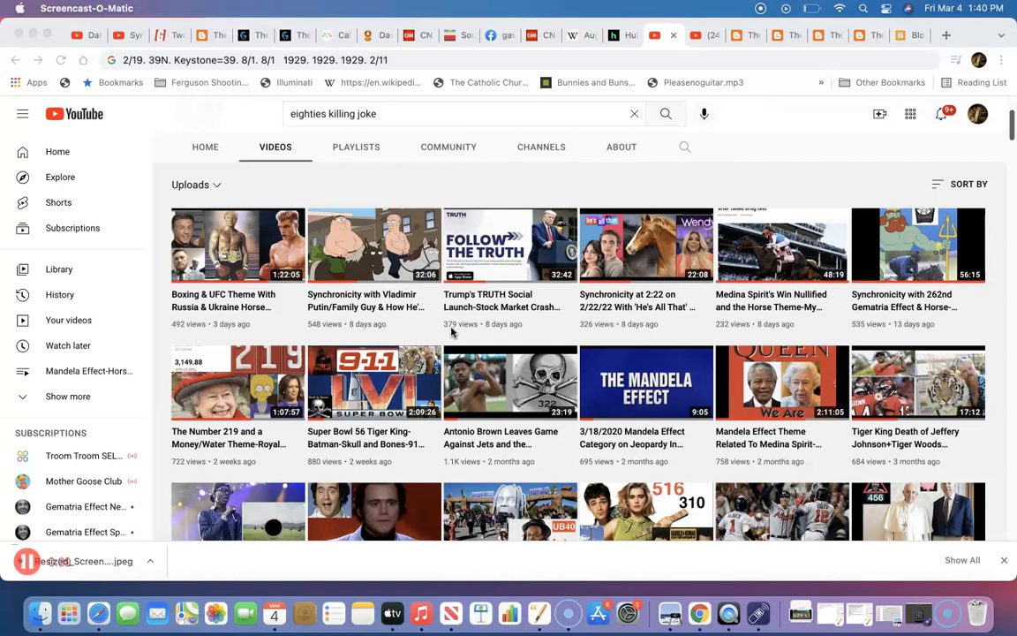
mouse_move(505, 175)
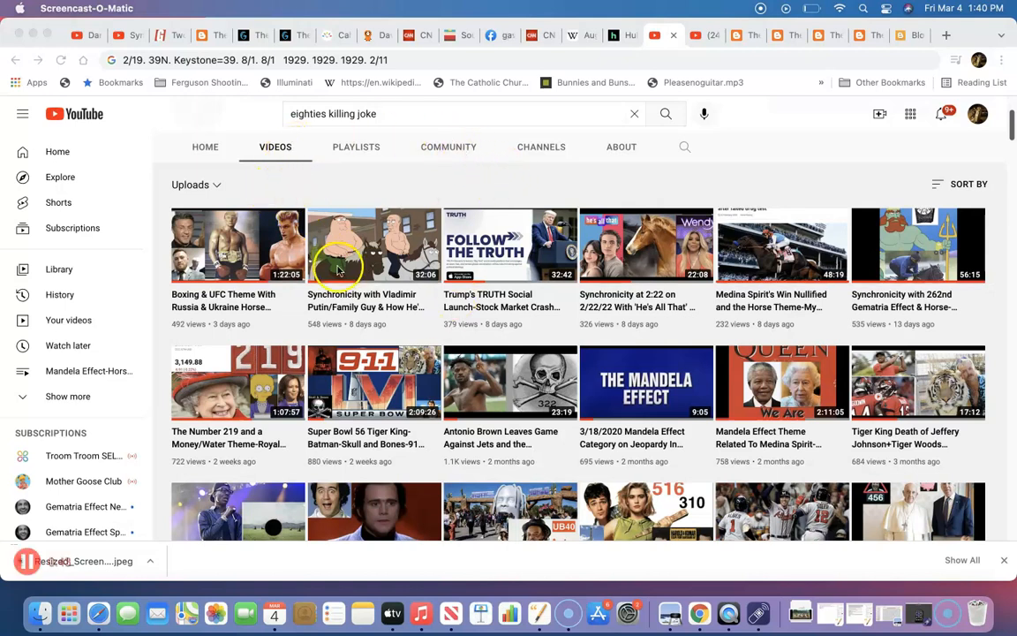
mouse_move(419, 269)
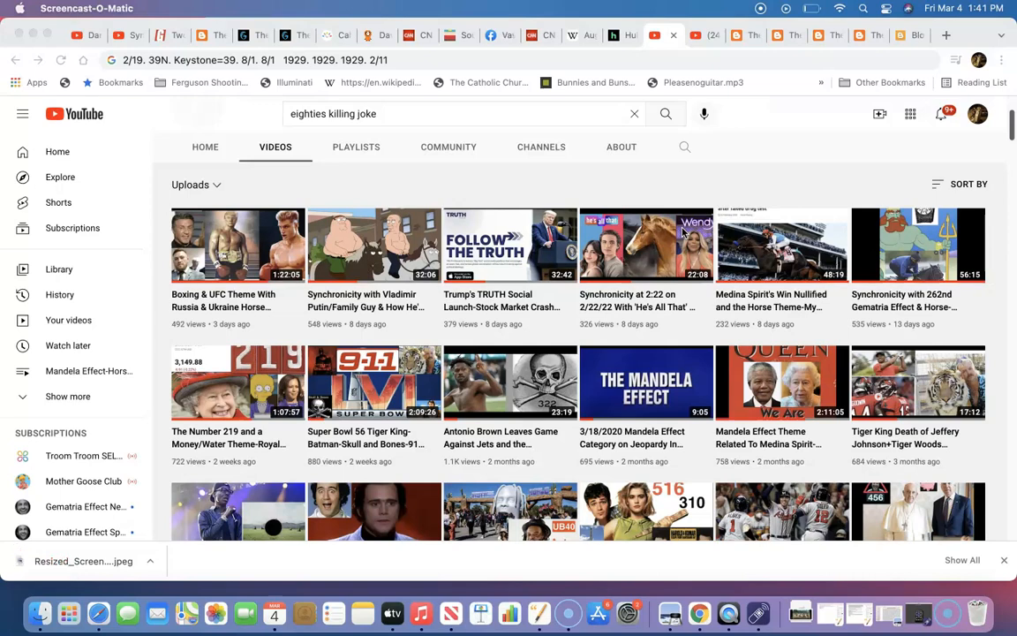
Switch to the South Park episode tab, then to the blog post about that episode
click(450, 35)
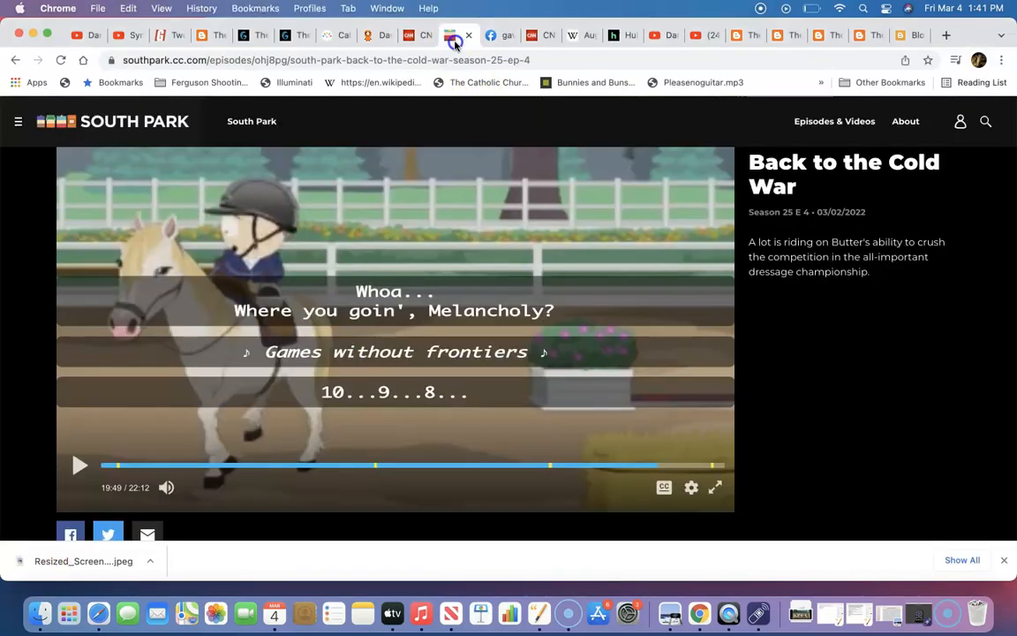
click(777, 35)
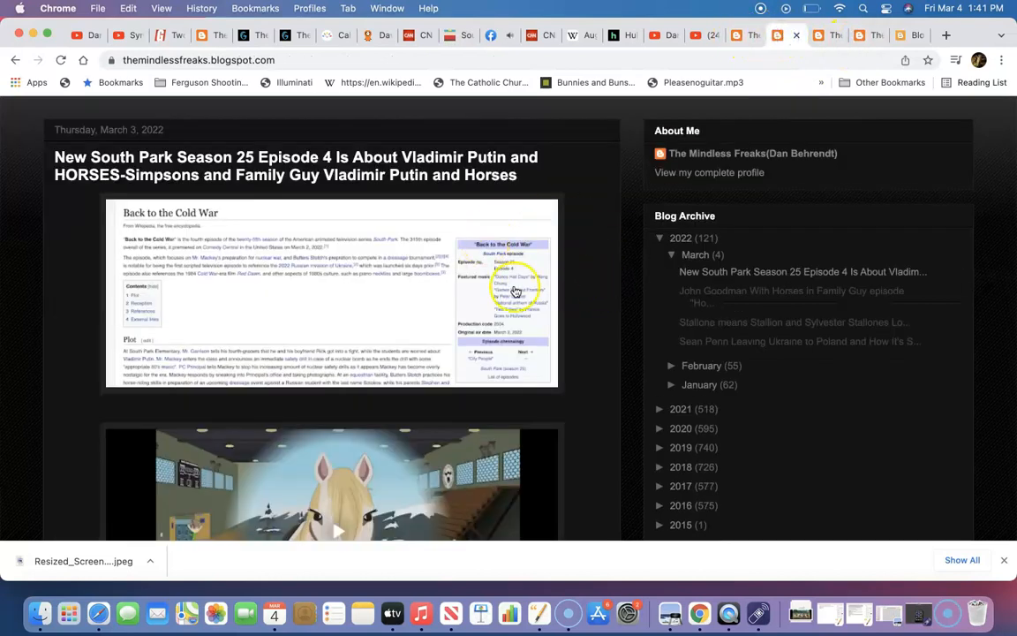
scroll(down, 3)
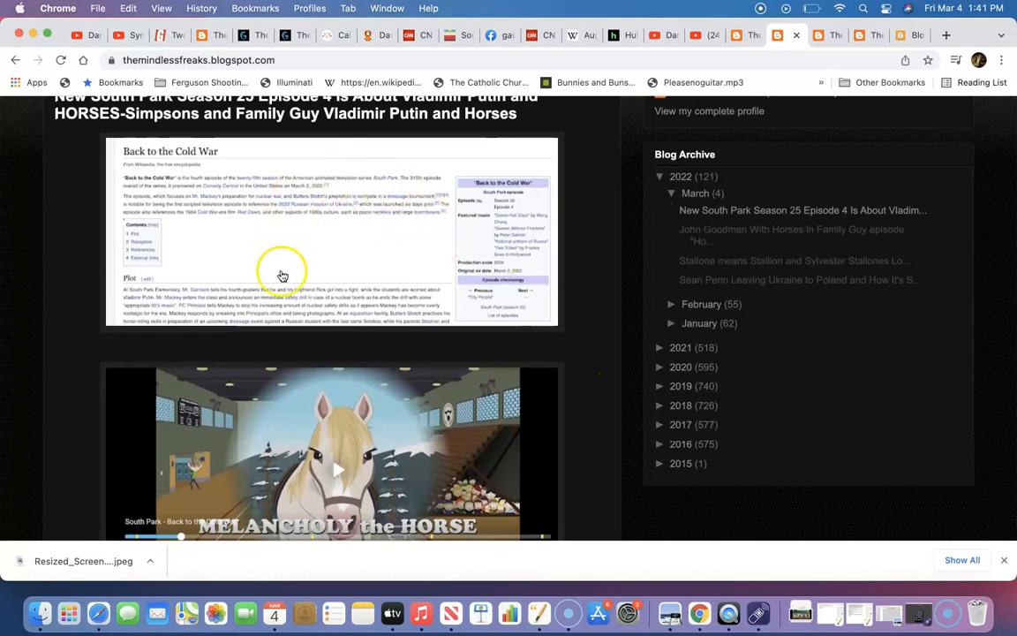
scroll(up, 3)
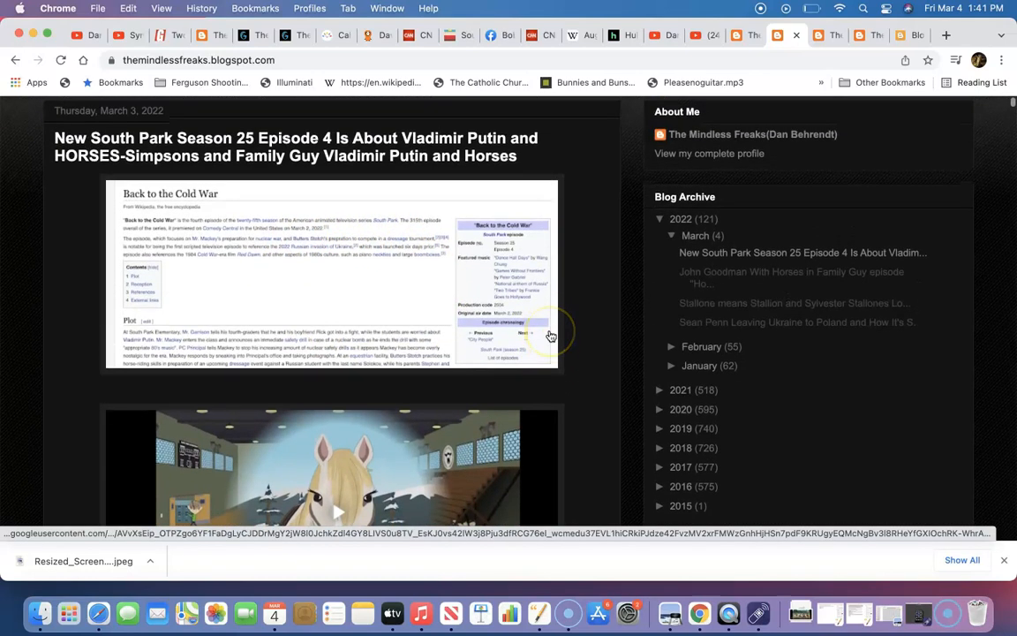
scroll(down, 3)
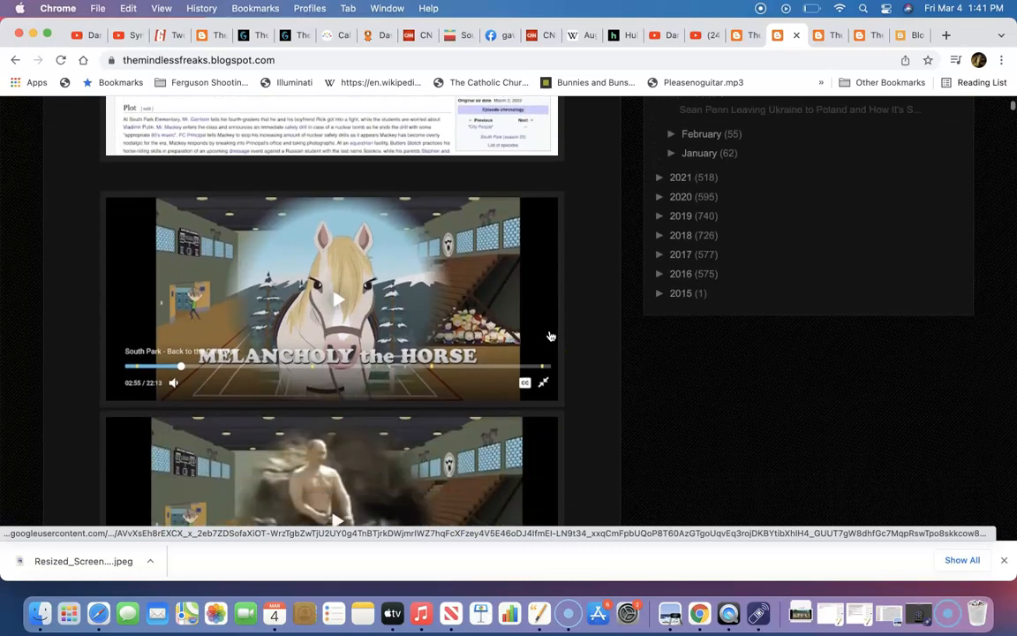
scroll(down, 3)
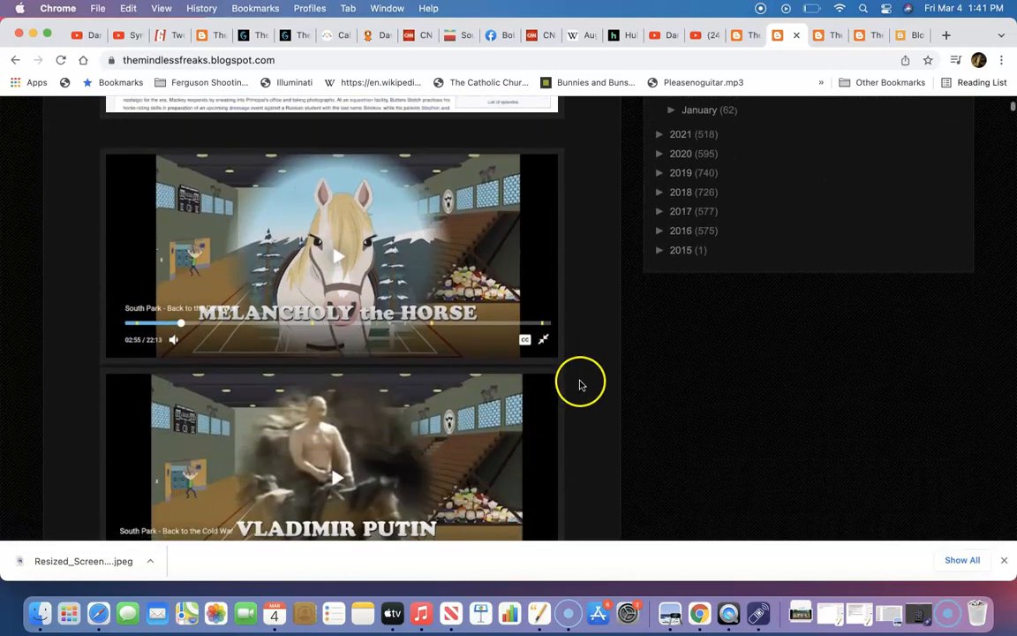
mouse_move(384, 256)
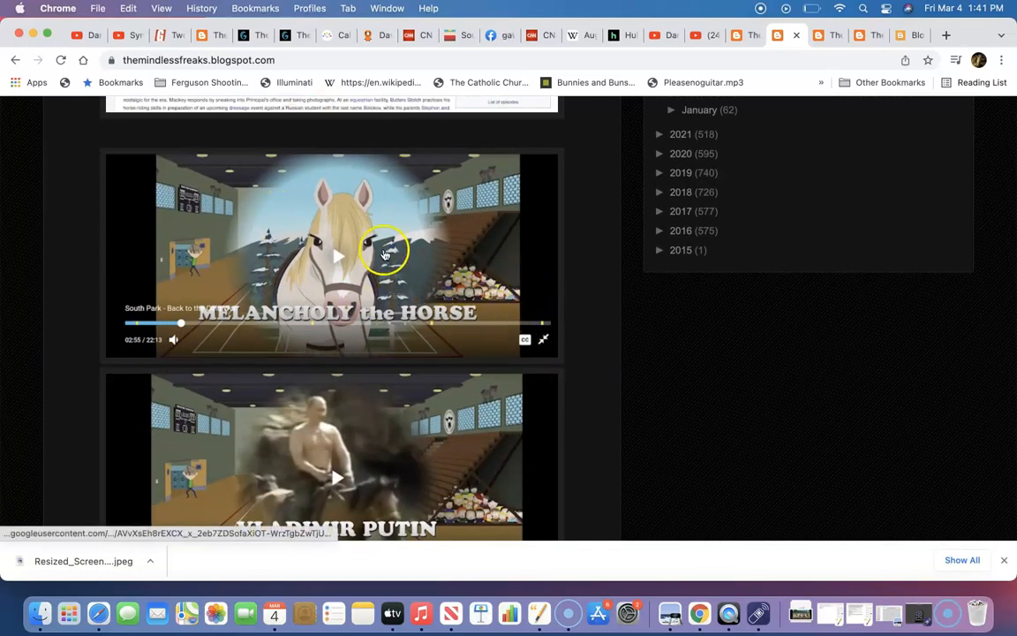
mouse_move(309, 318)
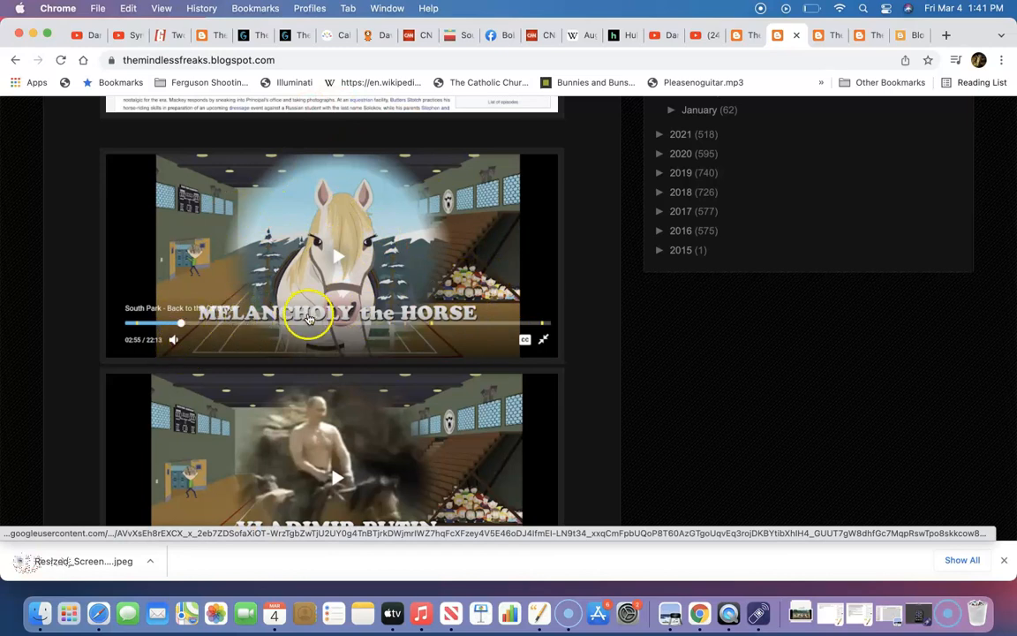
mouse_move(601, 291)
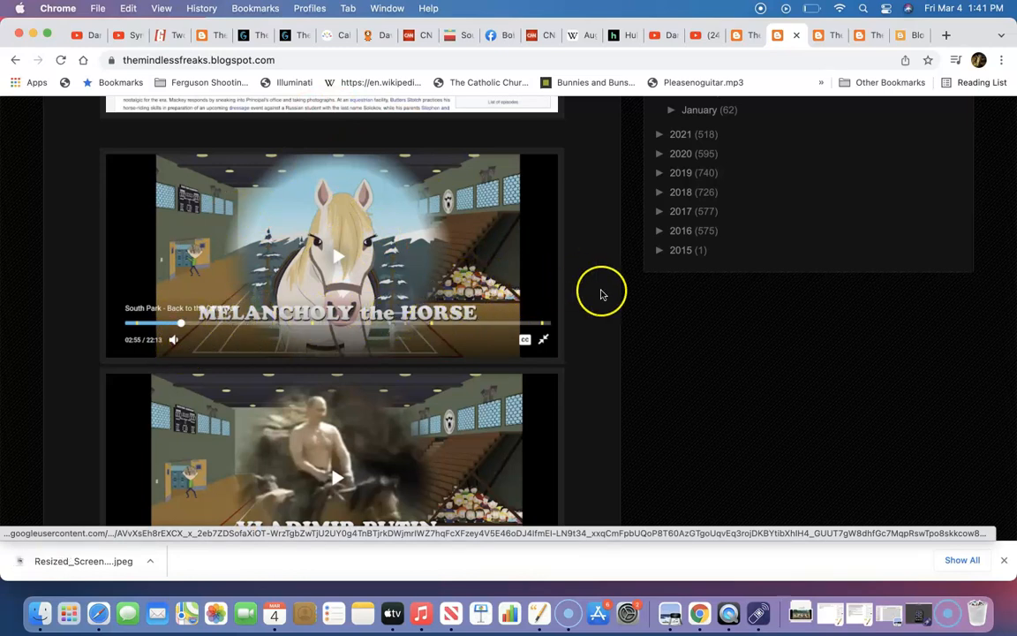
scroll(down, 3)
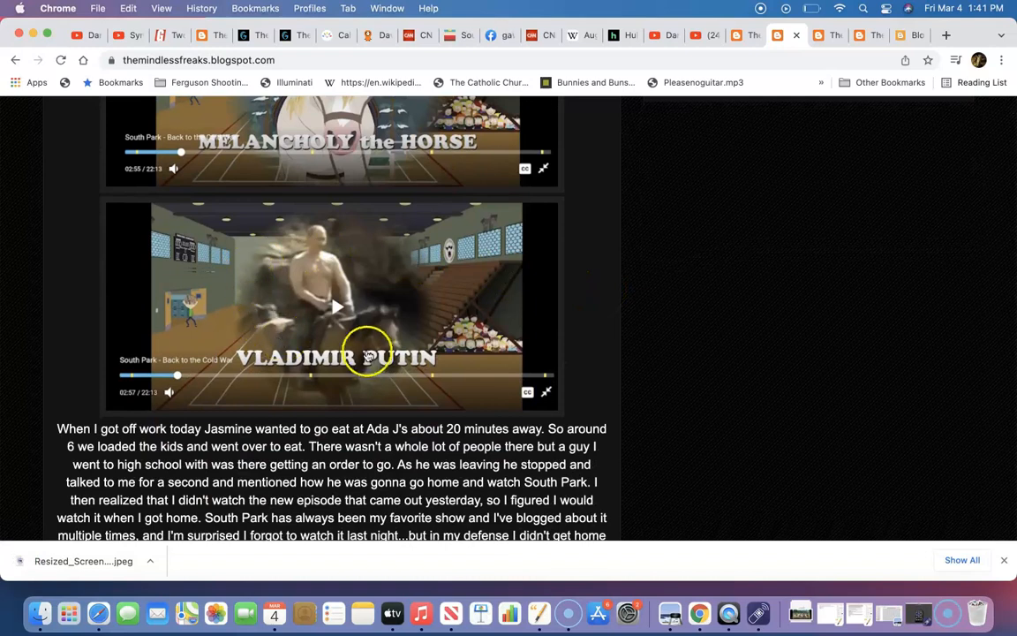
scroll(down, 3)
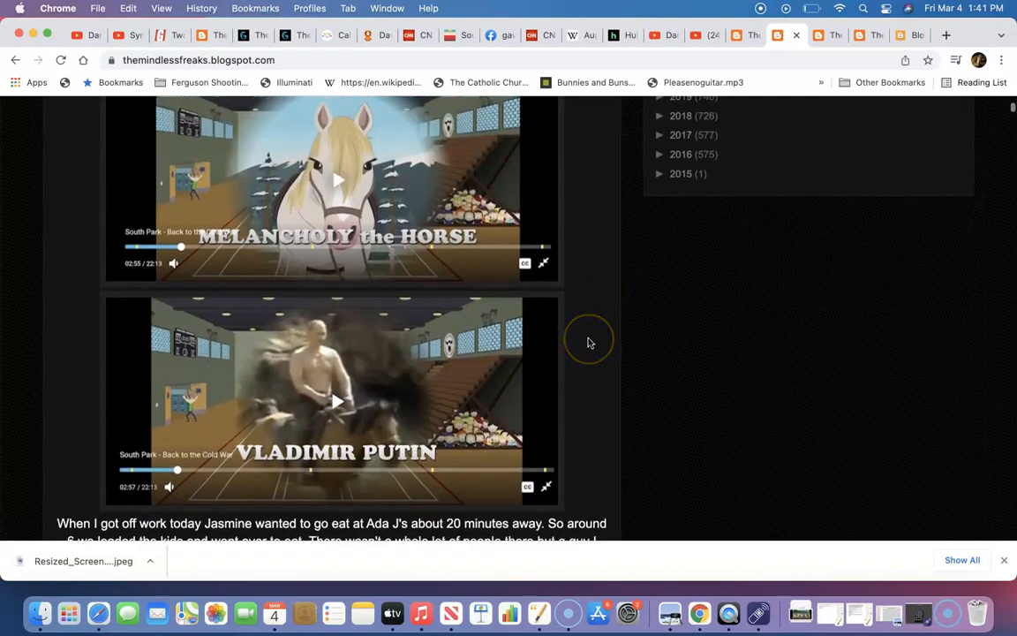
mouse_move(590, 343)
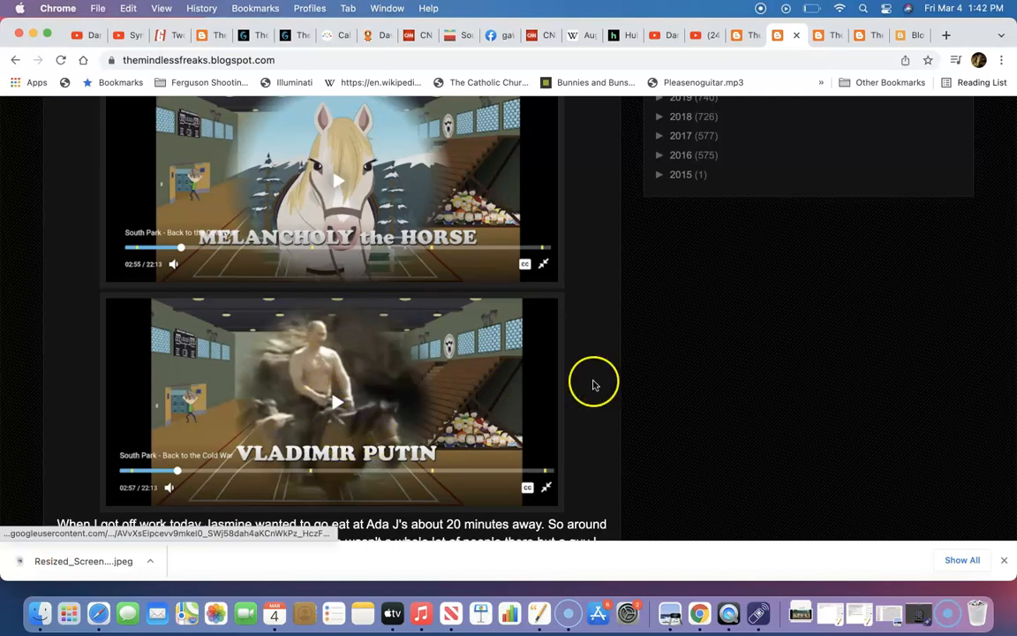
scroll(up, 3)
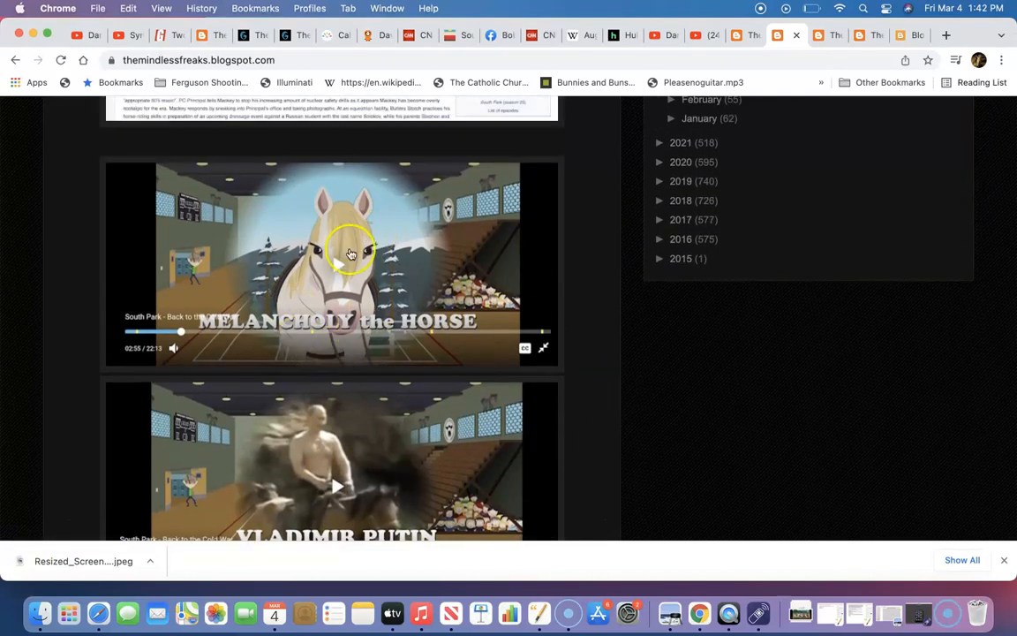
scroll(up, 3)
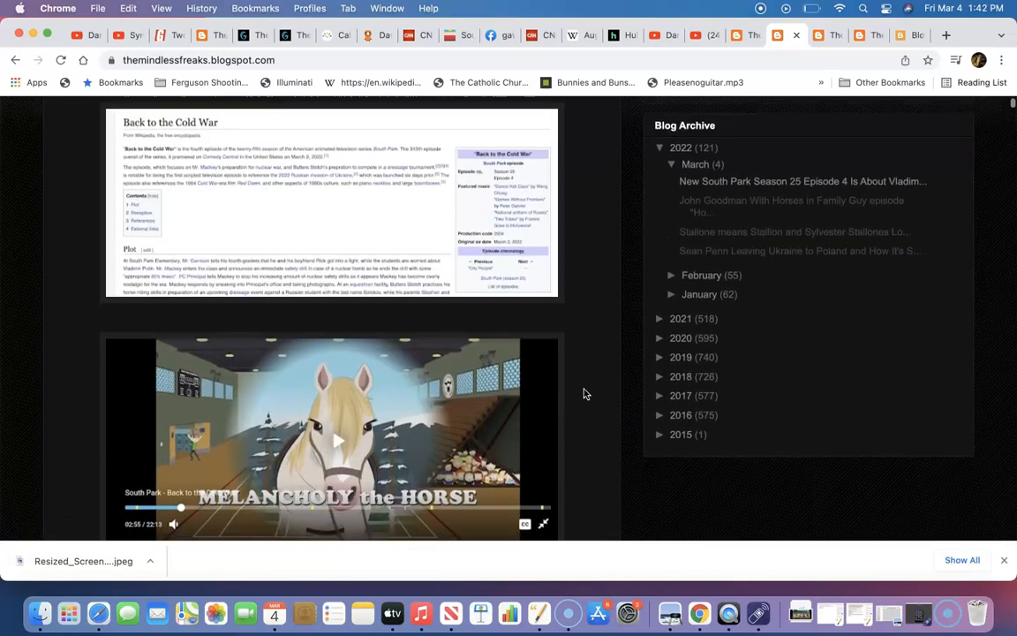
scroll(down, 3)
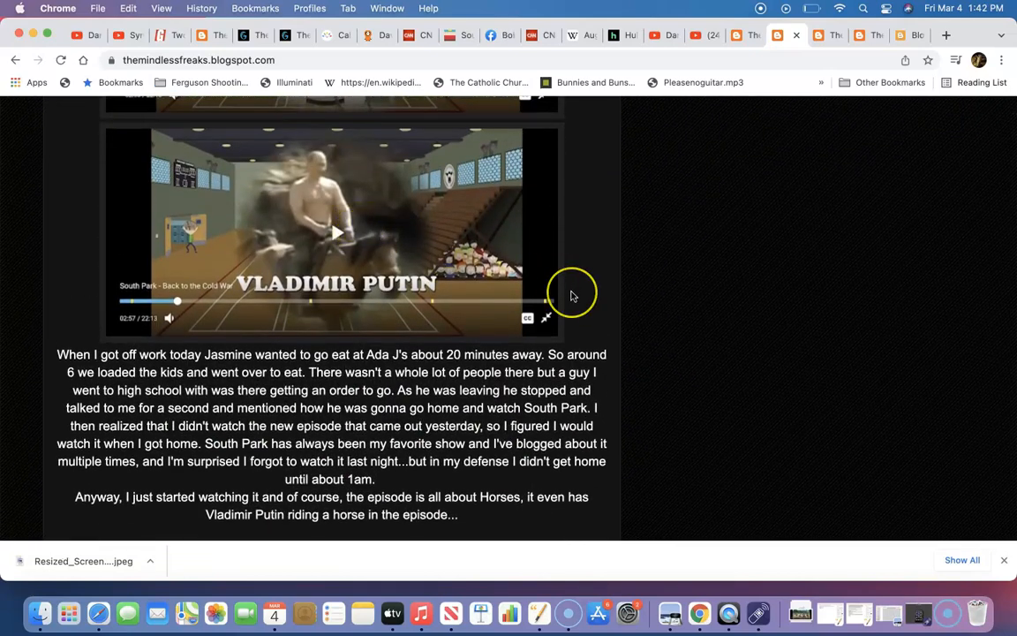
scroll(down, 3)
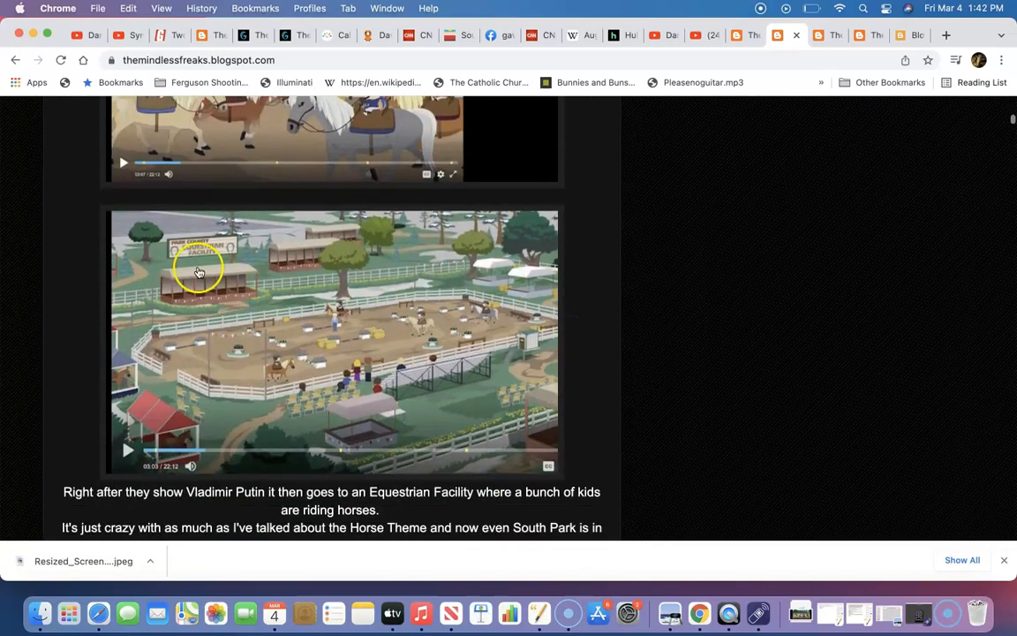
scroll(up, 3)
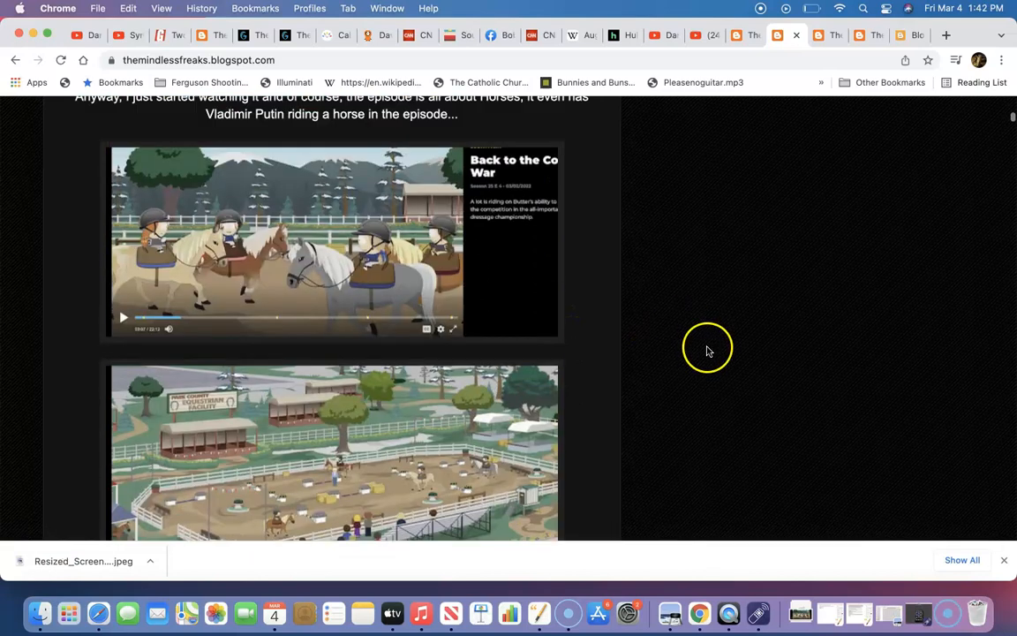
scroll(up, 3)
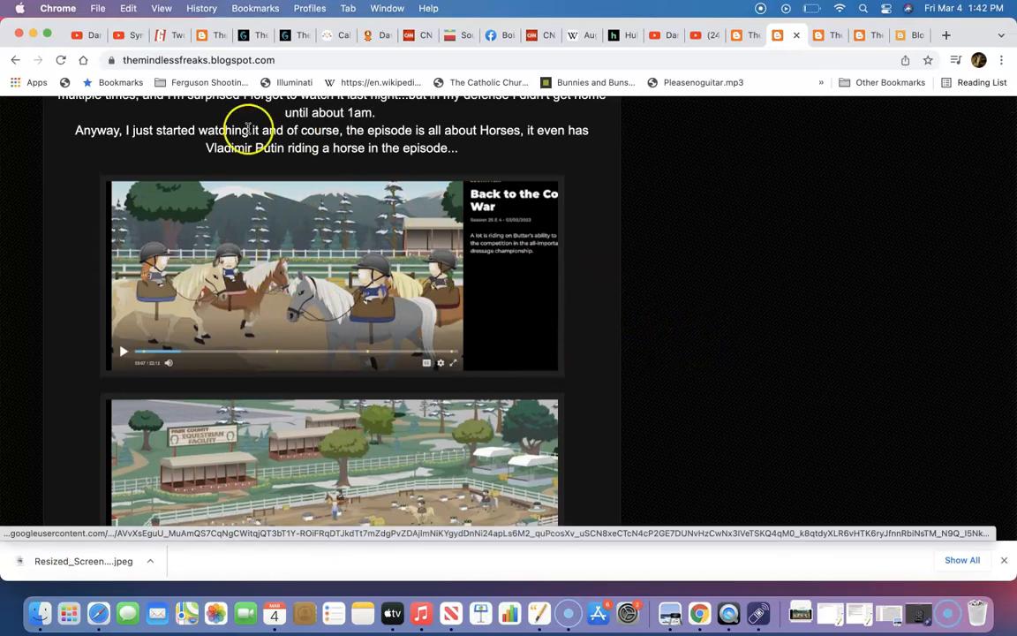
mouse_move(56, 168)
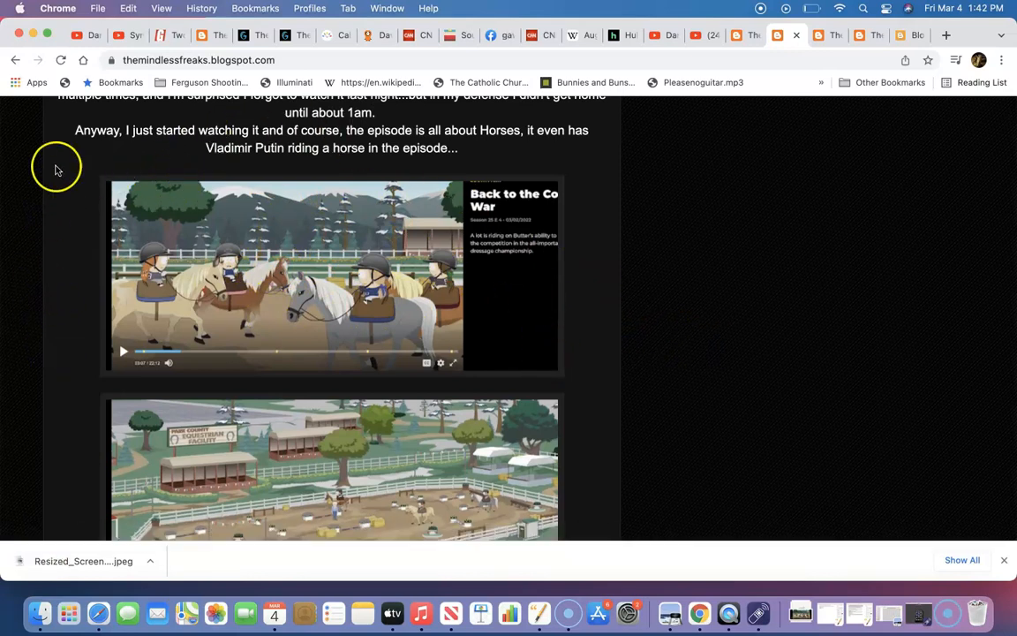
mouse_move(599, 342)
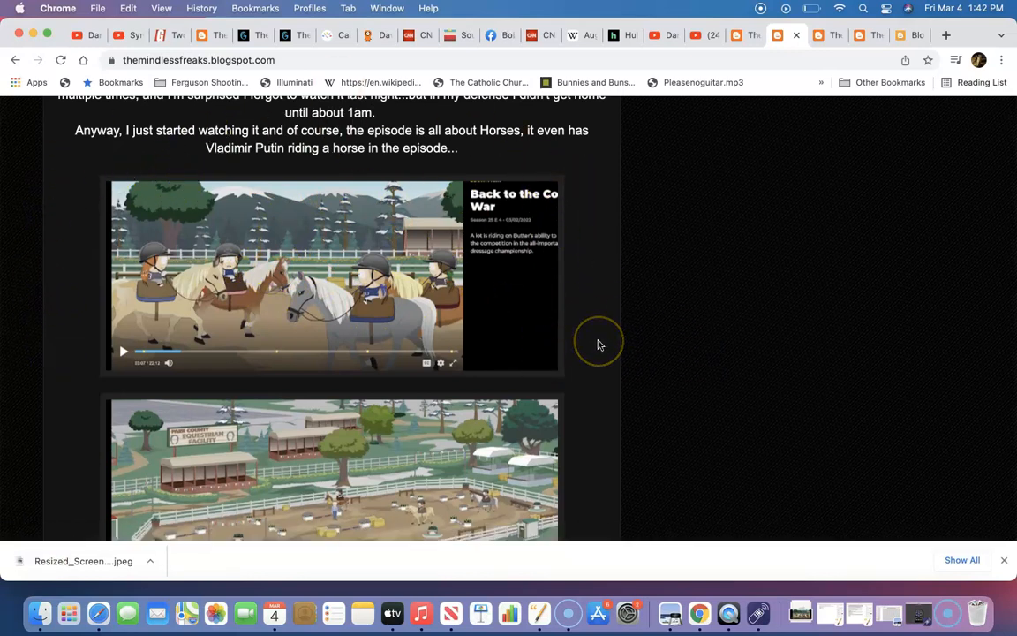
scroll(up, 3)
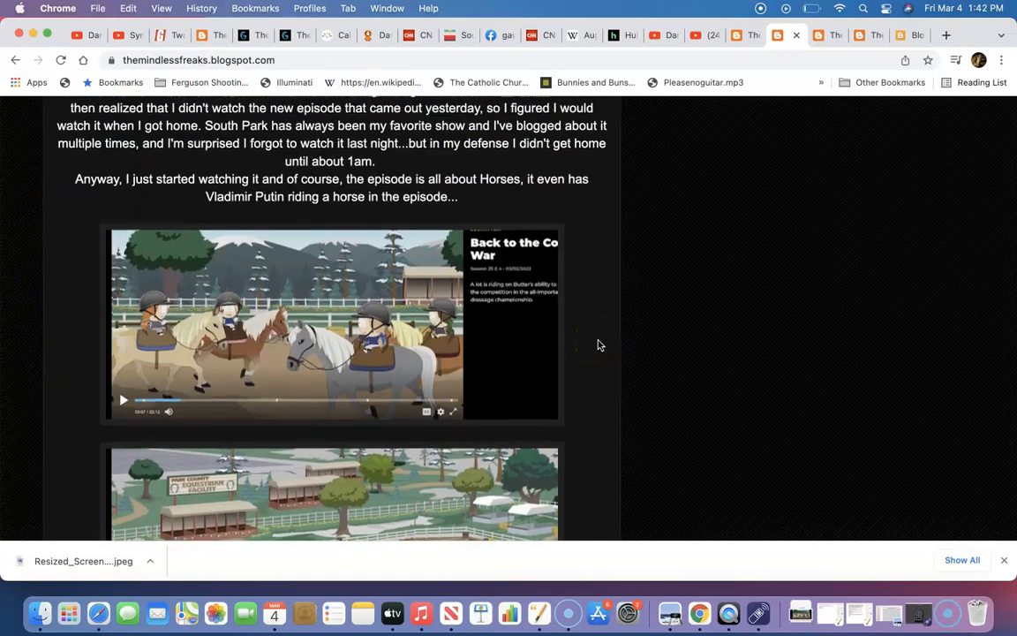
scroll(down, 3)
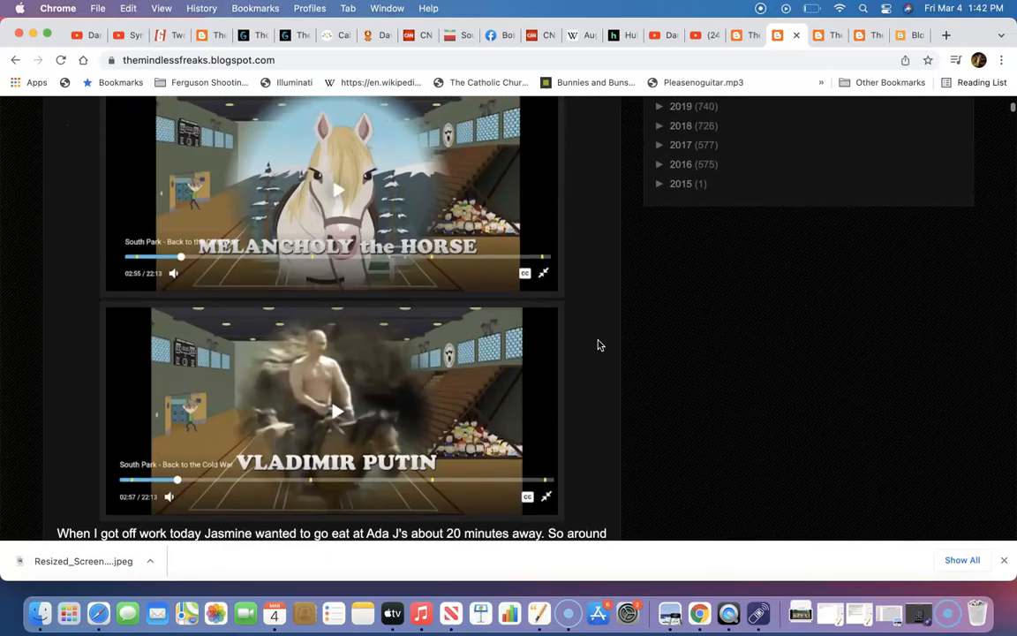
scroll(up, 3)
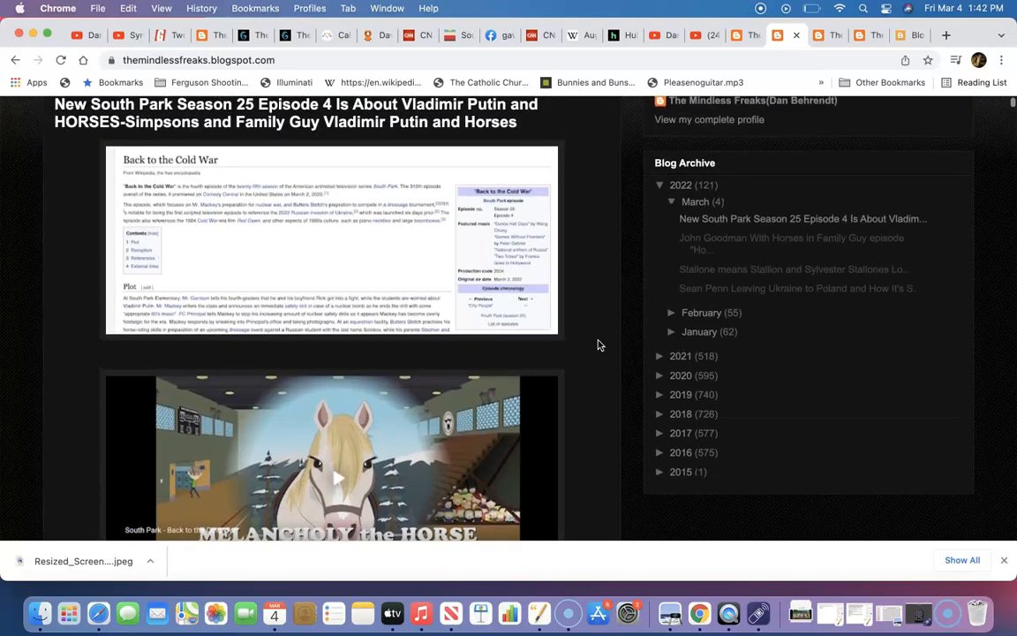
scroll(down, 3)
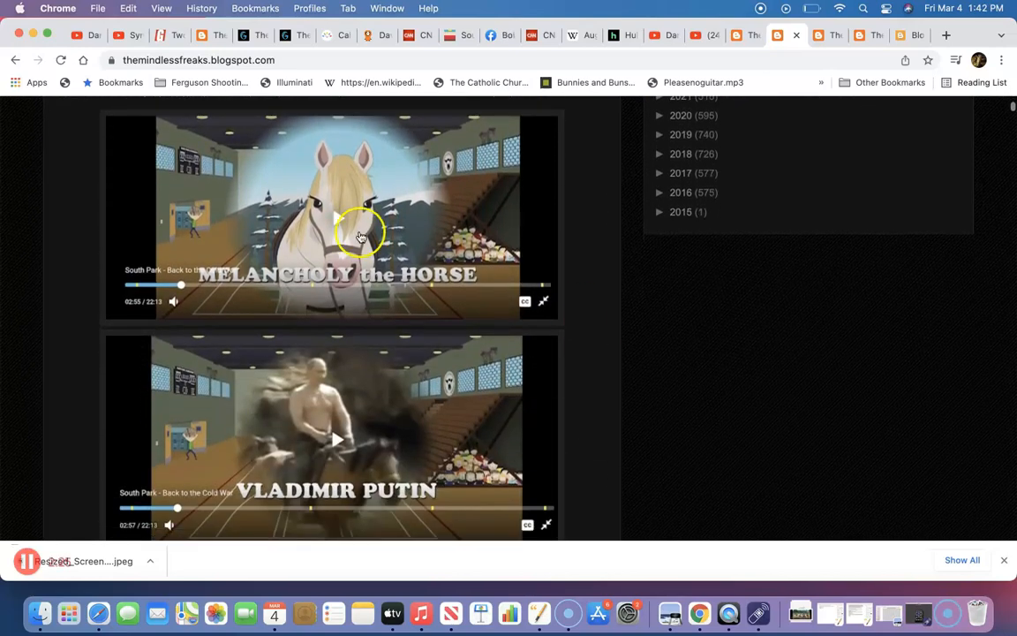
scroll(down, 3)
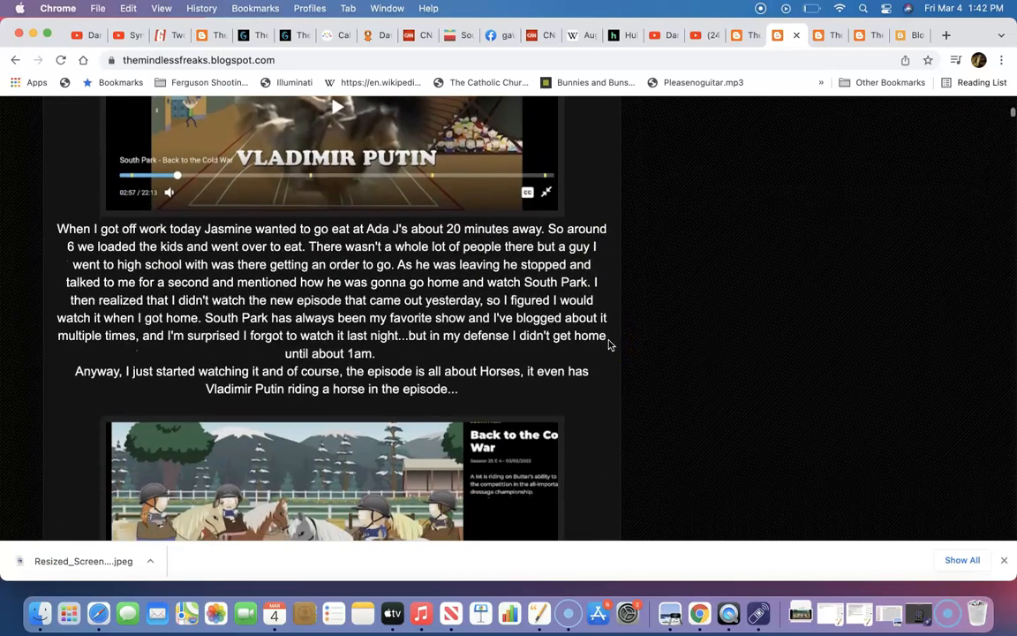
scroll(down, 3)
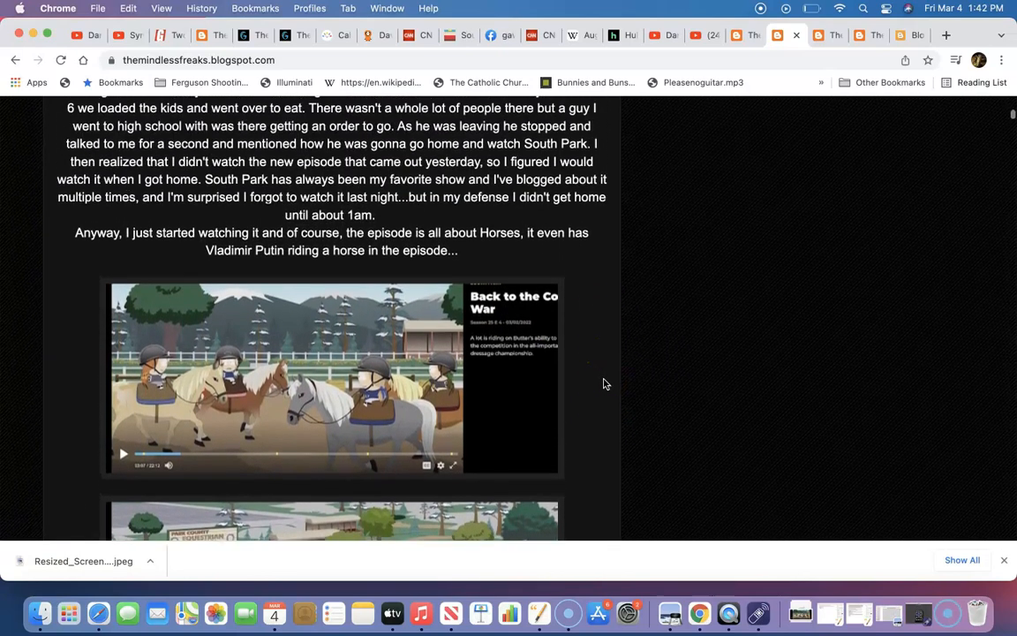
scroll(down, 3)
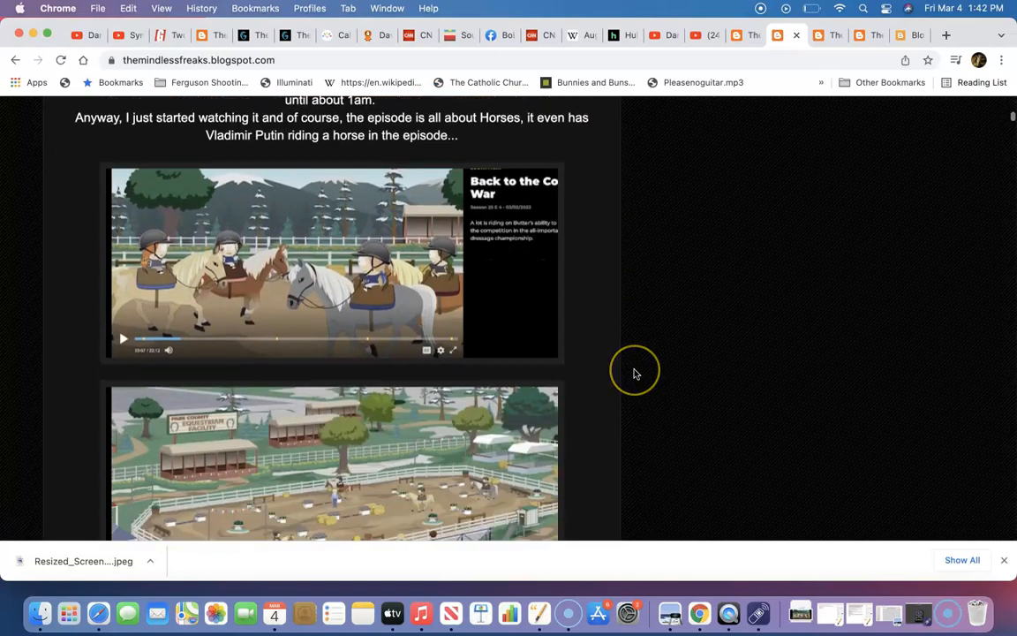
scroll(down, 3)
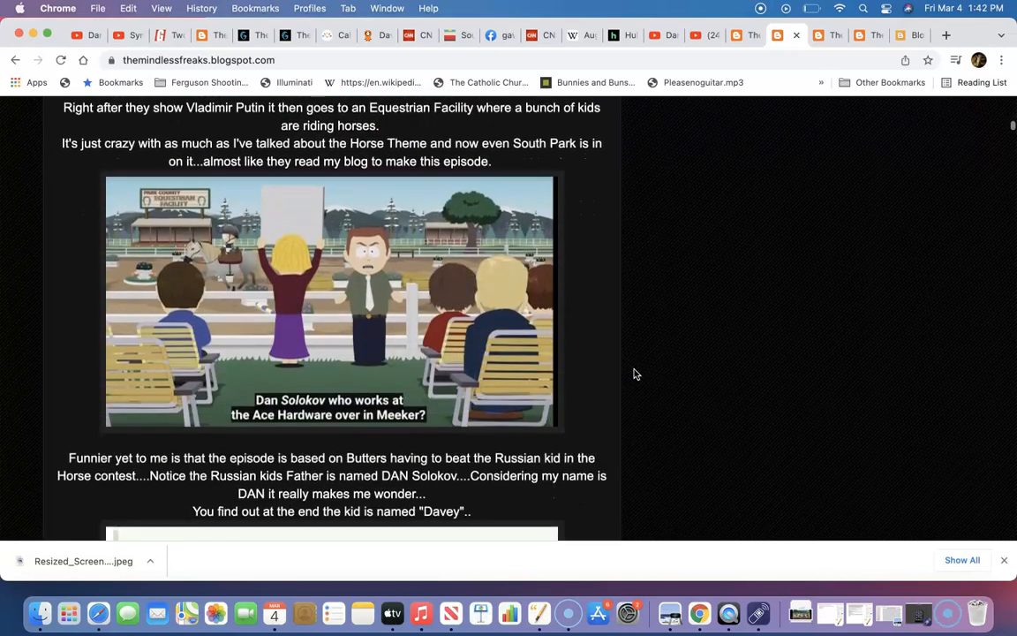
scroll(down, 3)
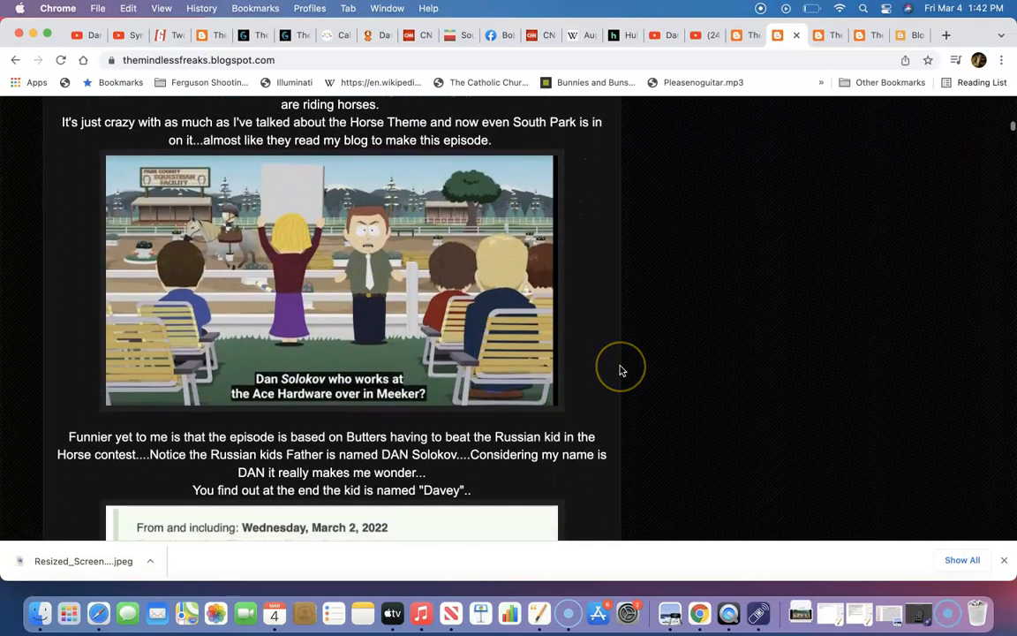
mouse_move(621, 370)
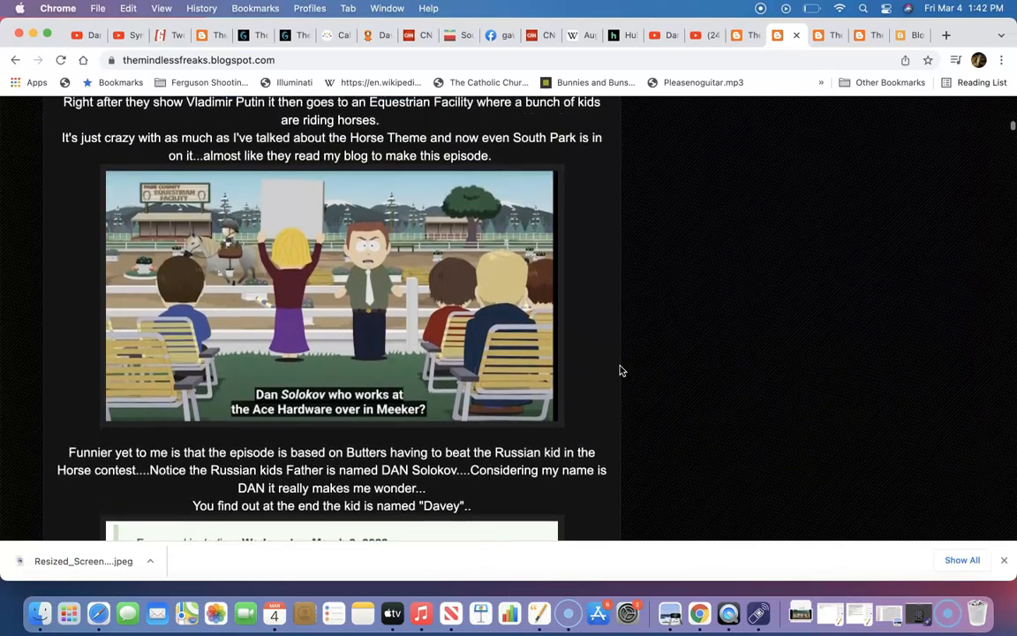
scroll(up, 3)
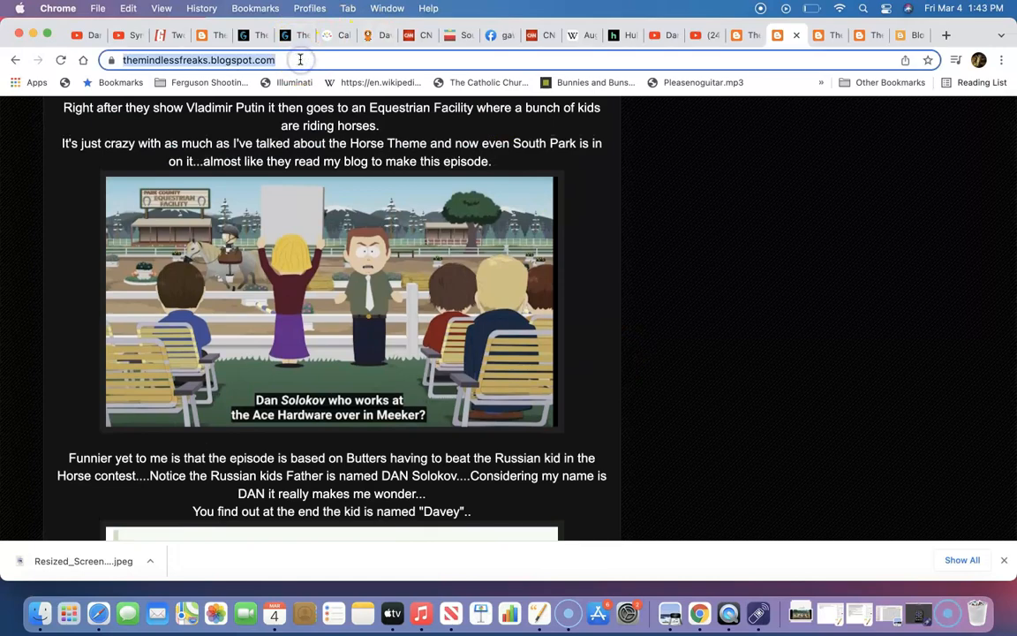
Type 129 into the address bar without loading it, then scroll up the post
text(129)
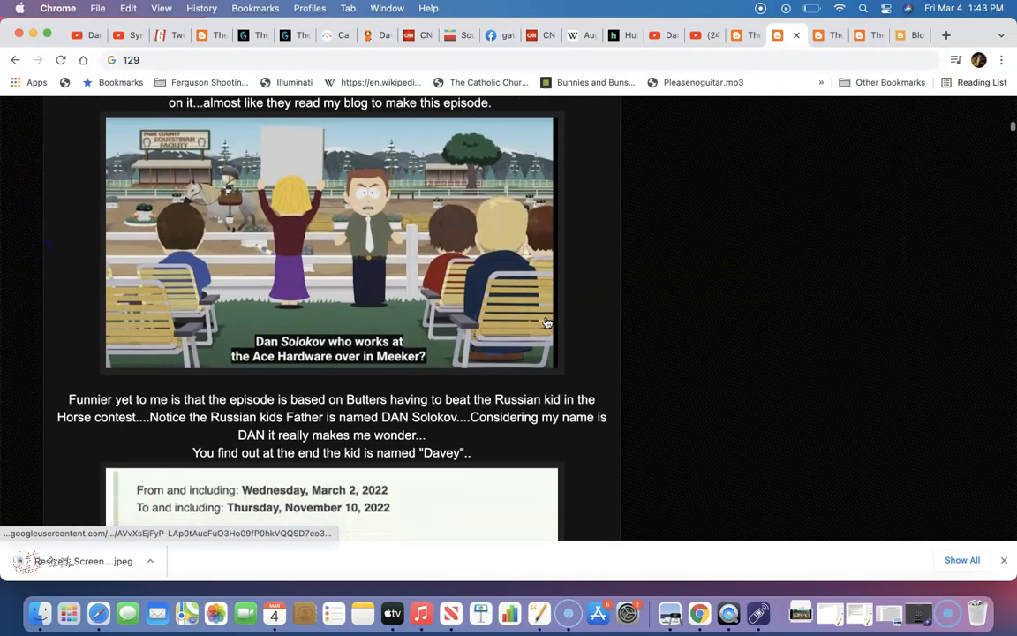
scroll(up, 3)
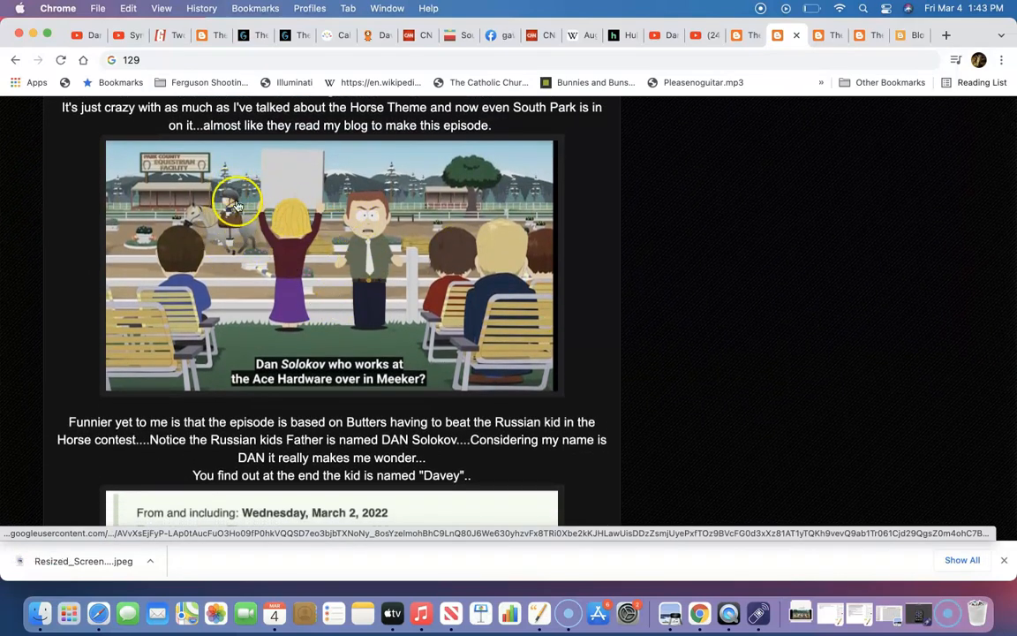
Scroll to the 254-days screenshot and highlight the 254(FB) name lines through Season 25 Episode 4
scroll(down, 3)
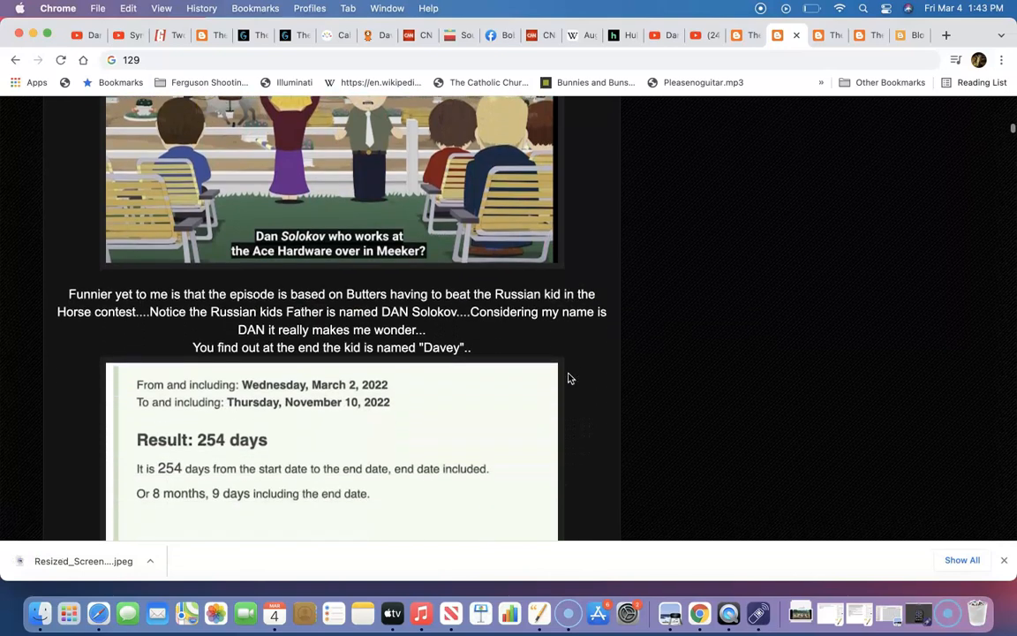
scroll(down, 3)
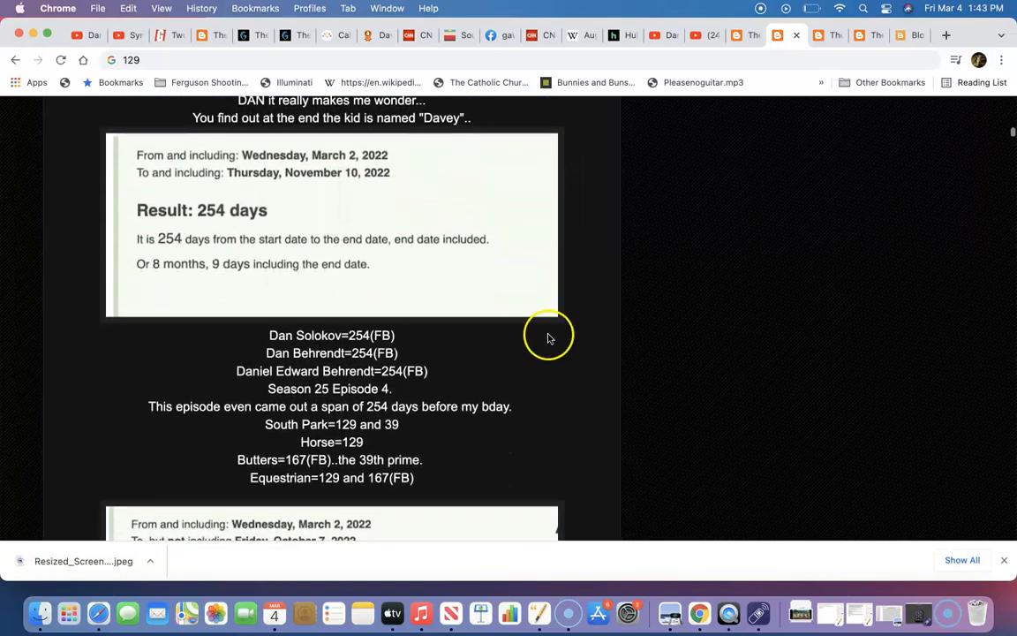
mouse_move(347, 161)
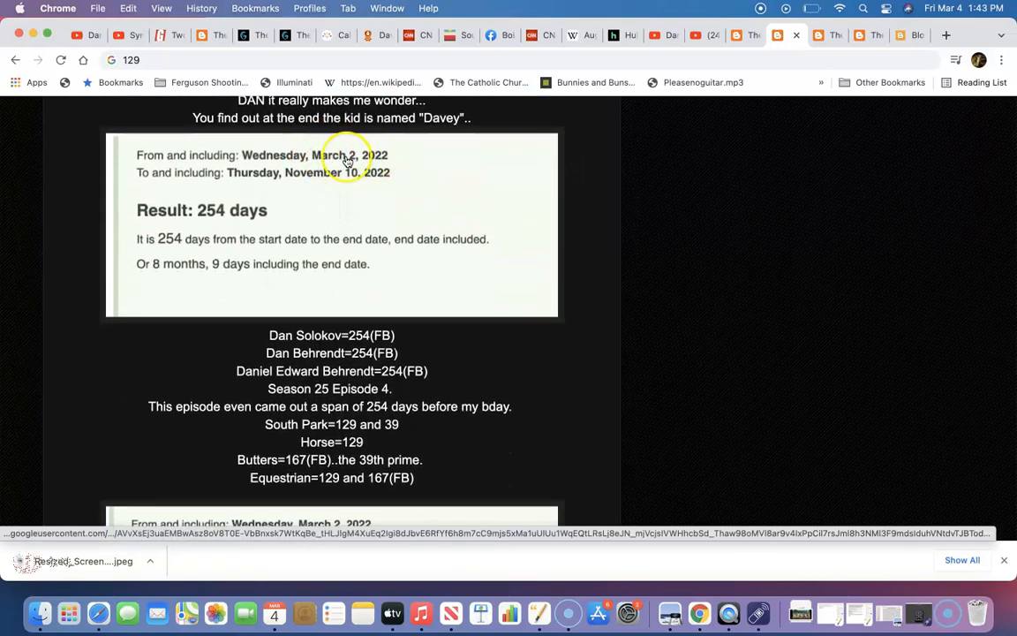
mouse_move(212, 221)
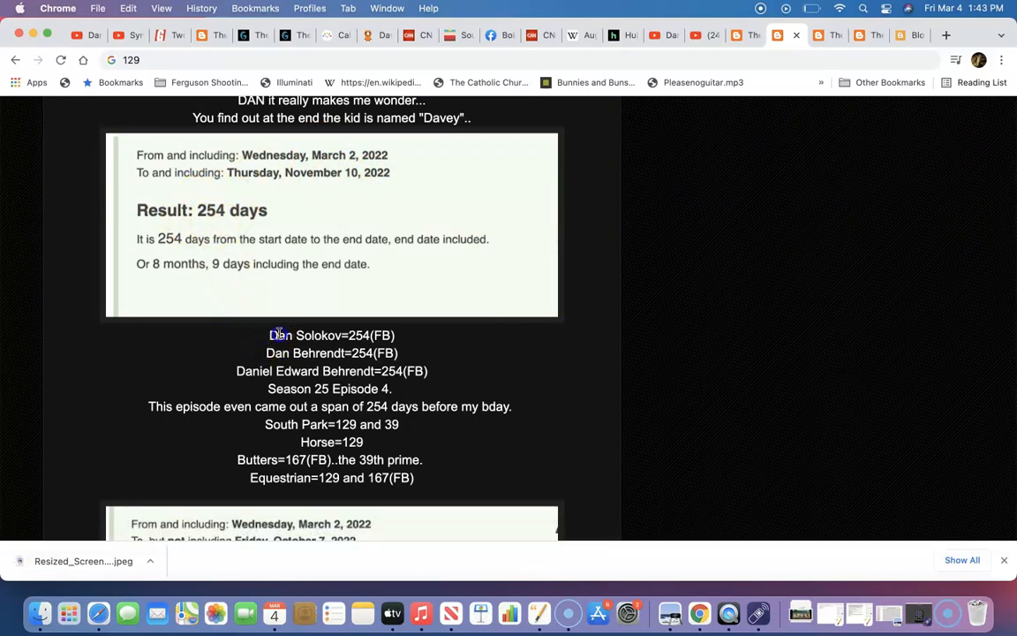
drag(274, 334, 420, 358)
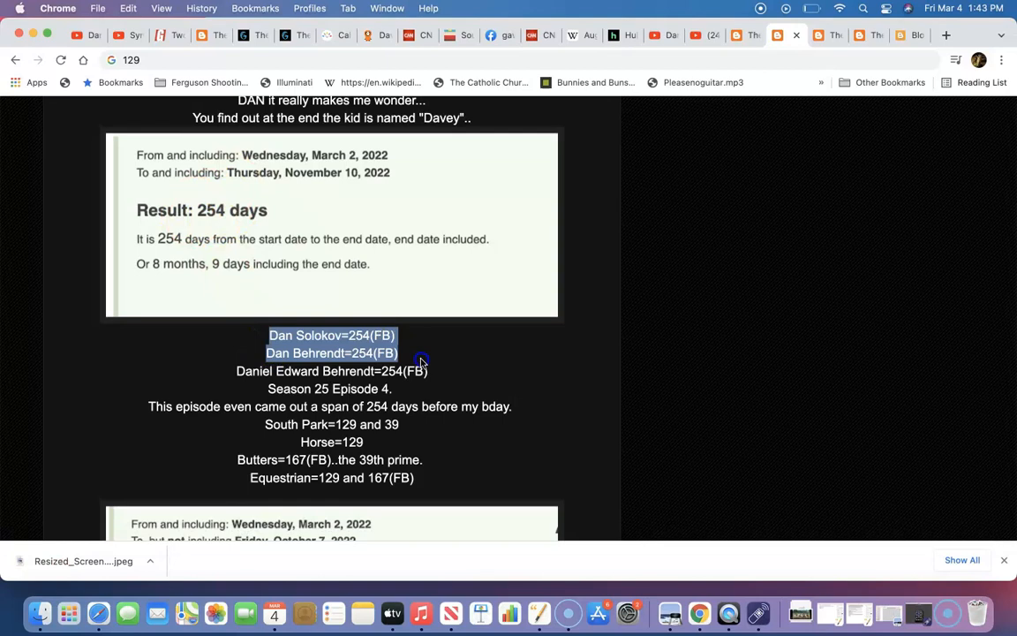
drag(422, 353, 442, 371)
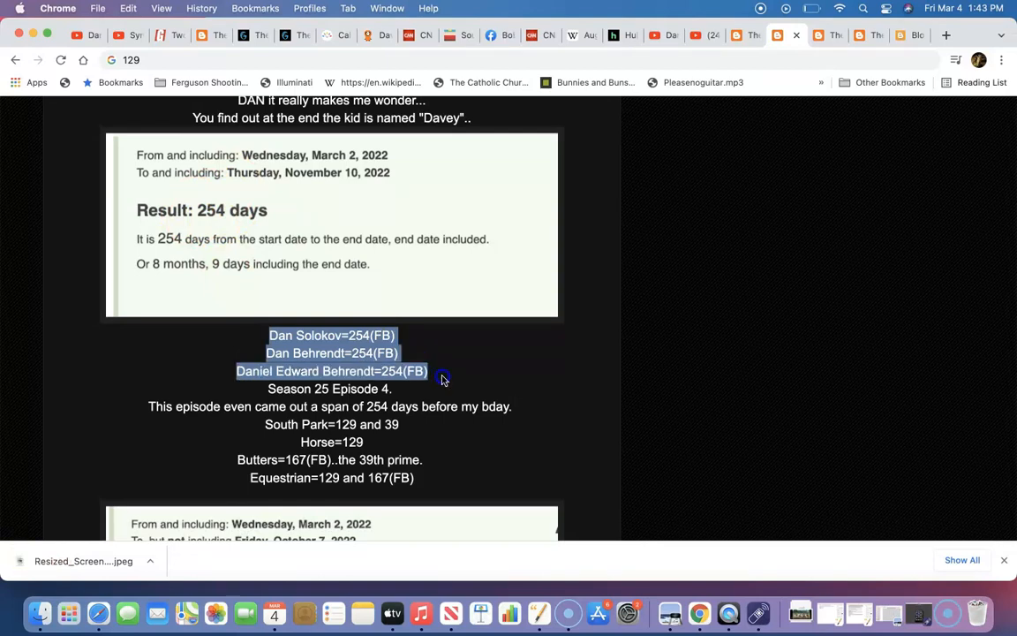
drag(442, 371, 446, 397)
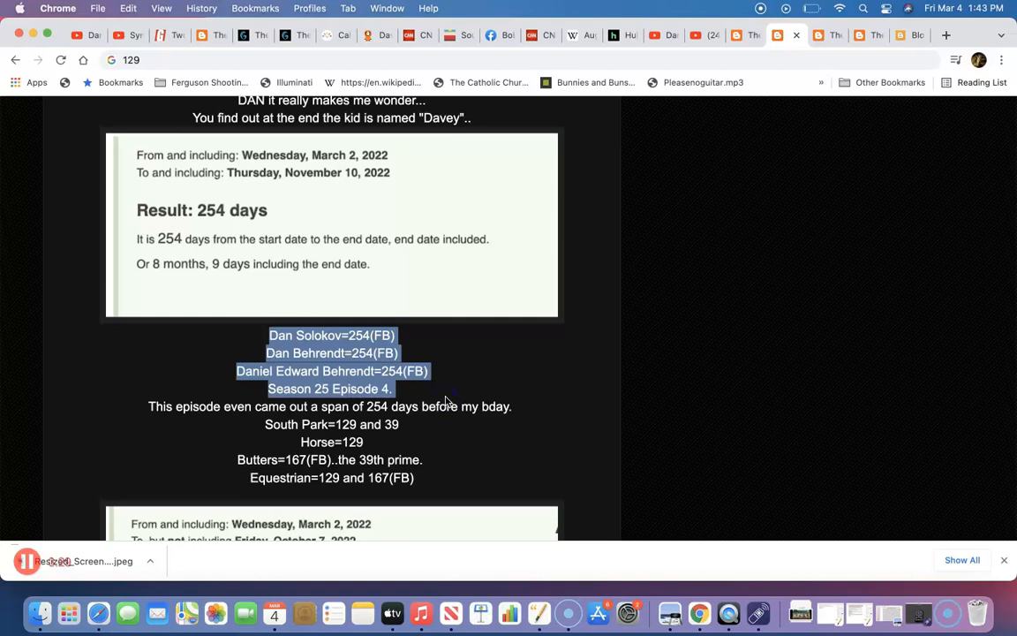
mouse_move(545, 389)
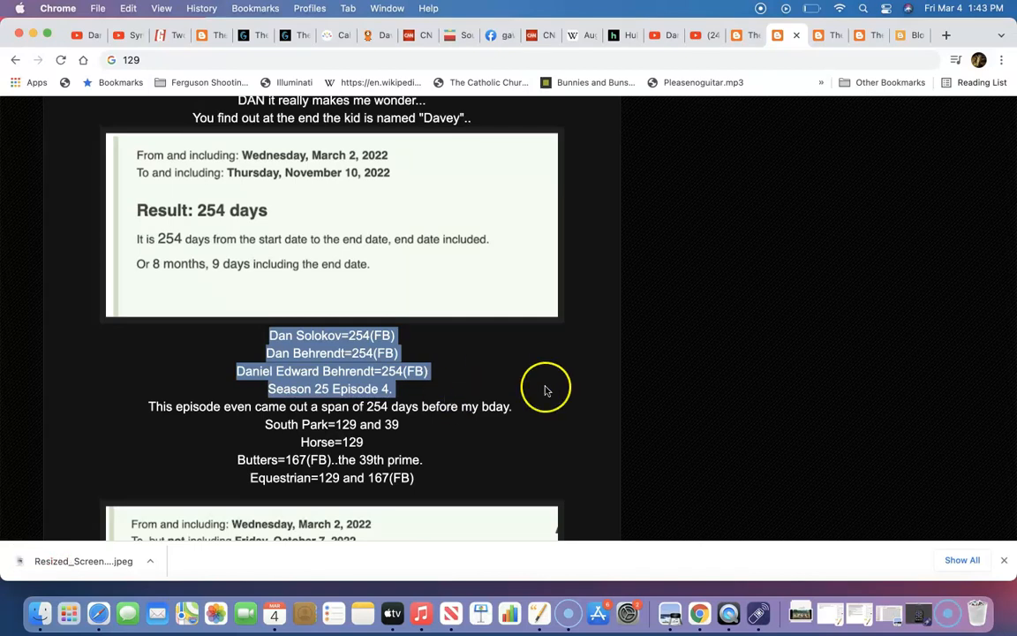
mouse_move(746, 36)
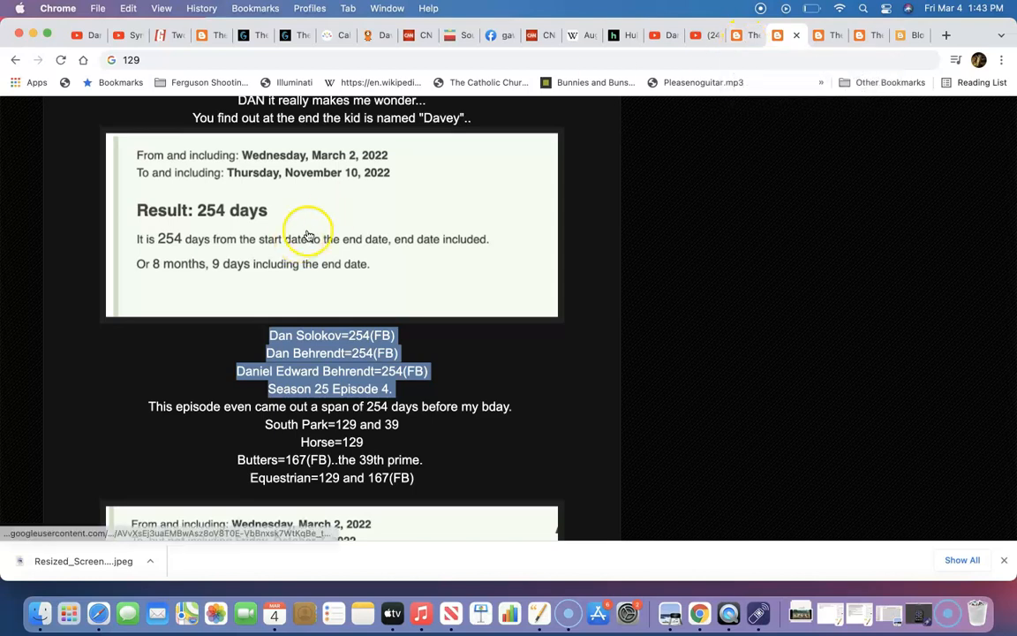
Switch to the leaving-Ukraine blog post and scroll to the YouTube thumbnail strip
click(740, 35)
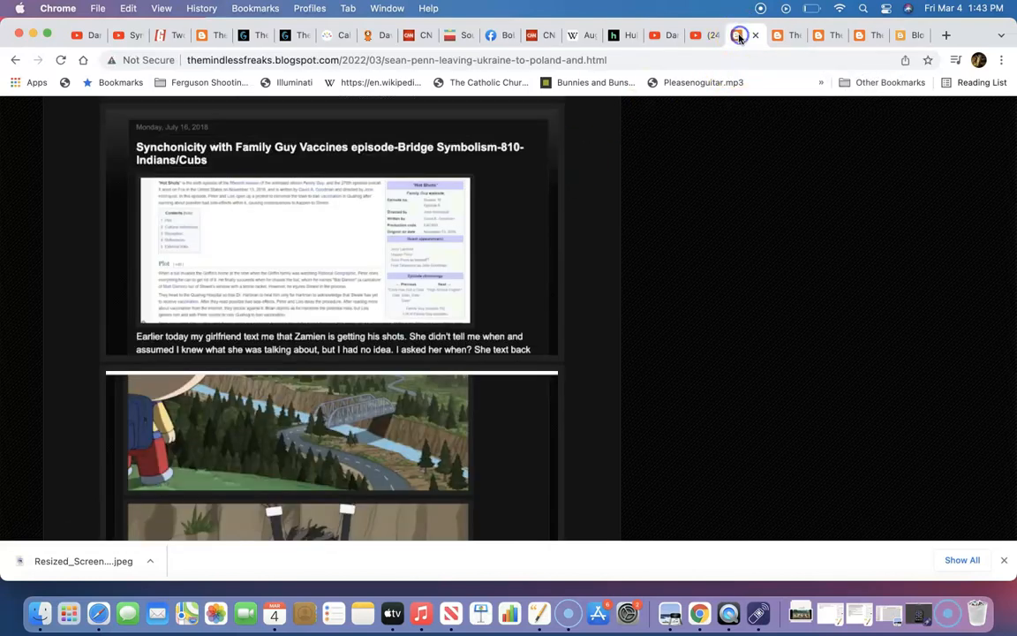
scroll(up, 3)
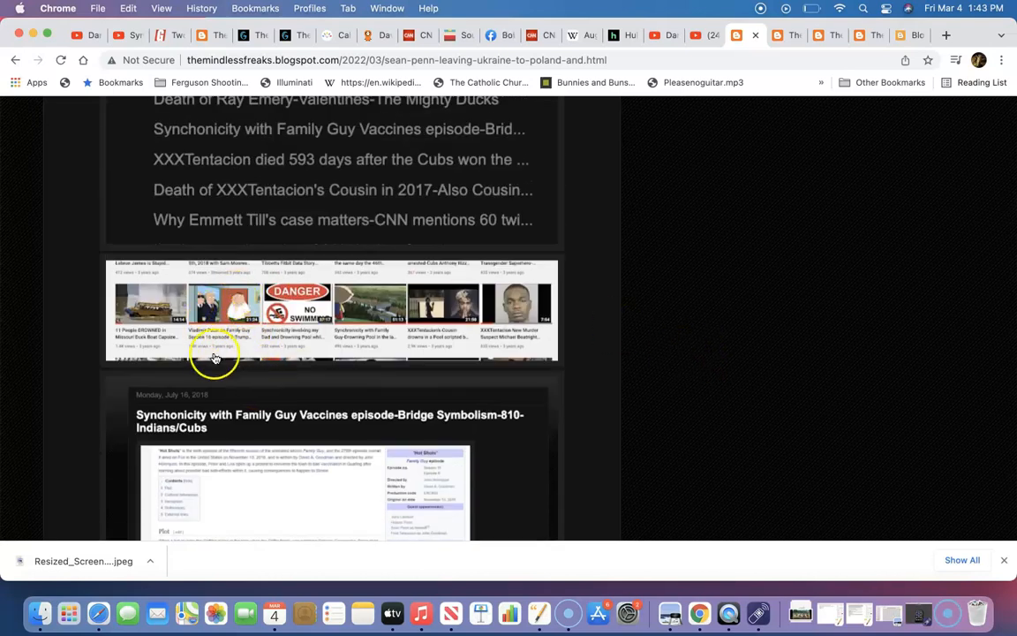
mouse_move(250, 334)
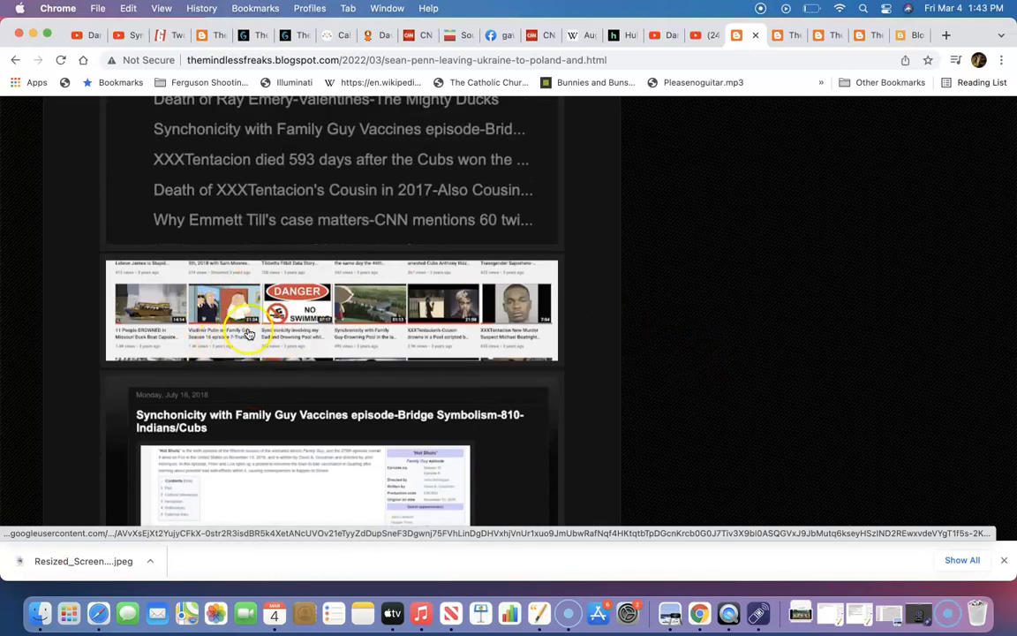
mouse_move(220, 344)
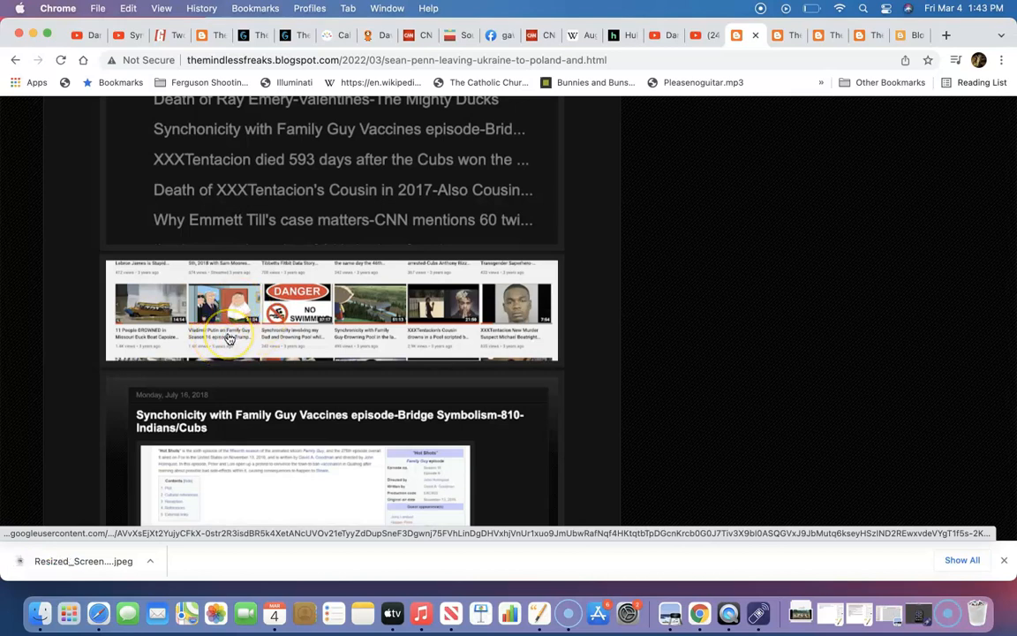
mouse_move(256, 331)
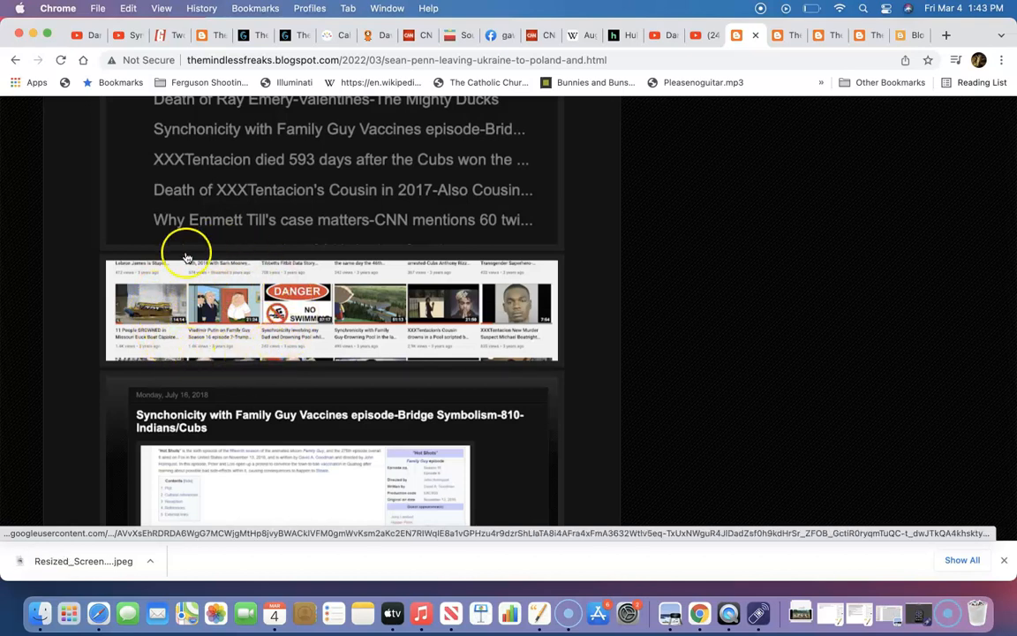
mouse_move(297, 319)
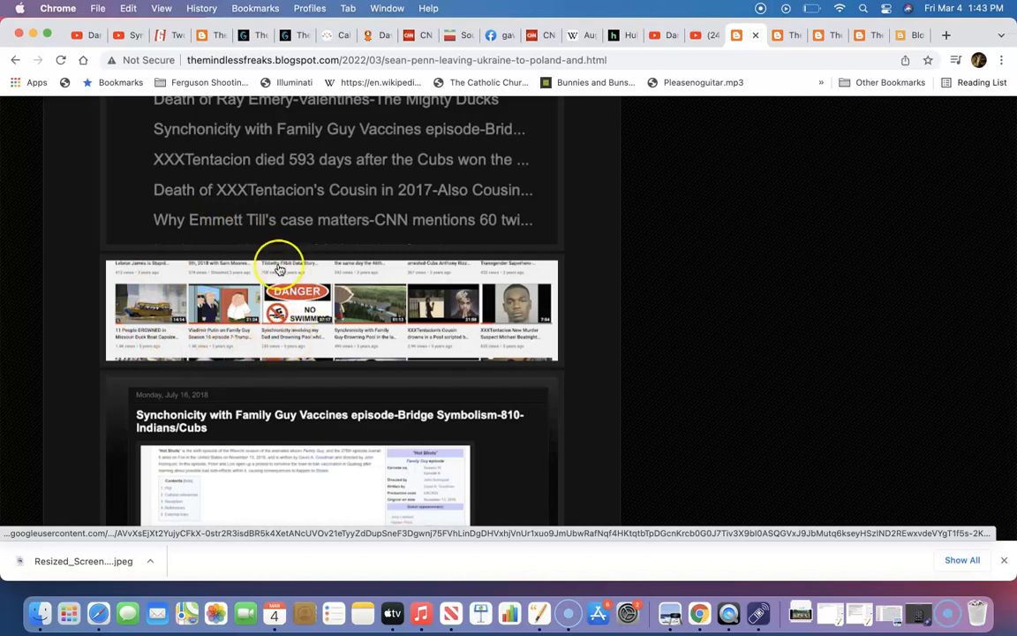
mouse_move(241, 310)
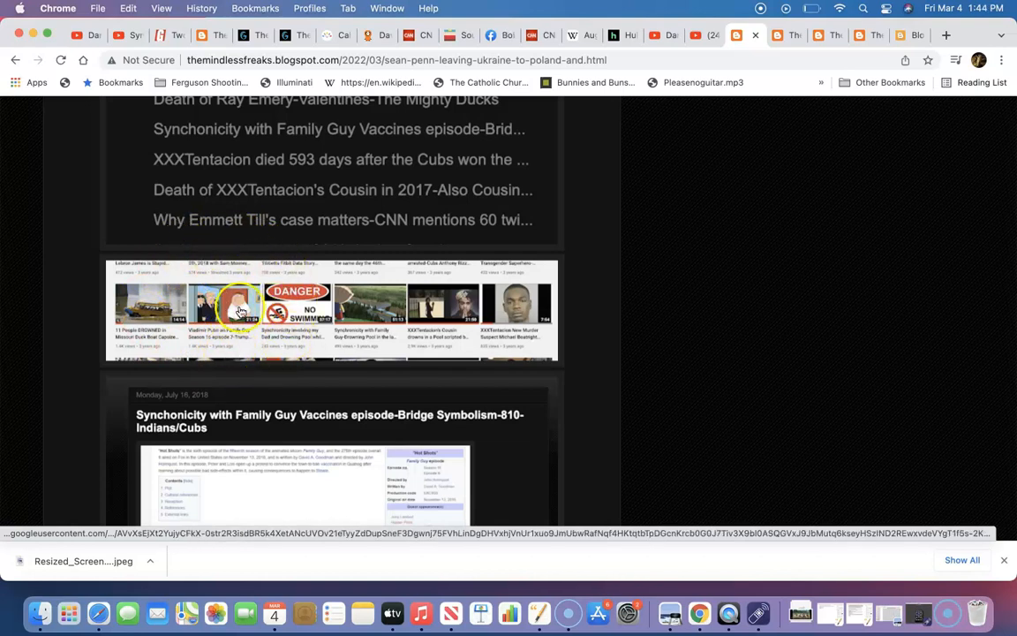
mouse_move(612, 389)
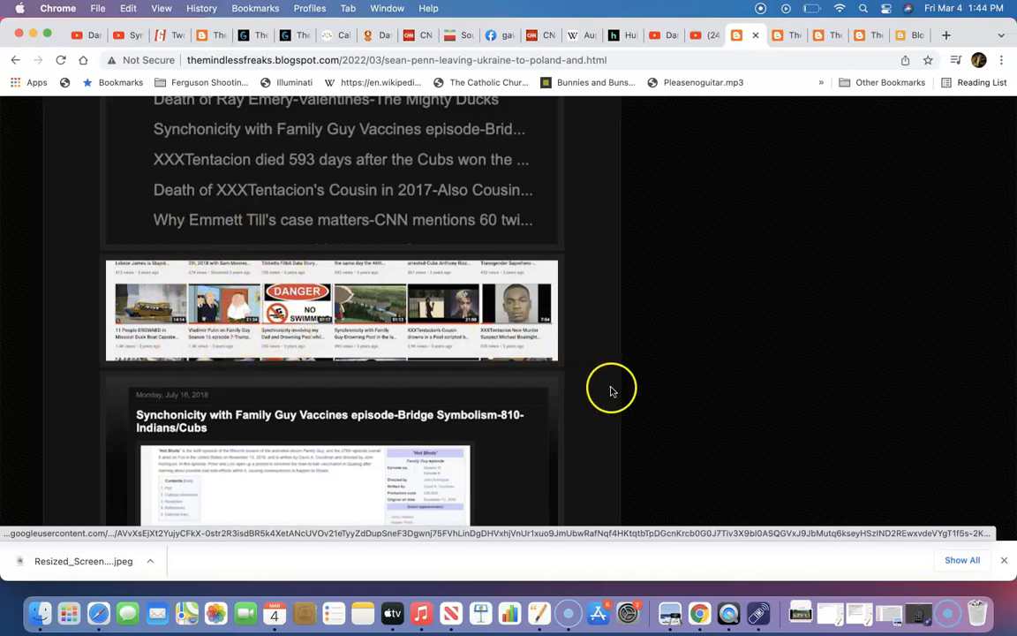
scroll(down, 3)
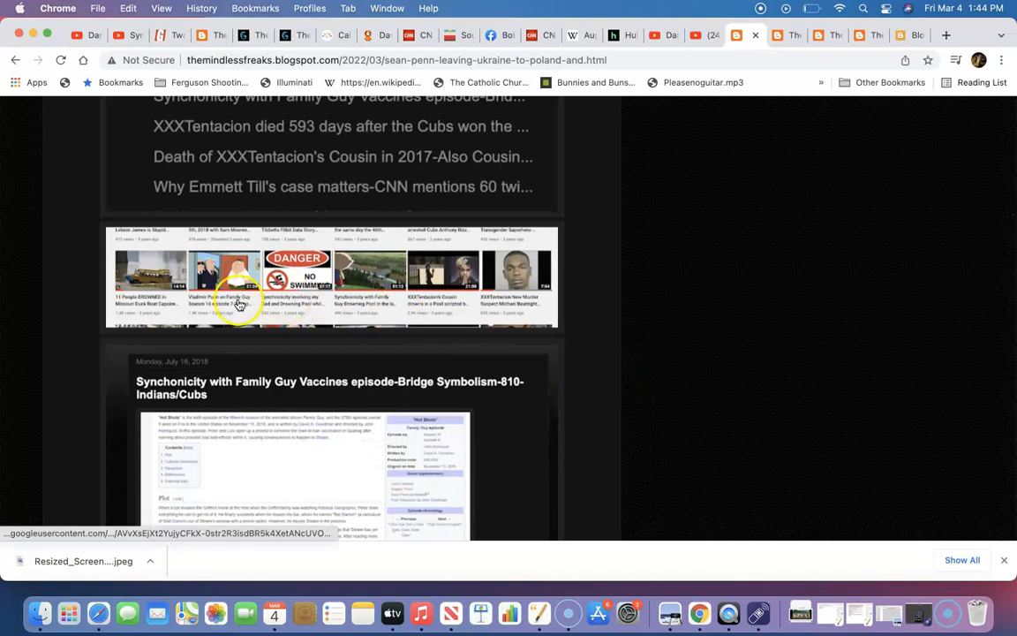
mouse_move(243, 291)
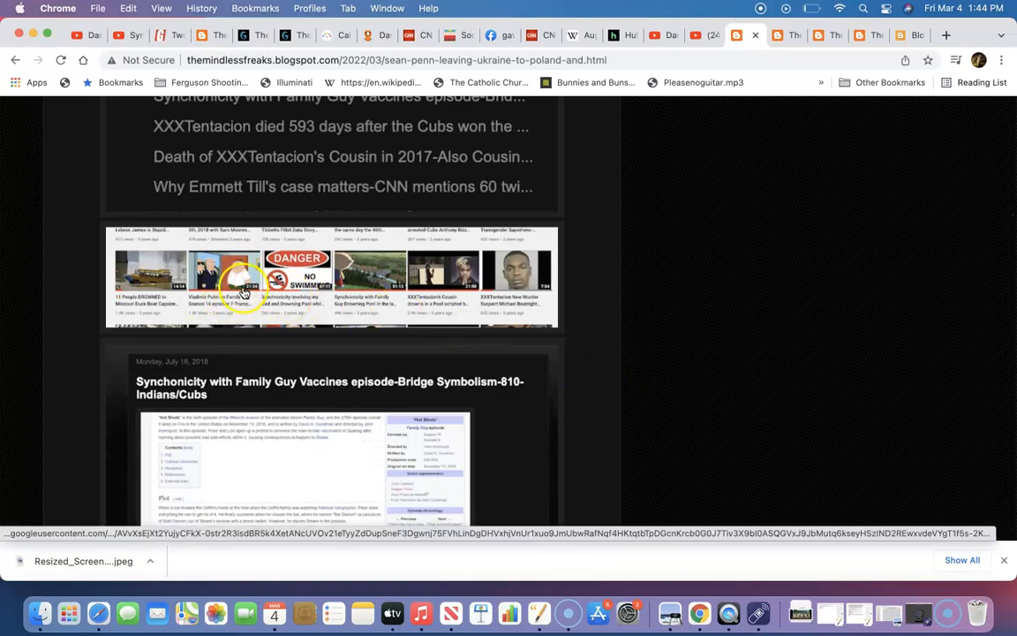
mouse_move(216, 234)
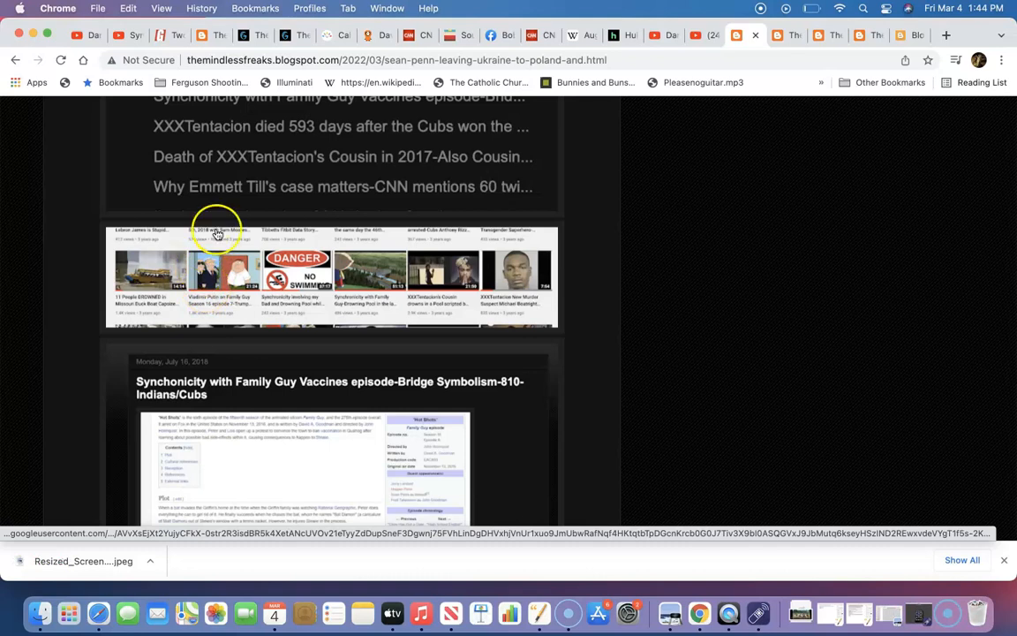
mouse_move(253, 258)
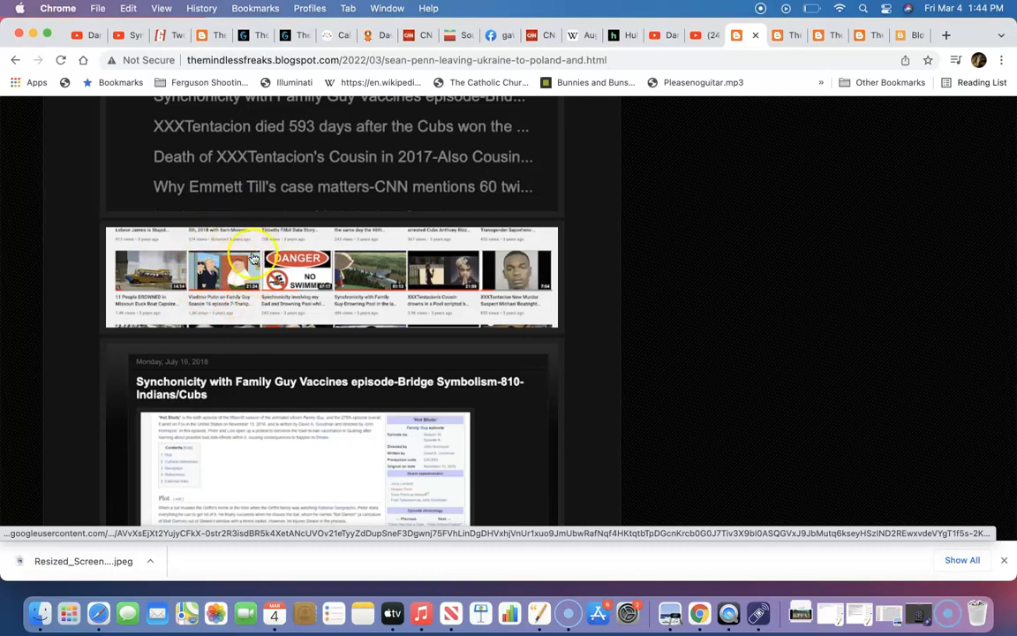
Scroll to the bridge screenshot and Sean Penn rescuing Stewie under 'At the Climax'
scroll(down, 3)
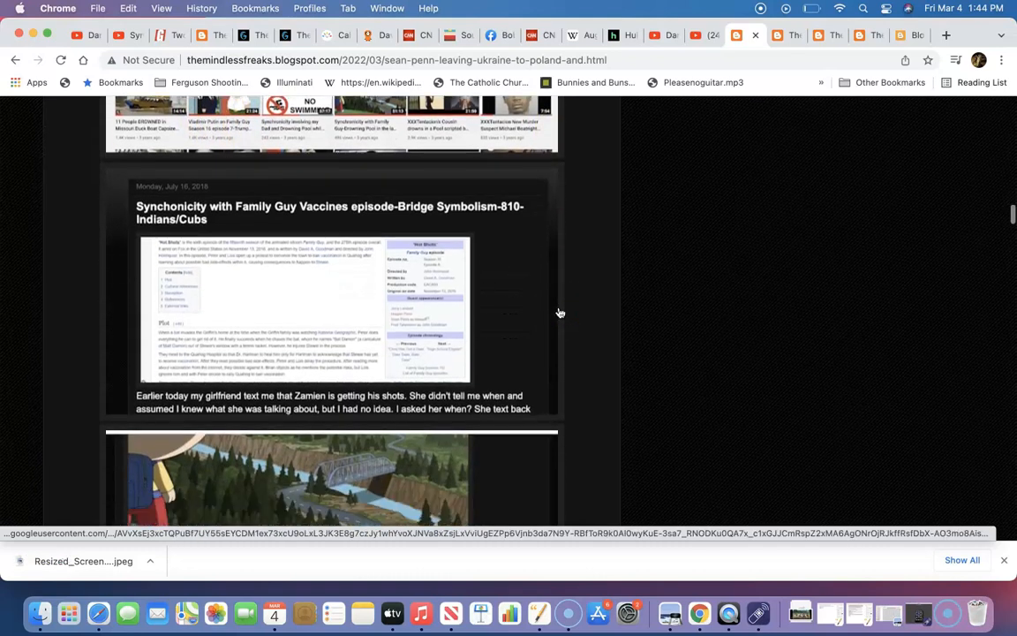
scroll(down, 3)
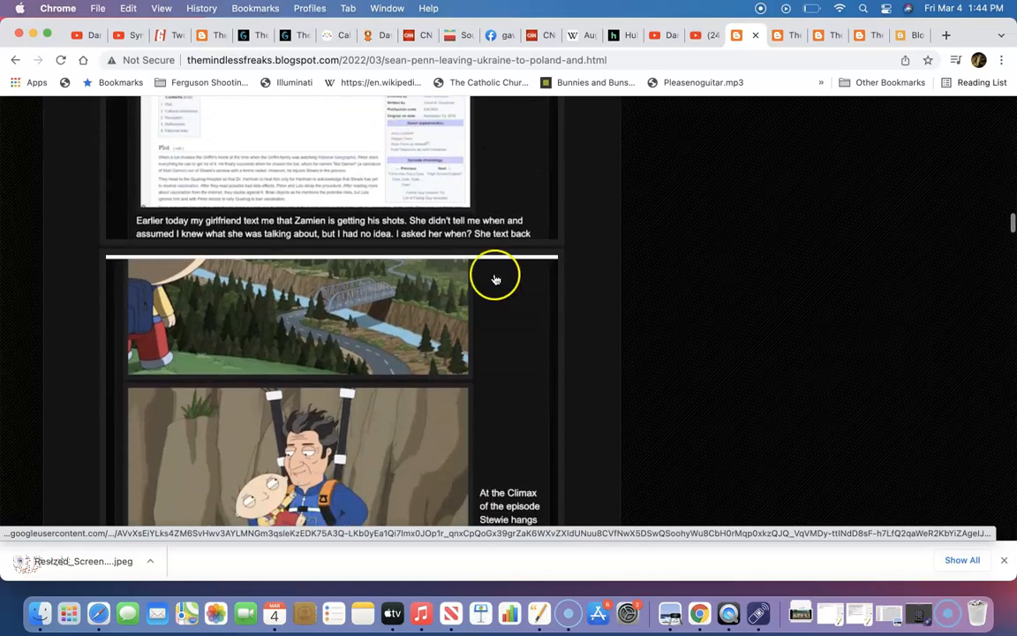
mouse_move(552, 336)
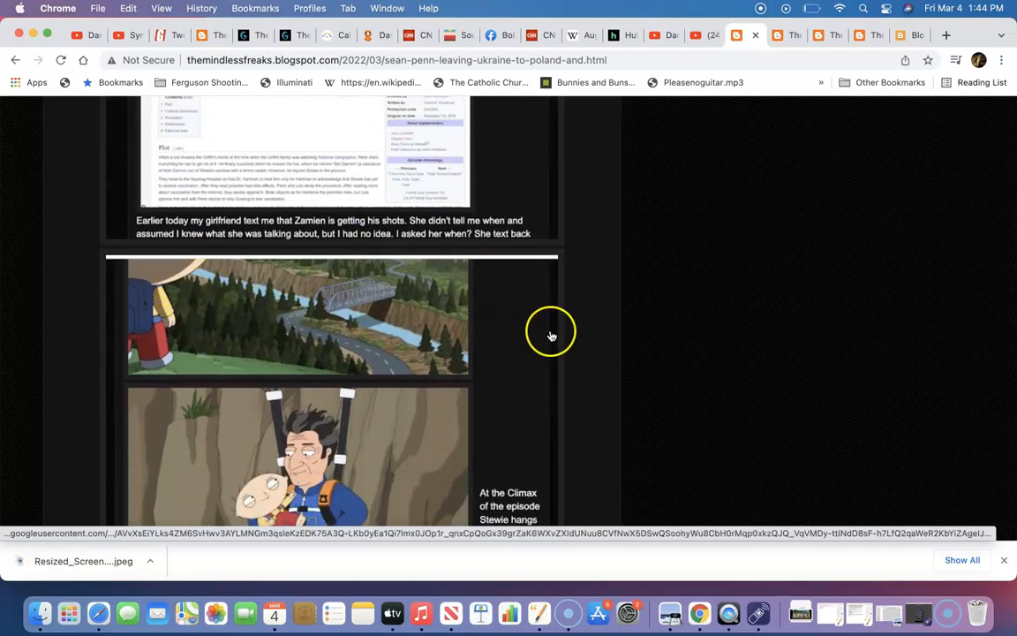
scroll(up, 3)
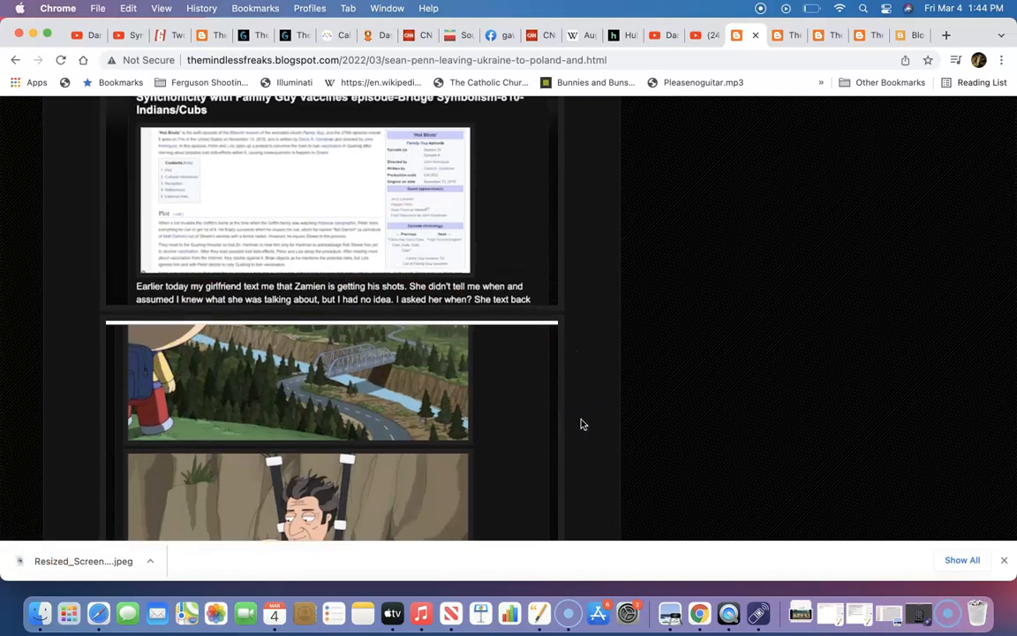
scroll(down, 3)
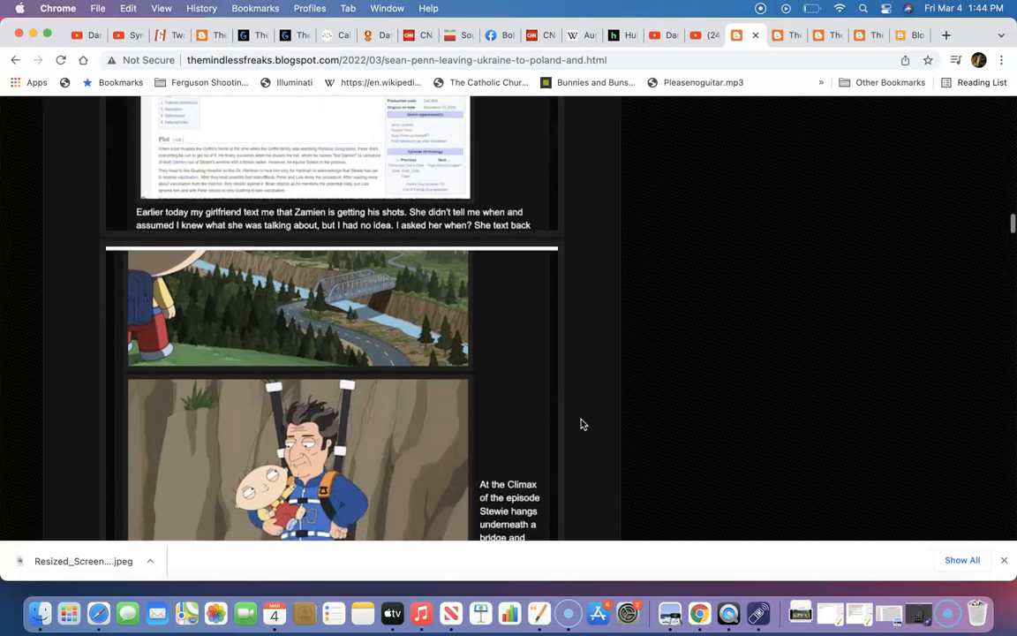
scroll(up, 3)
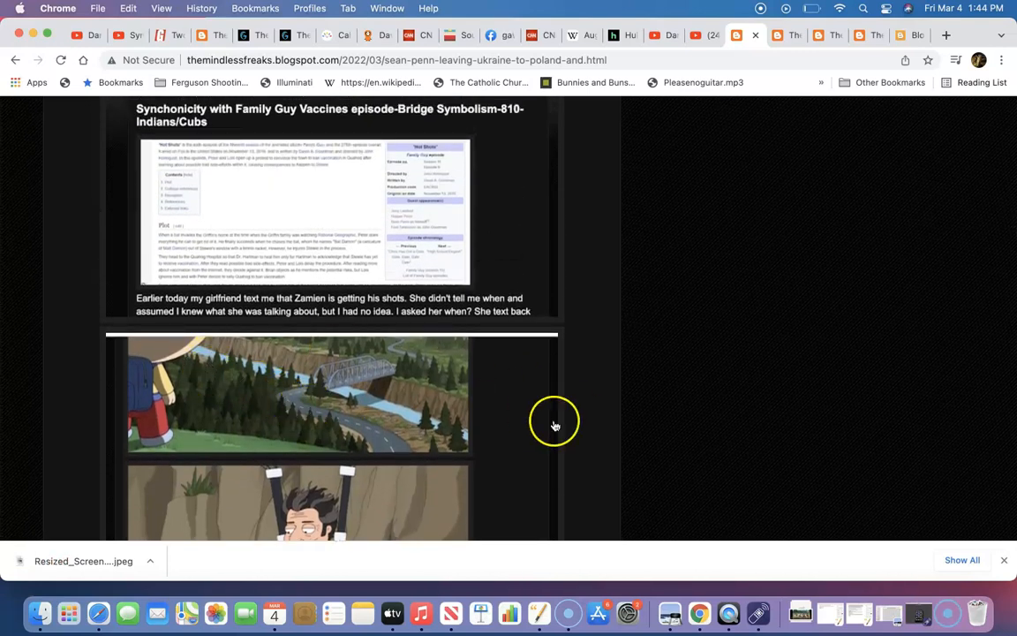
scroll(down, 3)
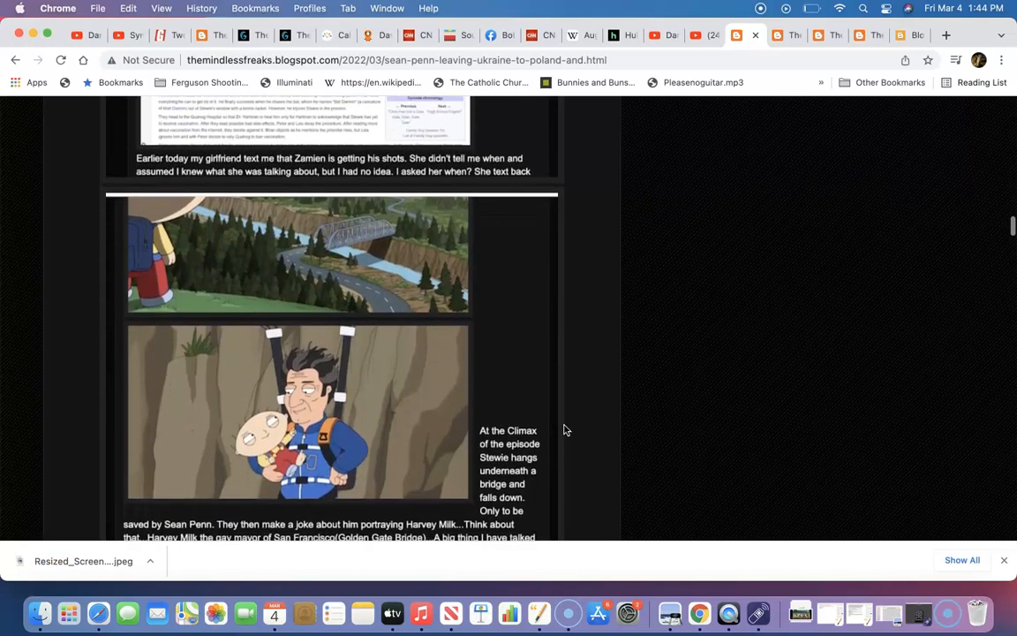
scroll(up, 3)
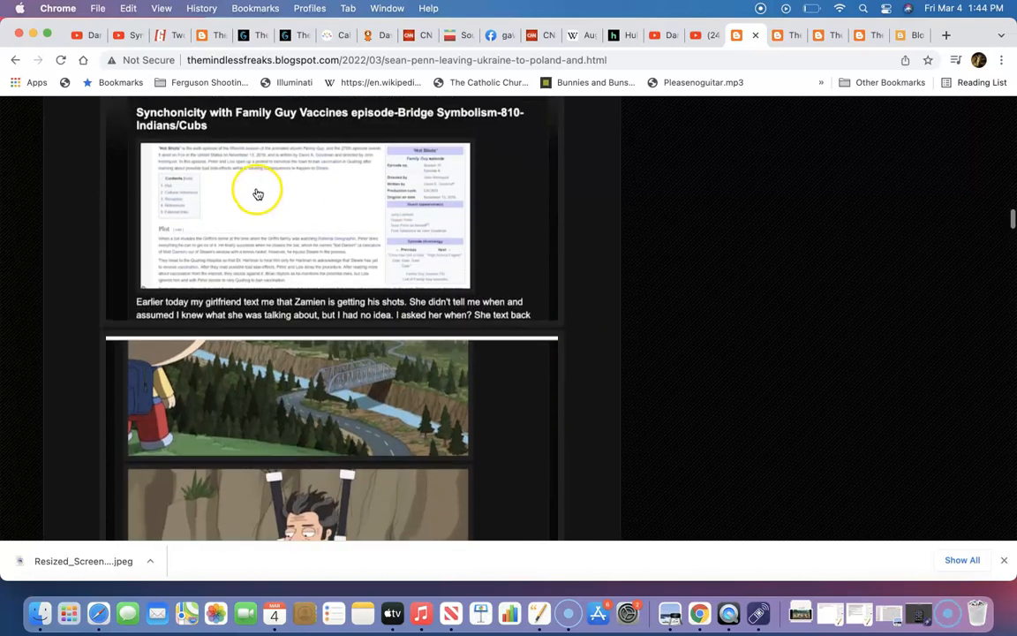
scroll(down, 3)
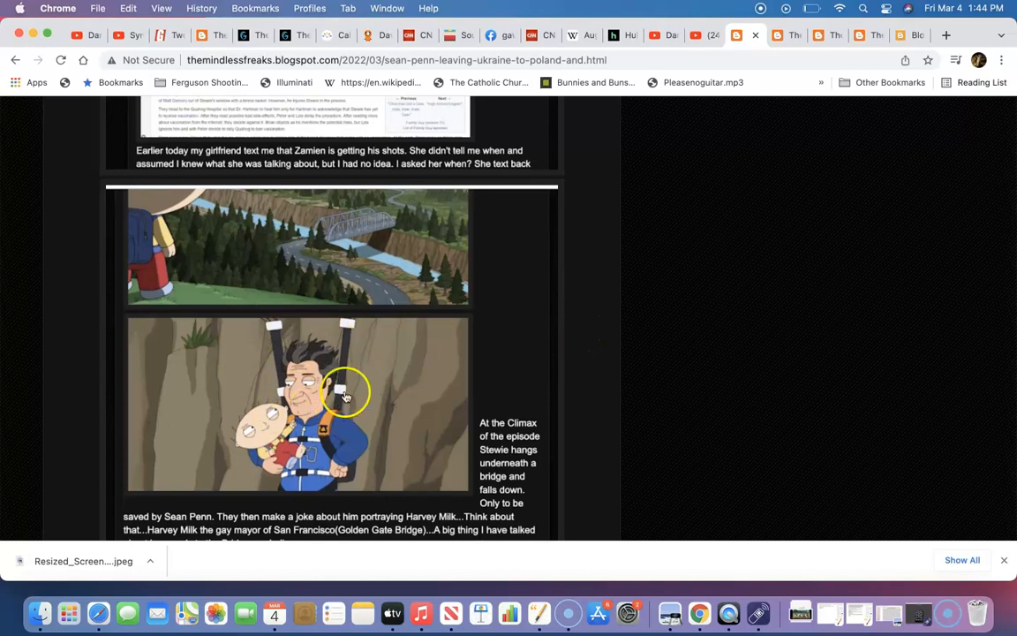
mouse_move(236, 291)
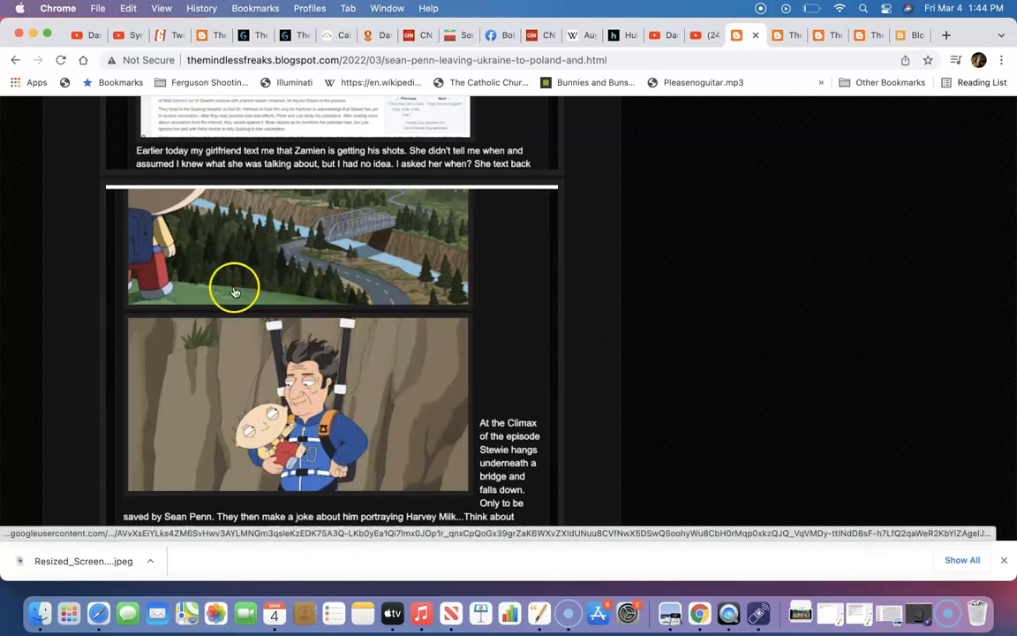
mouse_move(377, 452)
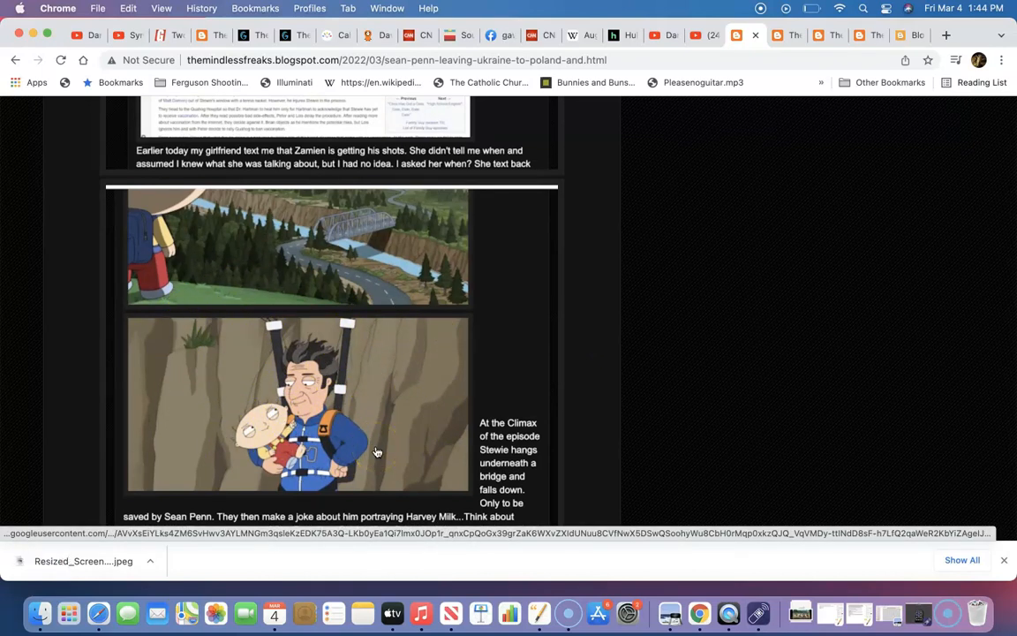
mouse_move(470, 234)
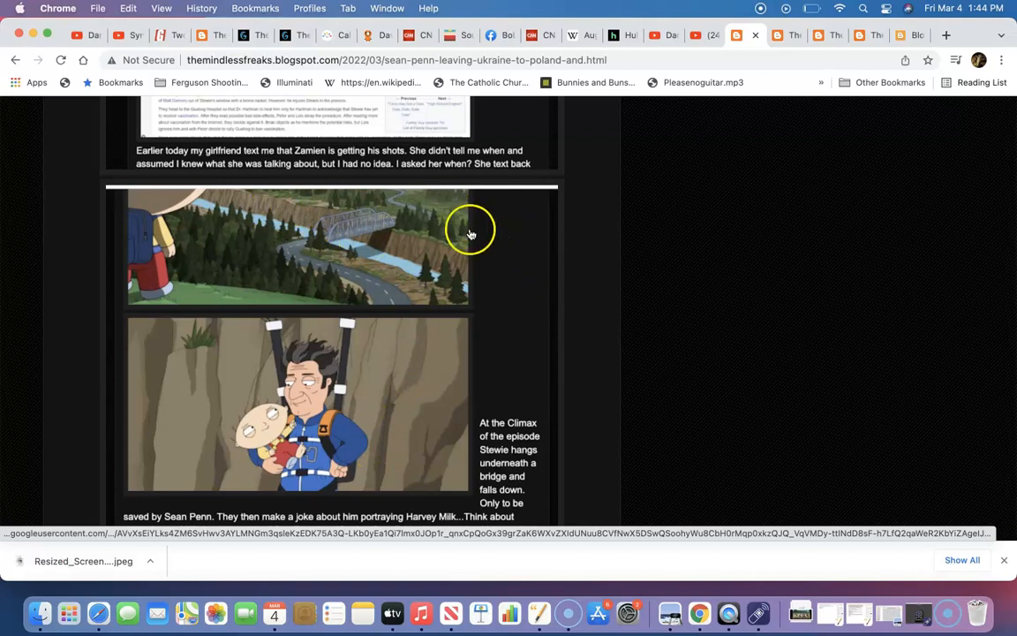
mouse_move(550, 423)
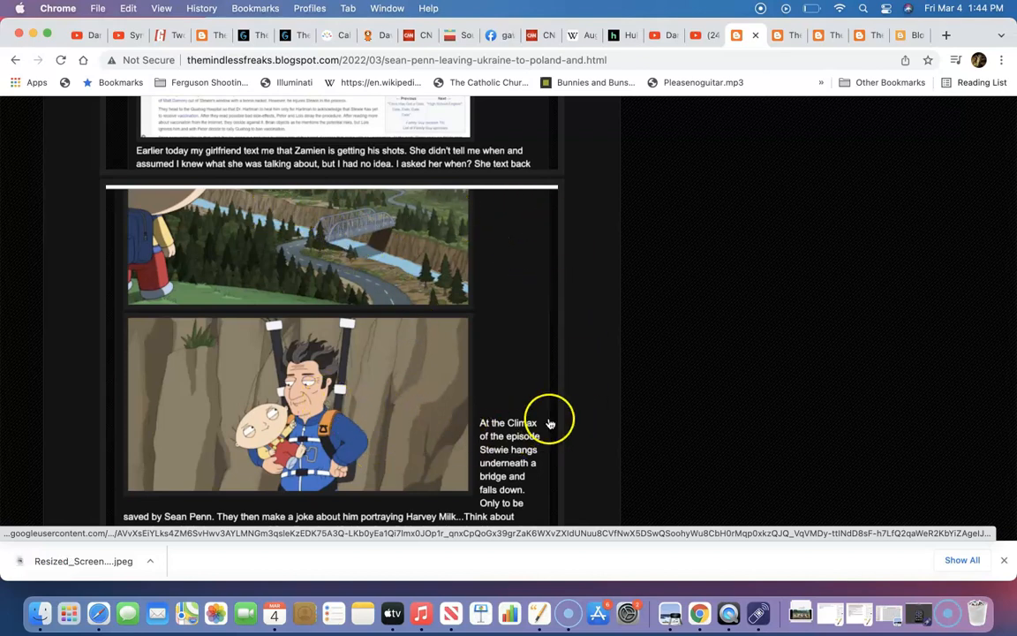
mouse_move(307, 399)
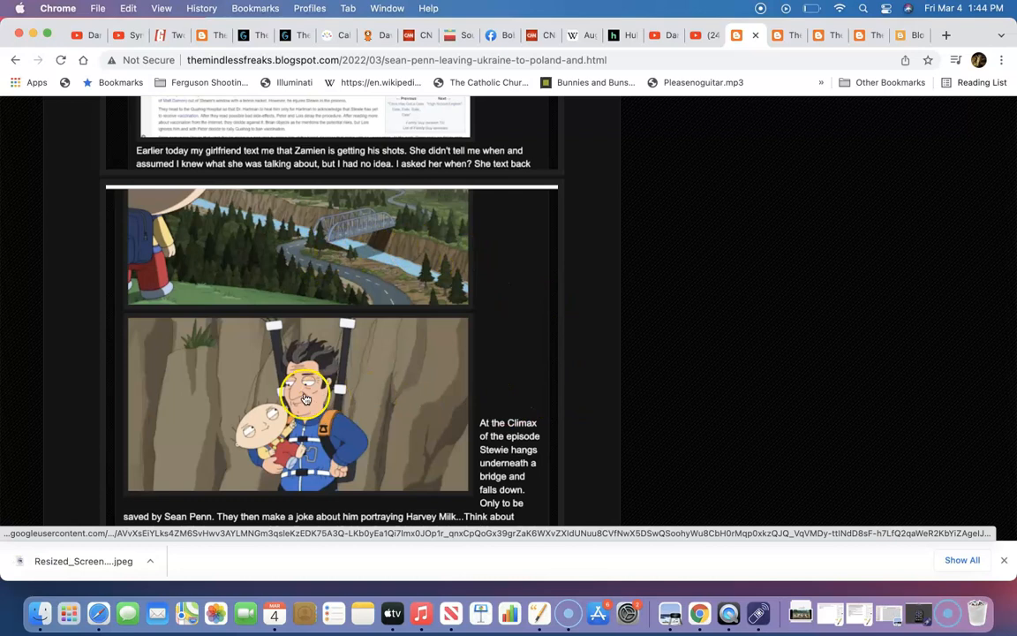
mouse_move(371, 438)
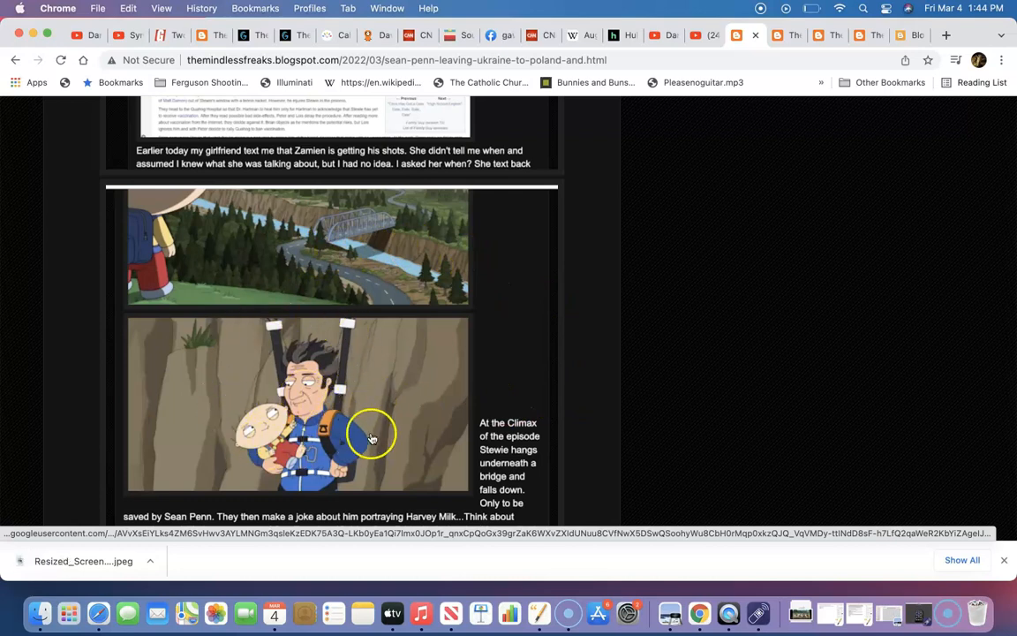
mouse_move(430, 367)
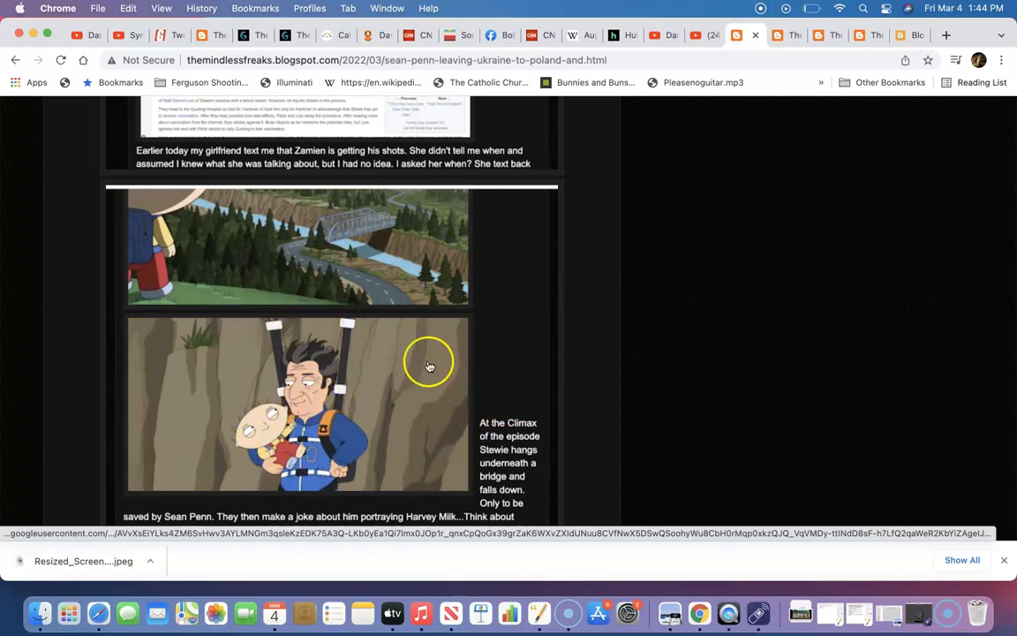
mouse_move(401, 324)
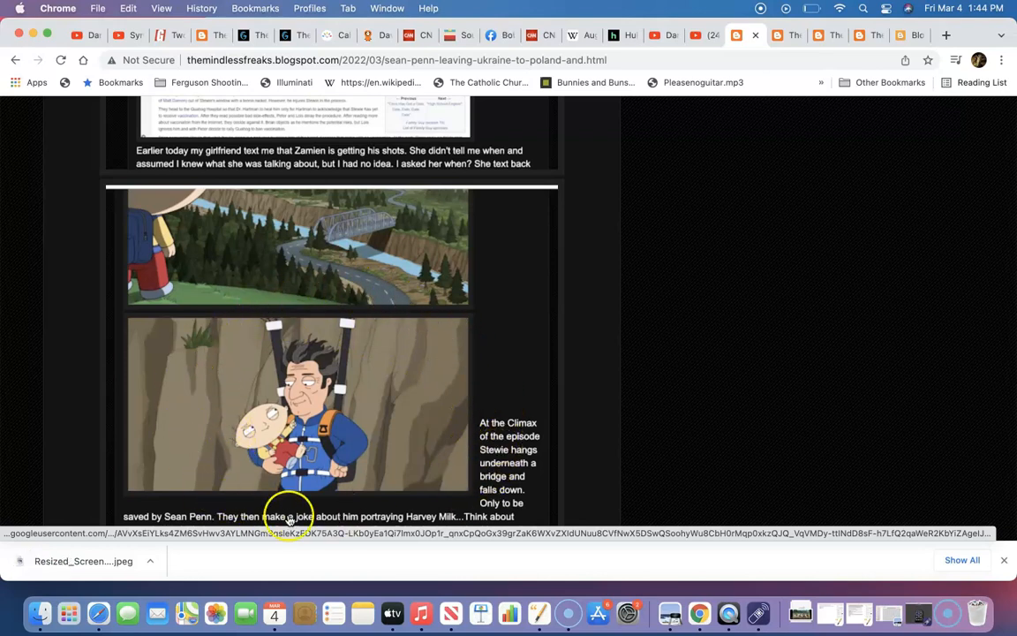
mouse_move(401, 493)
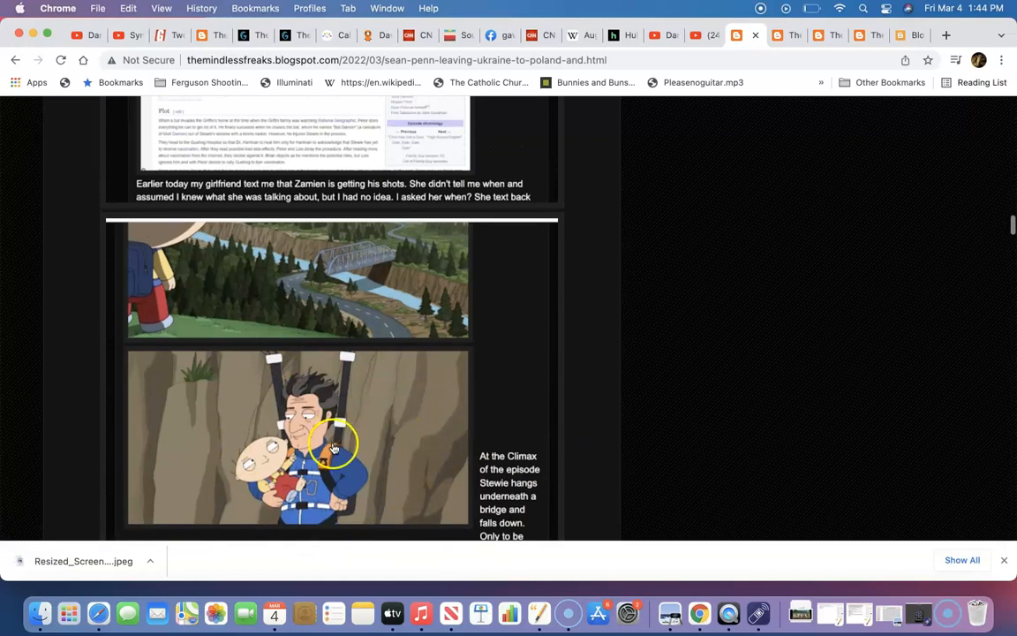
Scroll up and down the post past the 128 gematria matches
scroll(up, 3)
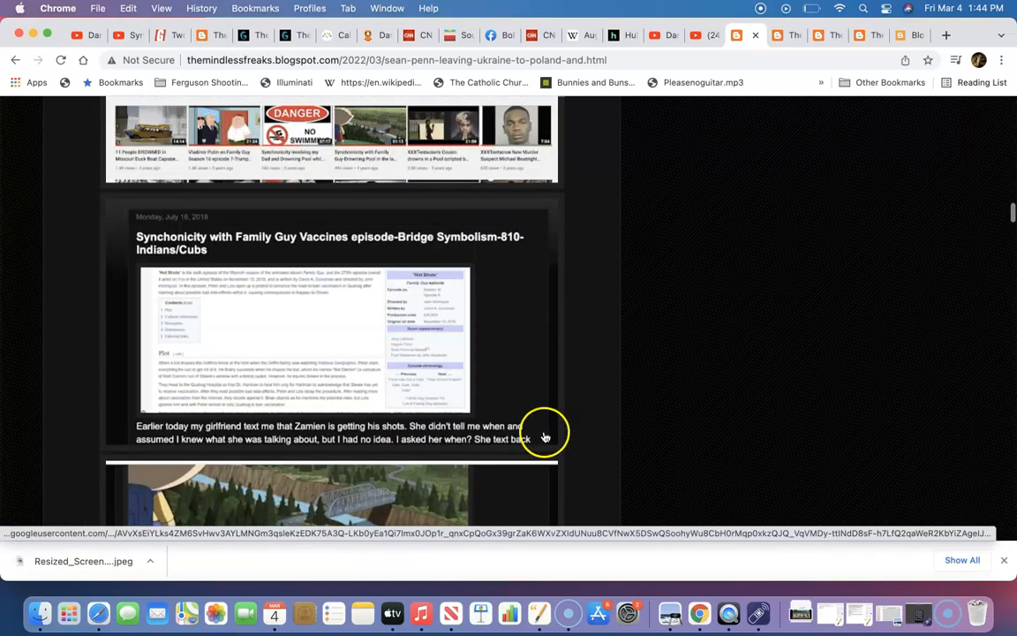
scroll(up, 3)
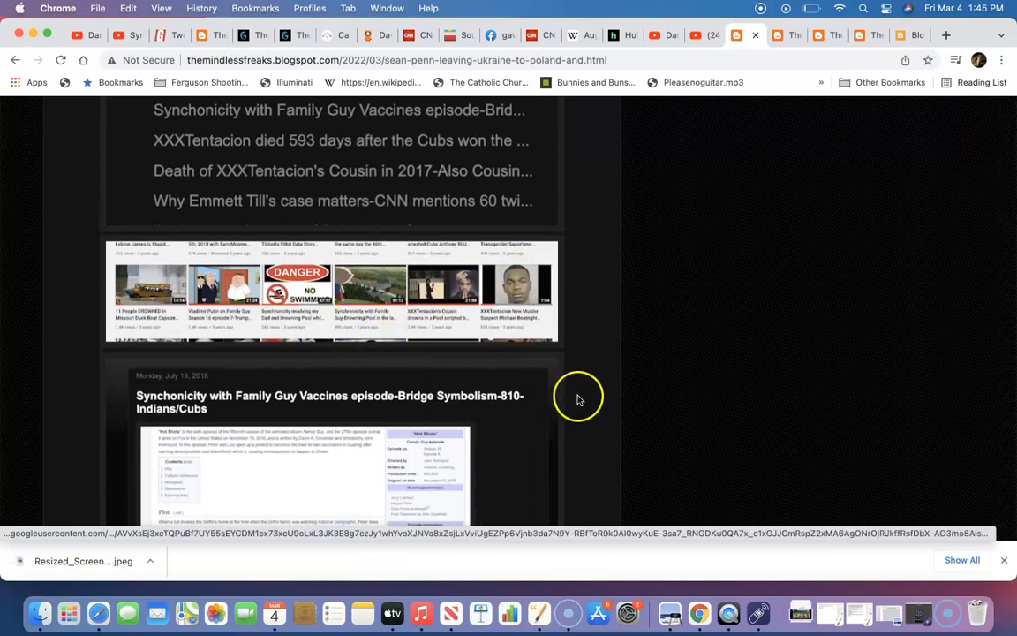
scroll(down, 3)
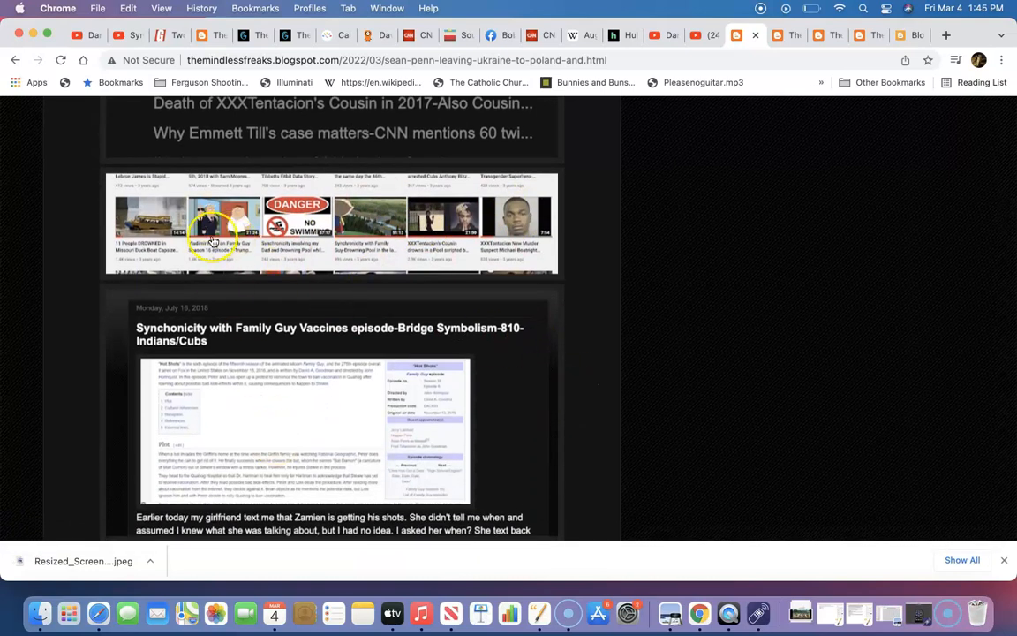
scroll(down, 3)
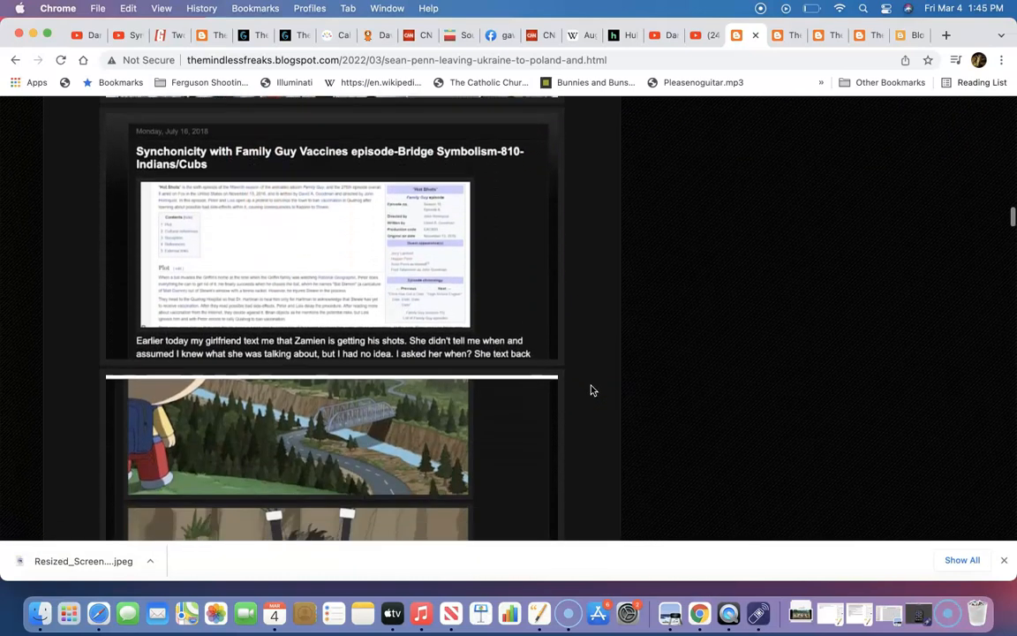
scroll(down, 3)
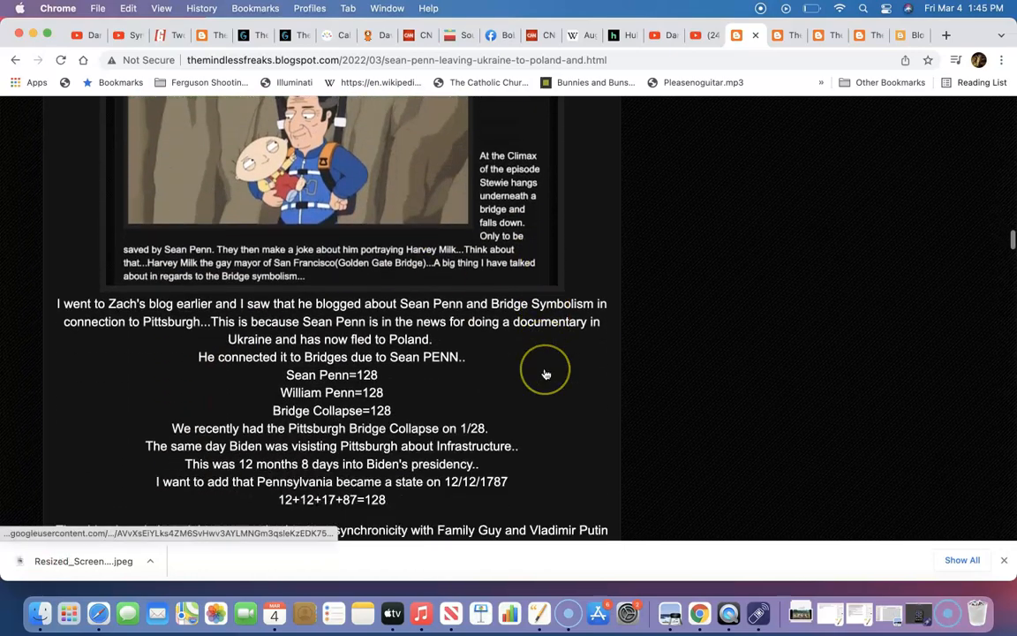
scroll(up, 3)
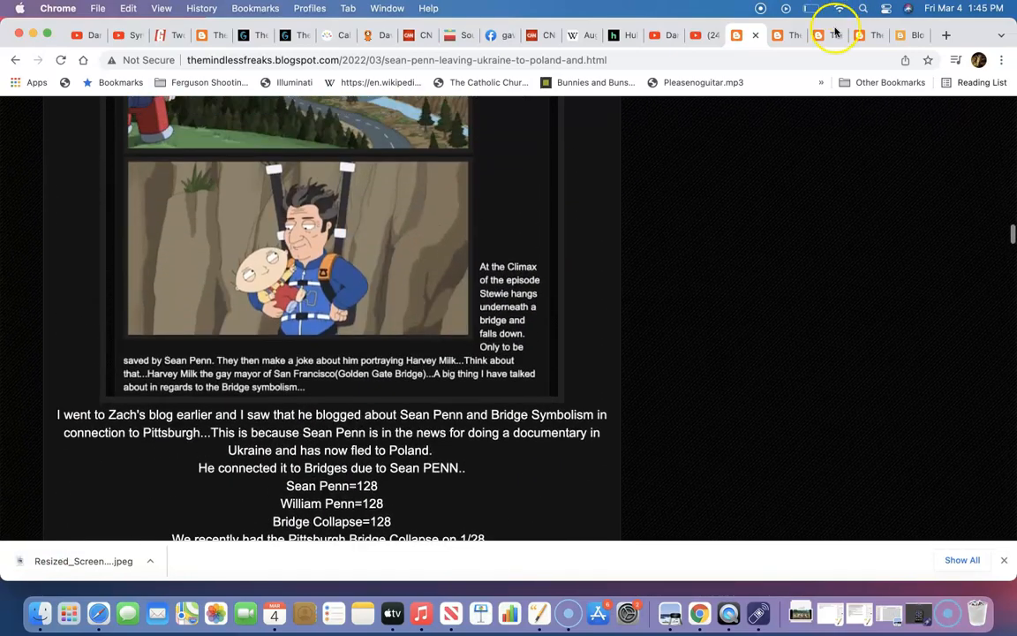
In the other post copy, highlight the San Francisco, William Penn and Bridge Collapse 254(FB) lines
click(834, 35)
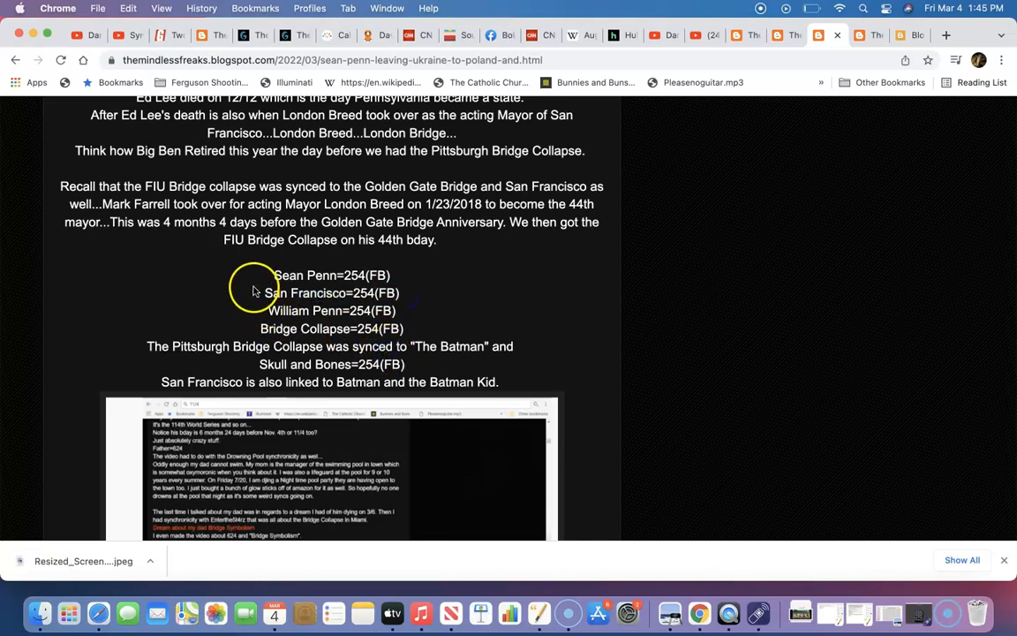
double_click(331, 293)
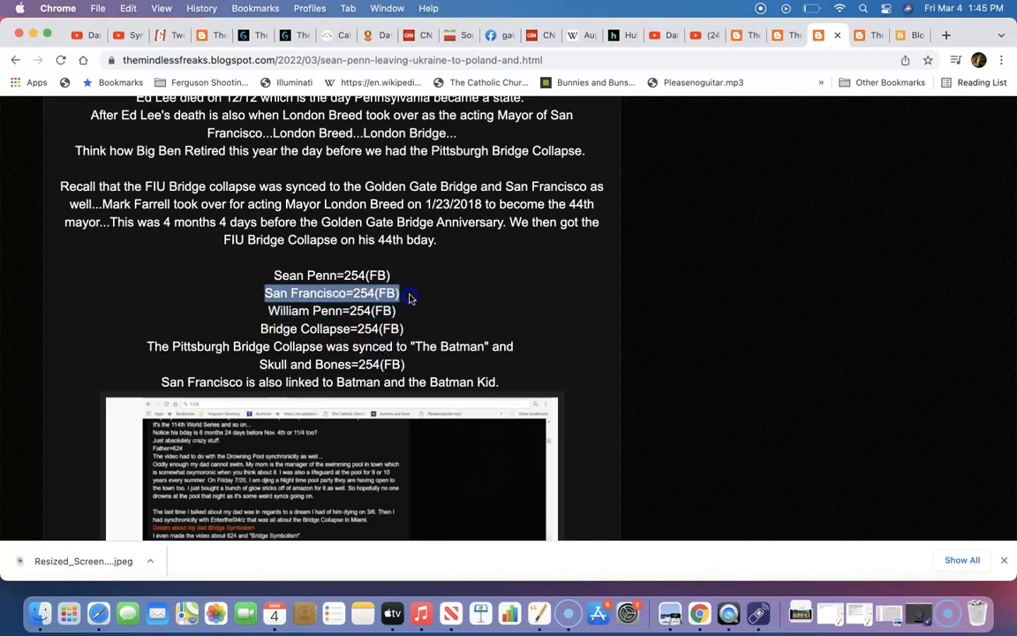
drag(400, 293, 410, 310)
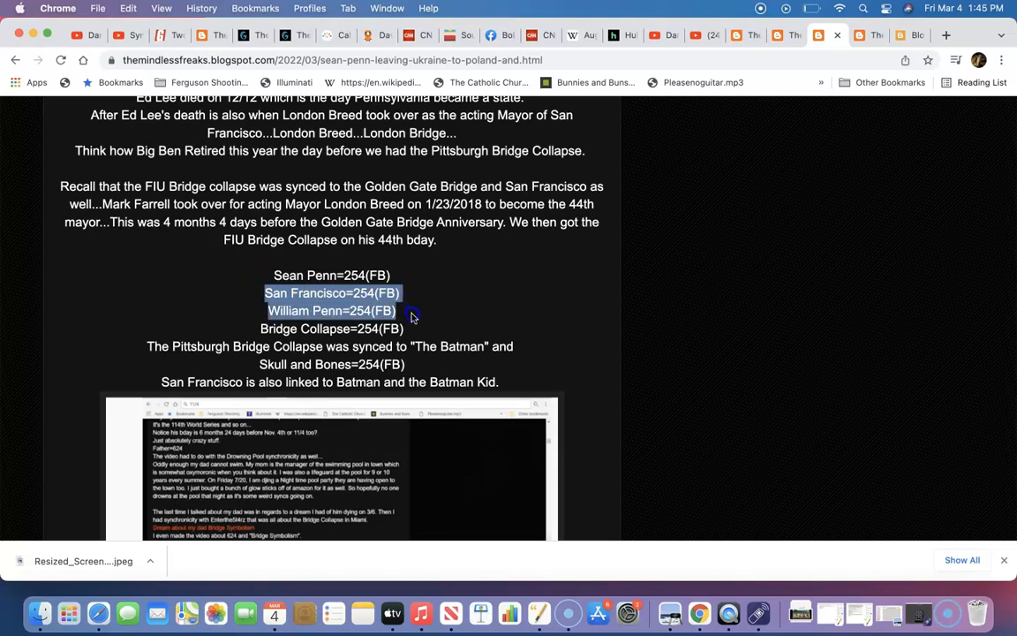
drag(410, 311, 419, 329)
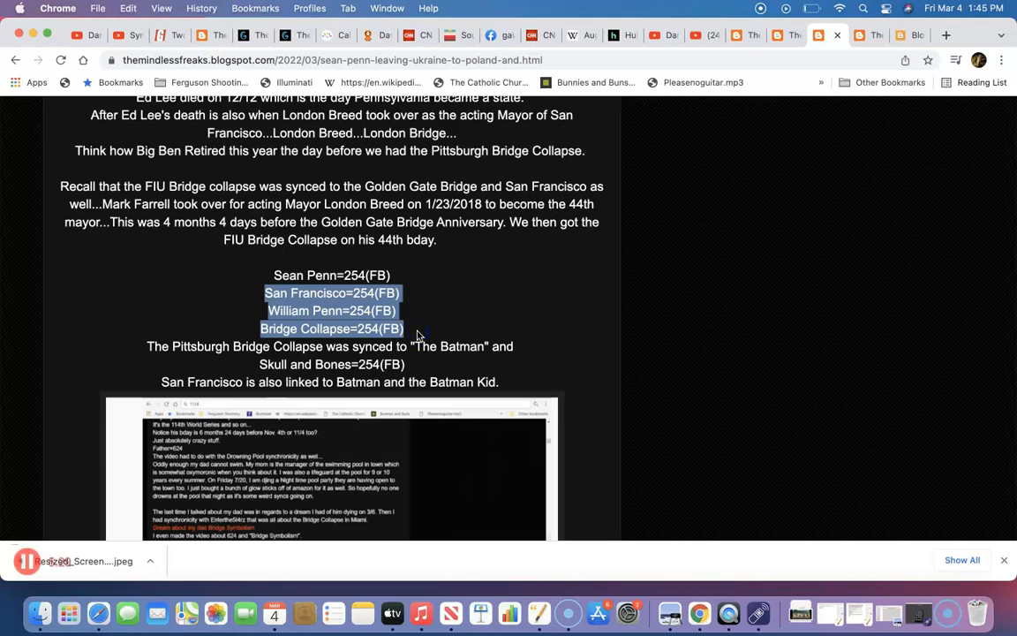
mouse_move(427, 150)
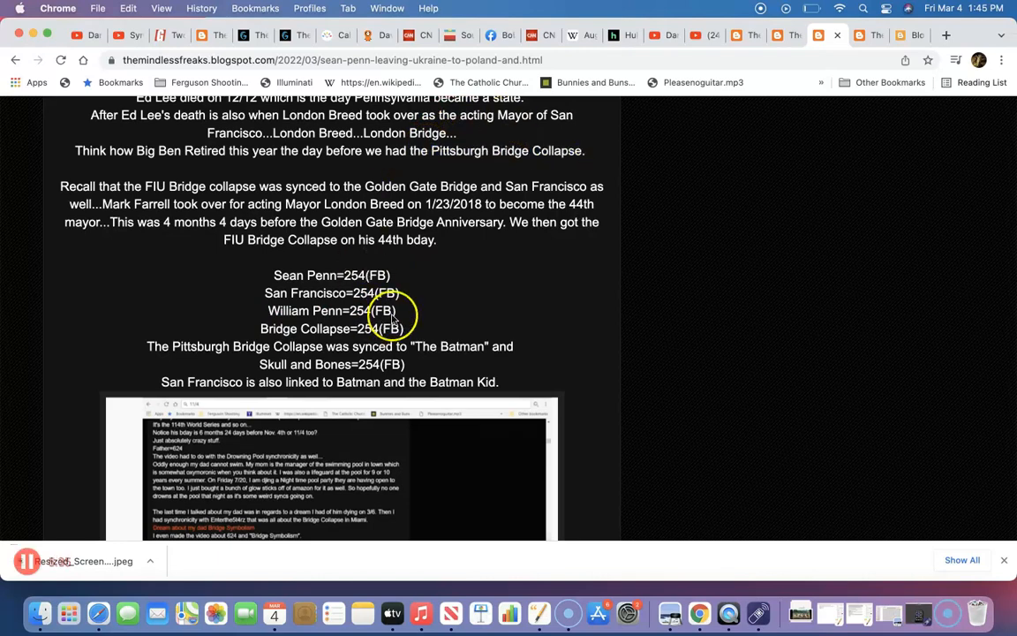
mouse_move(436, 254)
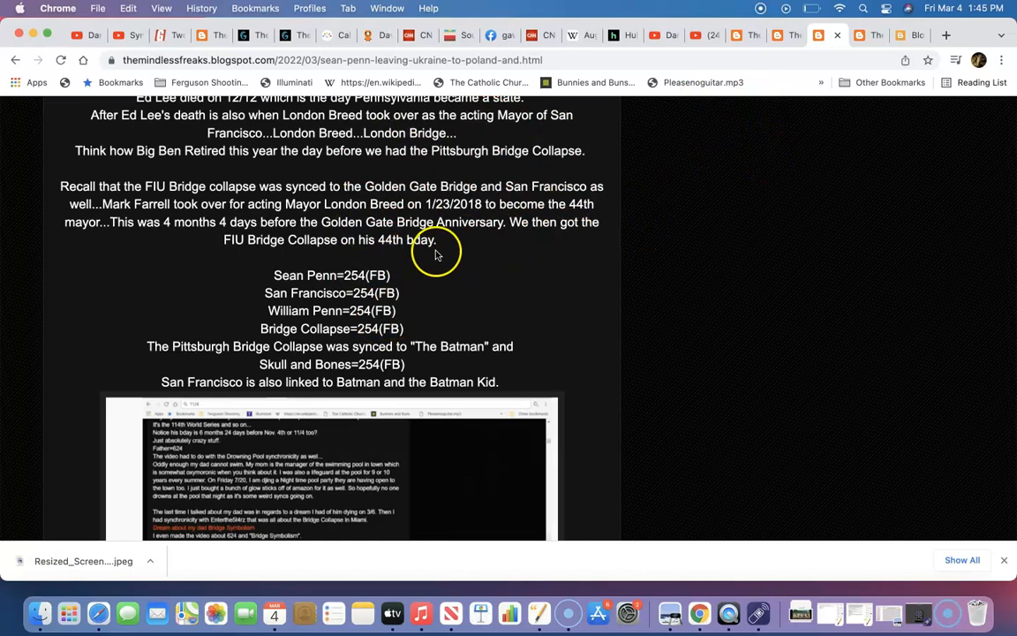
mouse_move(395, 296)
text(1/)
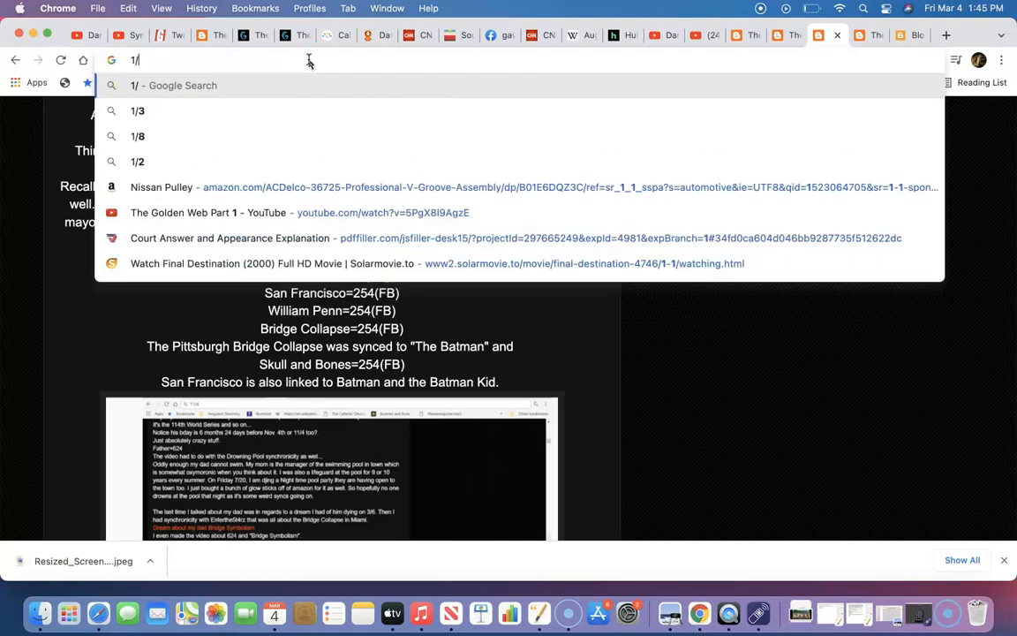
text(28)
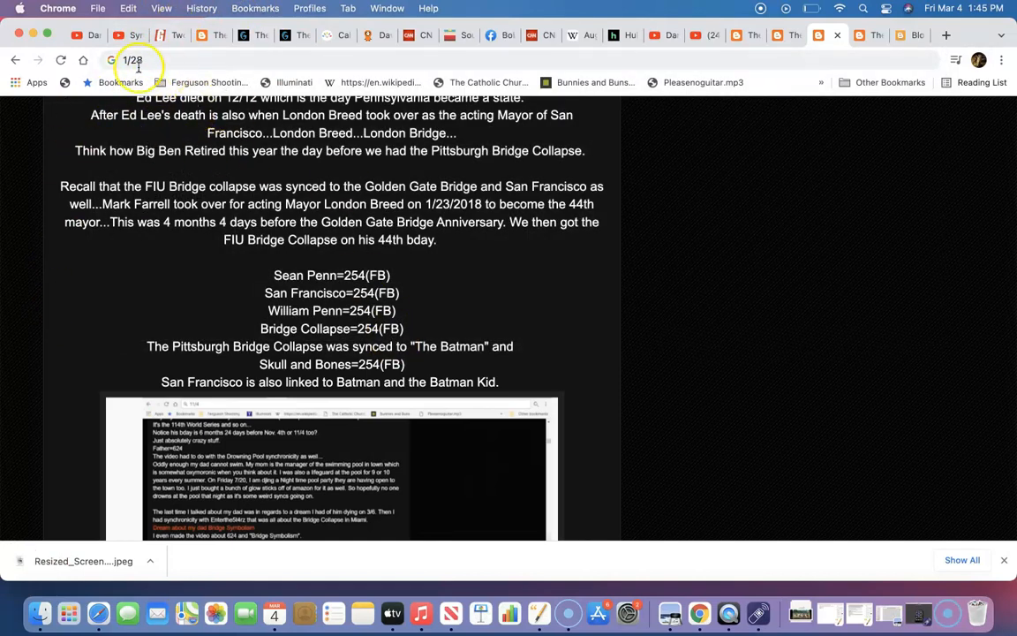
scroll(down, 3)
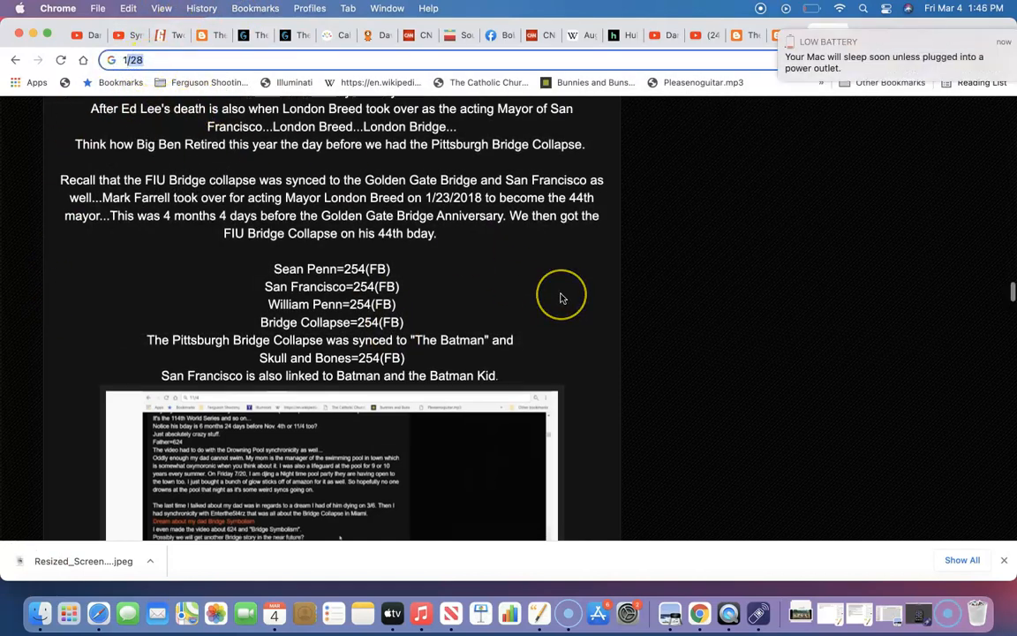
scroll(down, 3)
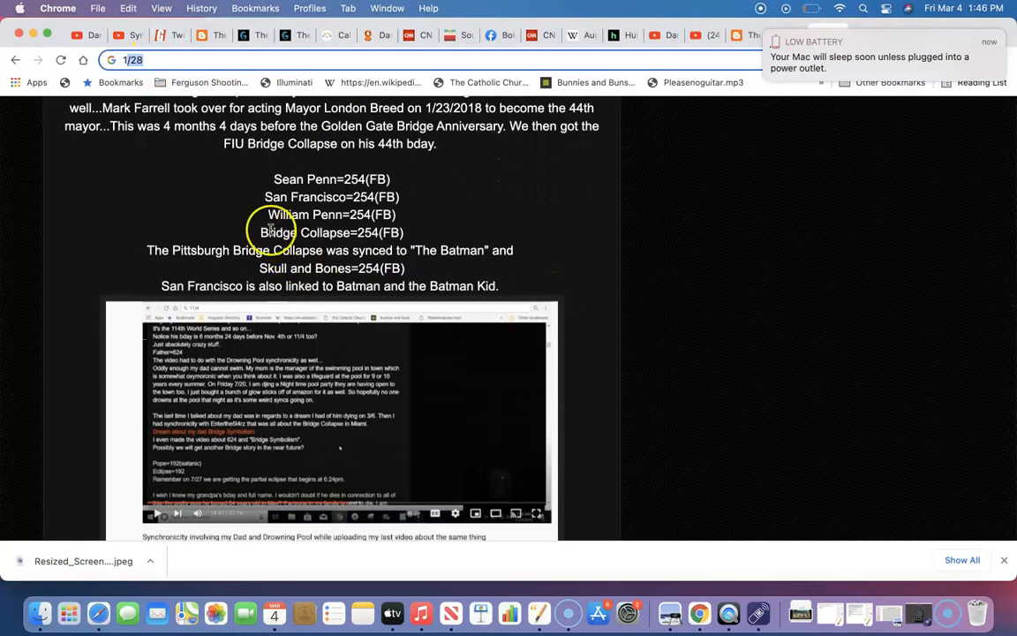
right_click(333, 267)
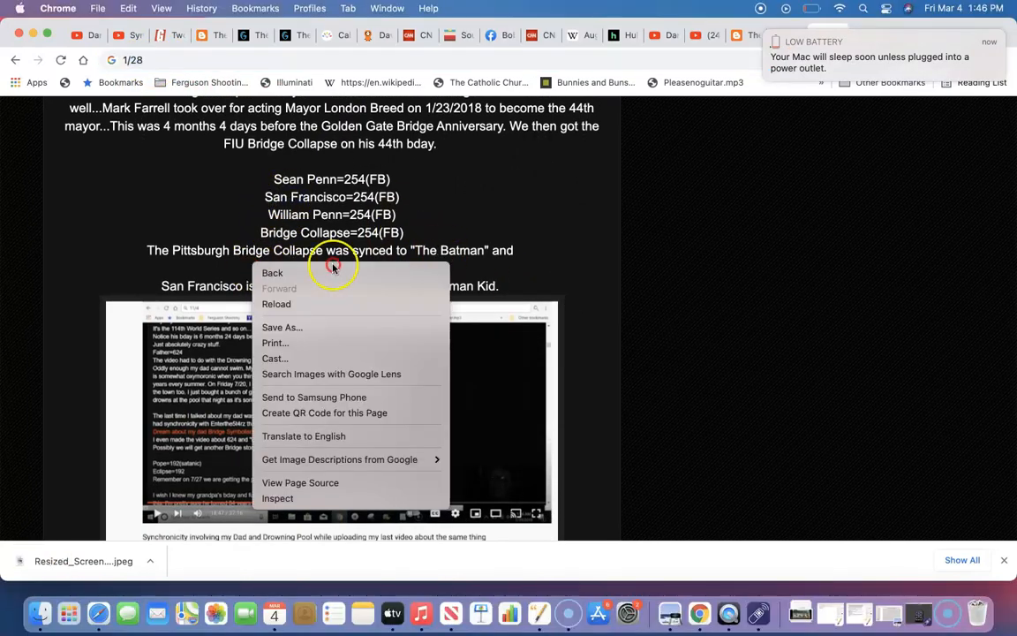
click(252, 268)
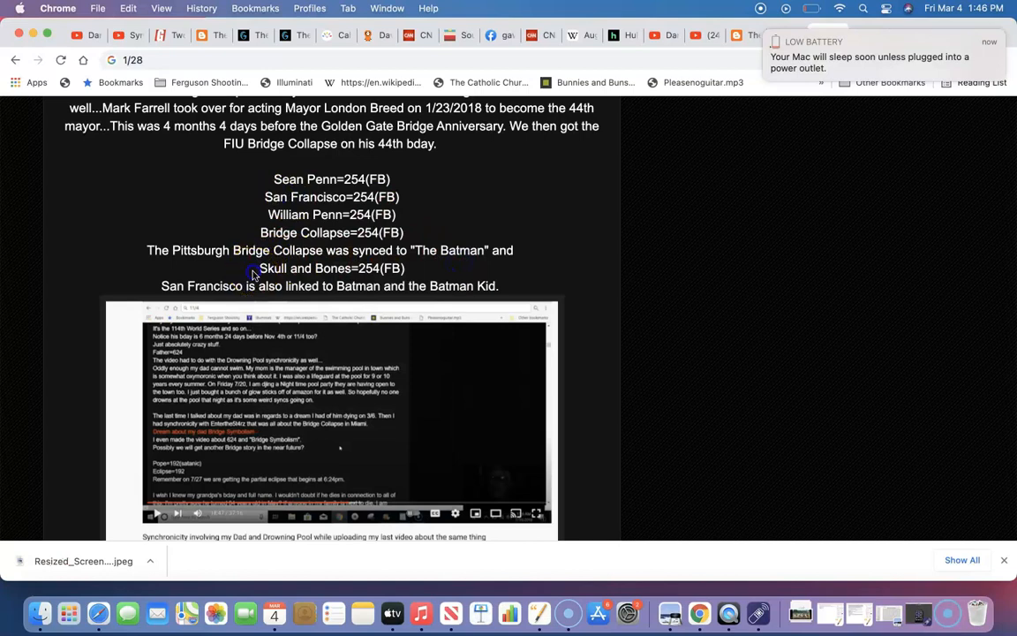
double_click(331, 269)
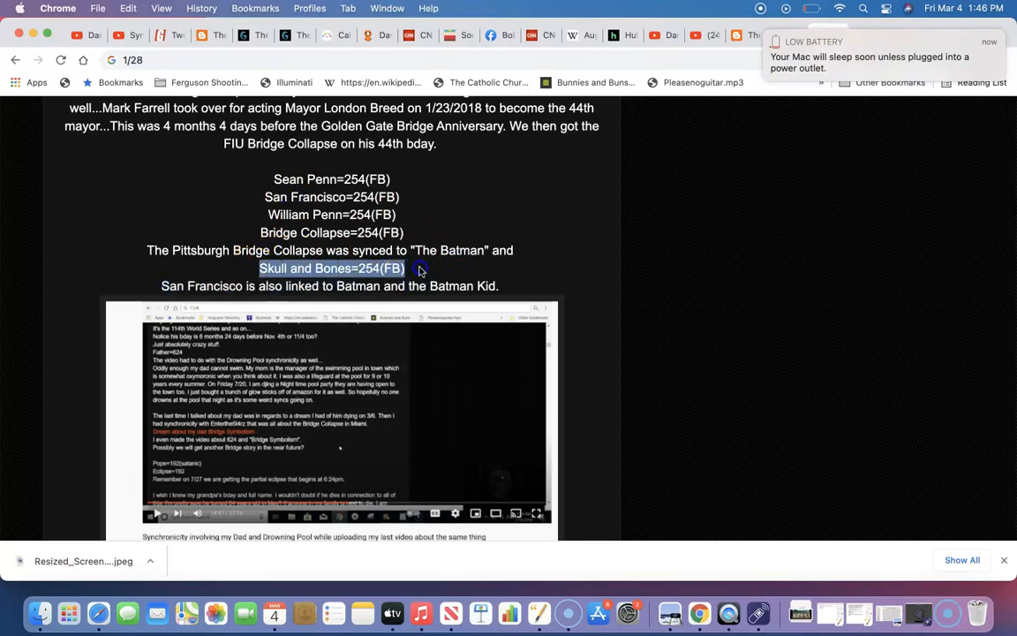
scroll(up, 3)
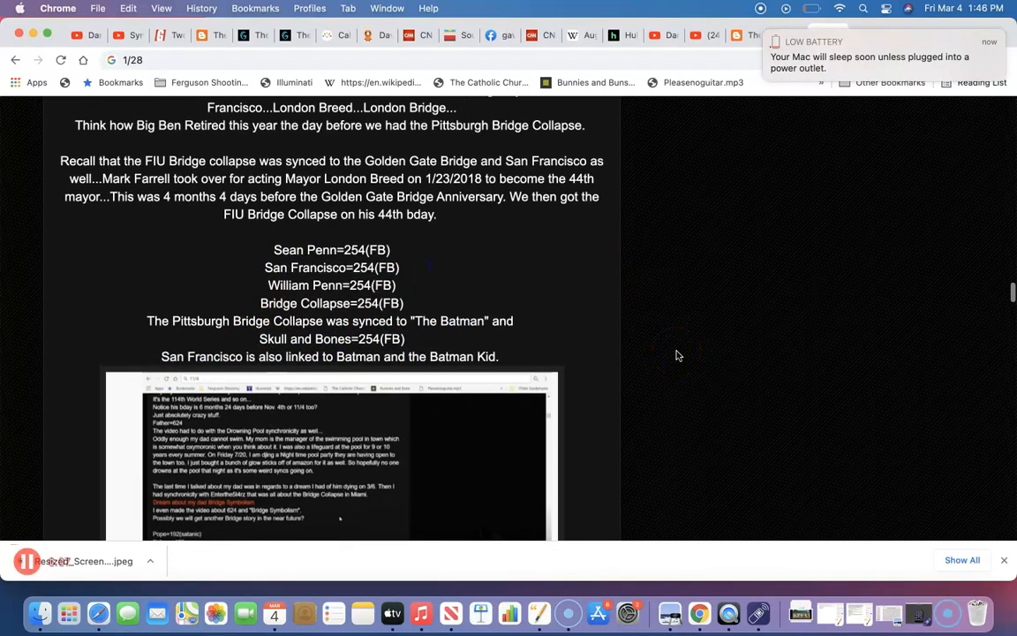
mouse_move(434, 297)
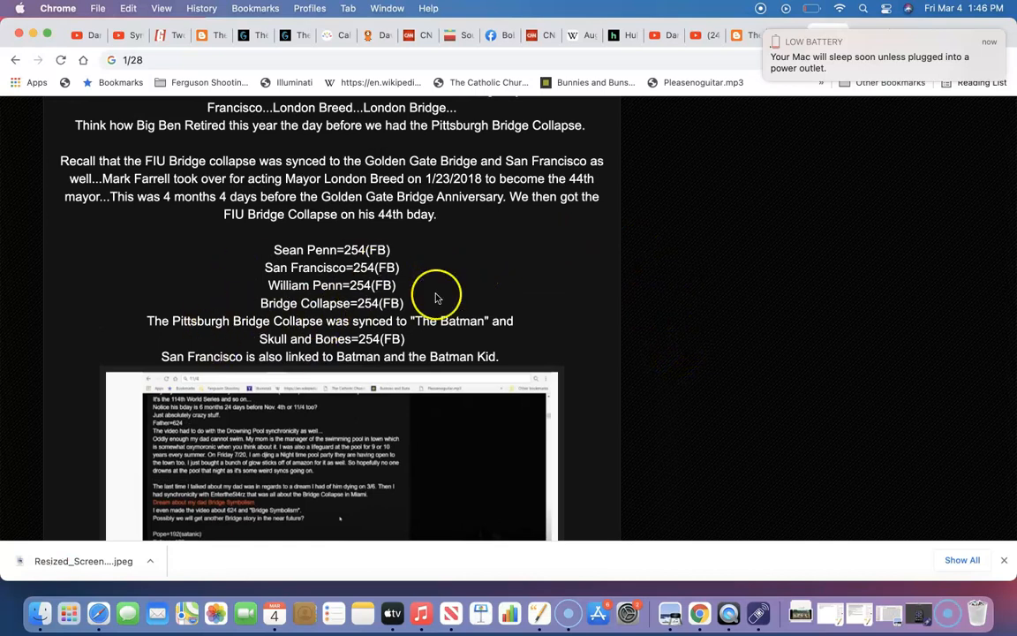
mouse_move(366, 253)
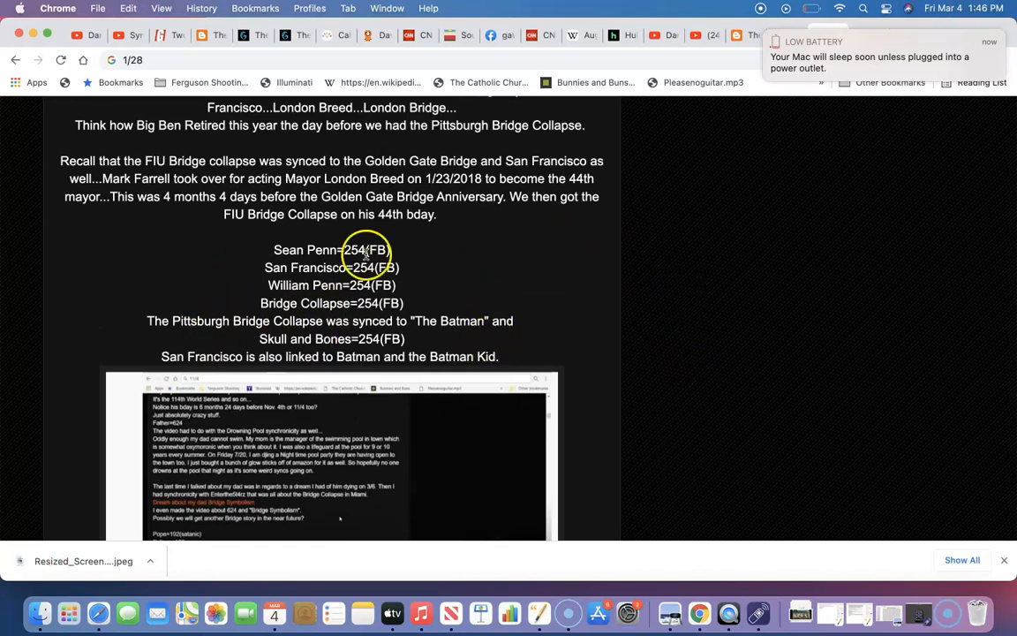
mouse_move(400, 321)
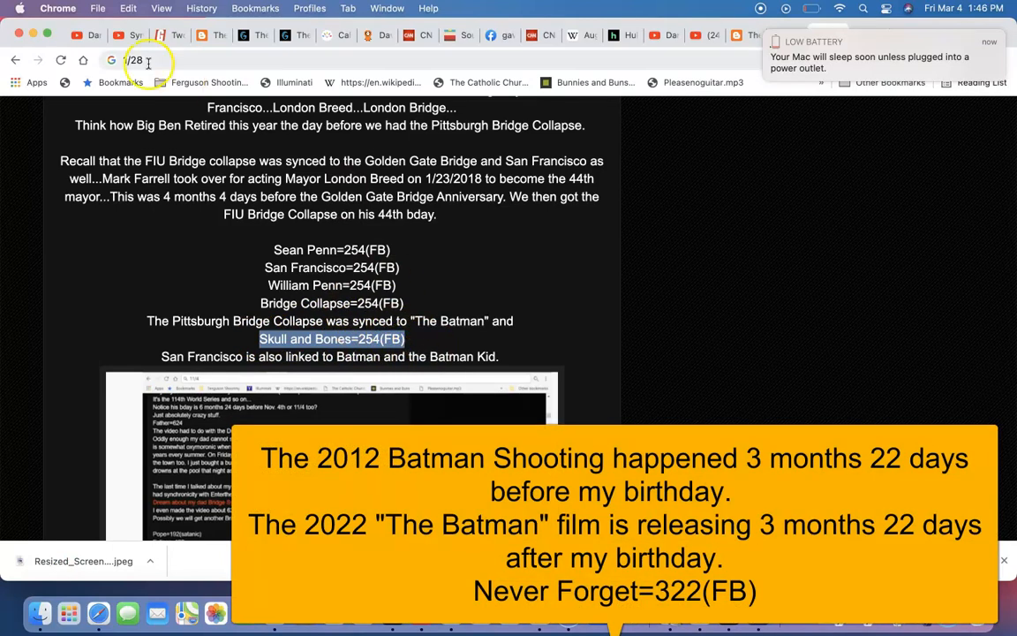
text(322)
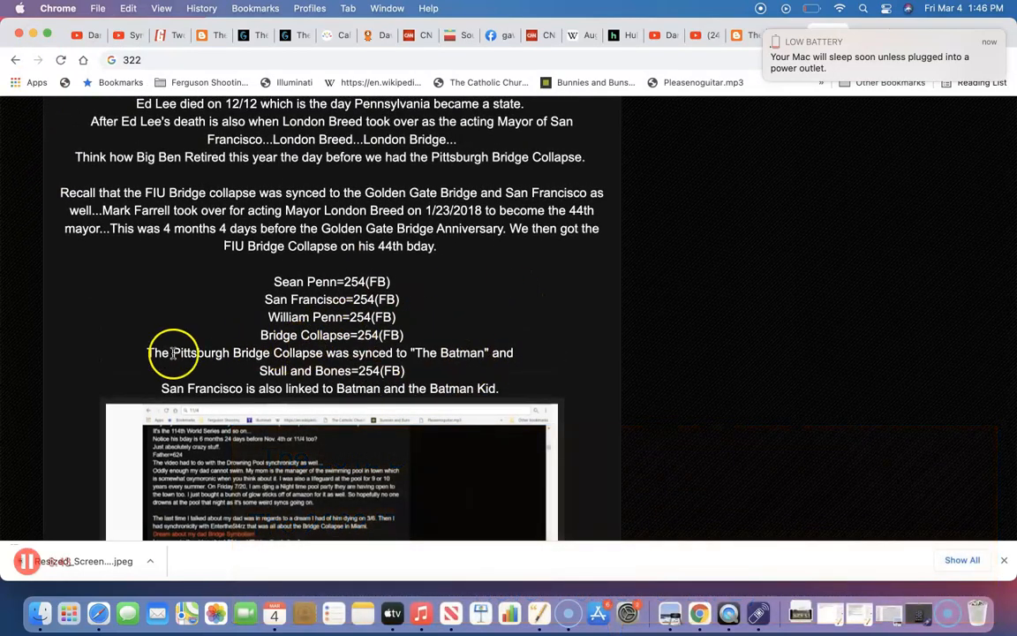
drag(173, 353, 517, 371)
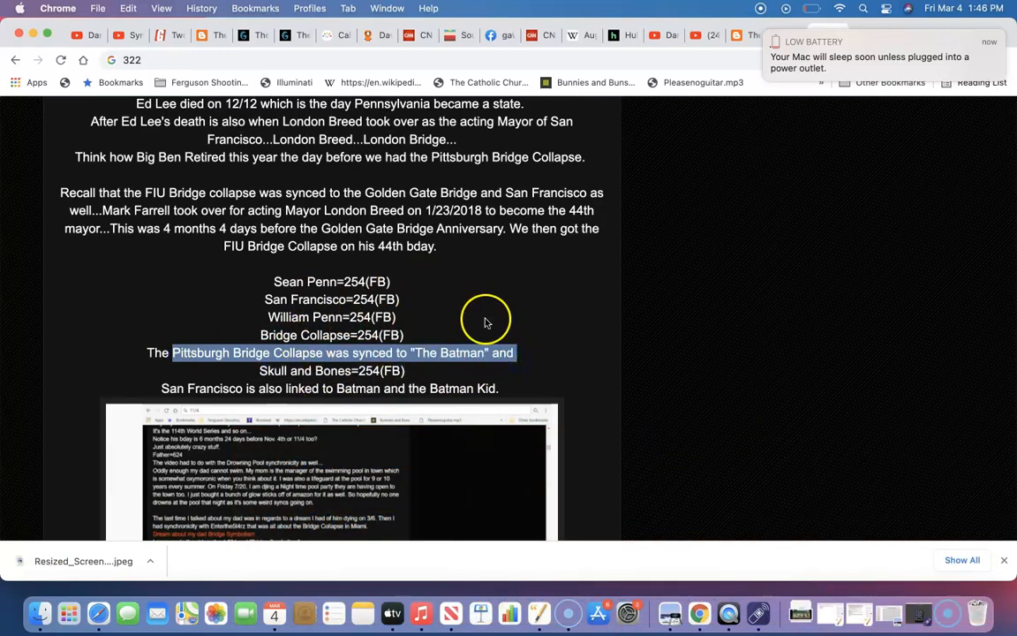
click(256, 300)
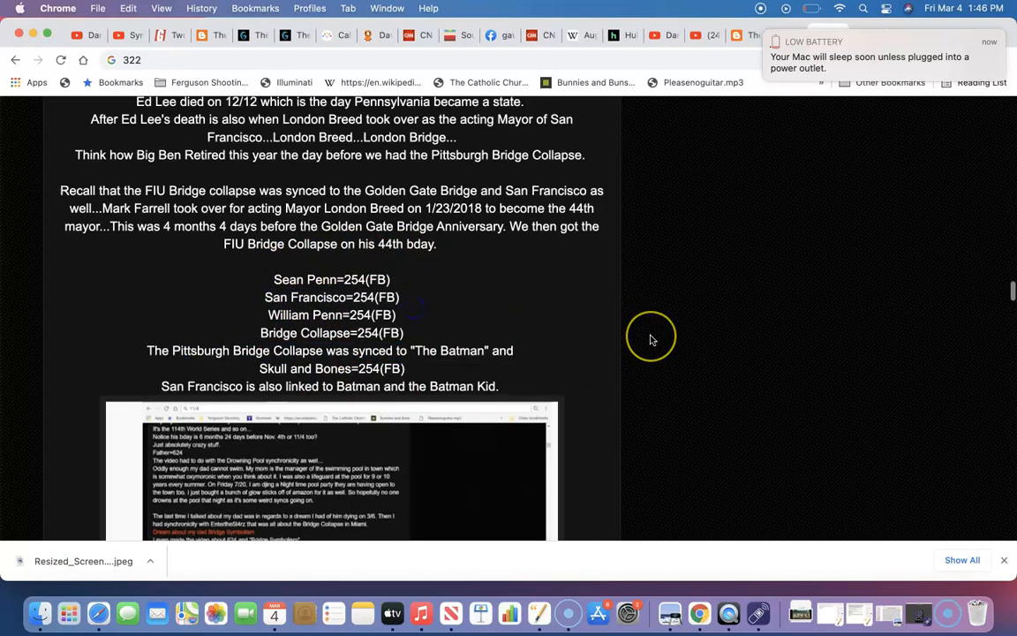
scroll(down, 3)
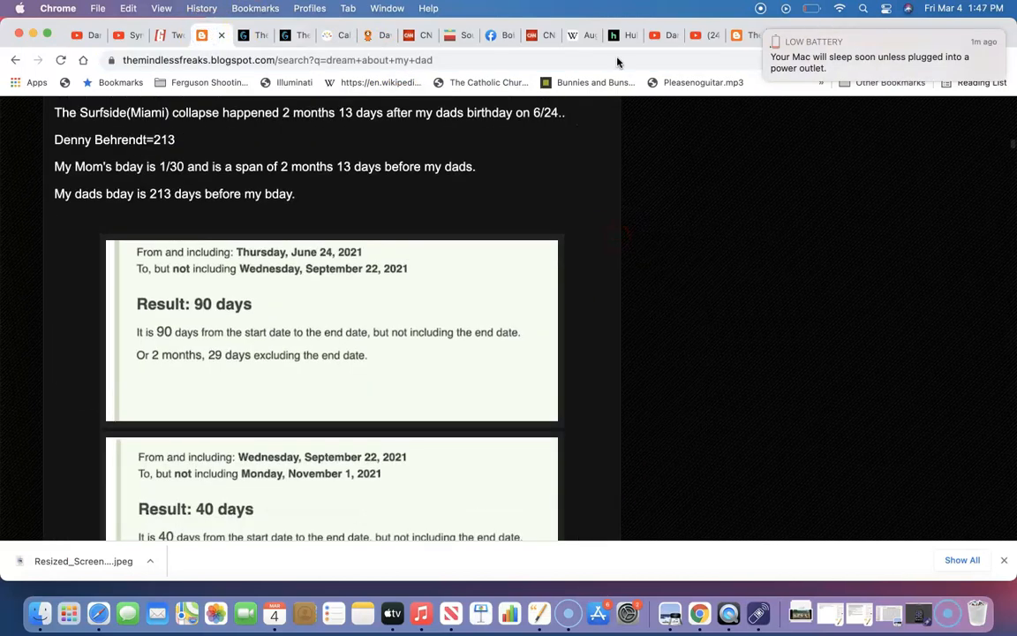
Search the blog for 'crimea b' and scroll through the Crimea Bridge results
scroll(up, 3)
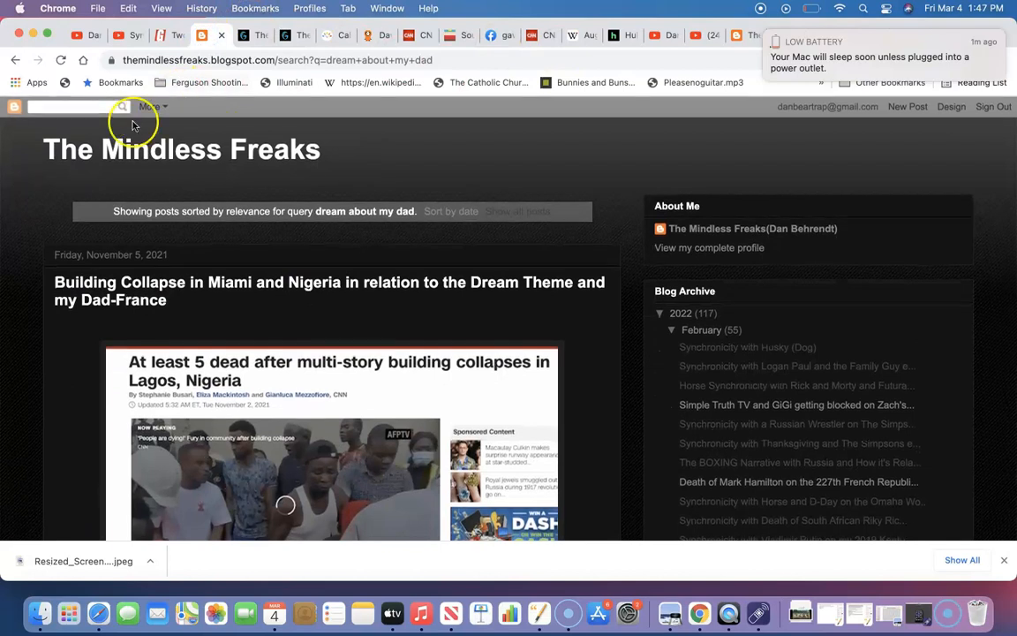
text(crimea b)
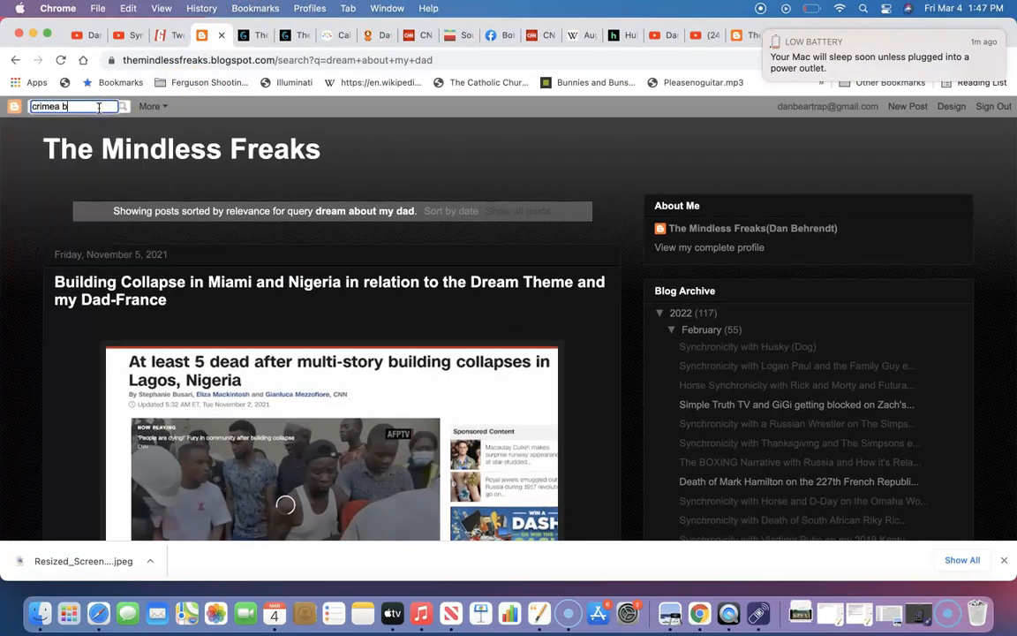
key(Return)
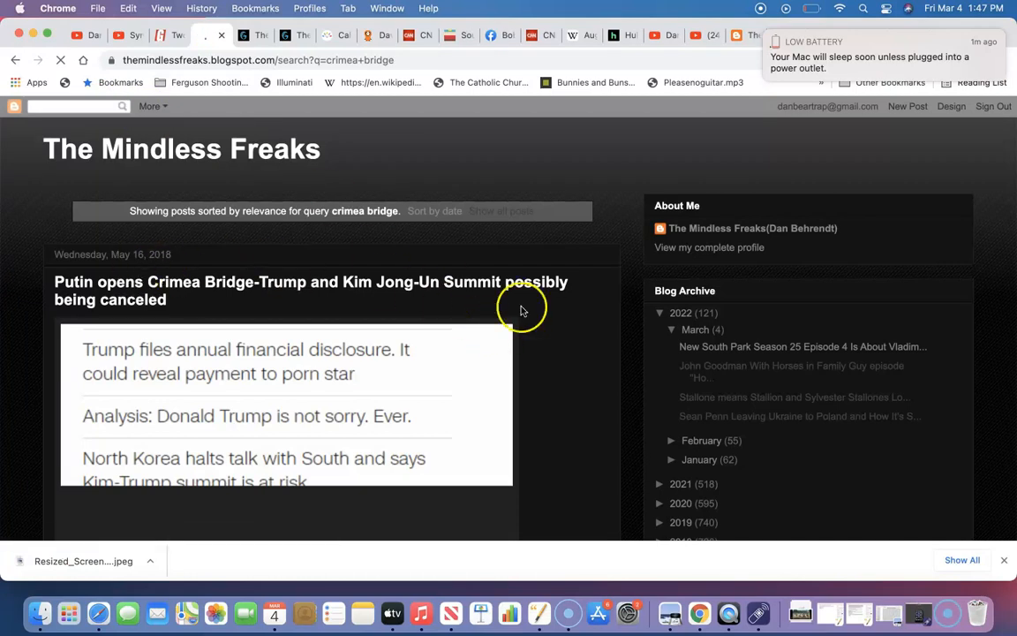
scroll(down, 3)
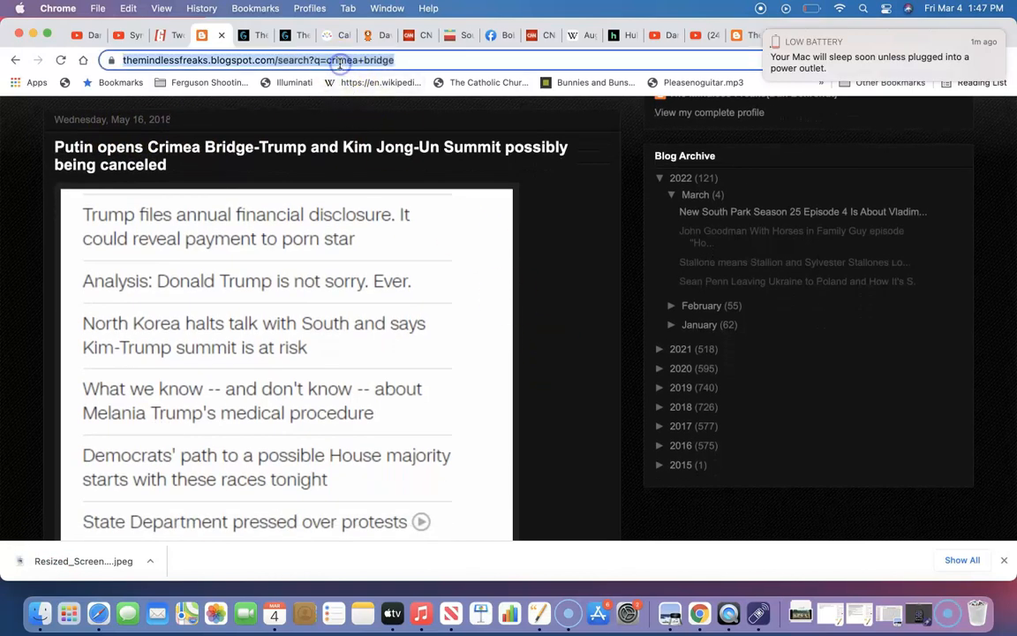
text(135)
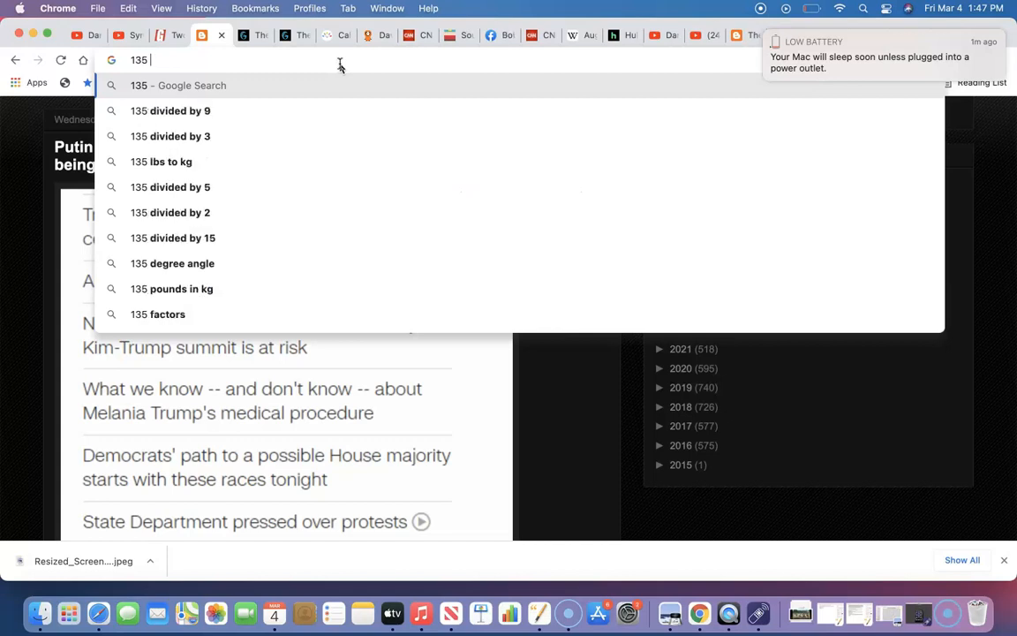
text(81)
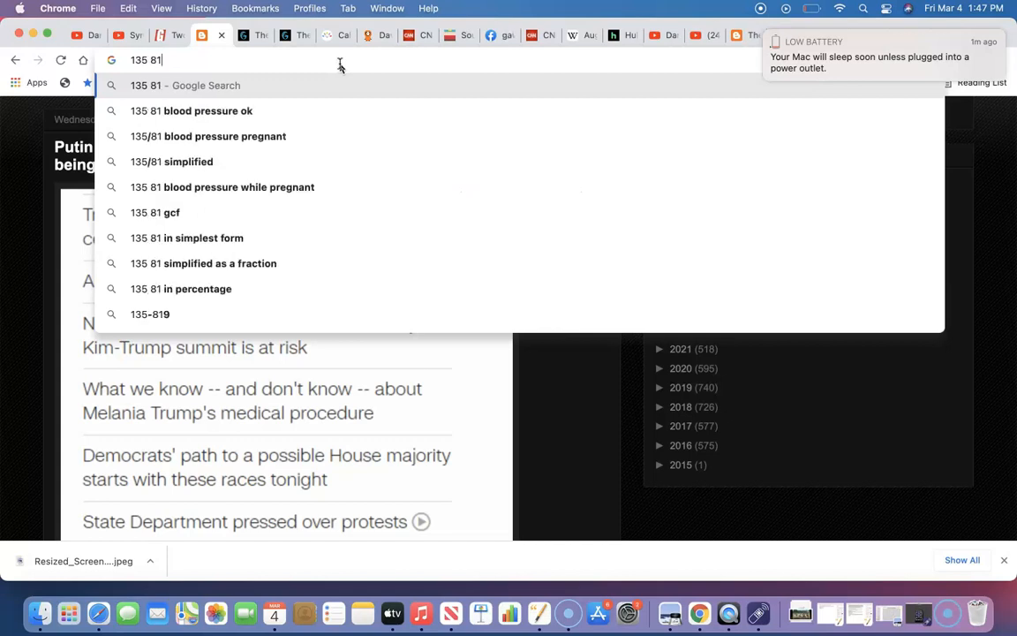
text(0)
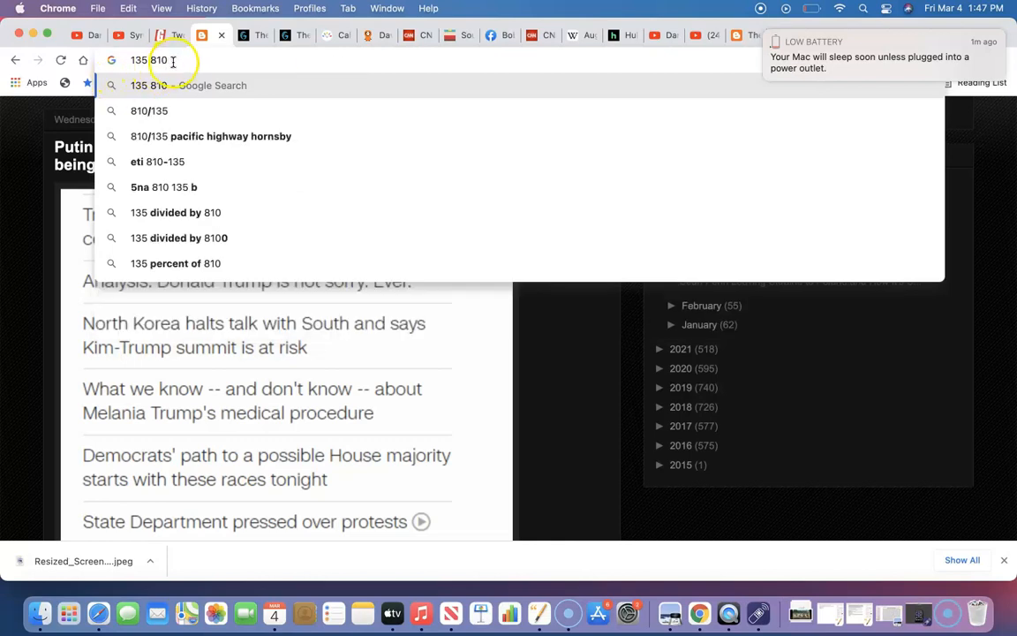
triple_click(148, 60)
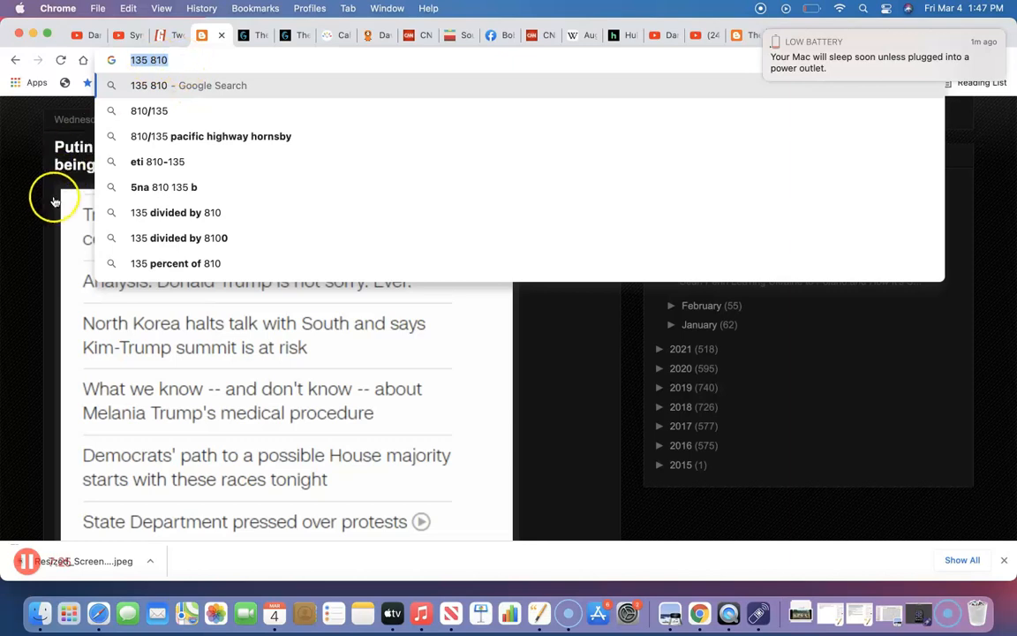
key(Return)
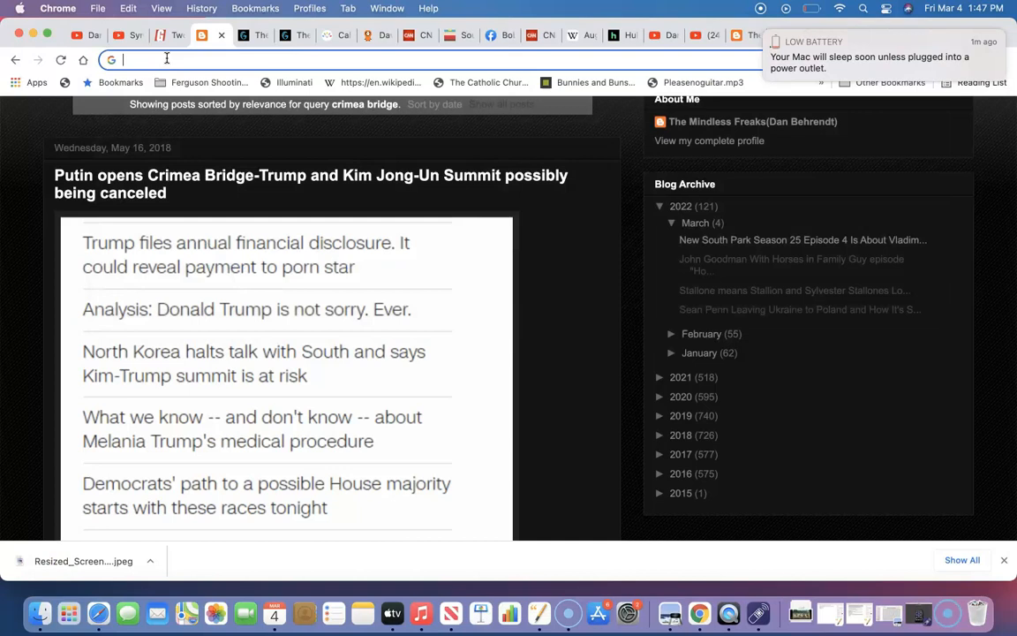
text(823)
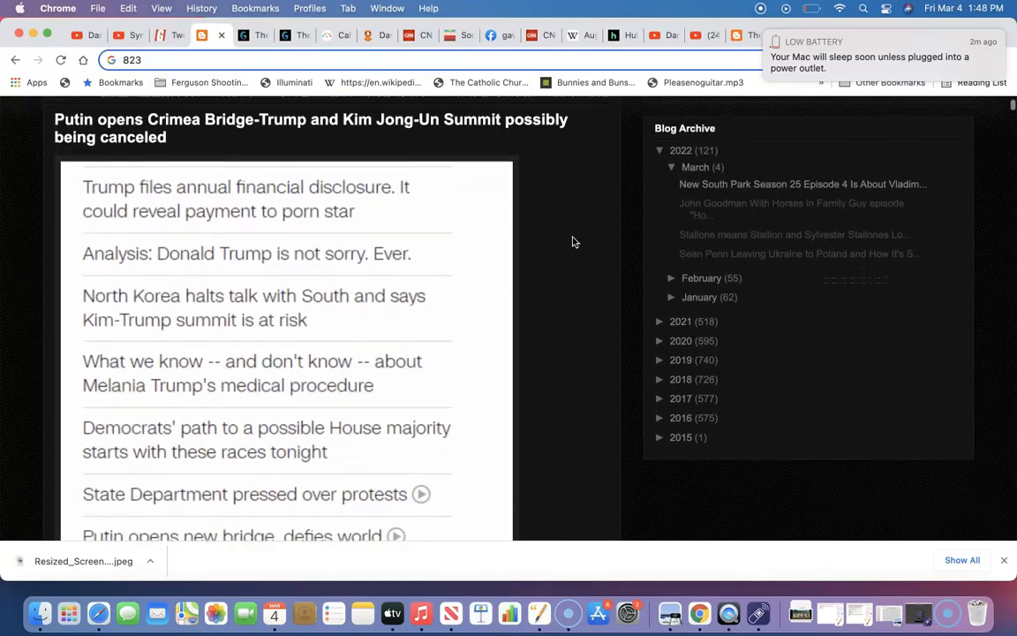
scroll(down, 3)
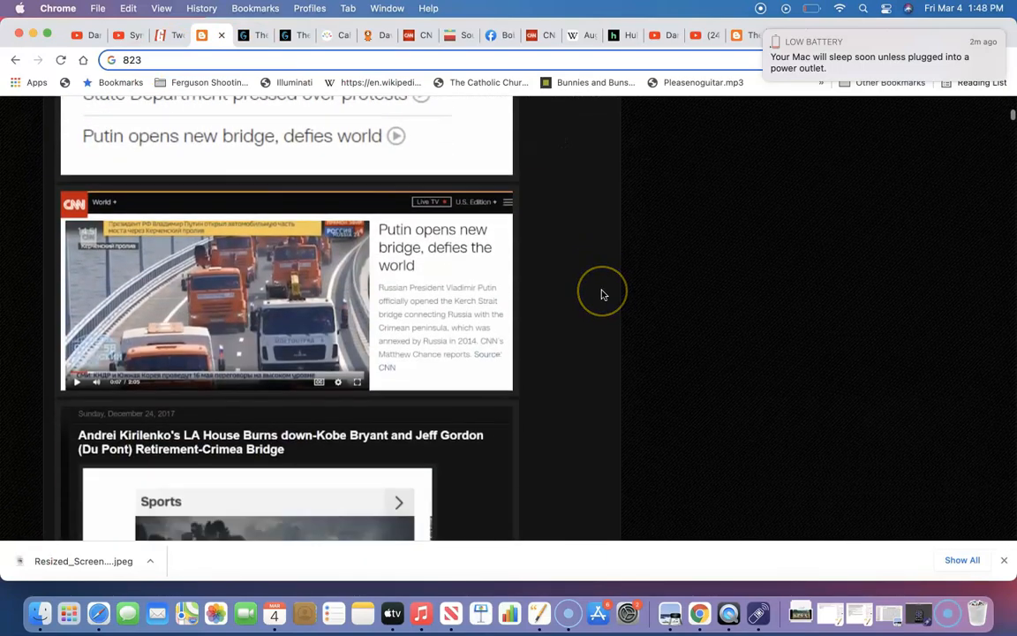
scroll(down, 3)
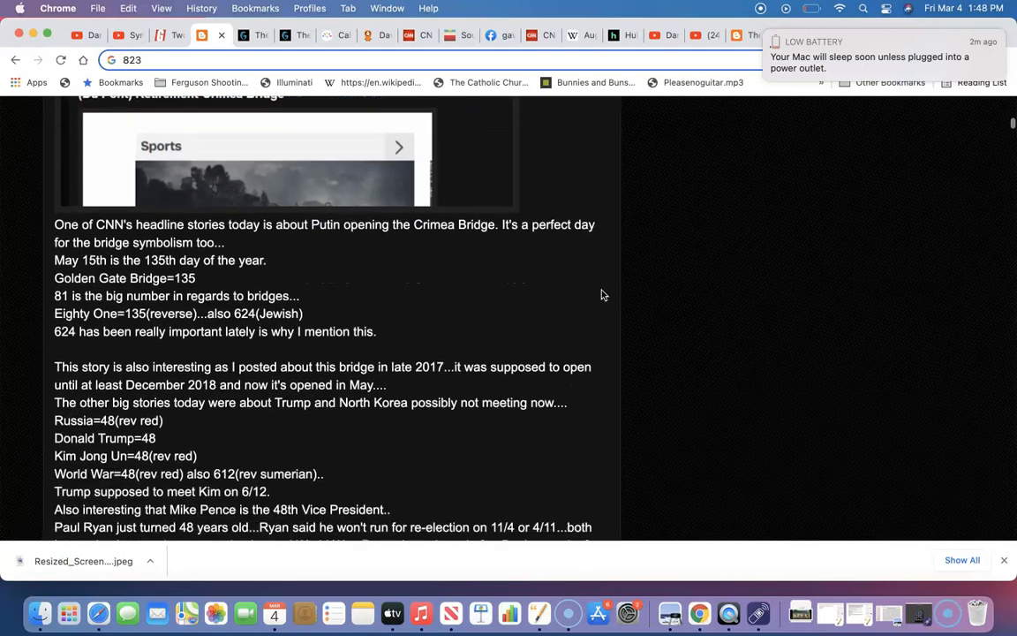
scroll(down, 3)
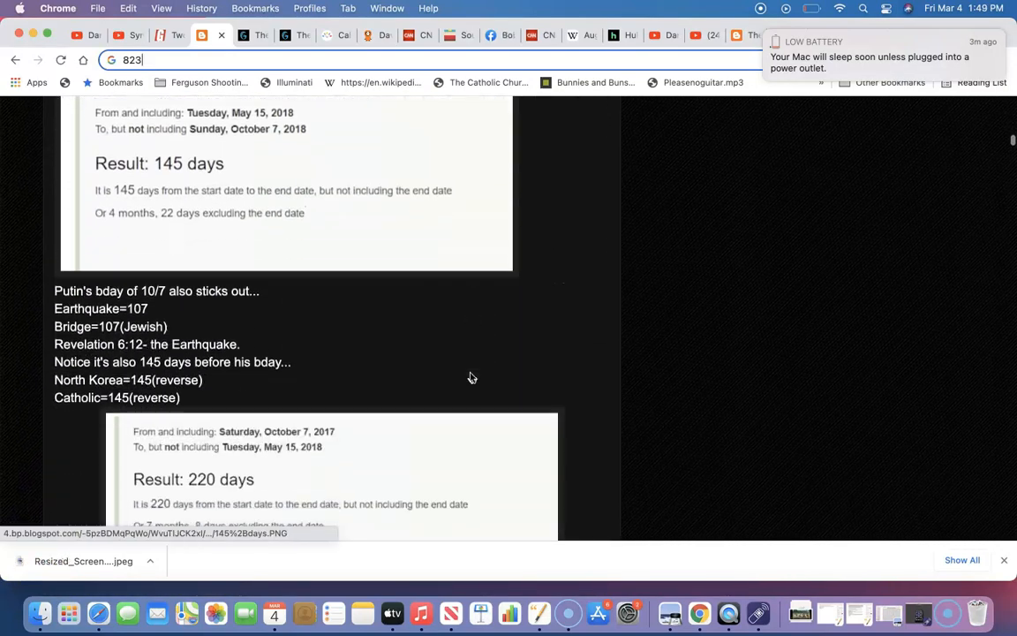
scroll(down, 3)
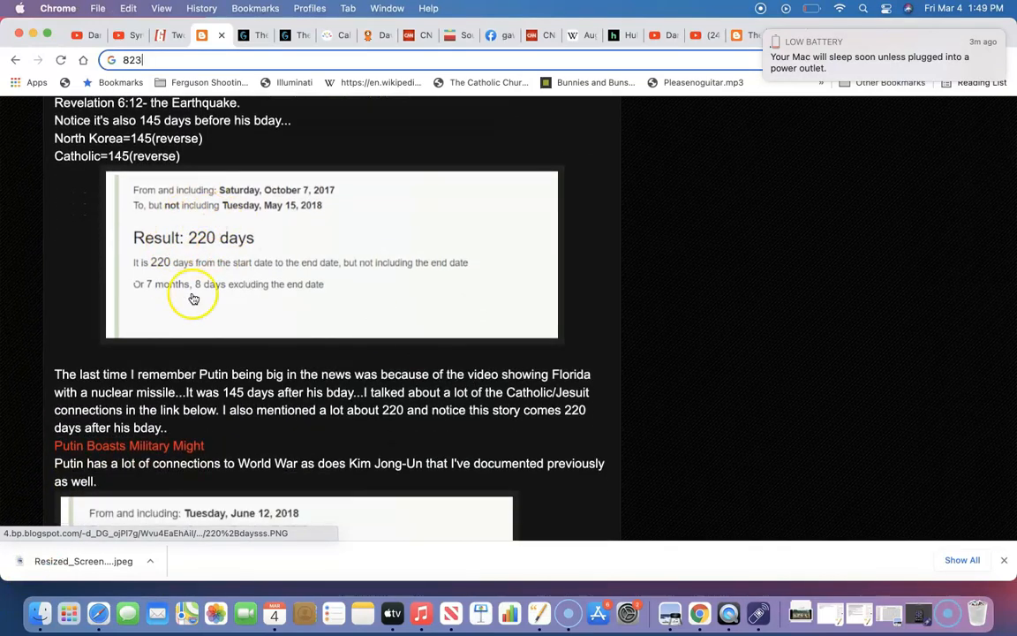
scroll(down, 3)
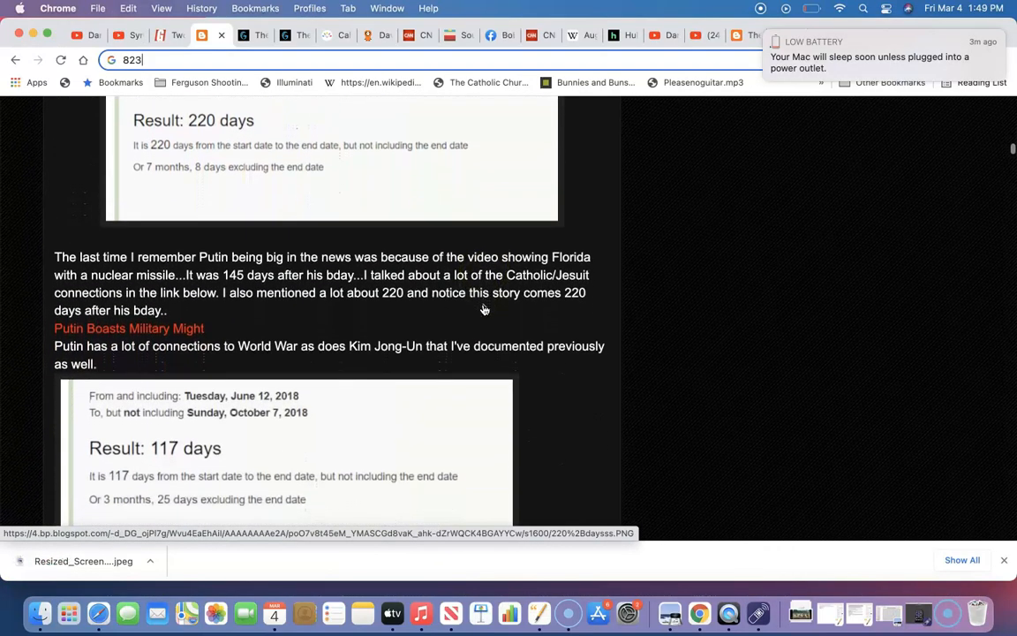
mouse_move(175, 333)
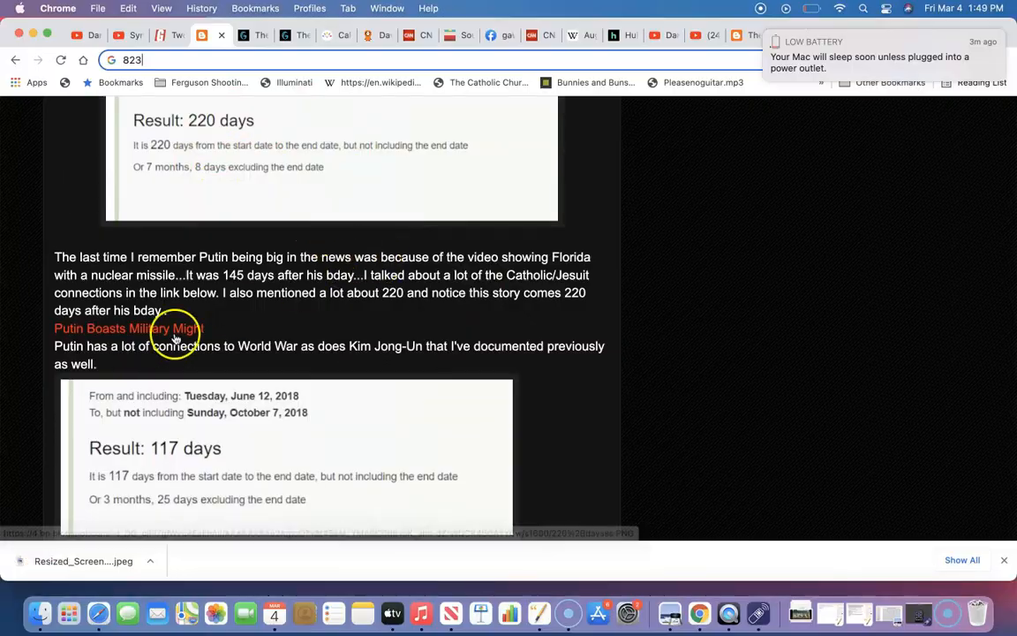
click(127, 327)
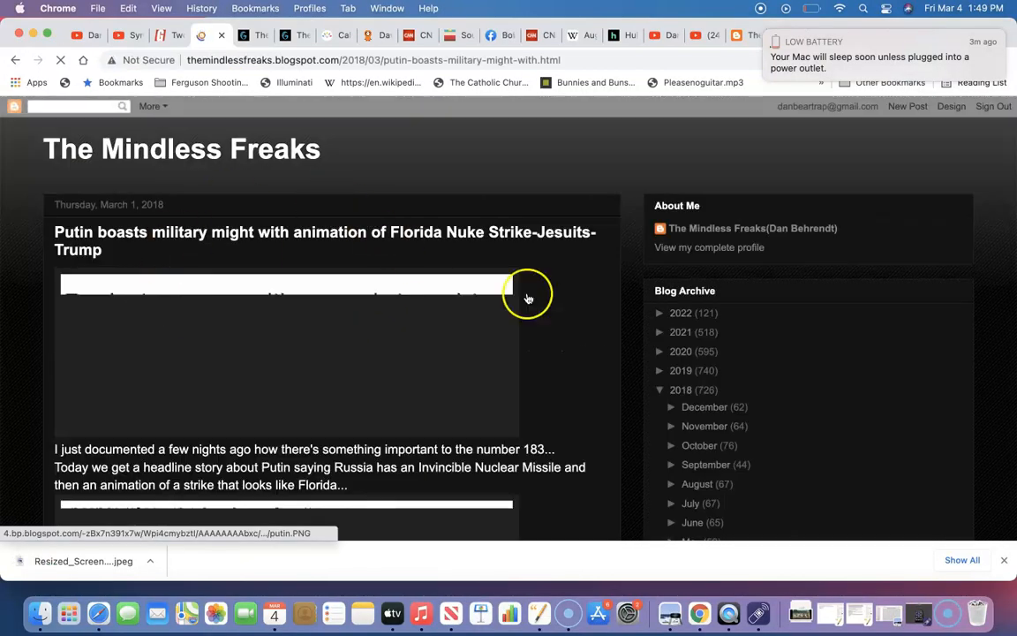
scroll(down, 3)
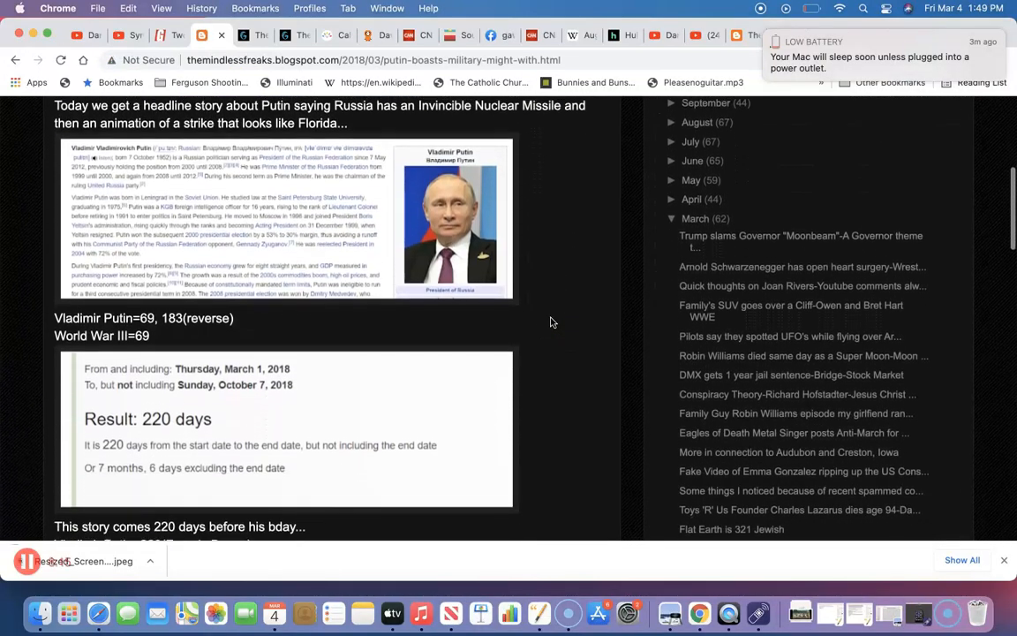
scroll(down, 3)
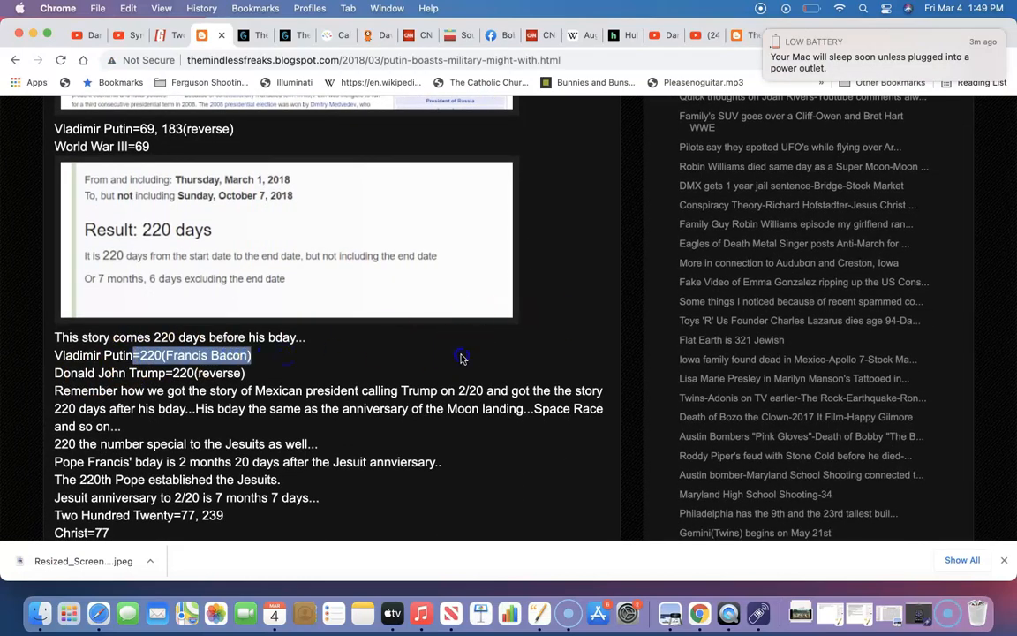
scroll(down, 3)
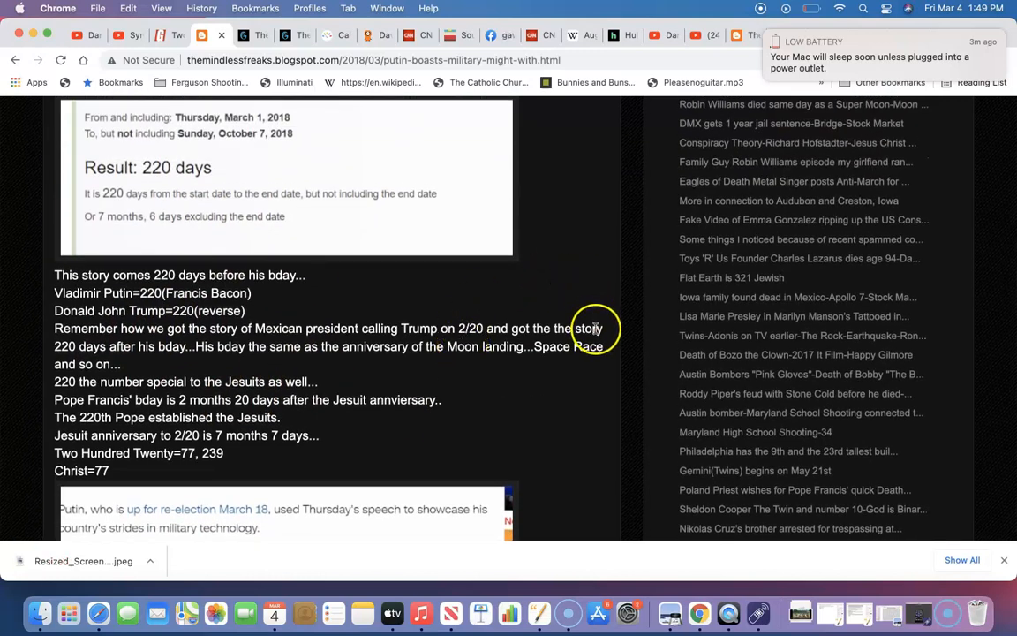
mouse_move(217, 218)
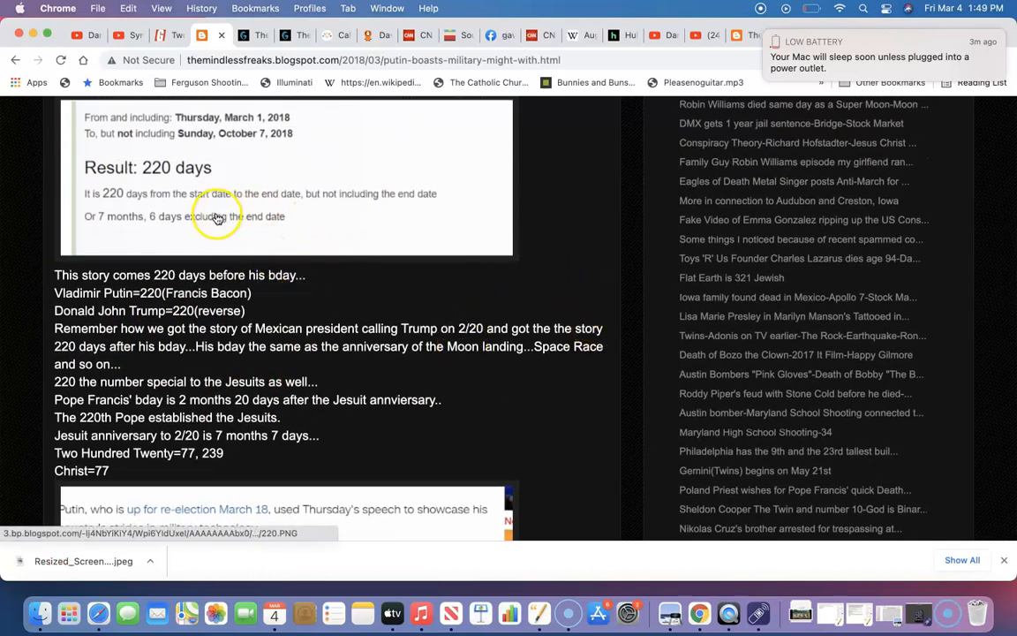
mouse_move(377, 298)
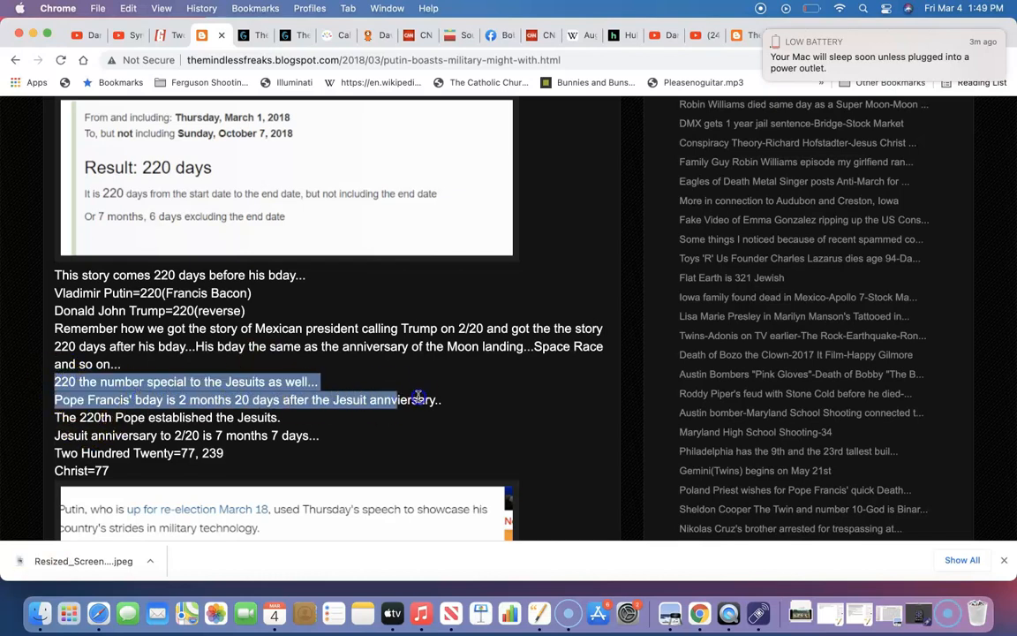
click(205, 387)
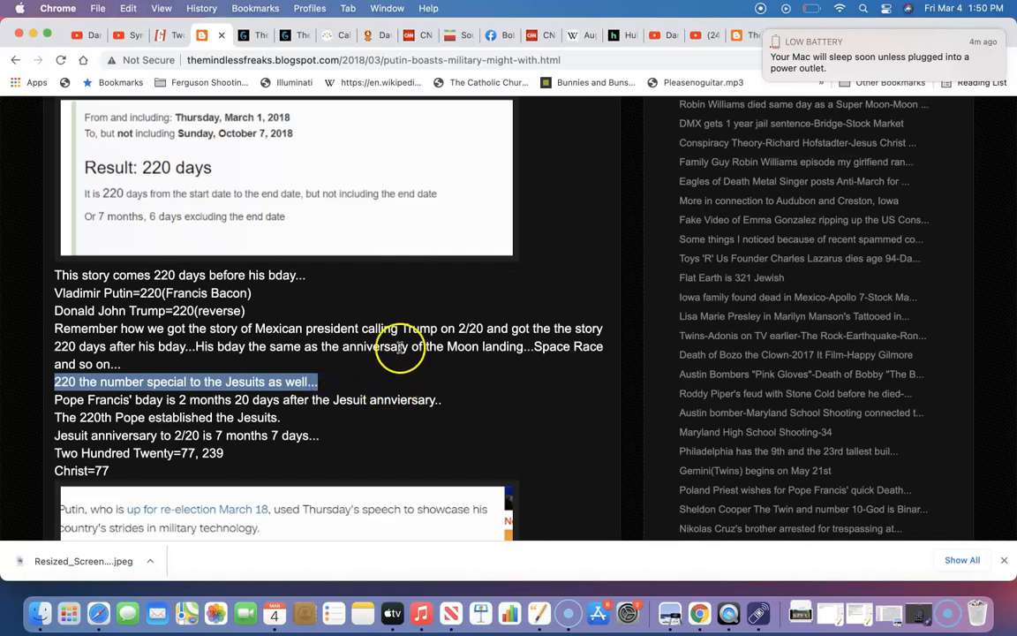
scroll(down, 3)
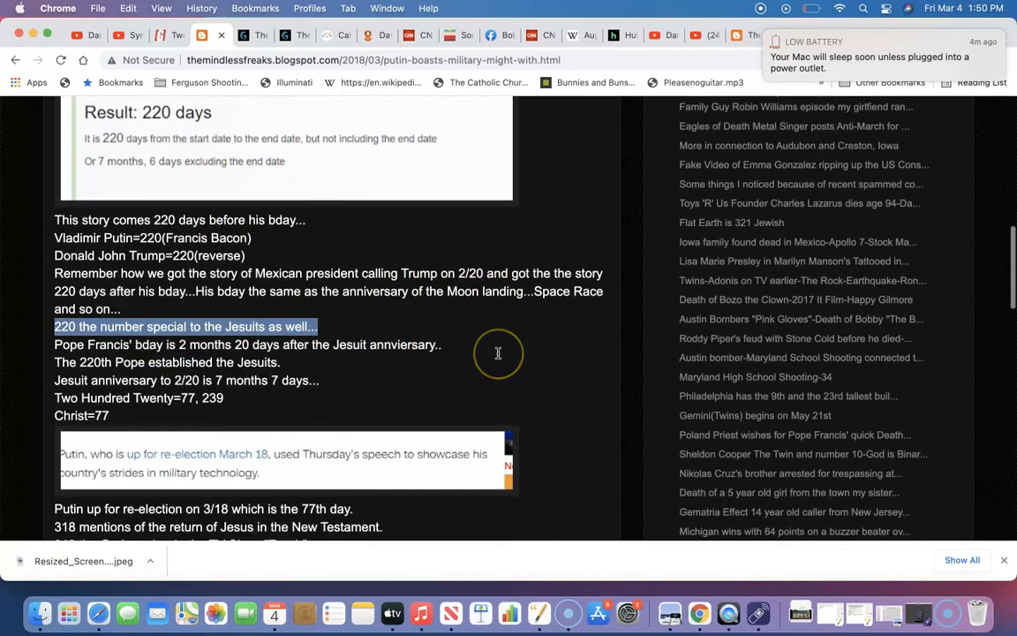
scroll(down, 3)
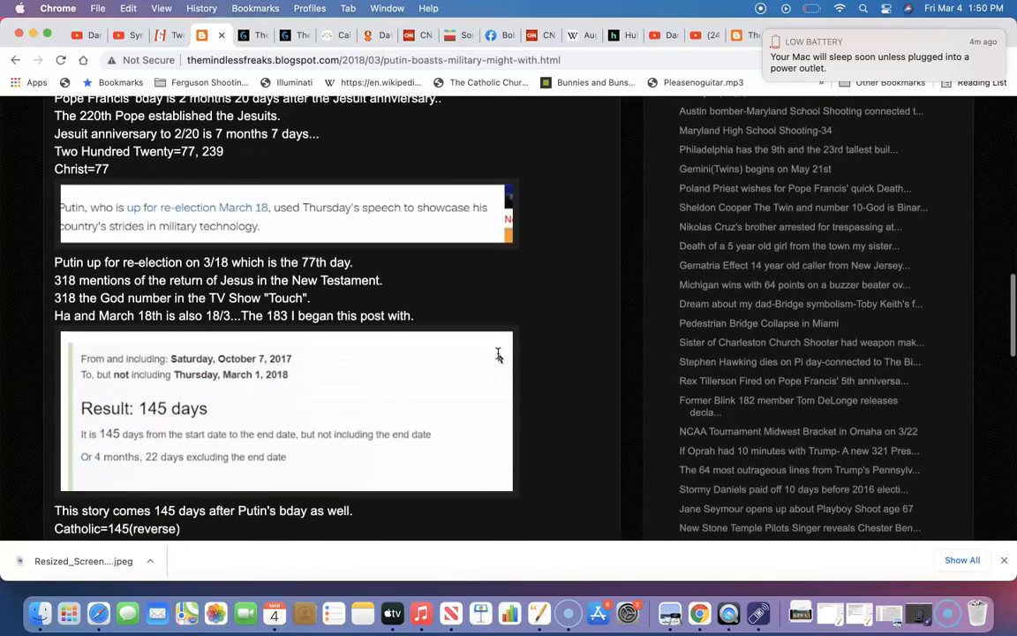
scroll(down, 3)
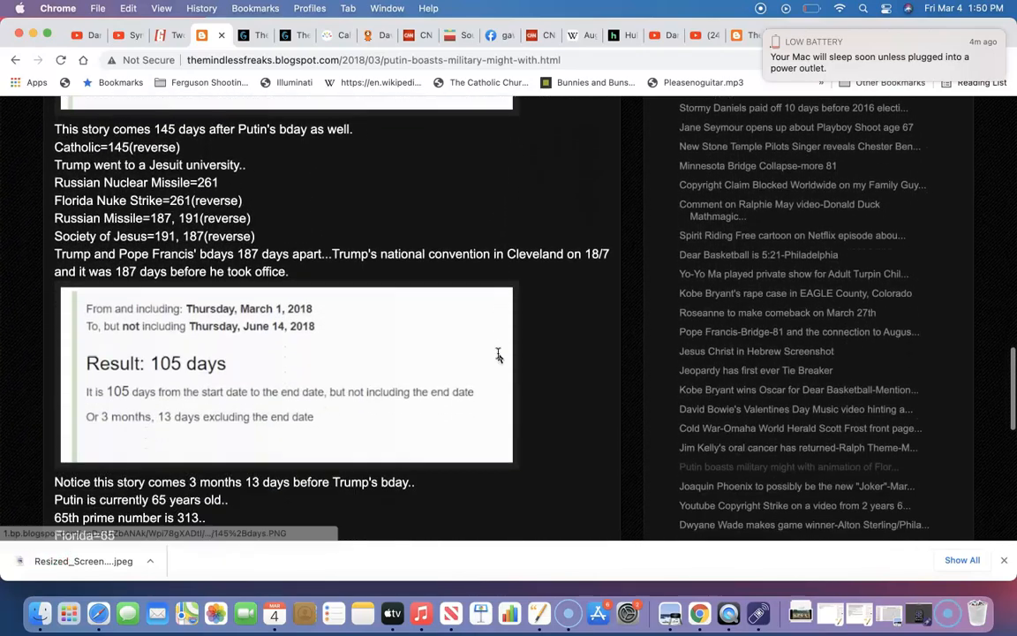
scroll(up, 3)
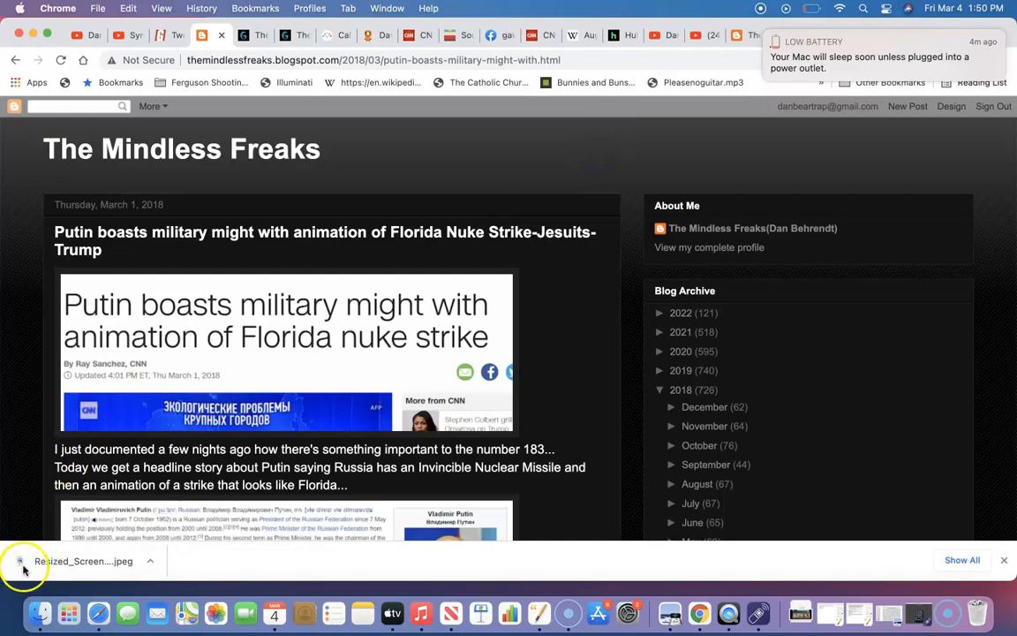
scroll(down, 3)
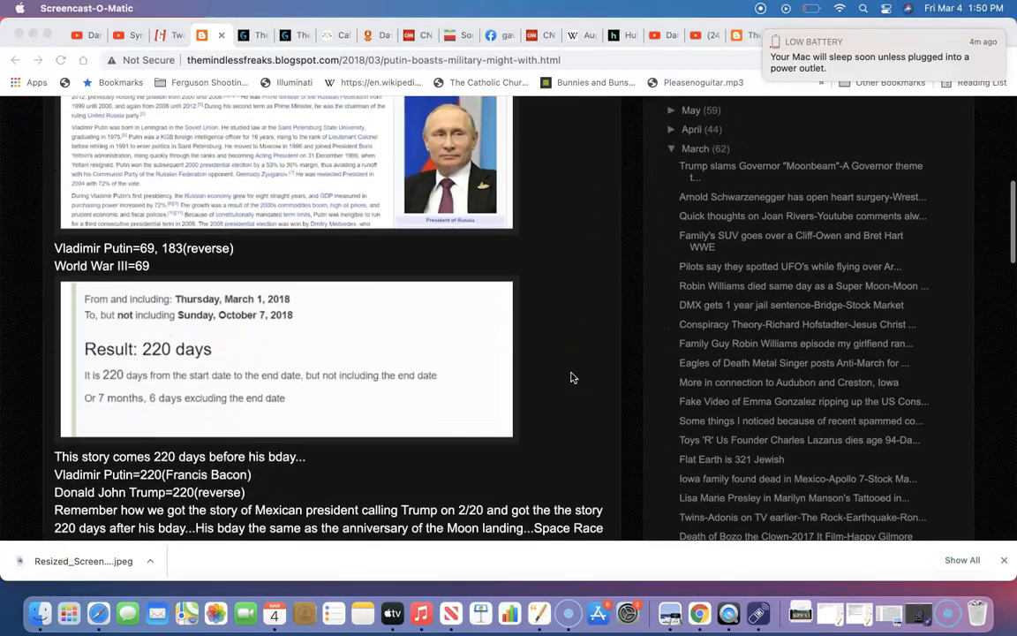
scroll(up, 3)
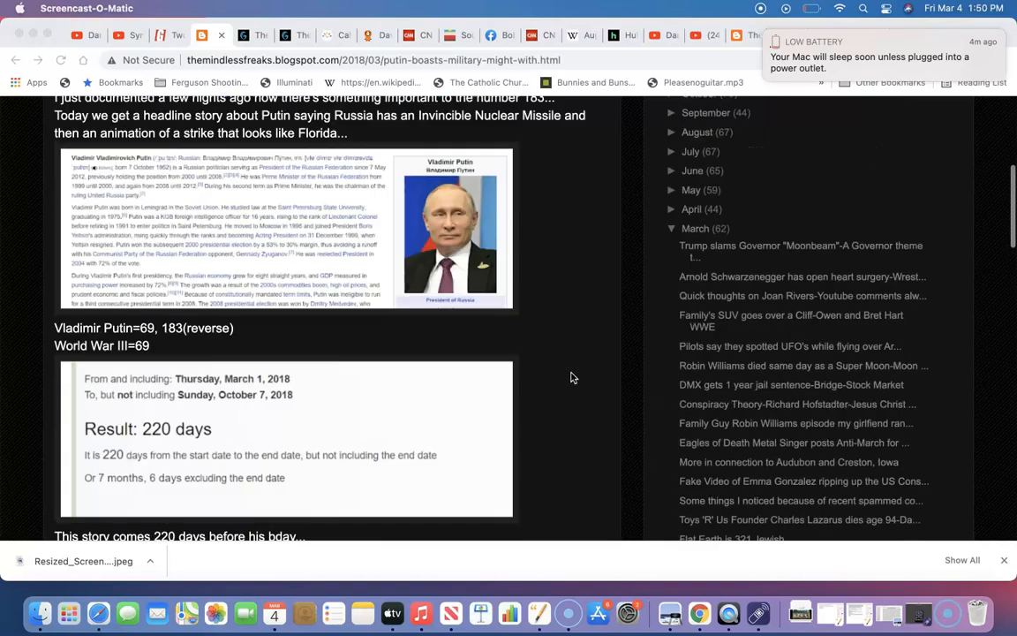
scroll(up, 3)
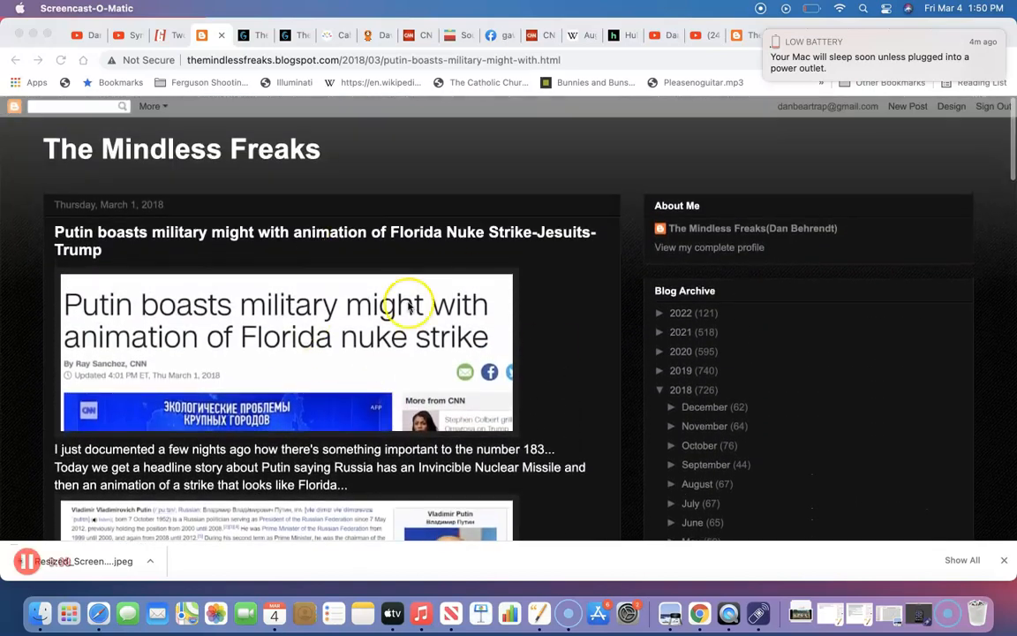
scroll(down, 3)
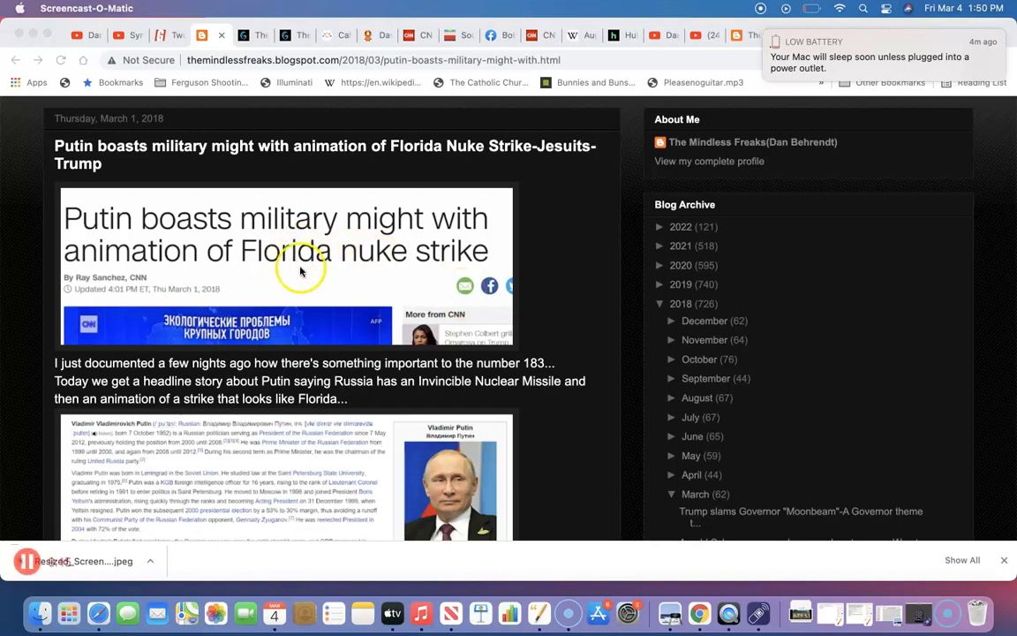
mouse_move(322, 91)
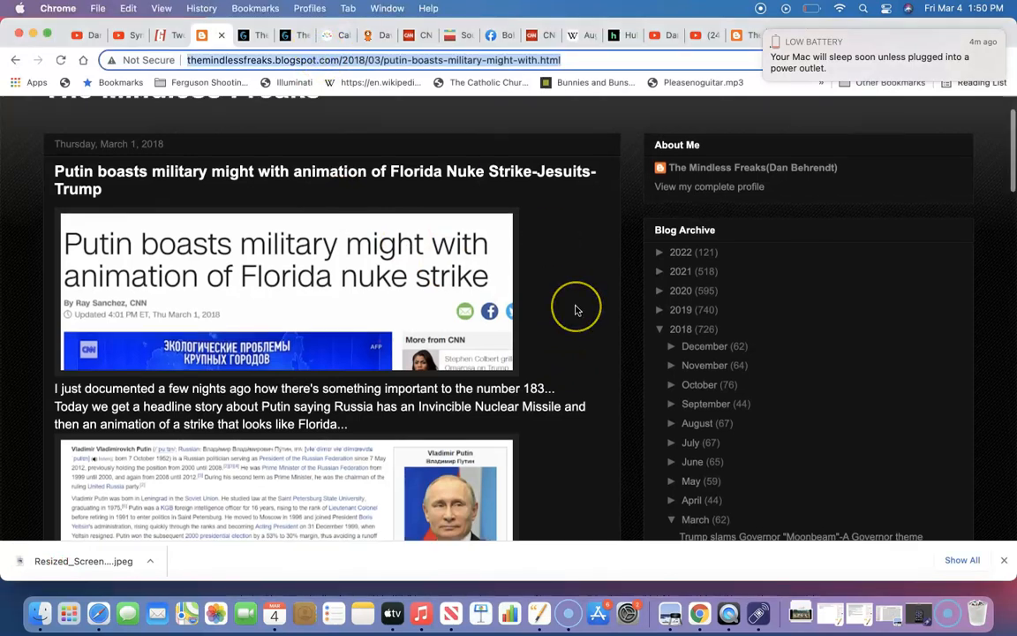
scroll(up, 3)
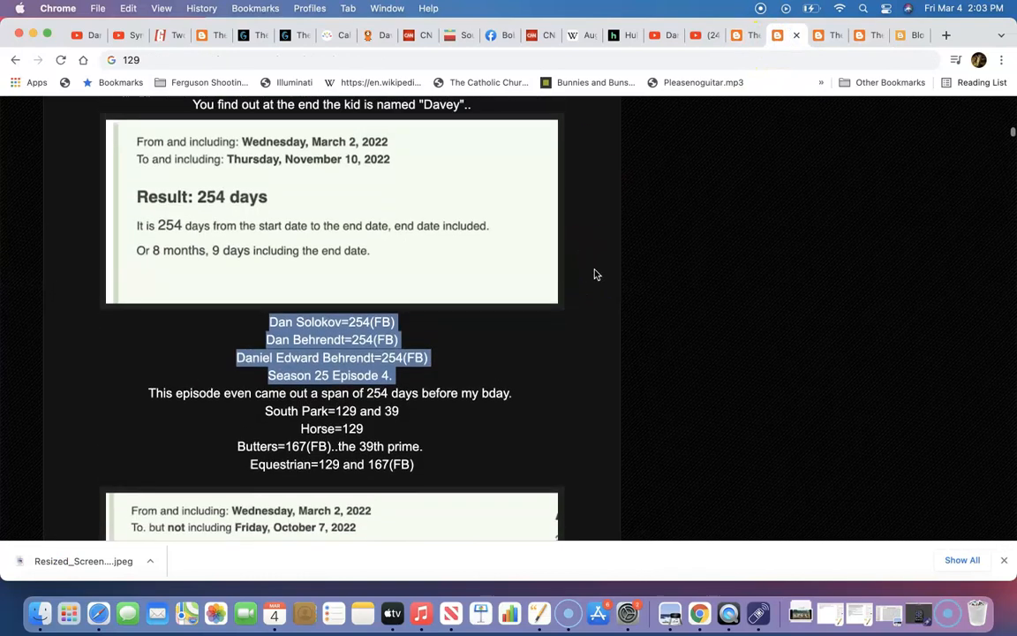
scroll(up, 3)
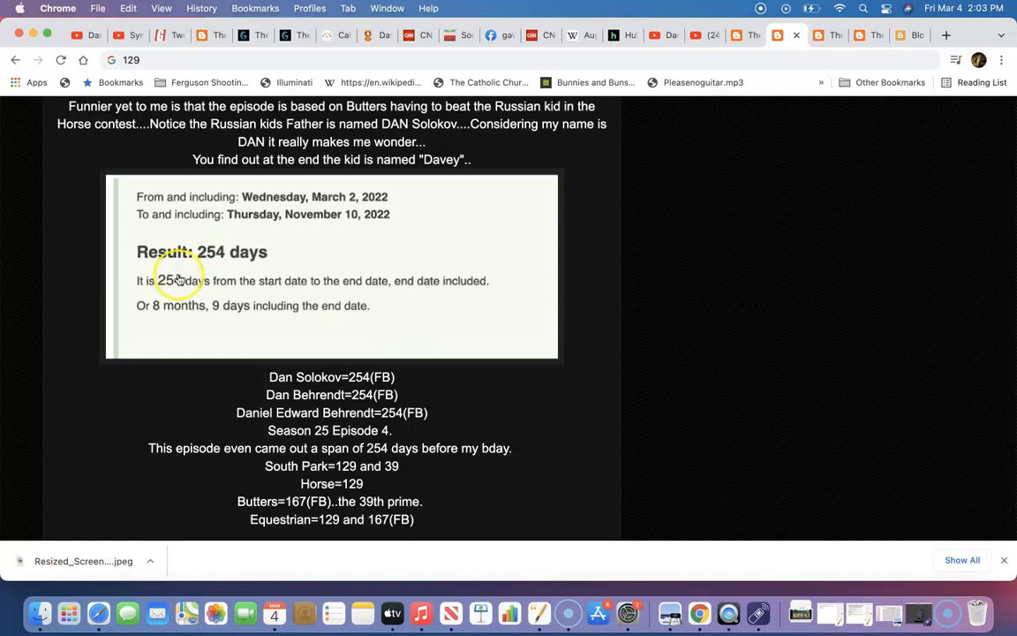
scroll(down, 3)
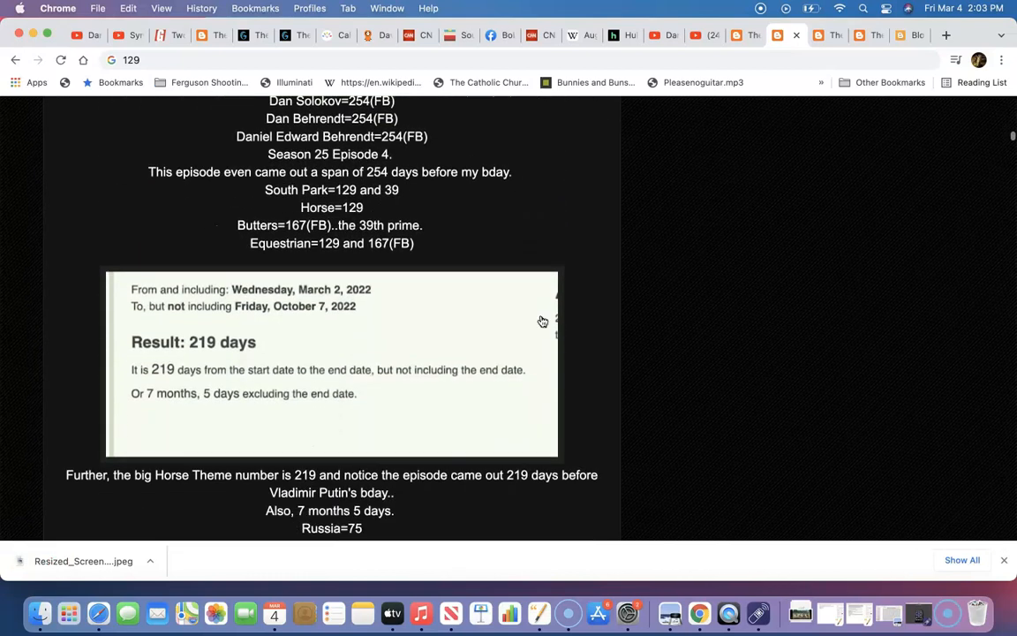
scroll(down, 3)
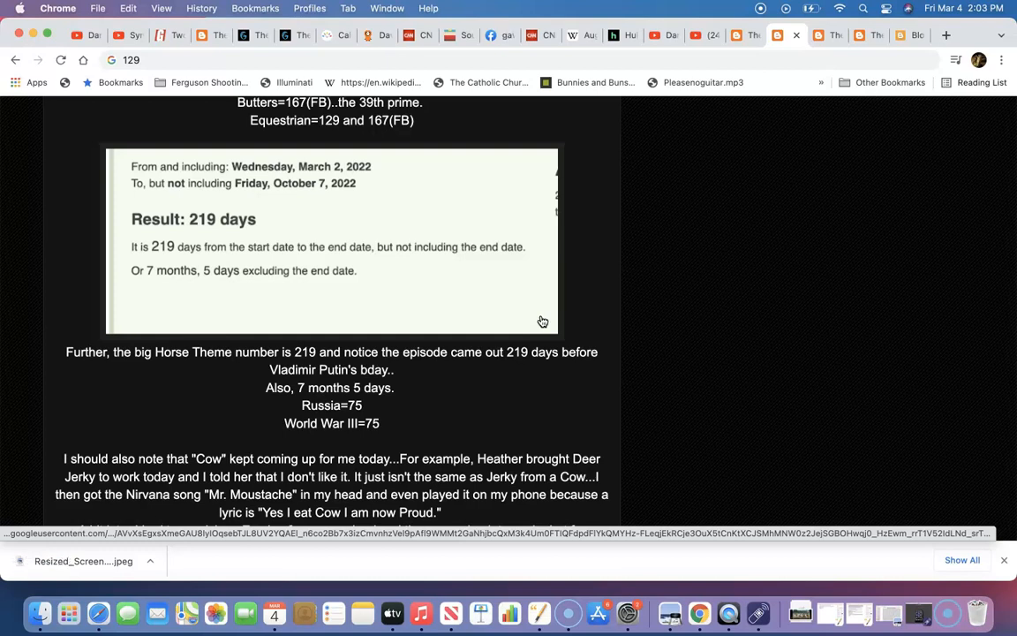
mouse_move(410, 165)
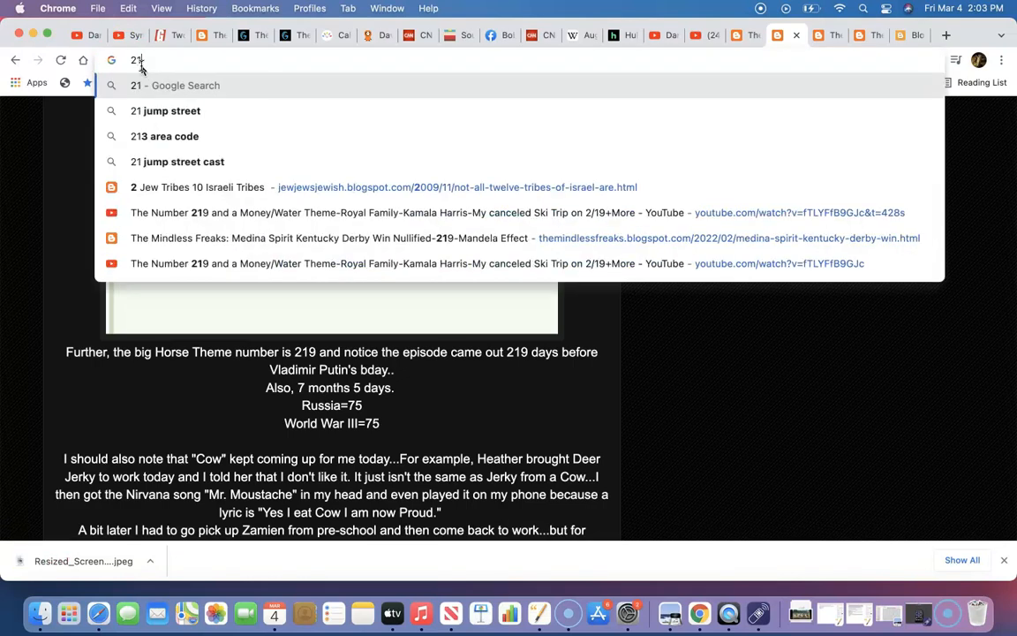
Edit the address bar text until it reads 219 instead of 129, without pressing Enter
text(9)
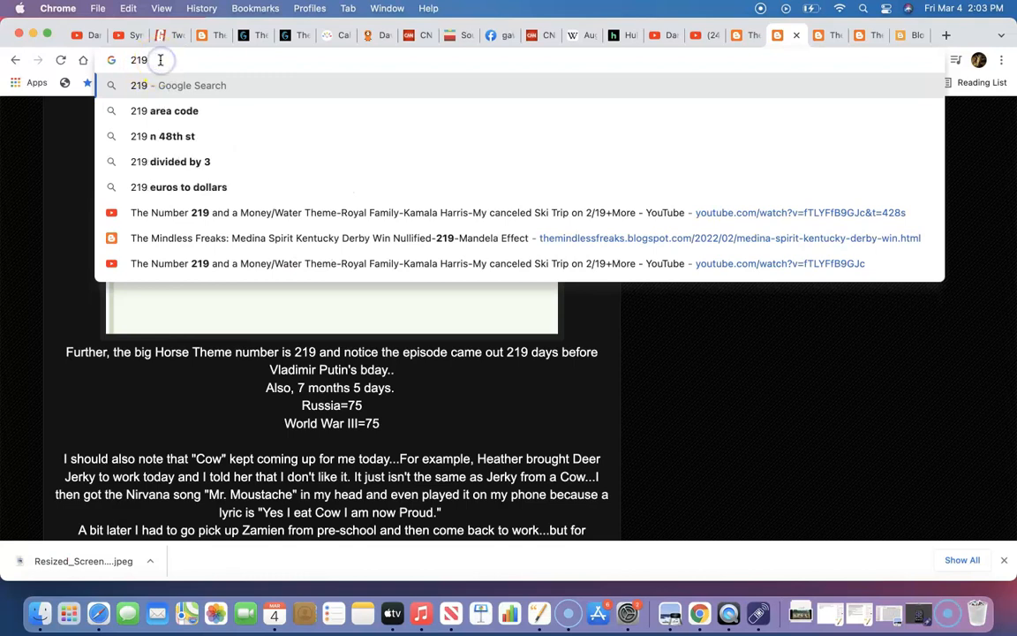
text(219 pill)
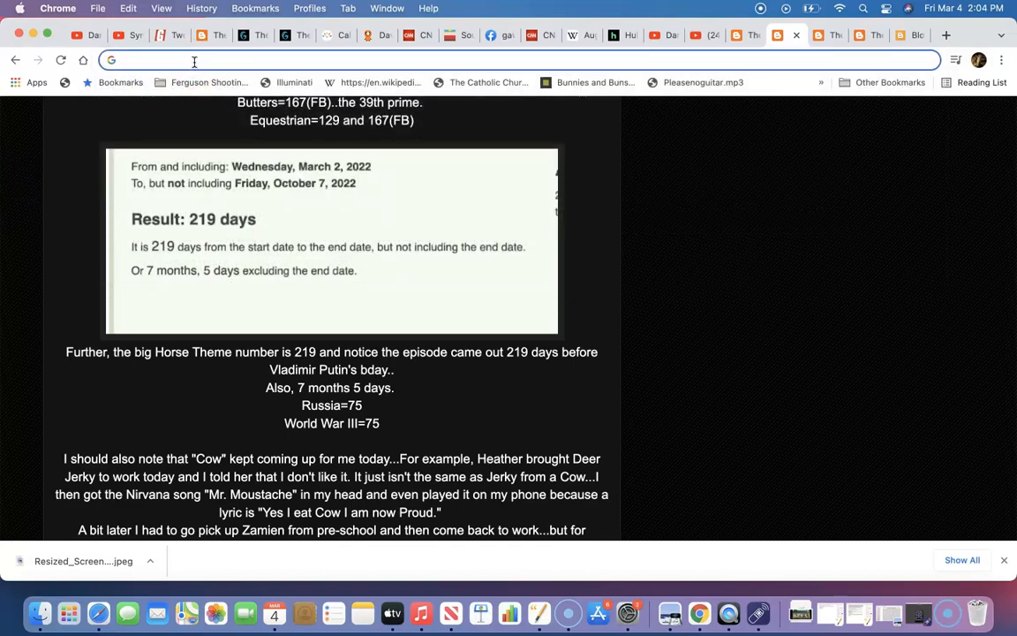
text(2)
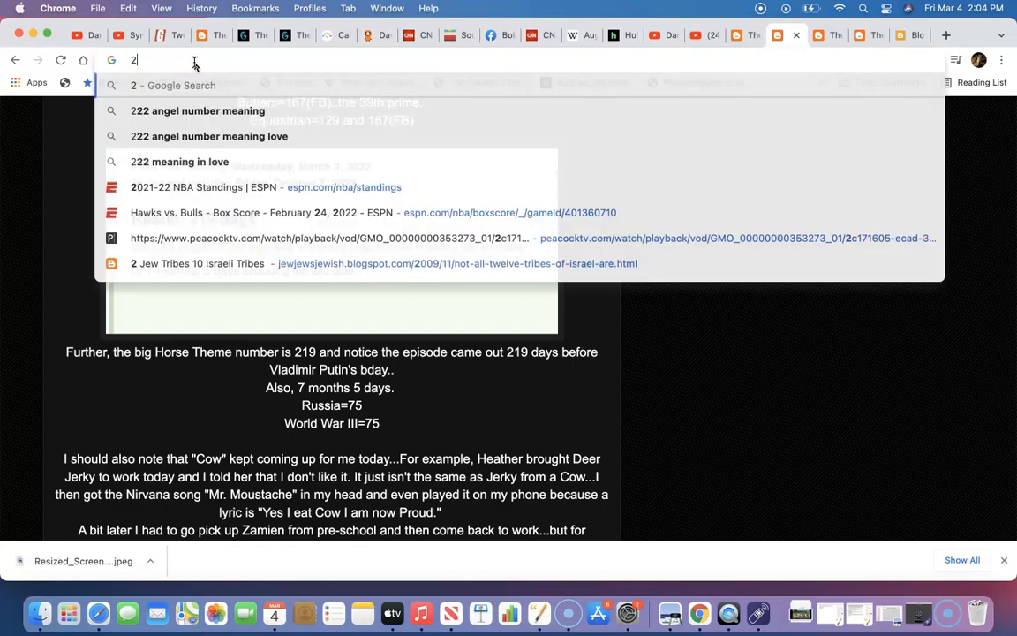
text(19)
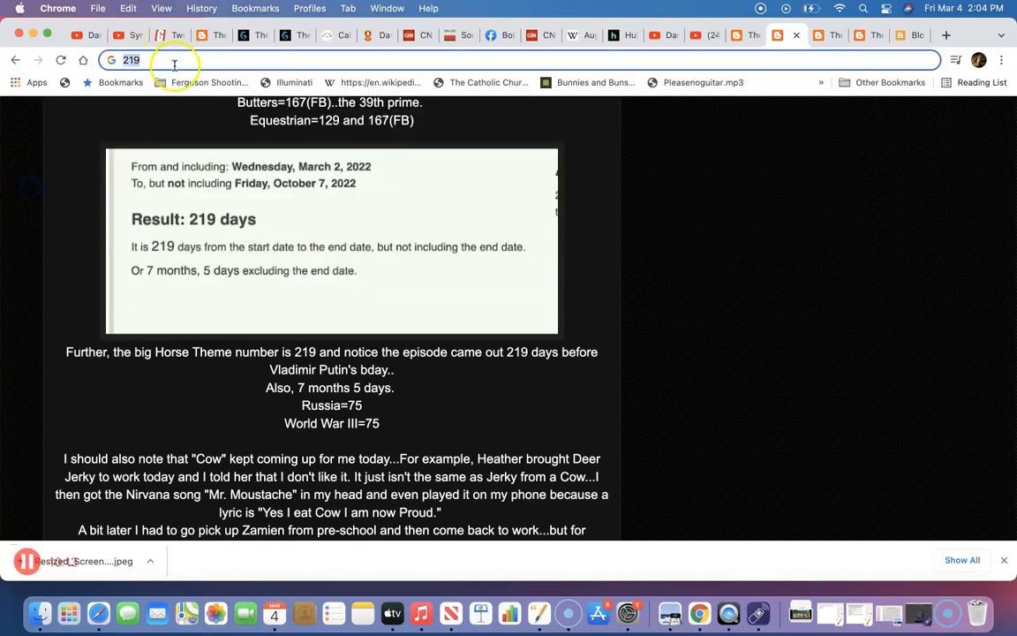
mouse_move(166, 195)
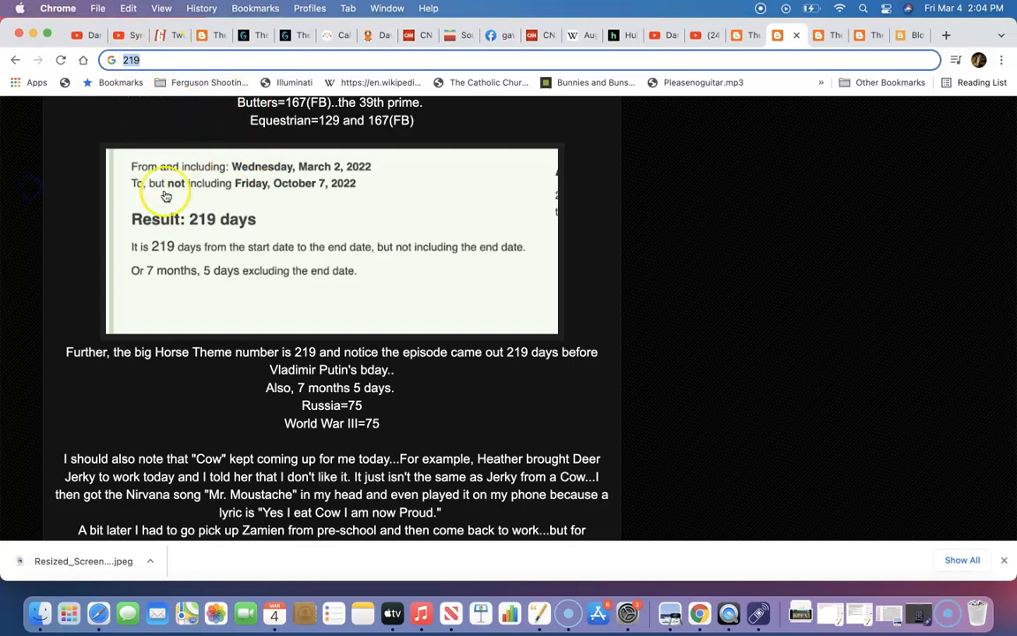
mouse_move(29, 210)
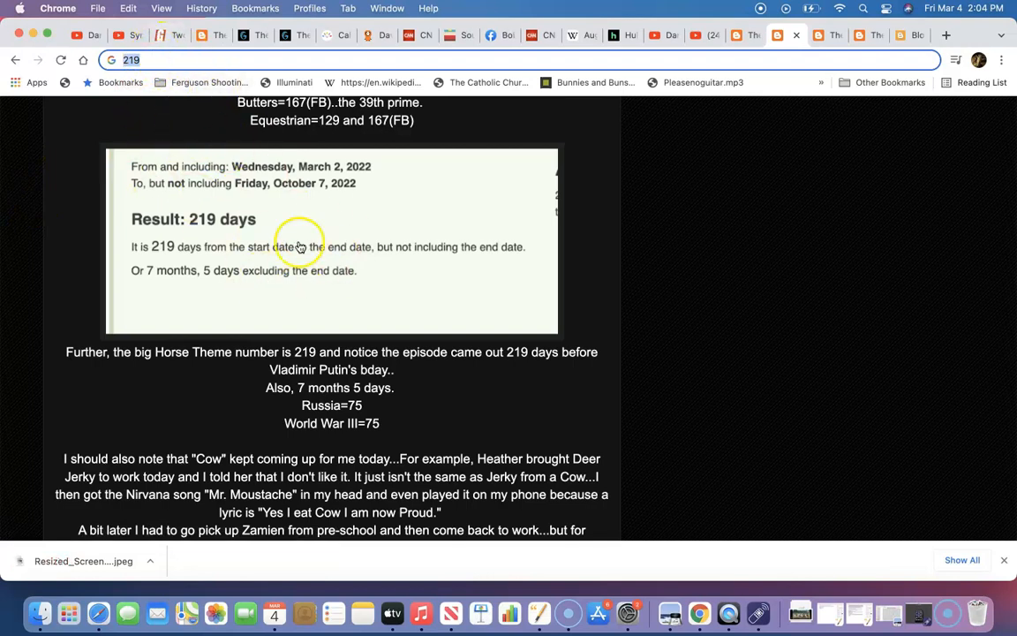
mouse_move(599, 265)
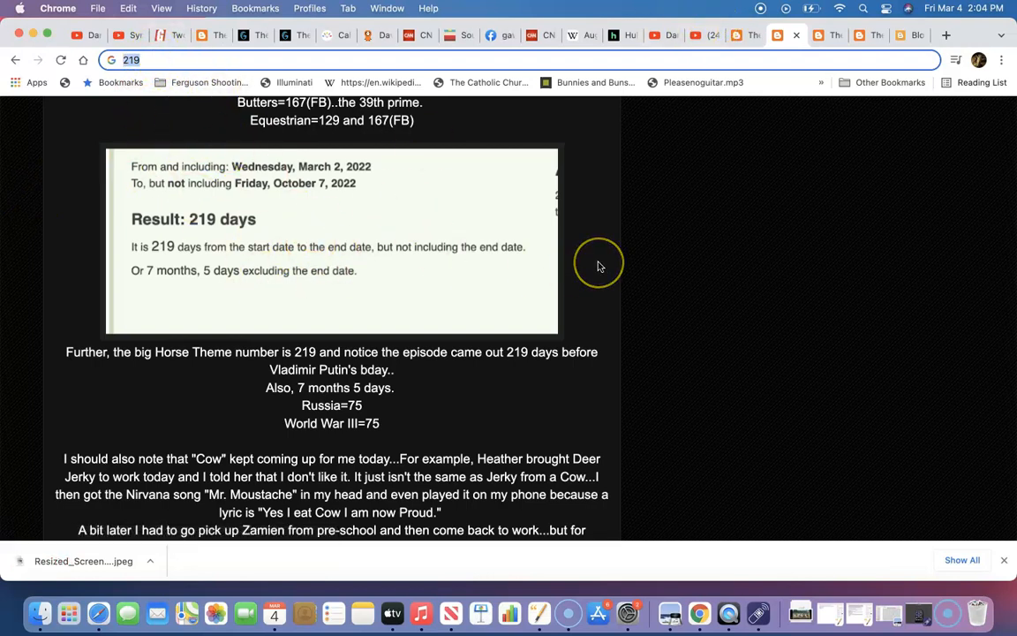
mouse_move(132, 298)
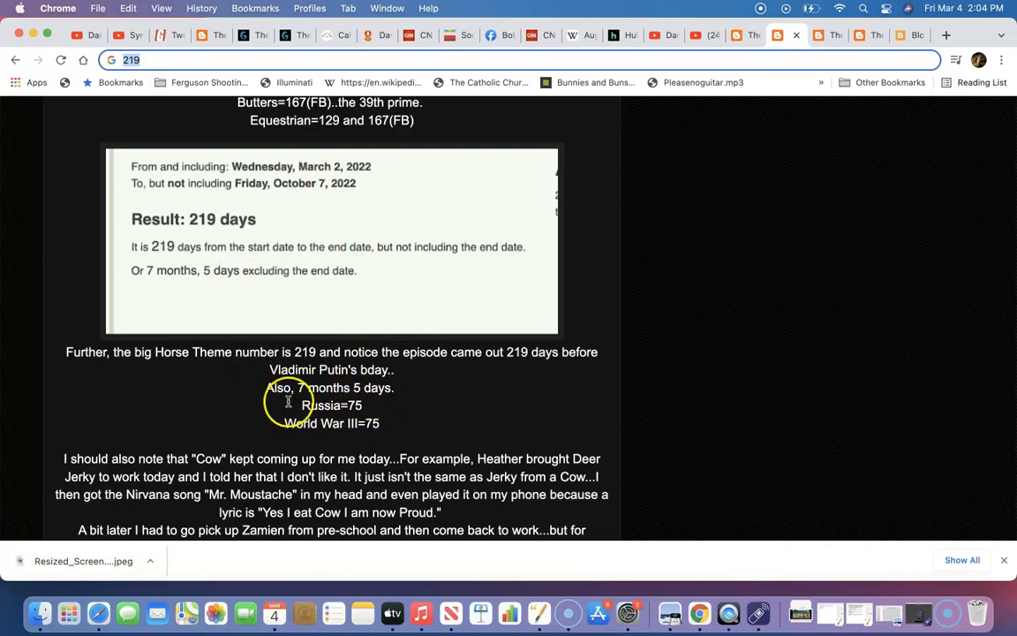
mouse_move(306, 196)
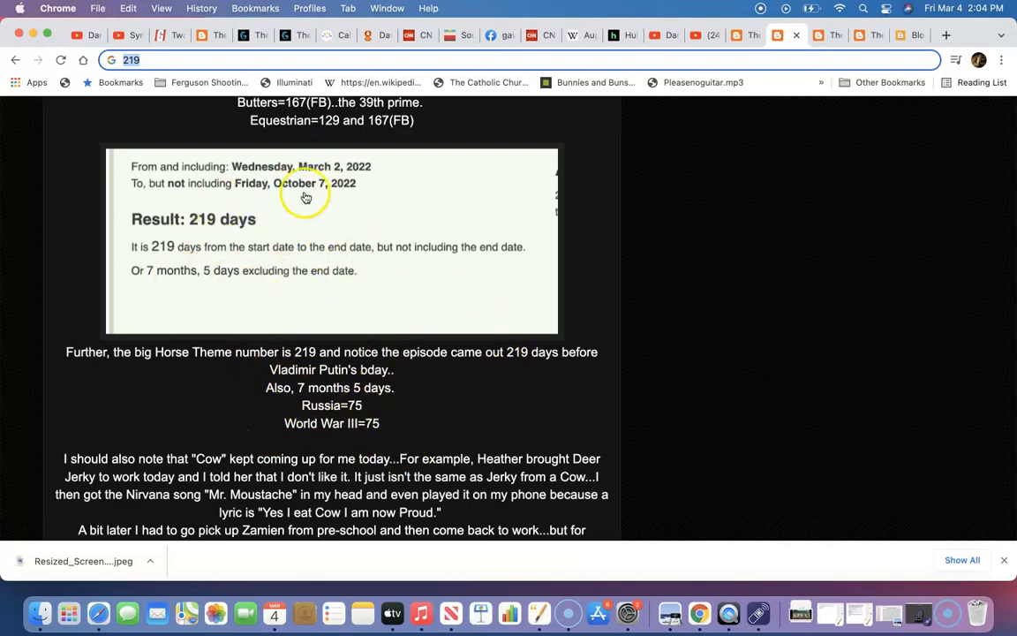
mouse_move(223, 287)
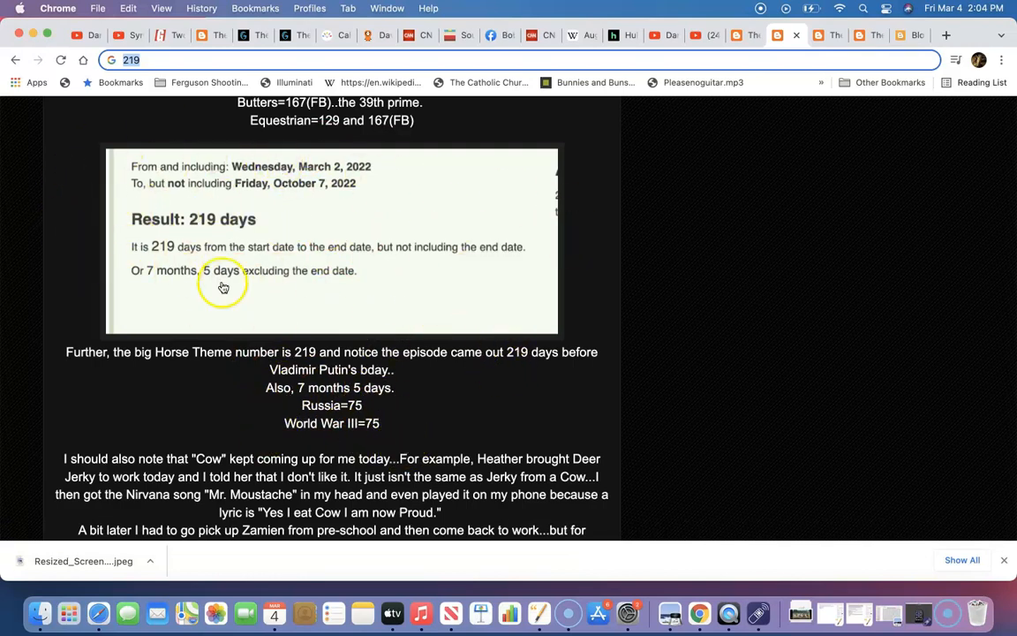
mouse_move(495, 377)
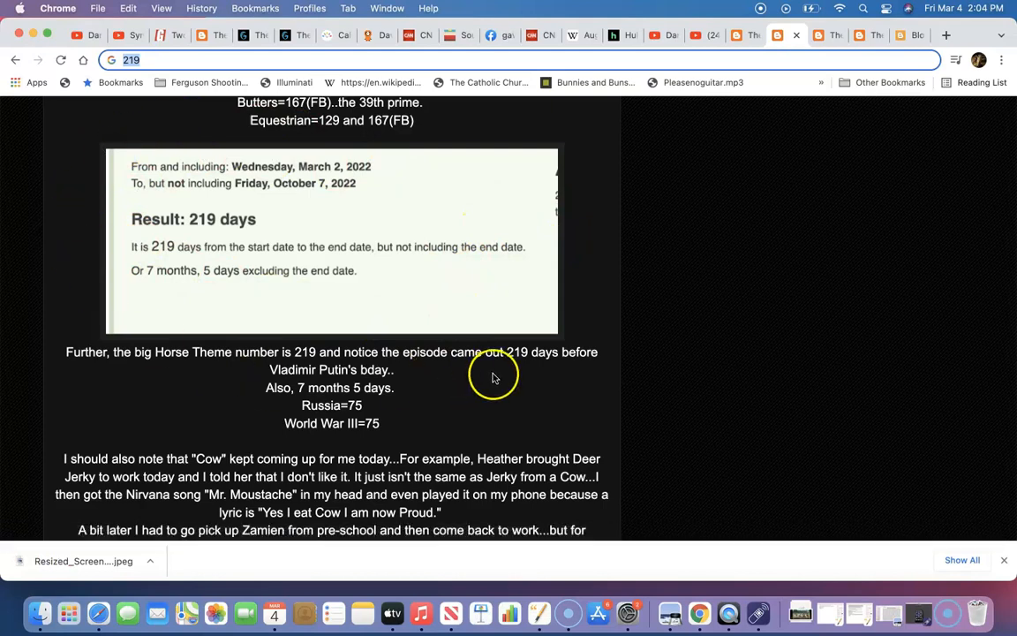
mouse_move(126, 225)
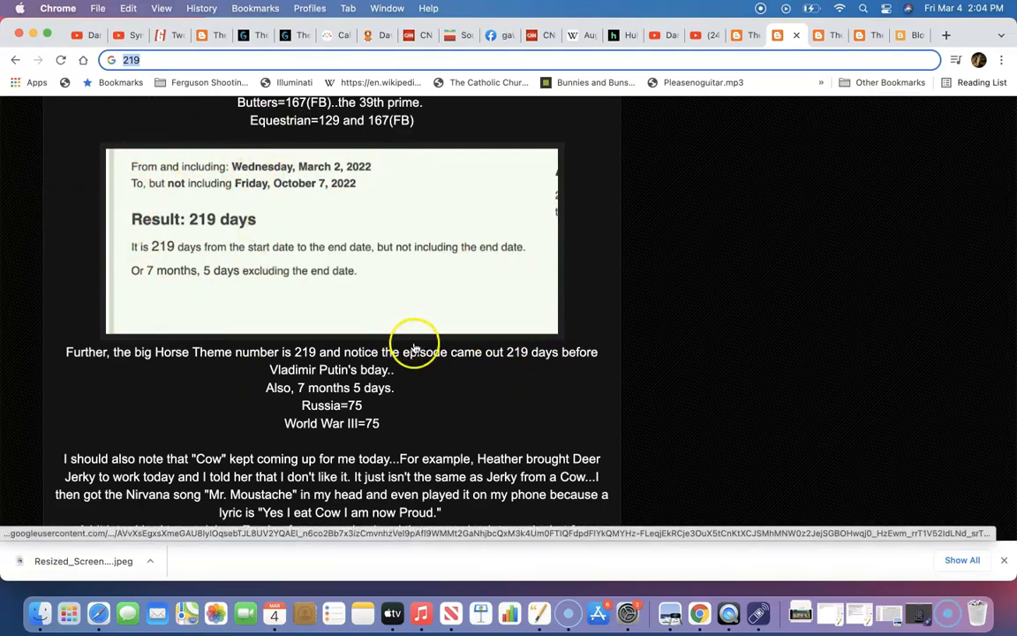
In Gematrinator, enter Finland, then Helsinki, to see their cipher values
click(284, 35)
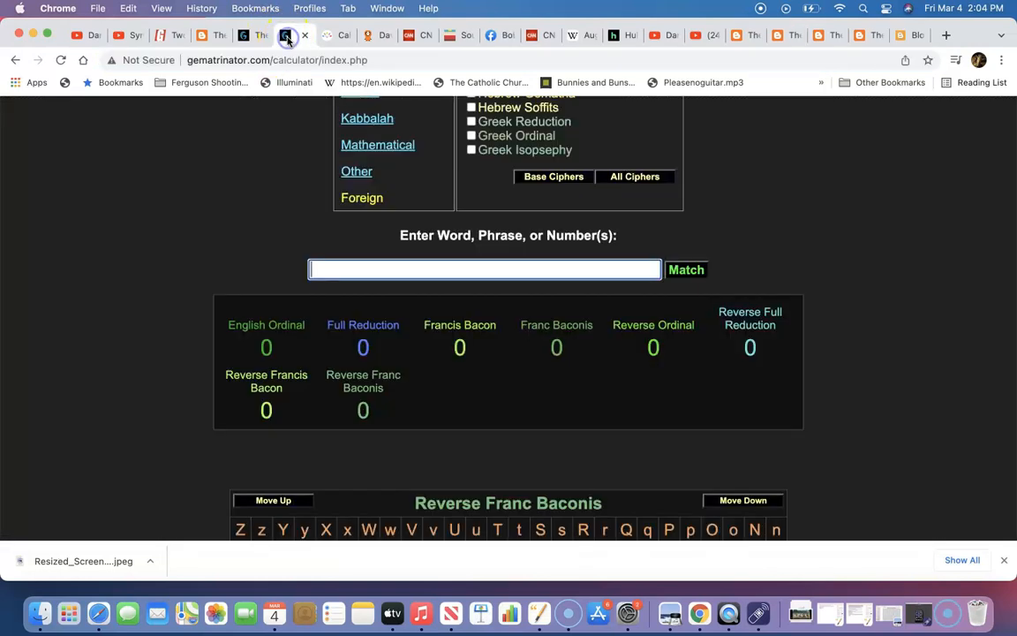
text(Finland)
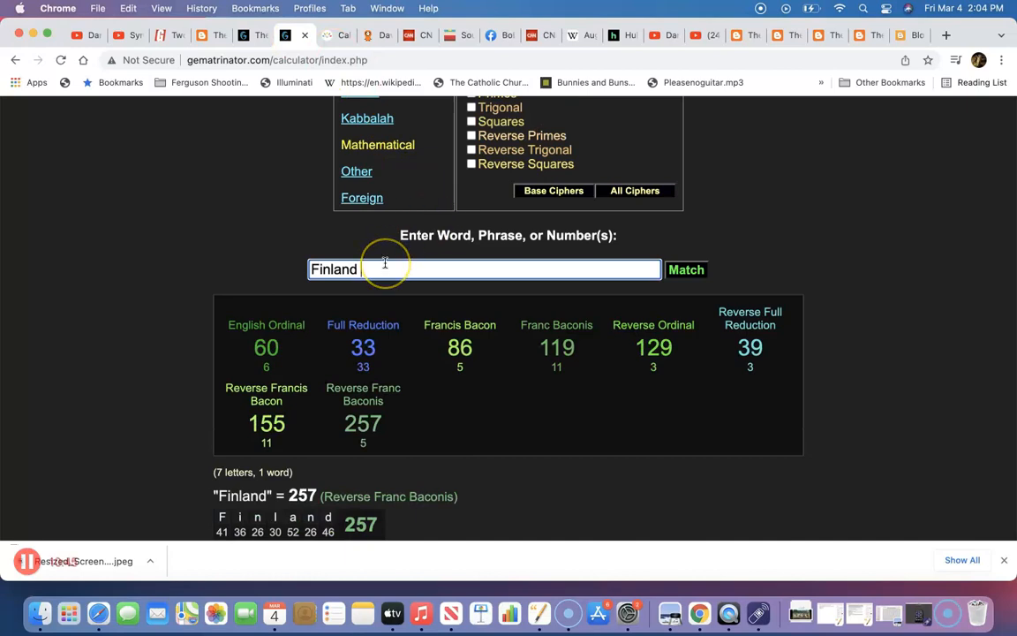
text(Helsinki)
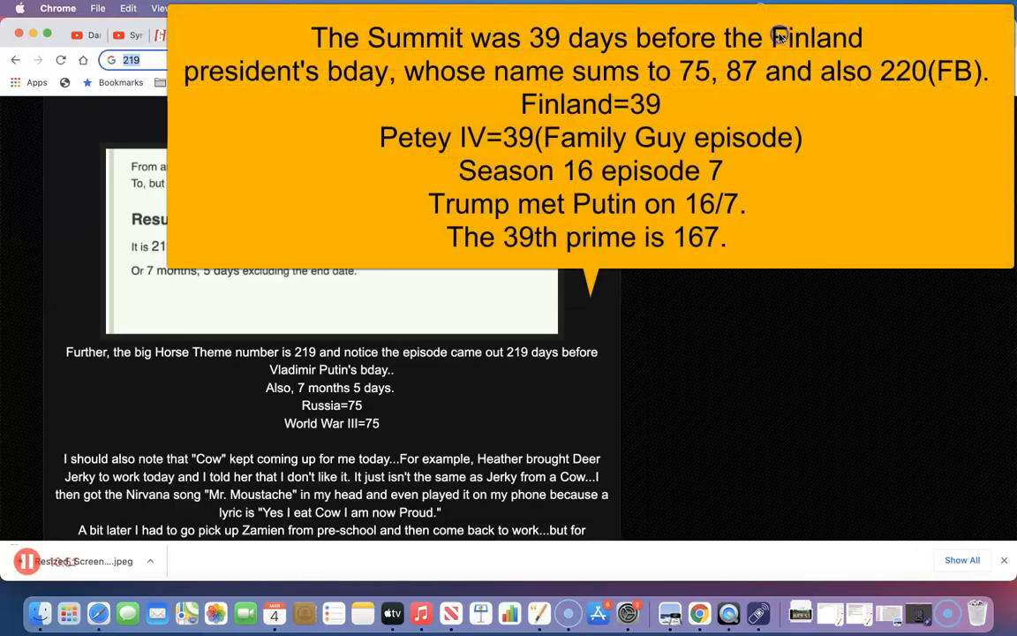
mouse_move(240, 252)
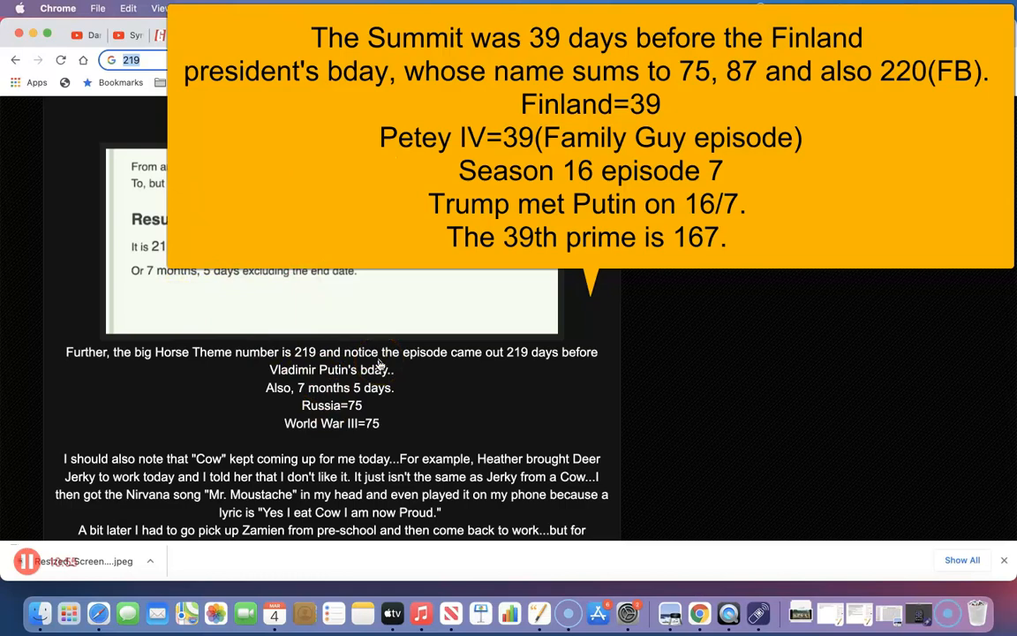
Scroll past the Cow paragraphs and Killing Joke video to the Petey IV screenshot
scroll(down, 3)
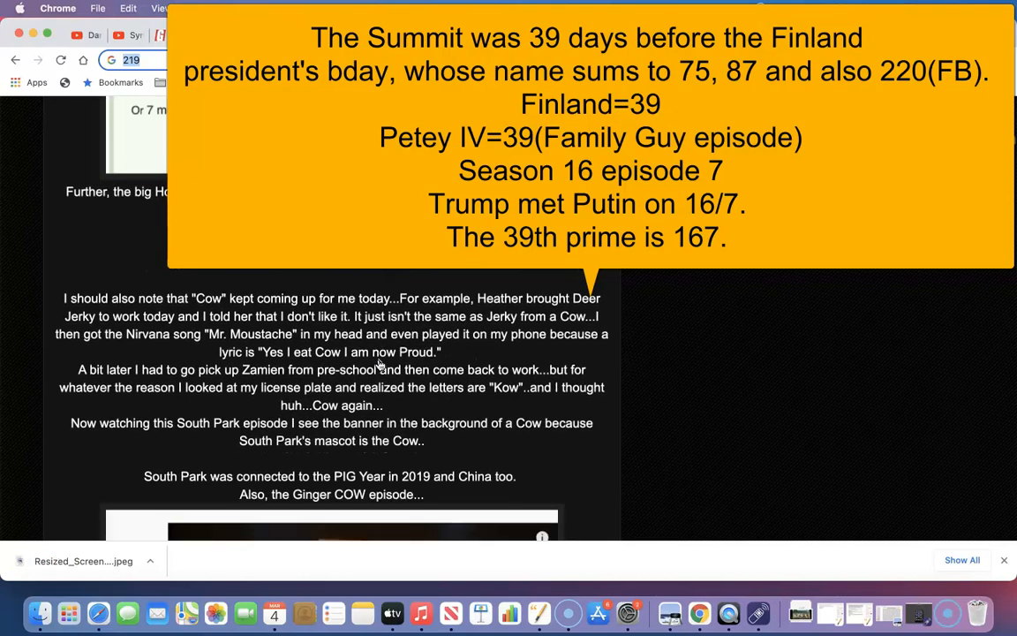
scroll(down, 3)
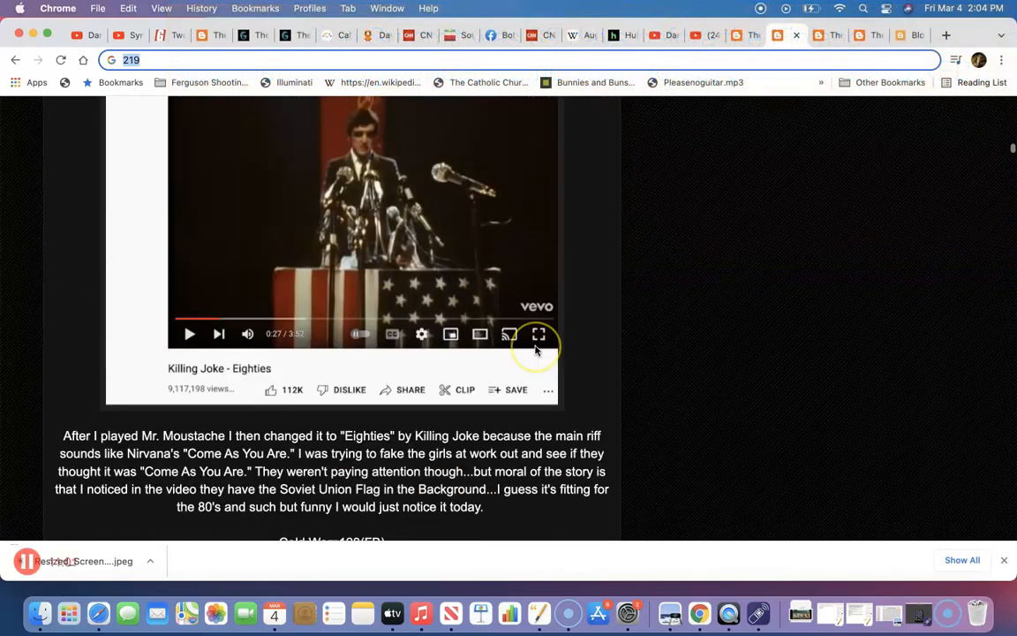
scroll(down, 3)
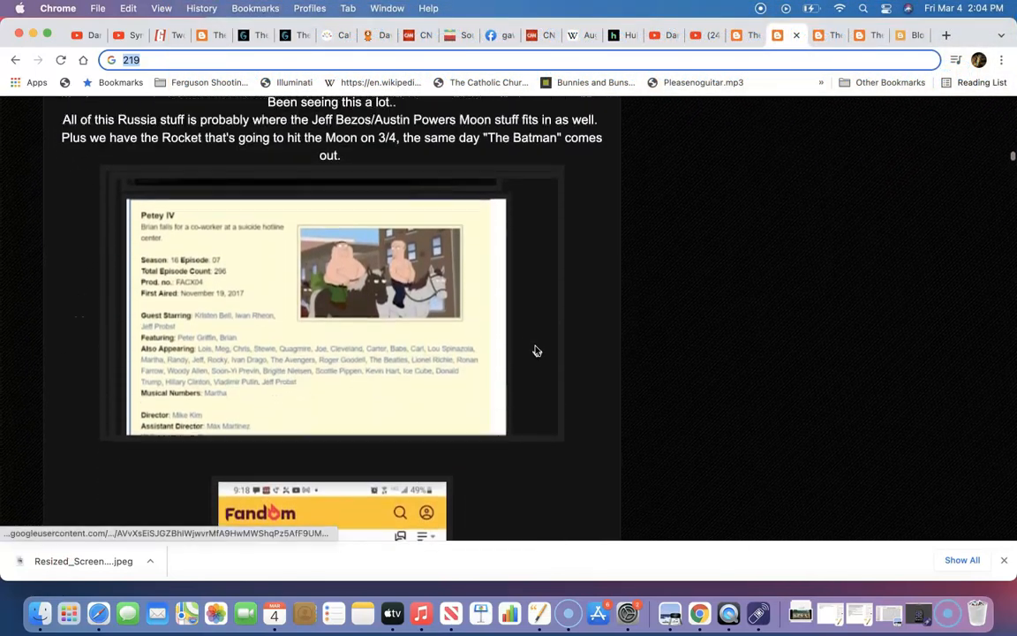
scroll(down, 3)
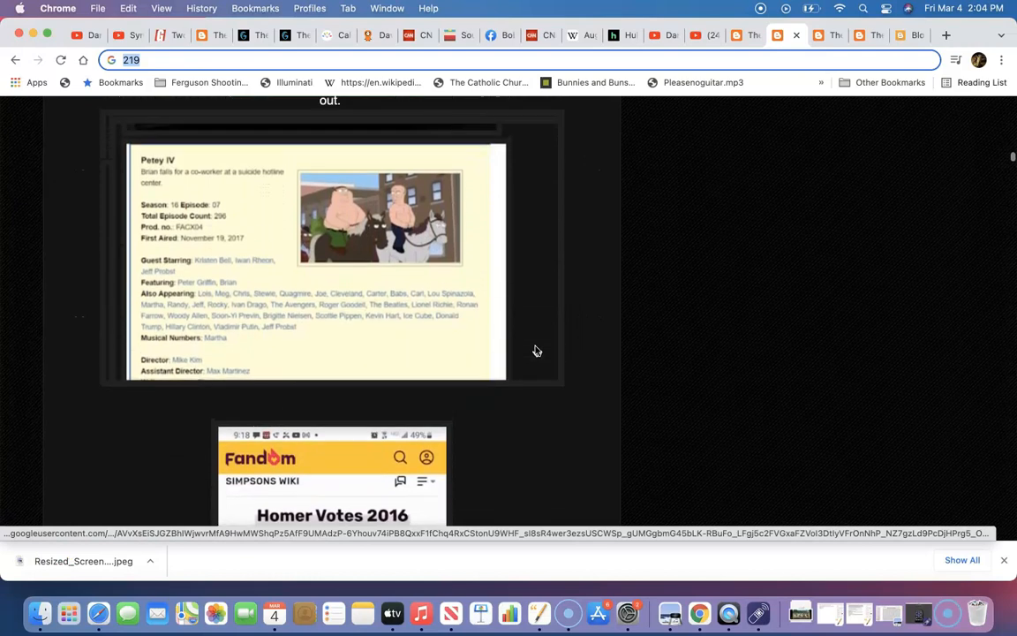
scroll(up, 3)
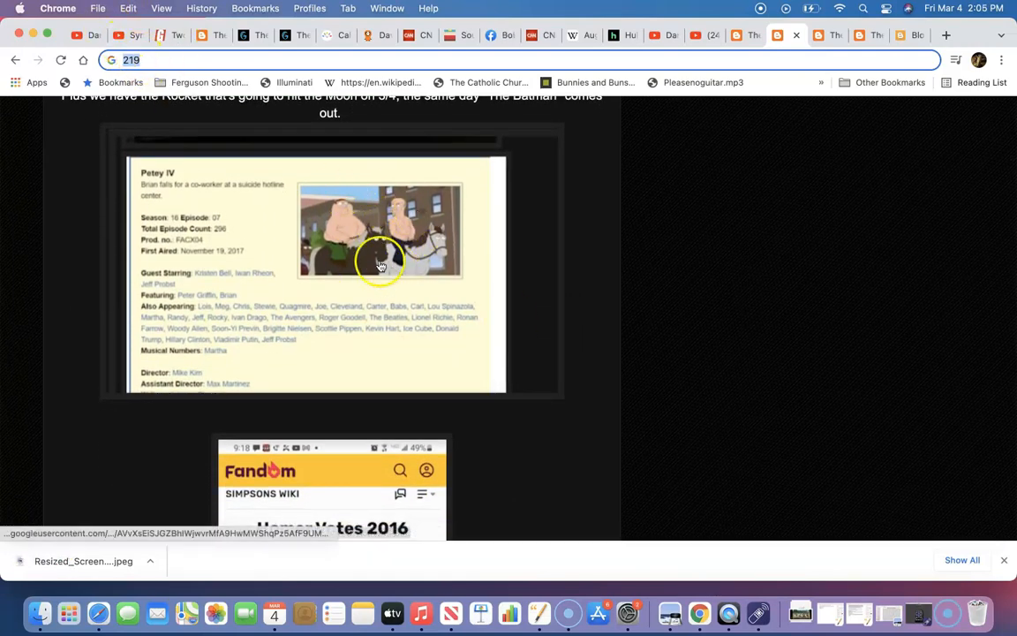
mouse_move(442, 251)
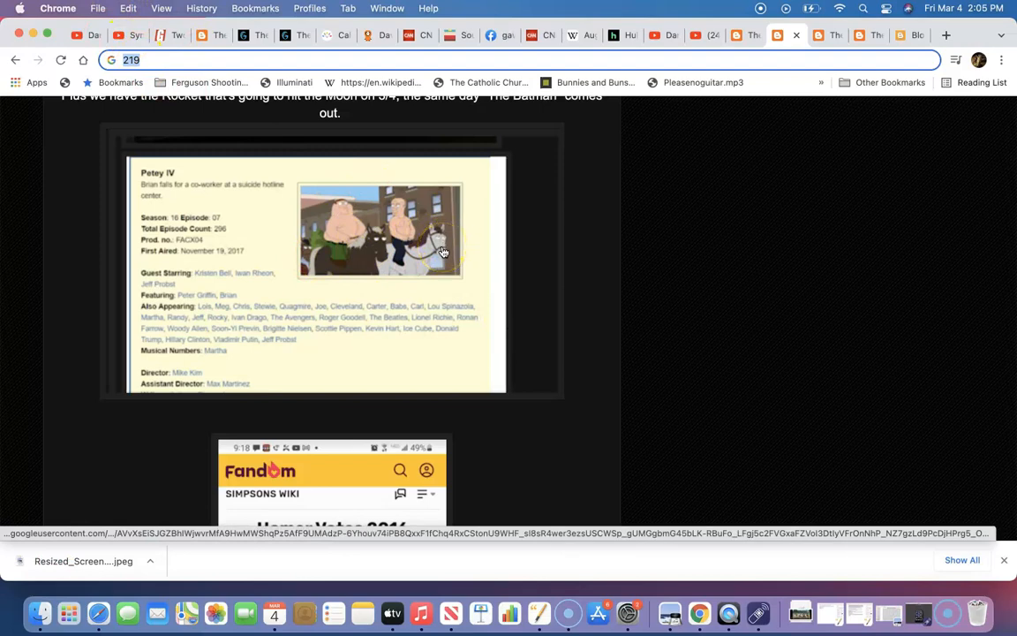
mouse_move(312, 183)
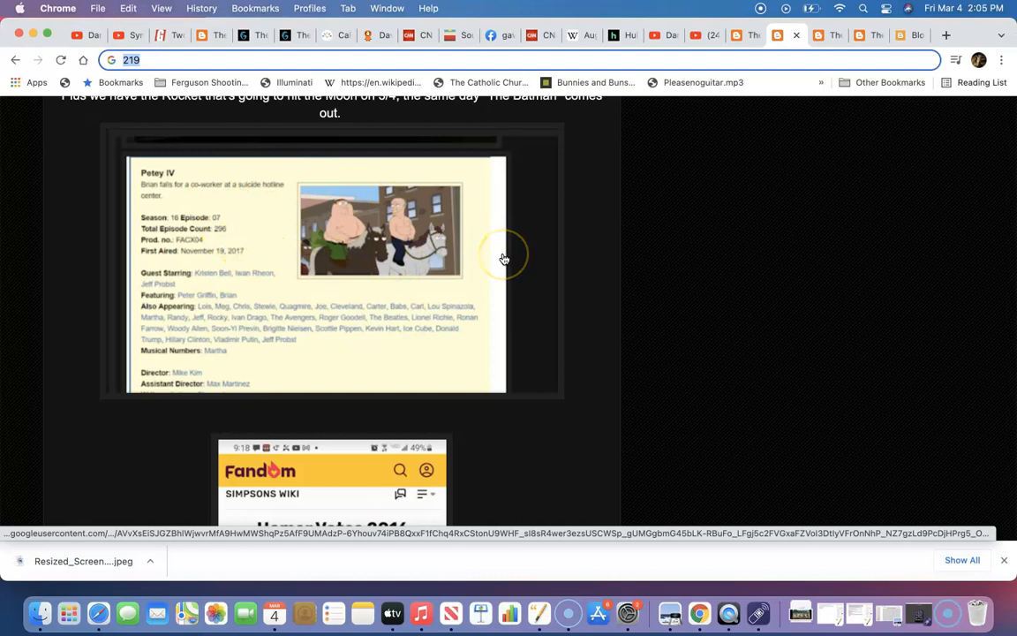
mouse_move(504, 257)
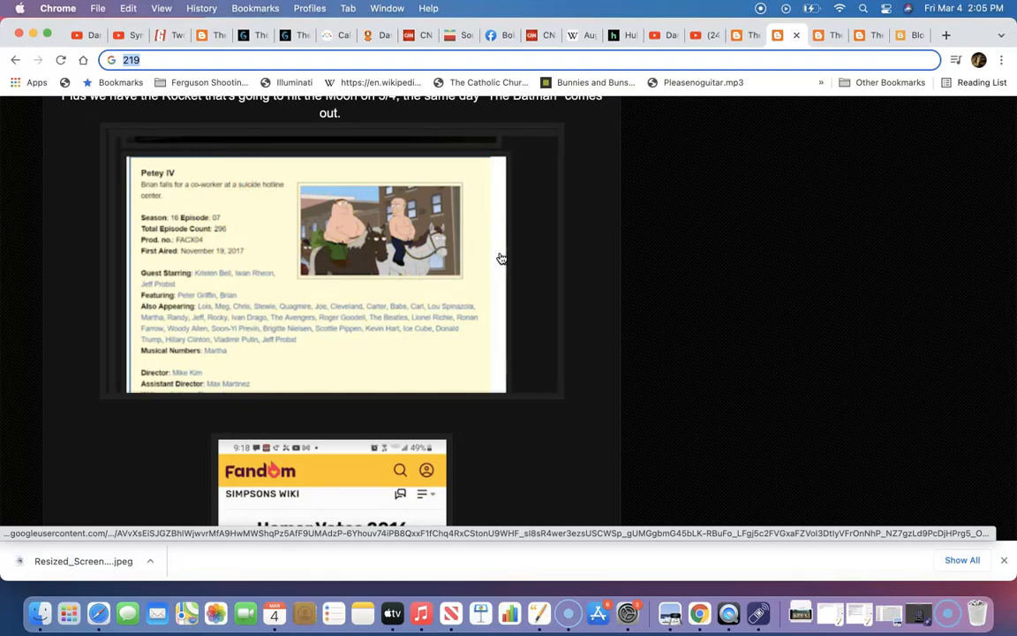
scroll(down, 3)
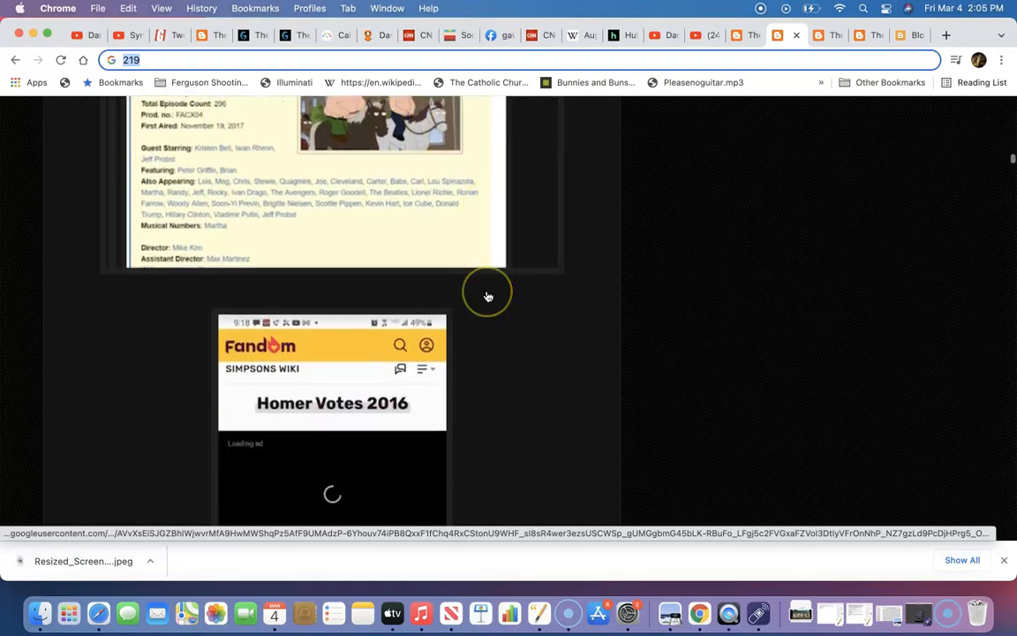
Scroll past the Simpsons Wiki and YouTube screenshots to Butters' September 11 birthday wiki image
scroll(down, 3)
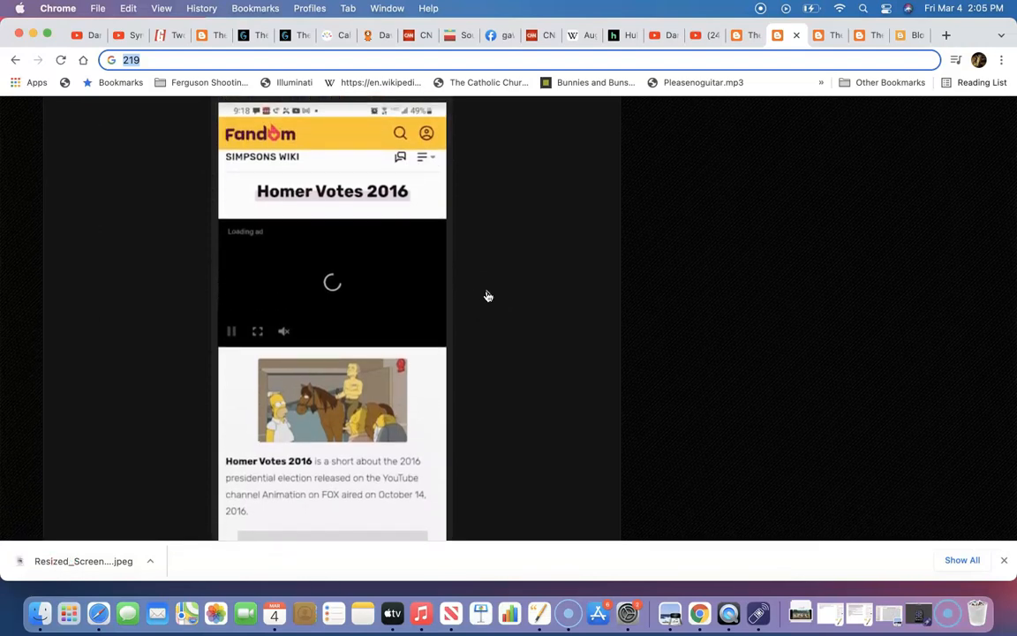
mouse_move(385, 224)
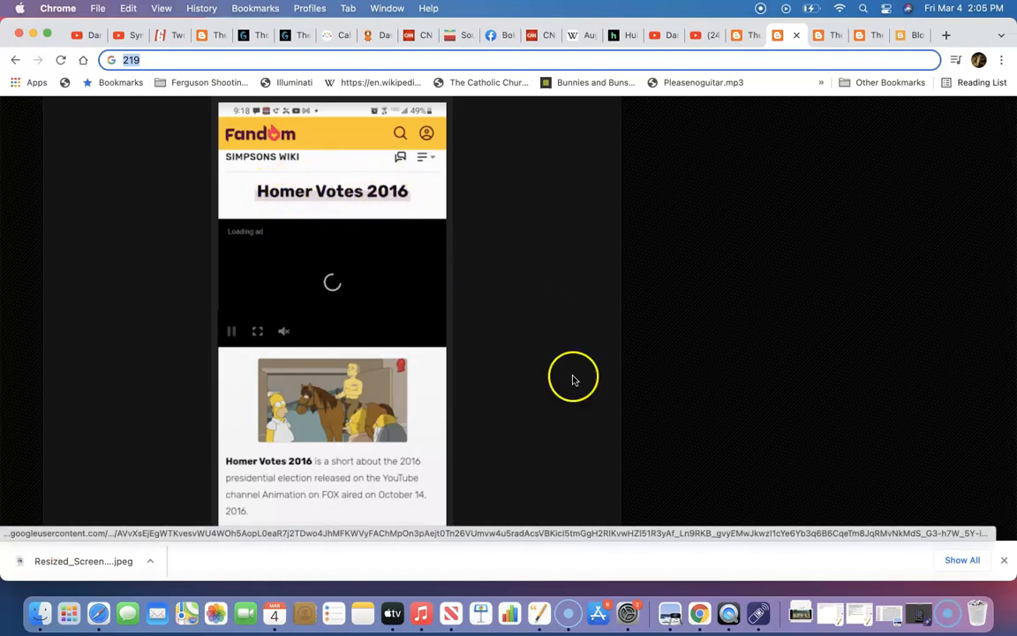
scroll(down, 3)
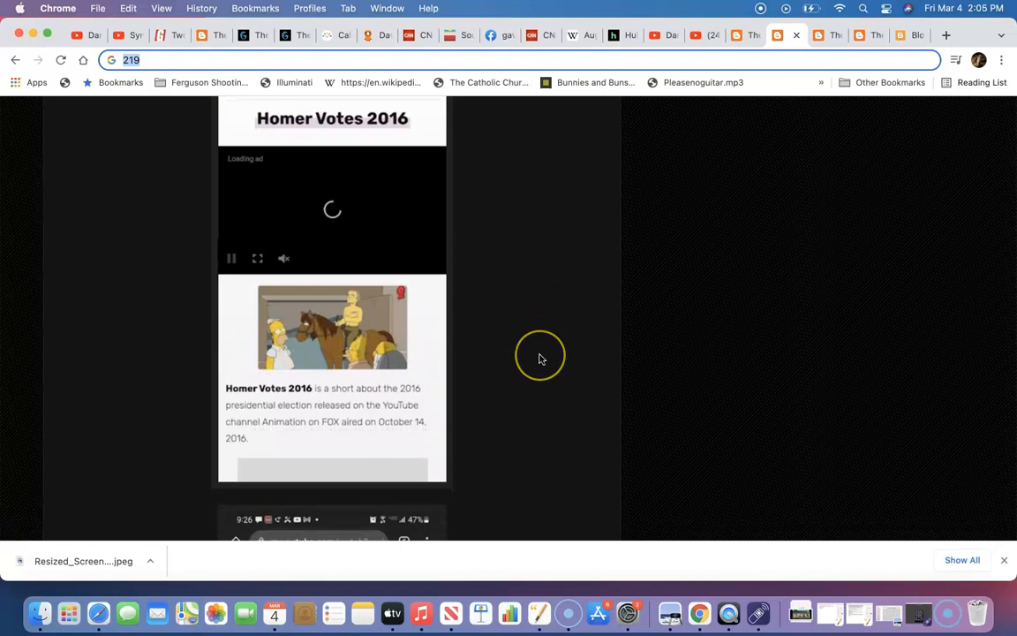
mouse_move(542, 358)
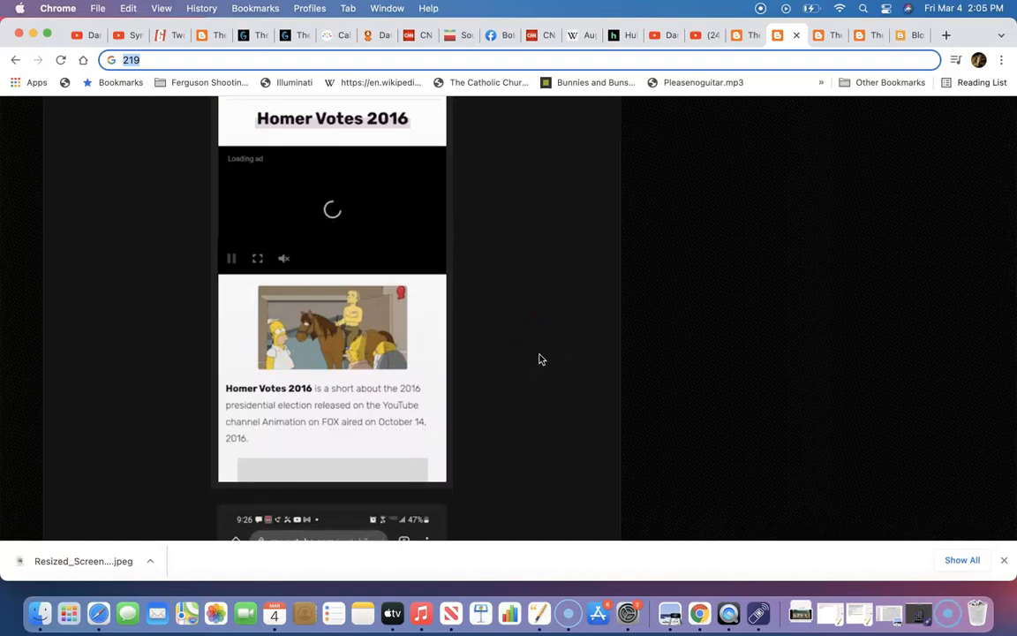
scroll(down, 3)
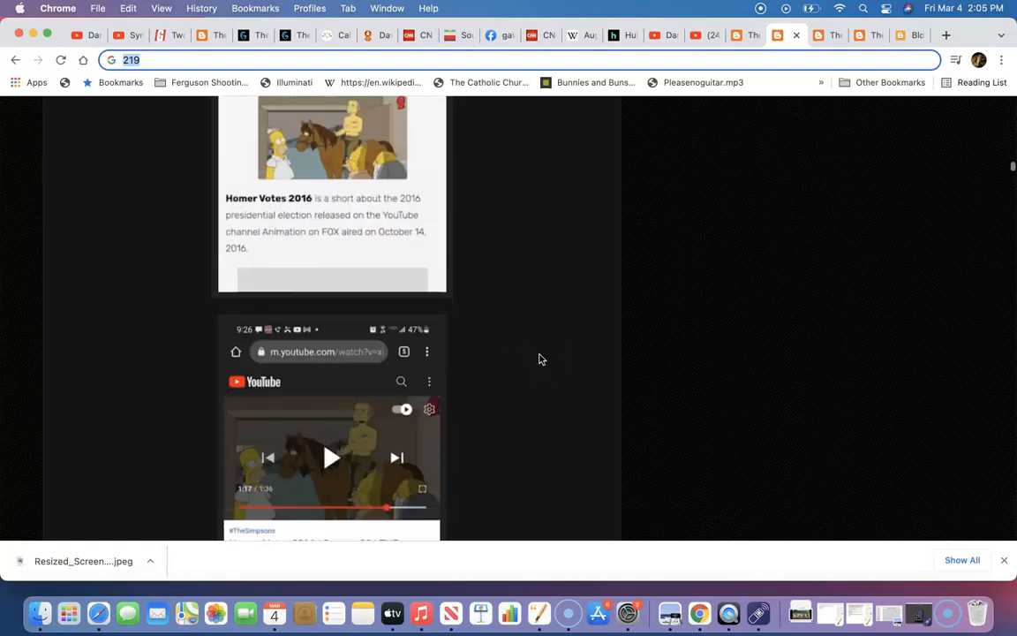
scroll(down, 3)
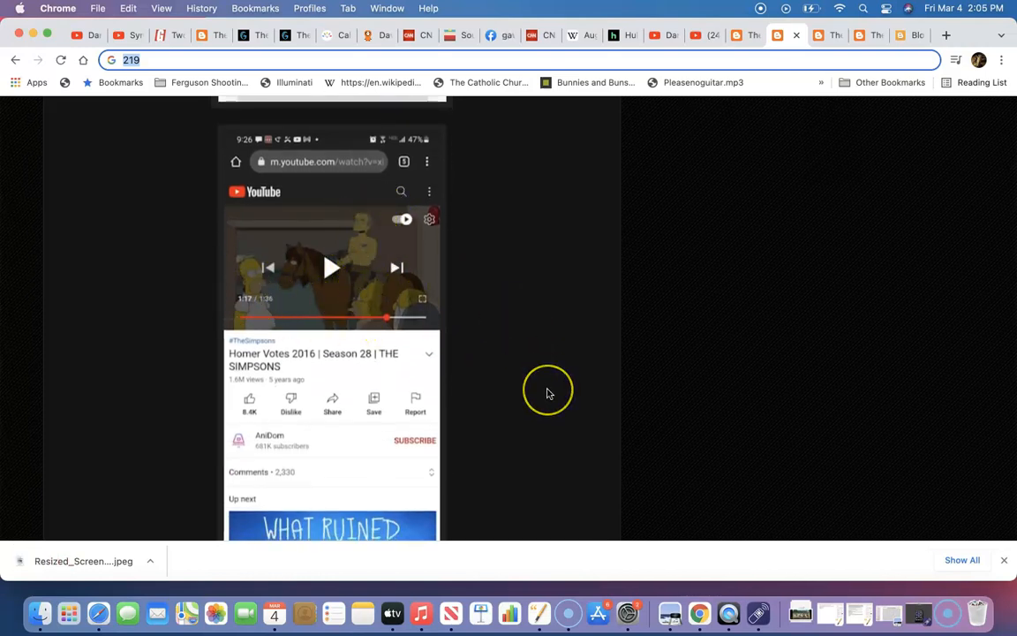
mouse_move(548, 393)
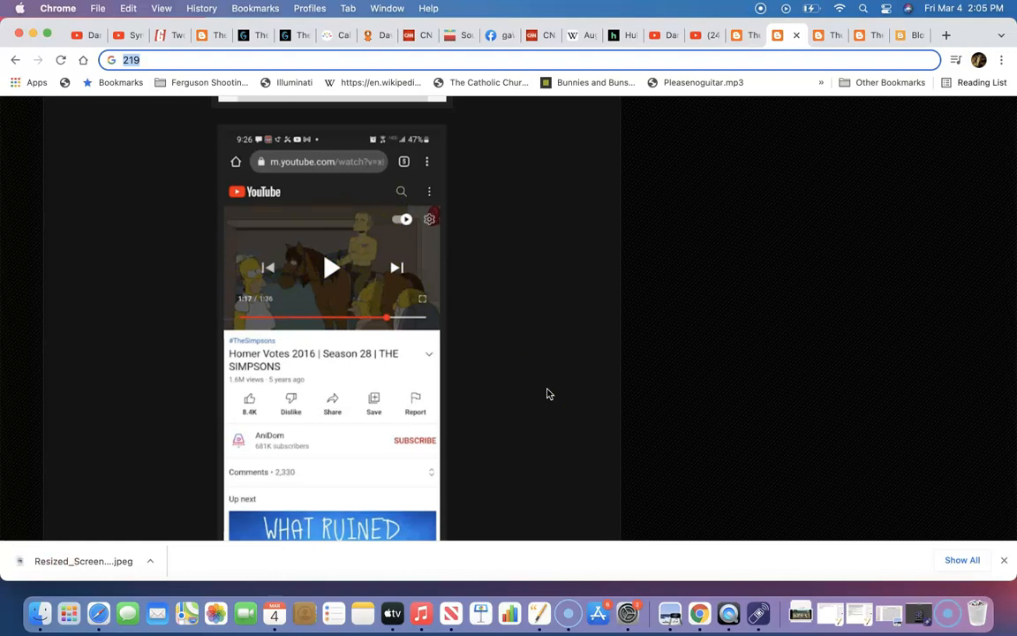
scroll(up, 3)
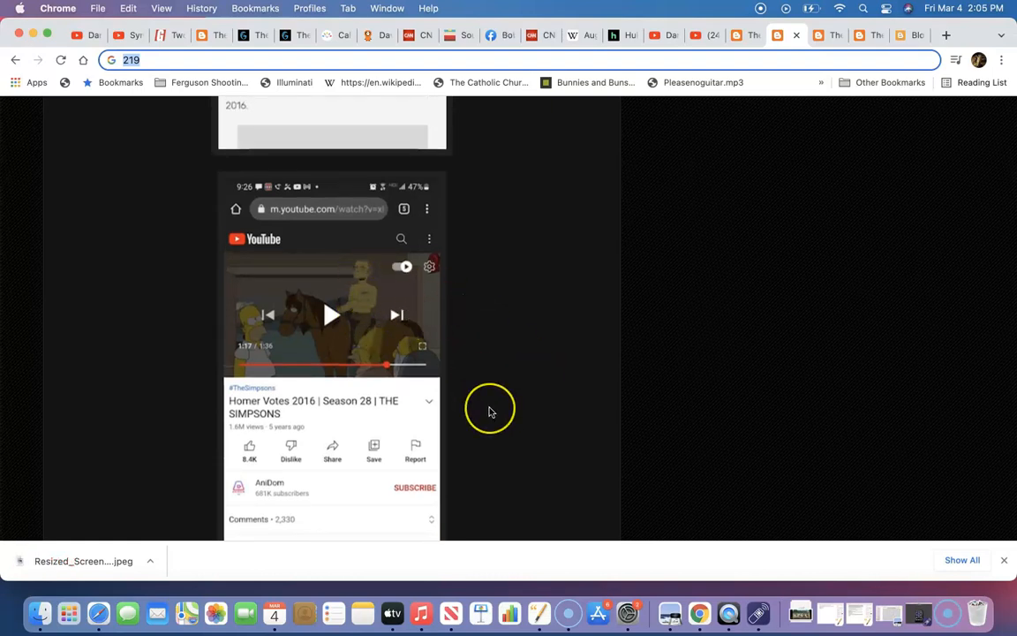
scroll(up, 3)
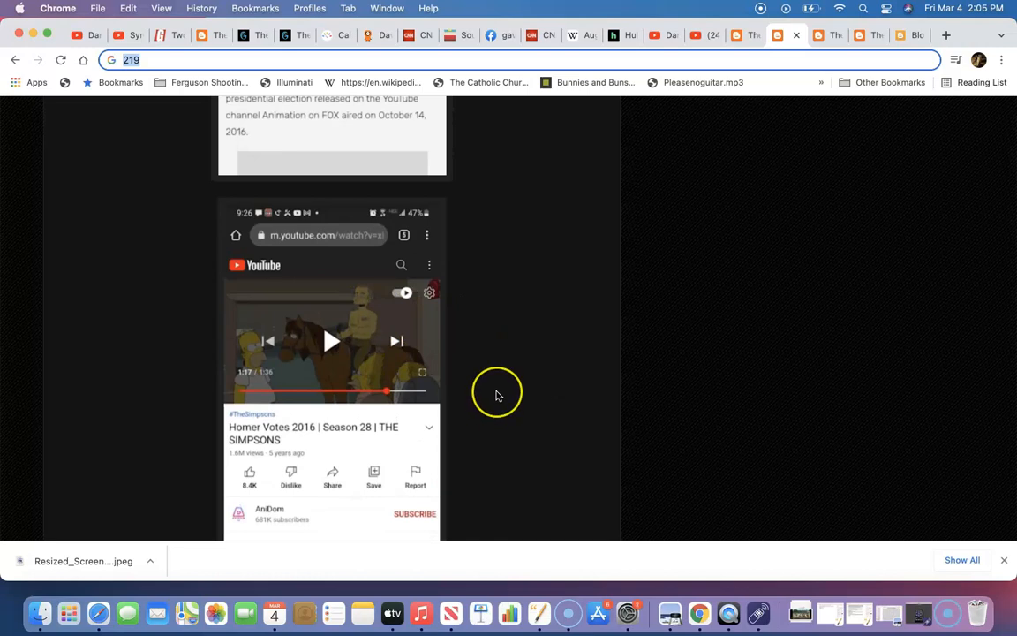
mouse_move(498, 395)
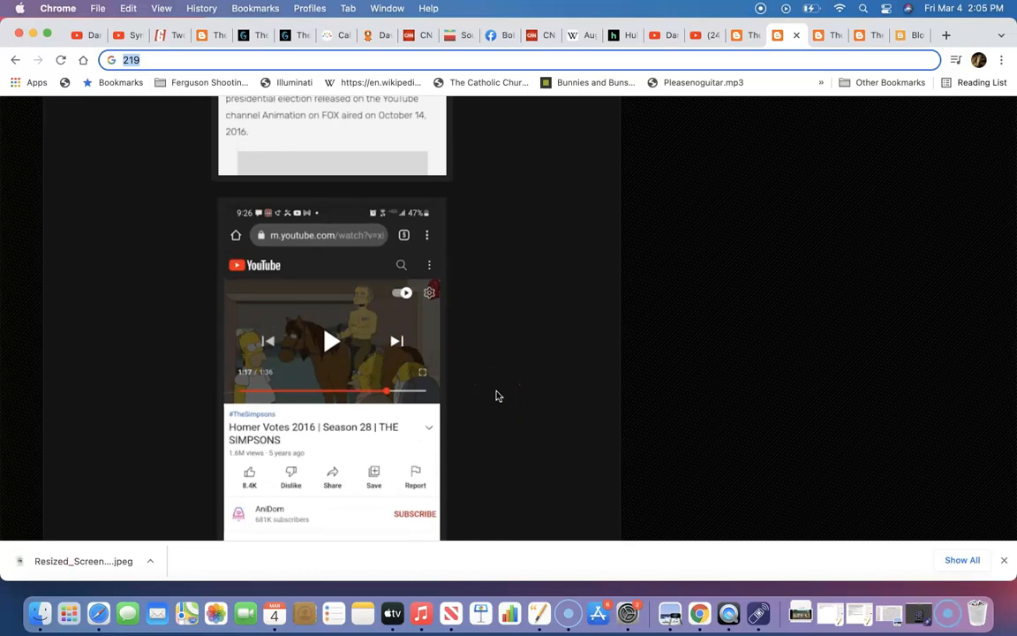
mouse_move(523, 427)
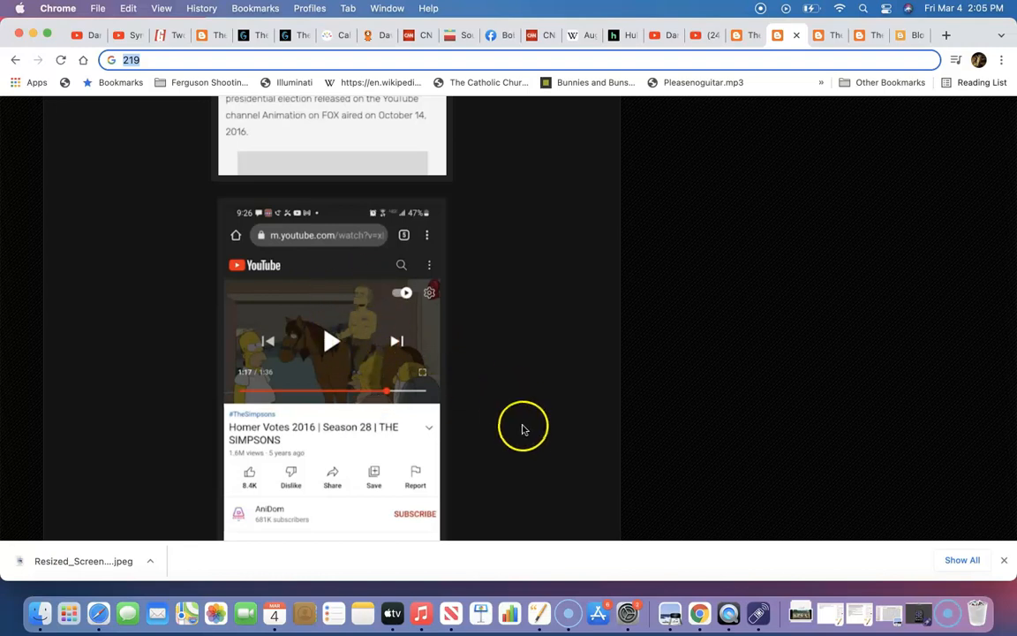
scroll(up, 3)
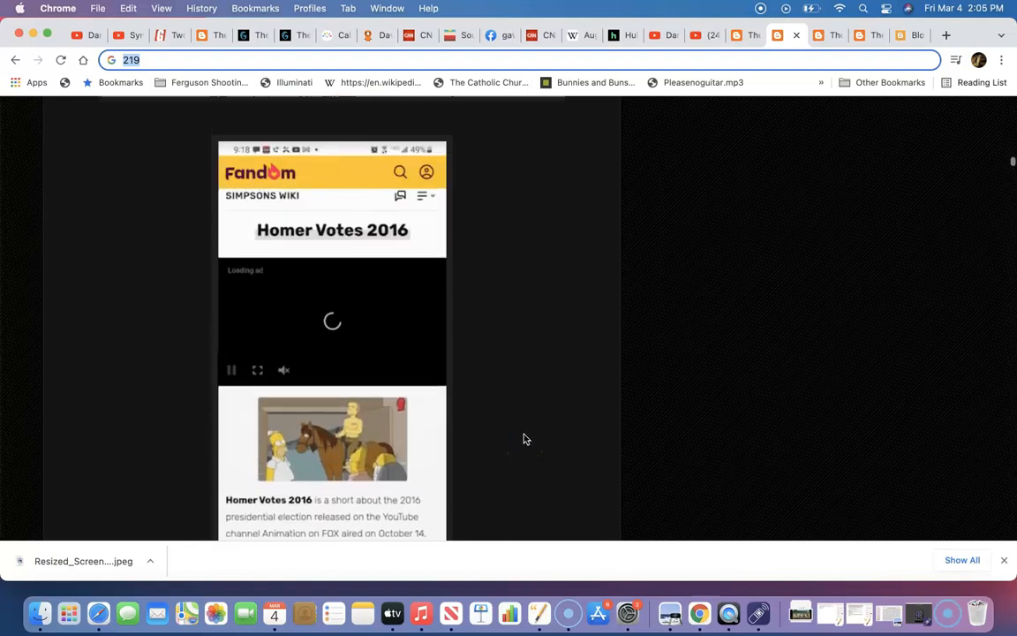
scroll(down, 3)
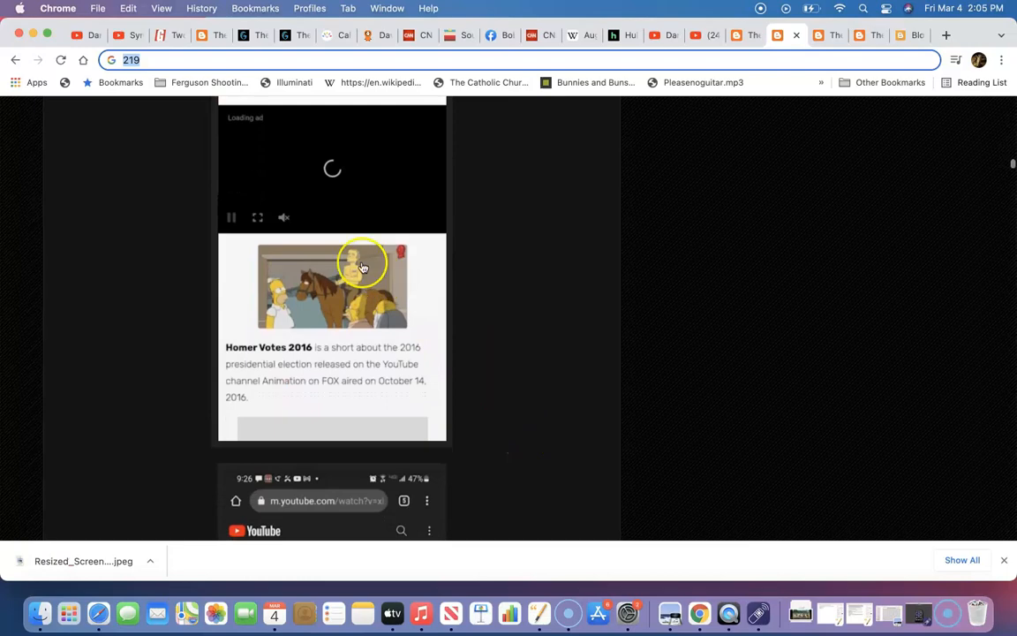
scroll(down, 3)
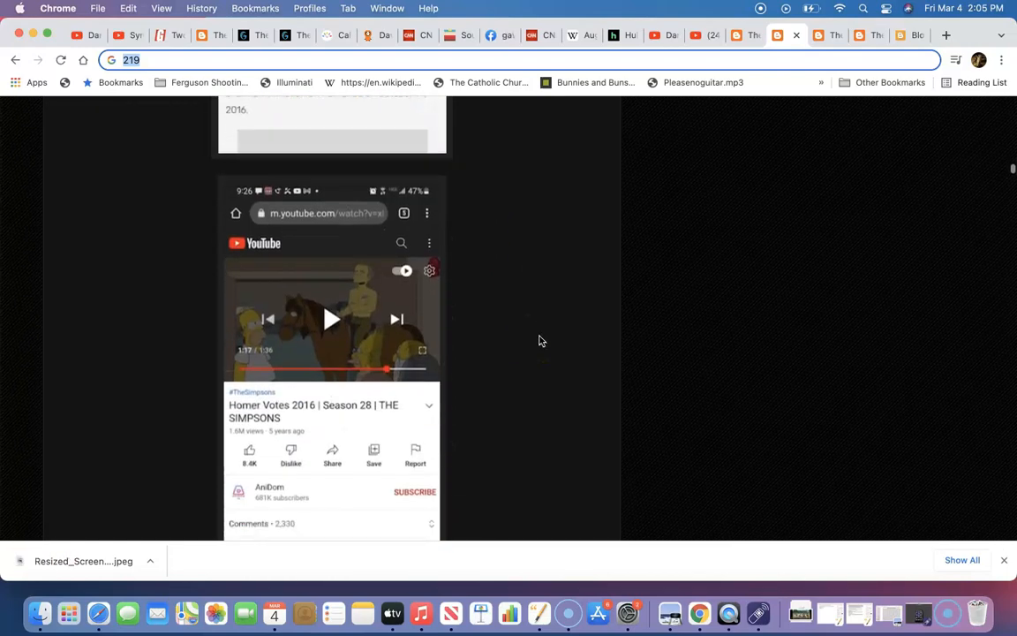
scroll(down, 3)
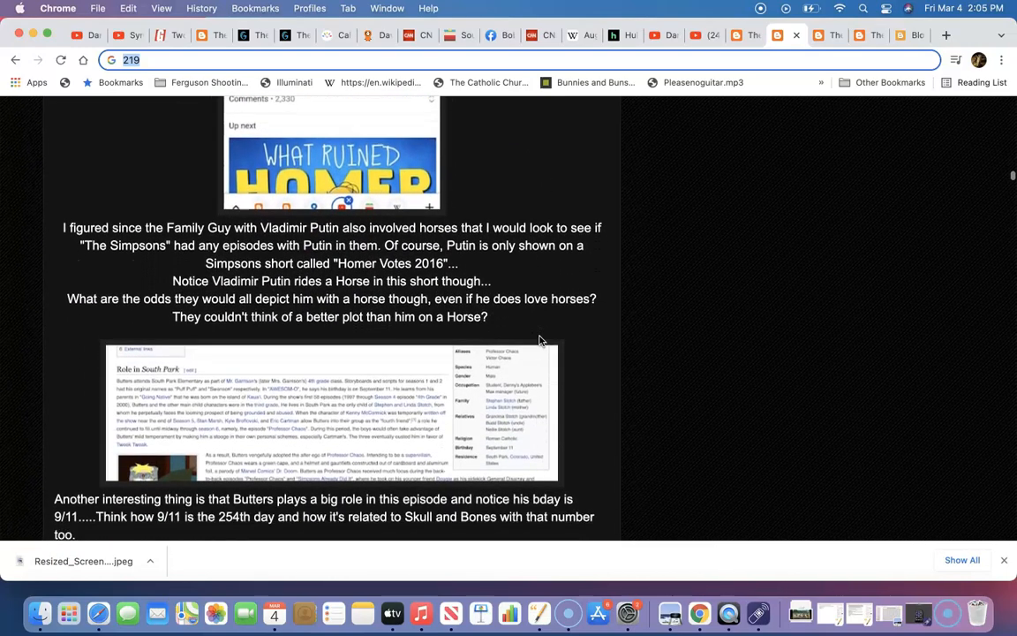
scroll(down, 3)
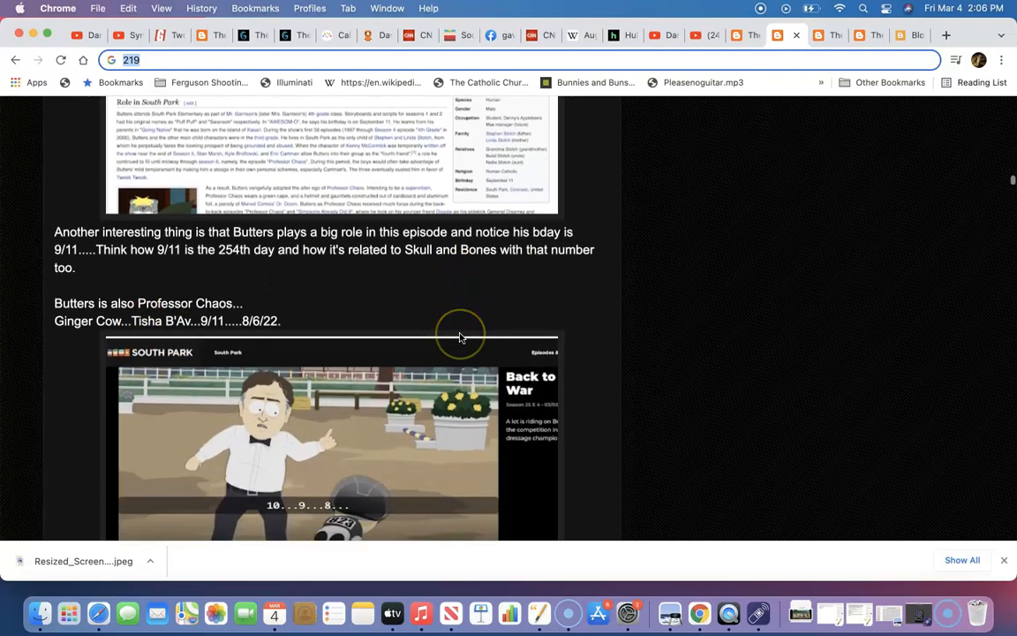
scroll(up, 3)
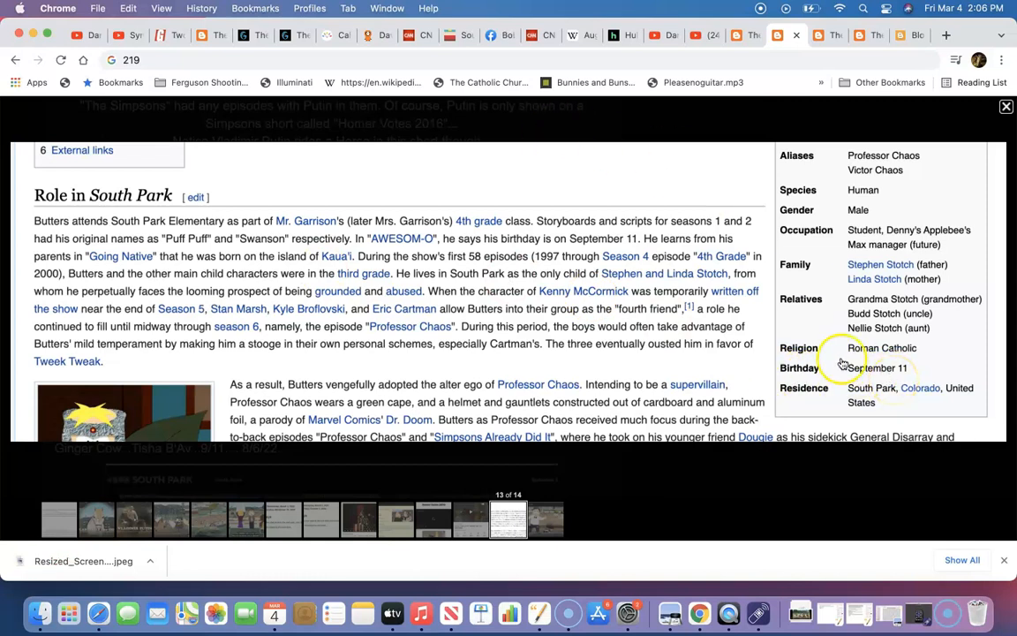
mouse_move(588, 124)
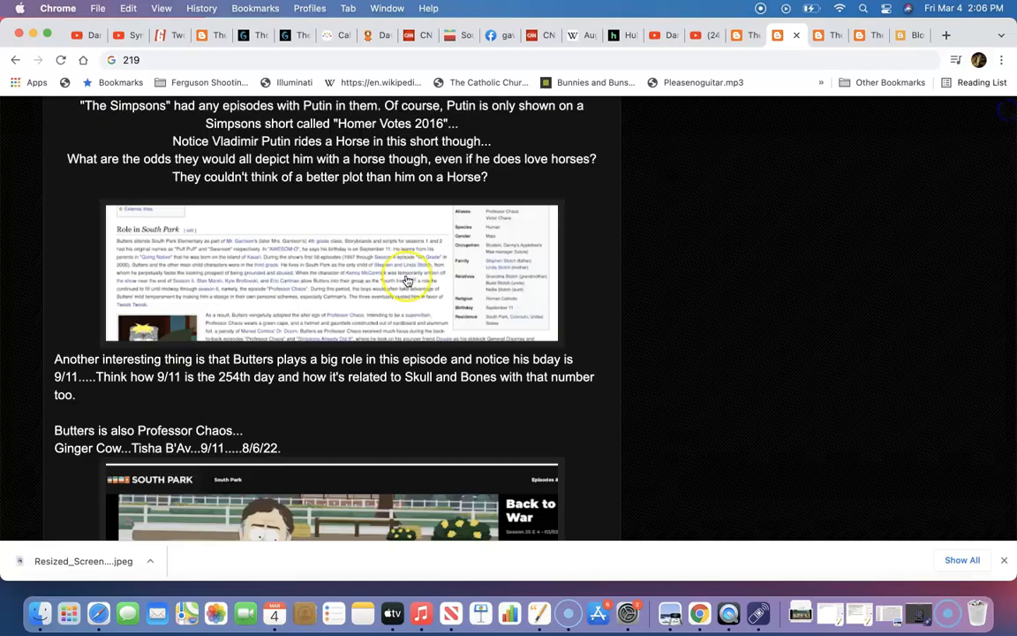
scroll(down, 3)
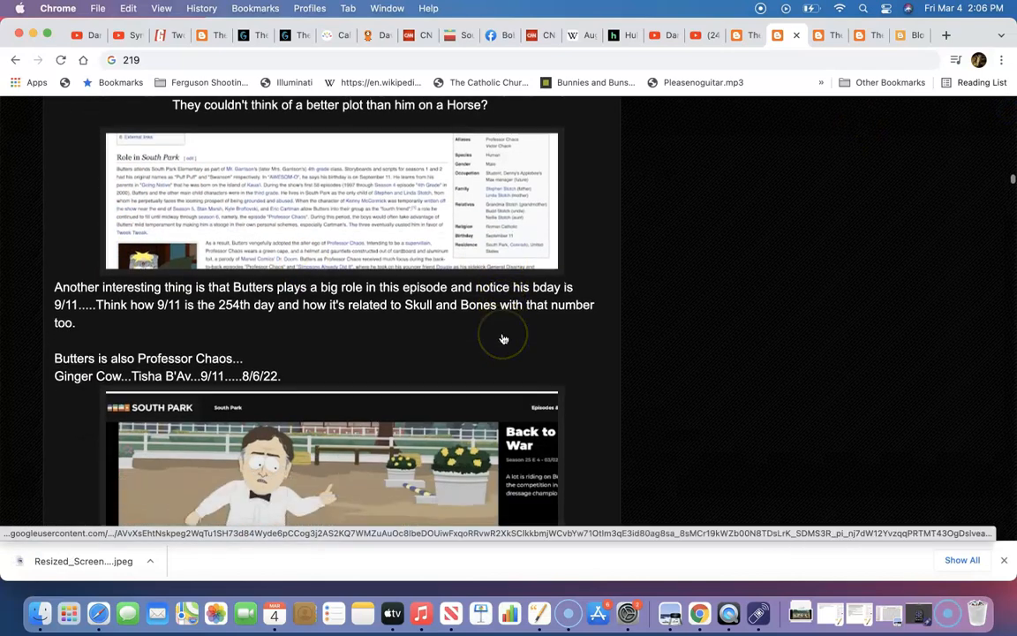
scroll(down, 3)
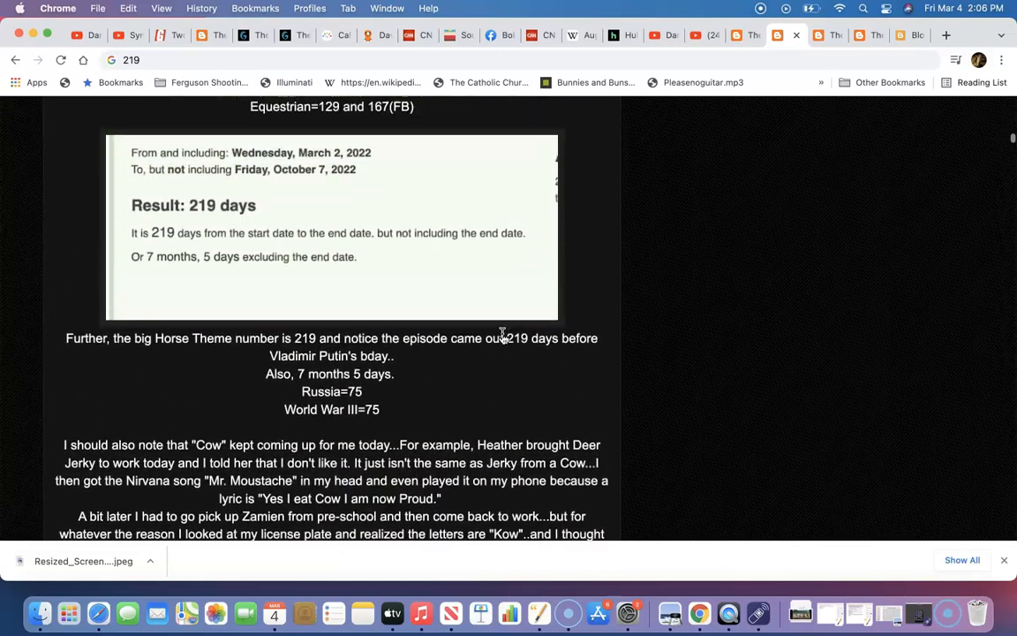
scroll(down, 3)
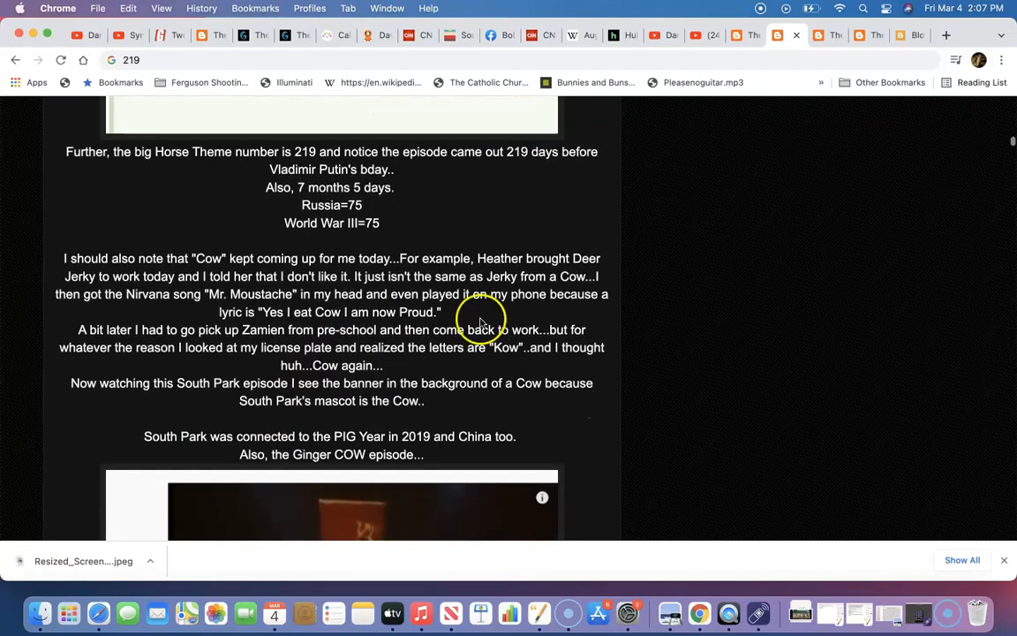
scroll(down, 3)
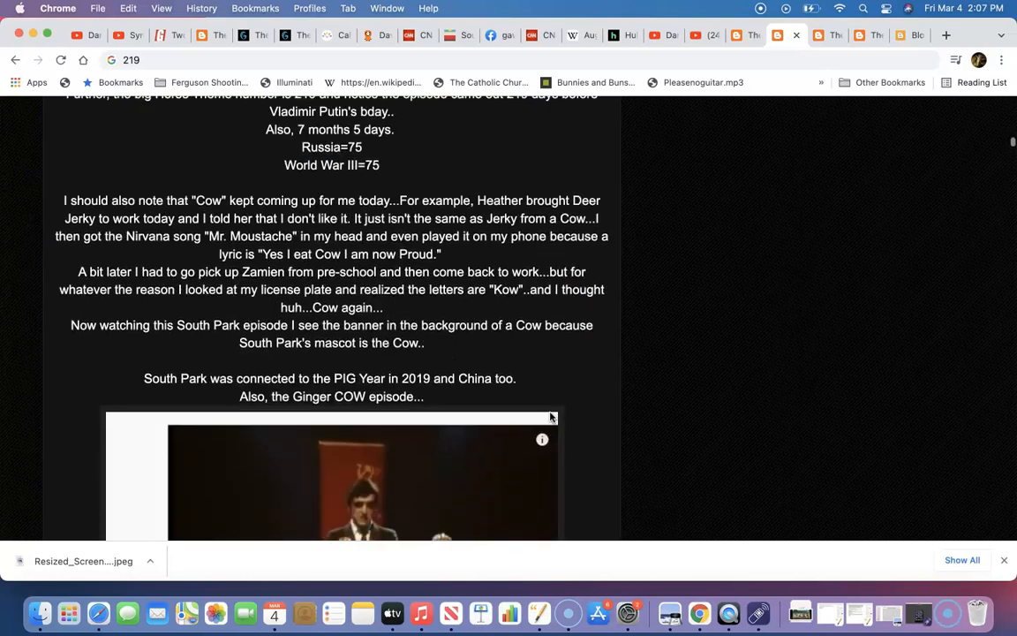
scroll(up, 3)
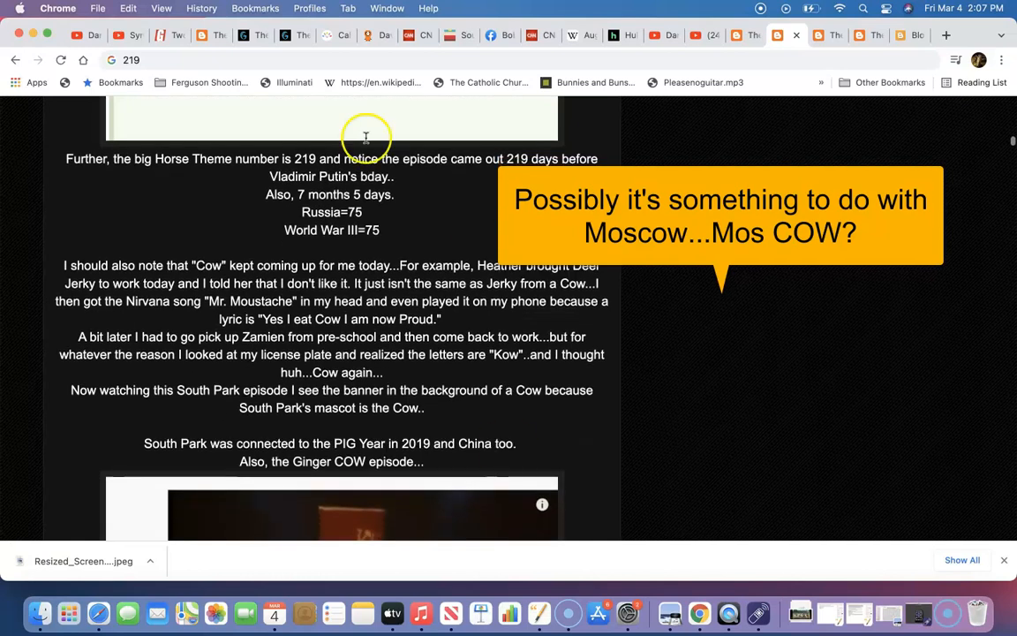
click(265, 59)
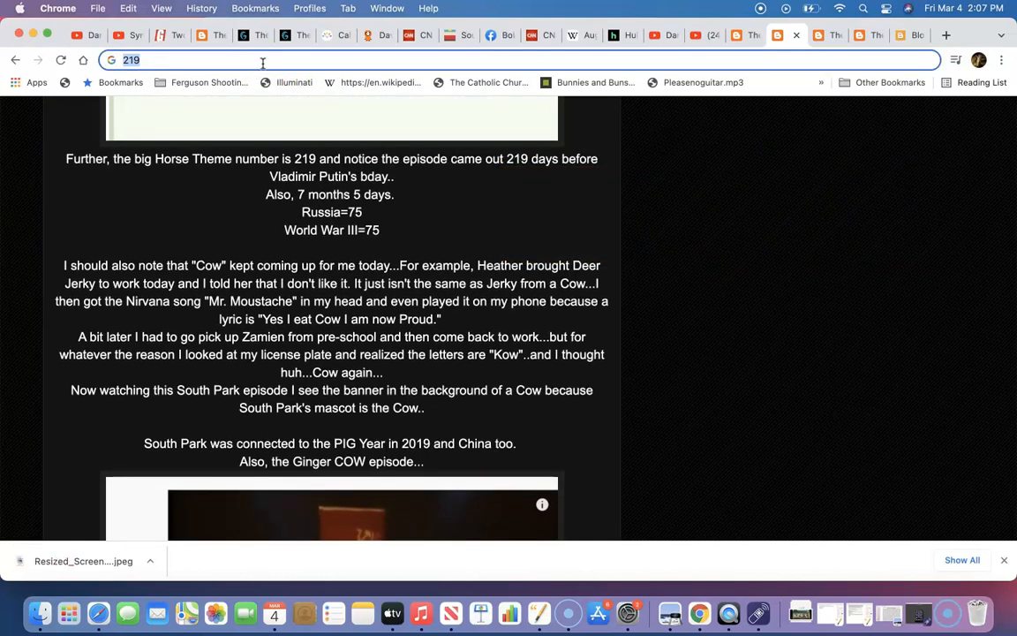
text(8/)
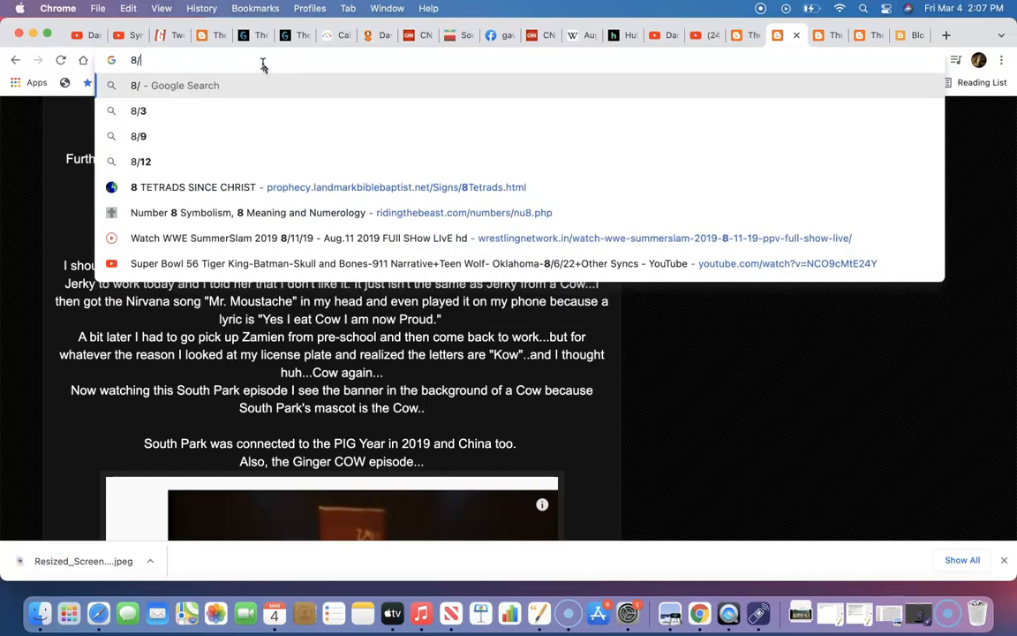
text(10)
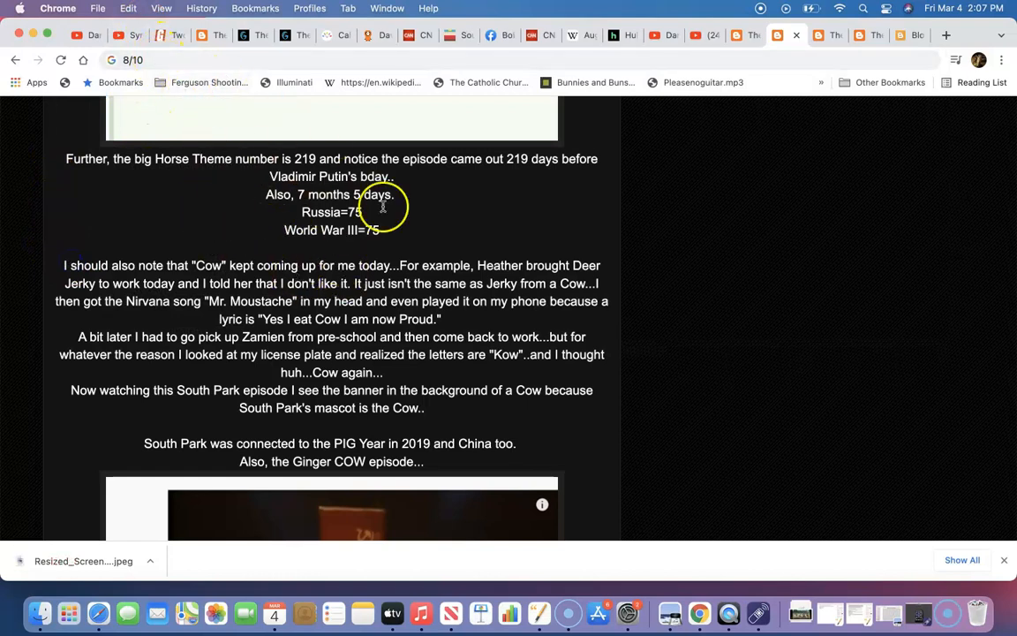
double_click(331, 230)
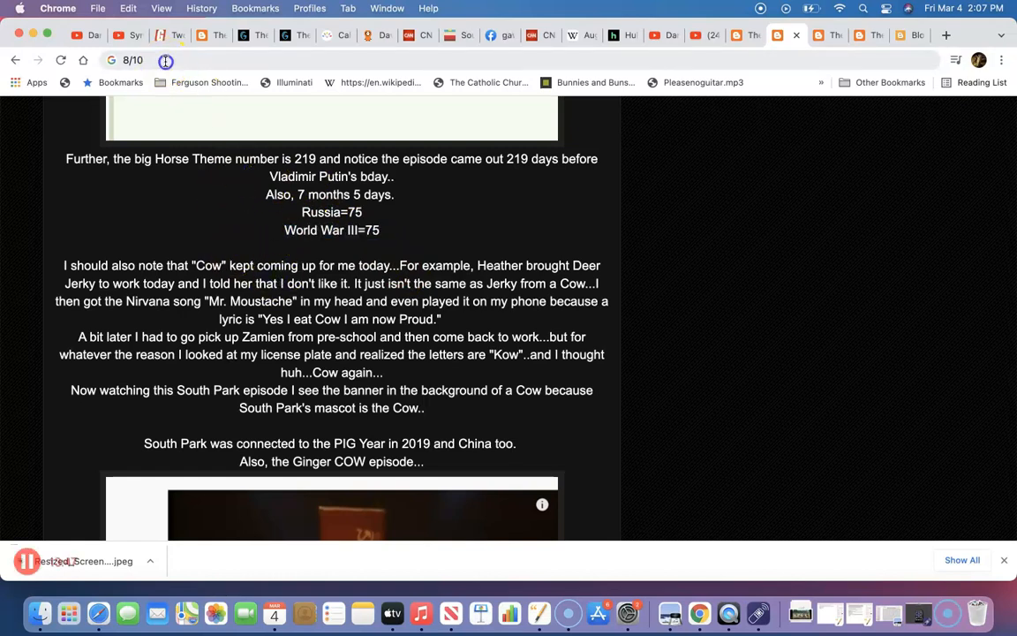
click(132, 60)
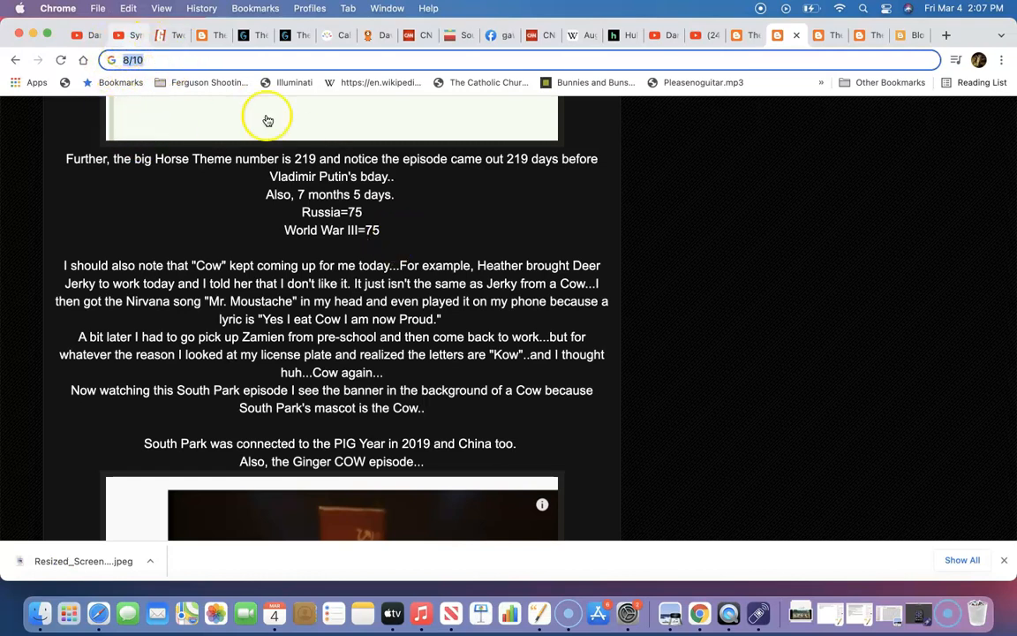
mouse_move(494, 422)
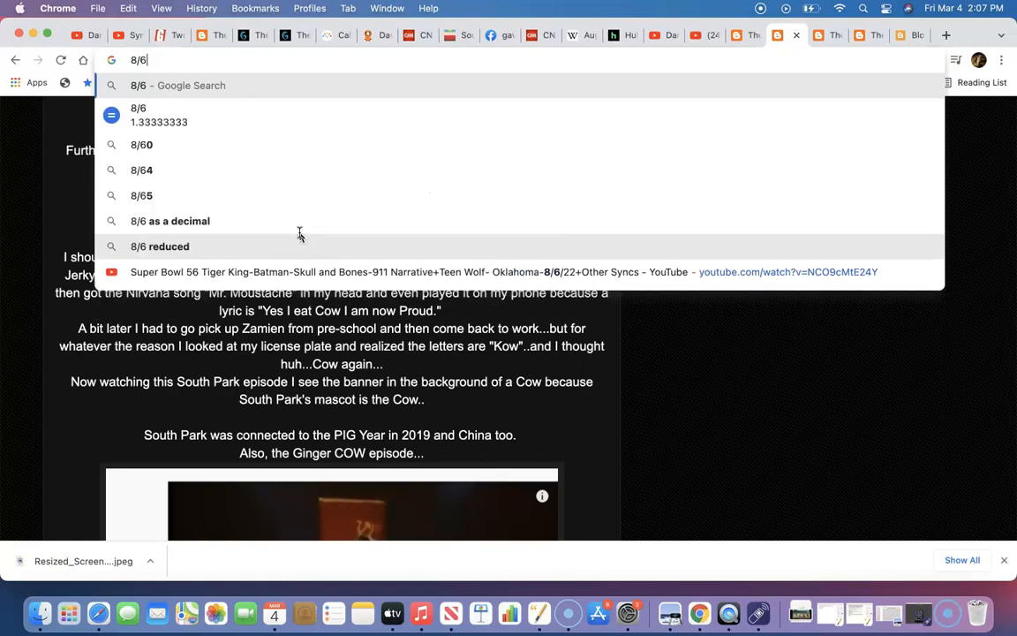
text(22)
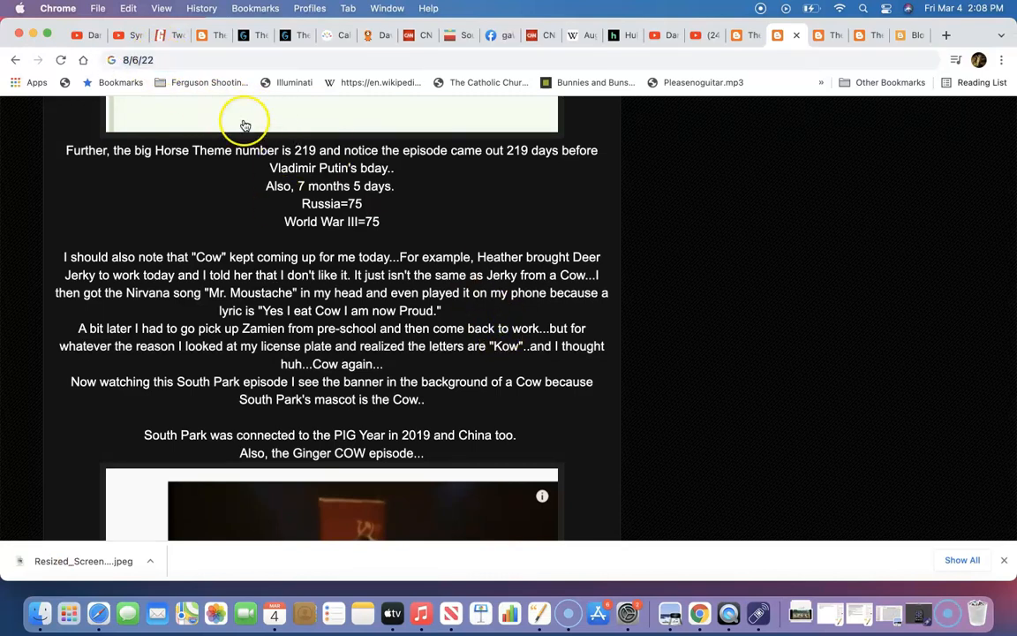
click(159, 60)
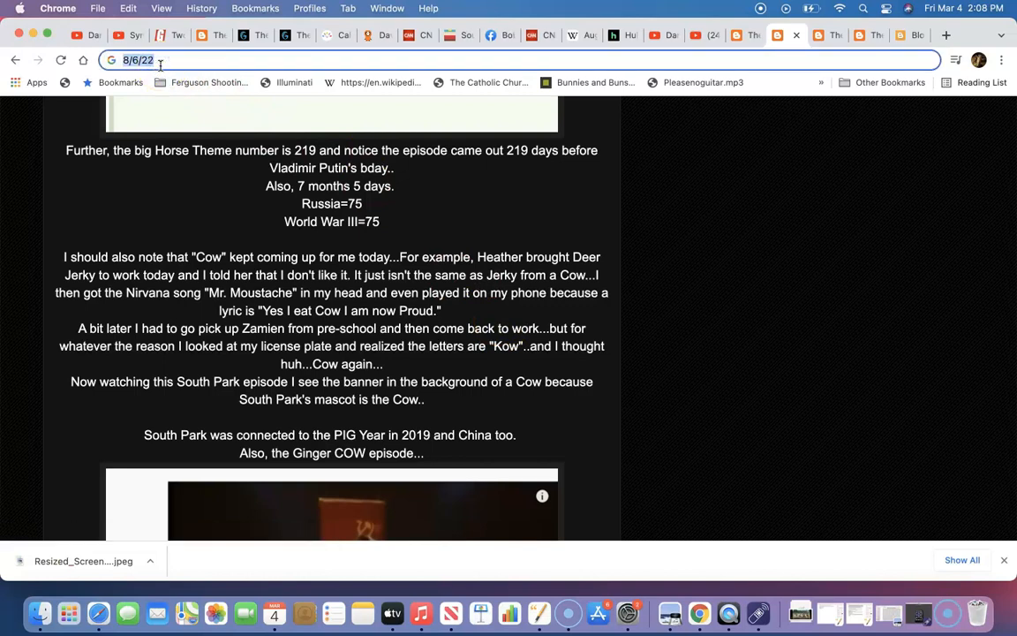
scroll(down, 3)
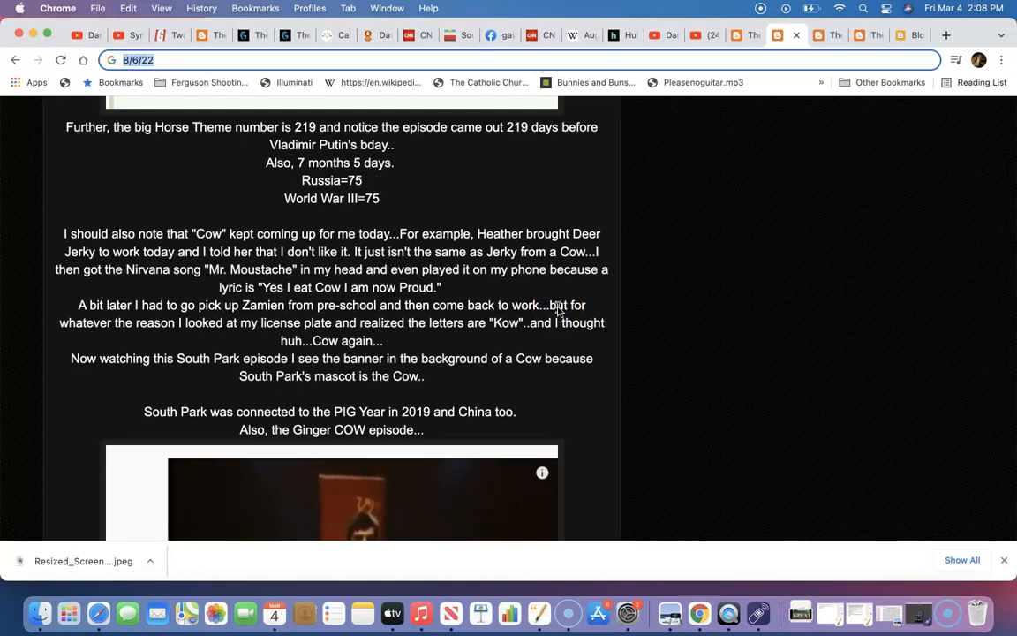
mouse_move(231, 122)
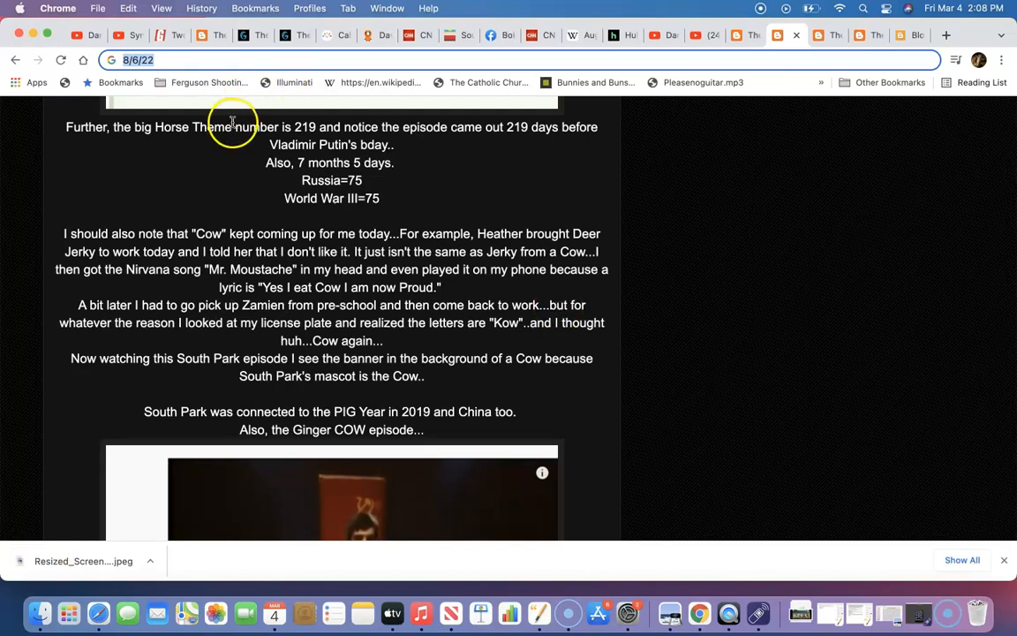
mouse_move(334, 262)
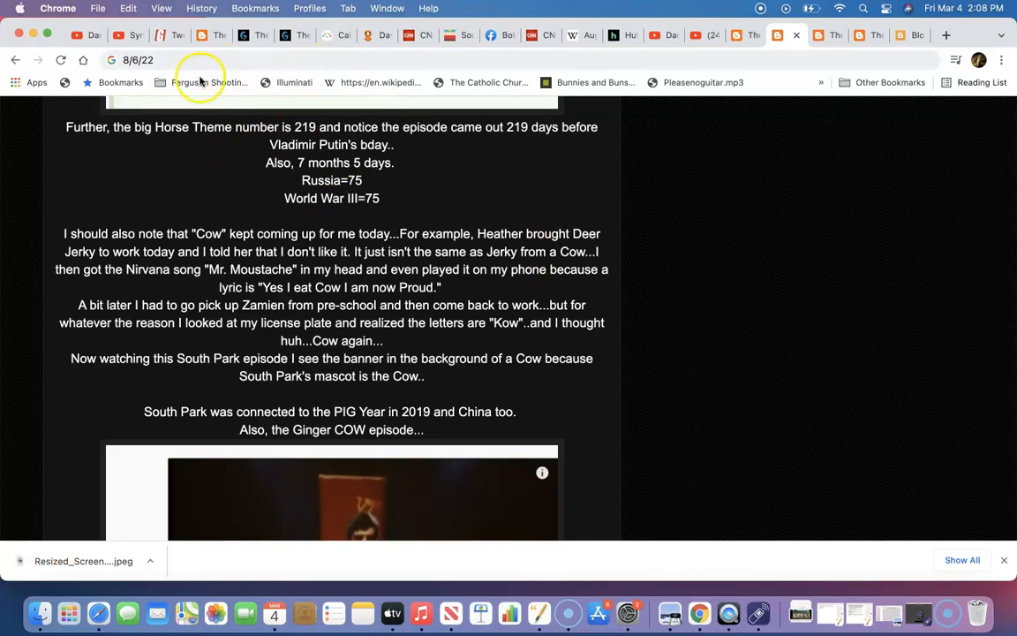
mouse_move(542, 327)
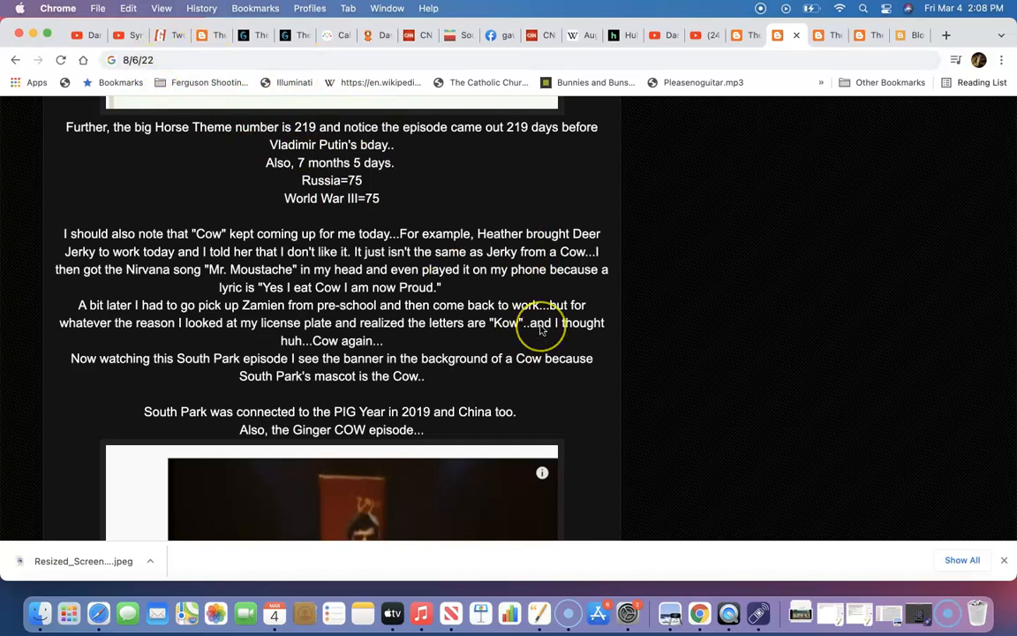
scroll(down, 3)
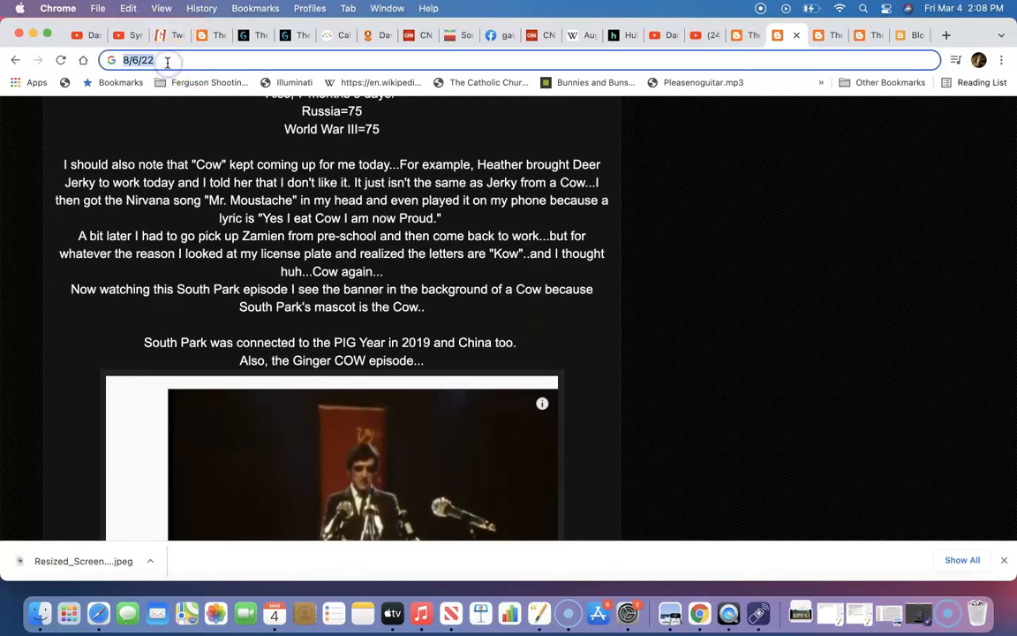
Enter 'Vladimir Putin' into the Gematrinator calculator field
click(285, 35)
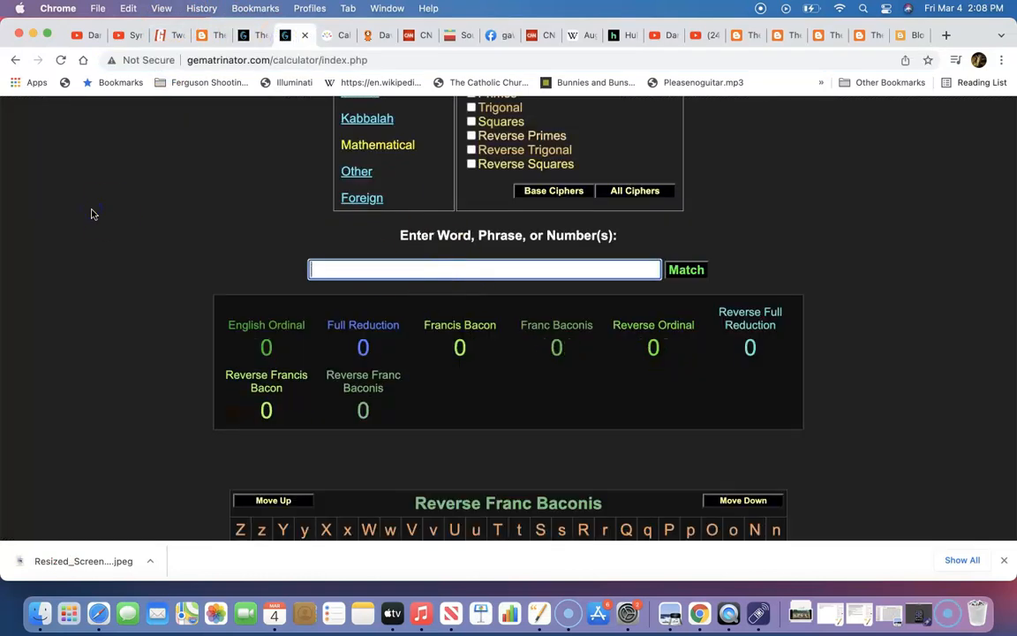
text(to)
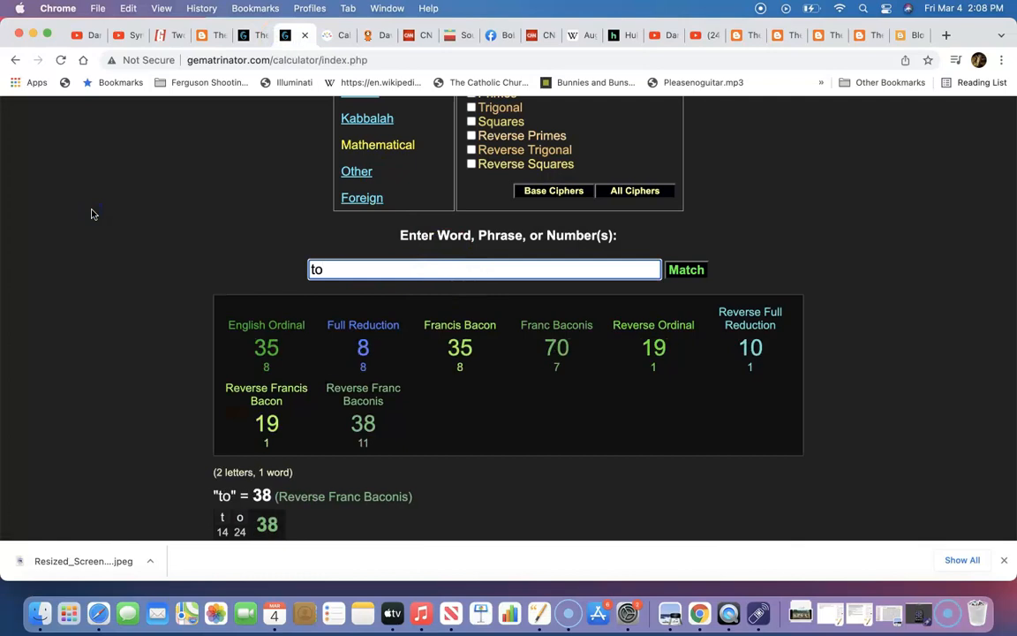
text(plan)
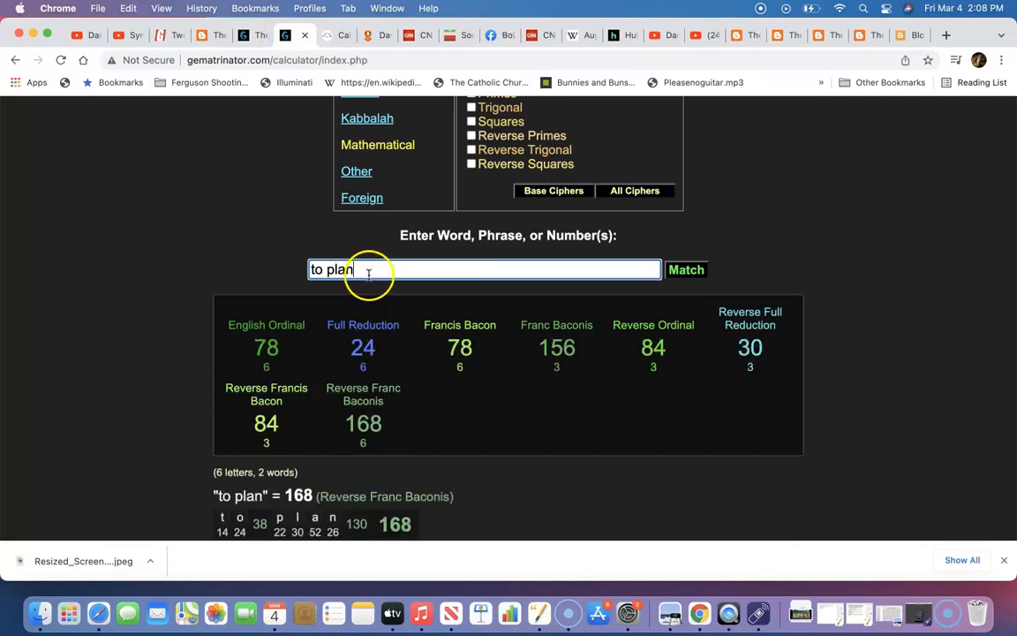
text(Vladimir)
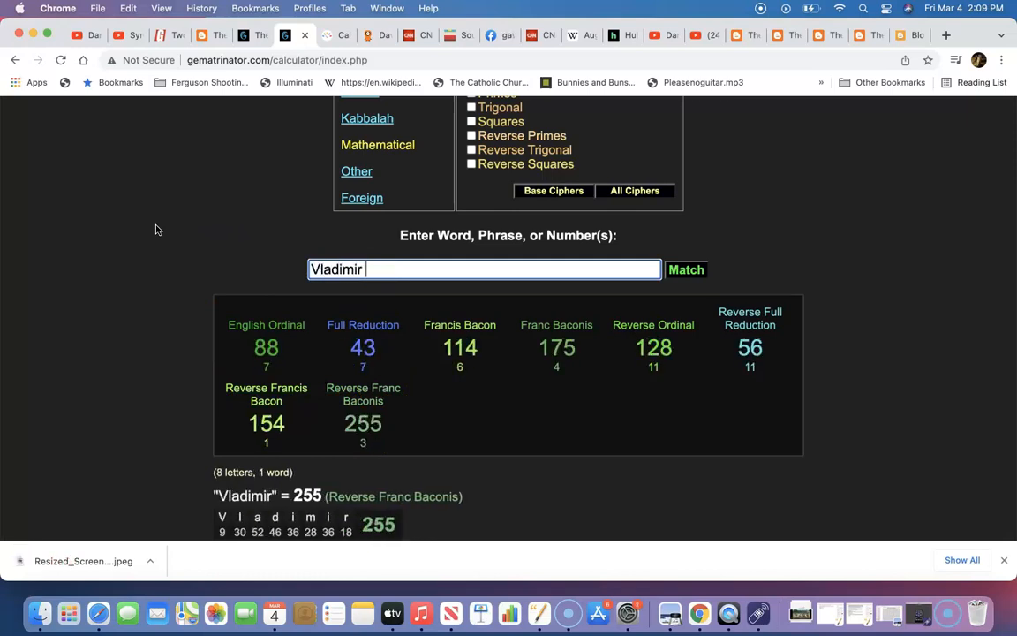
text(Putin)
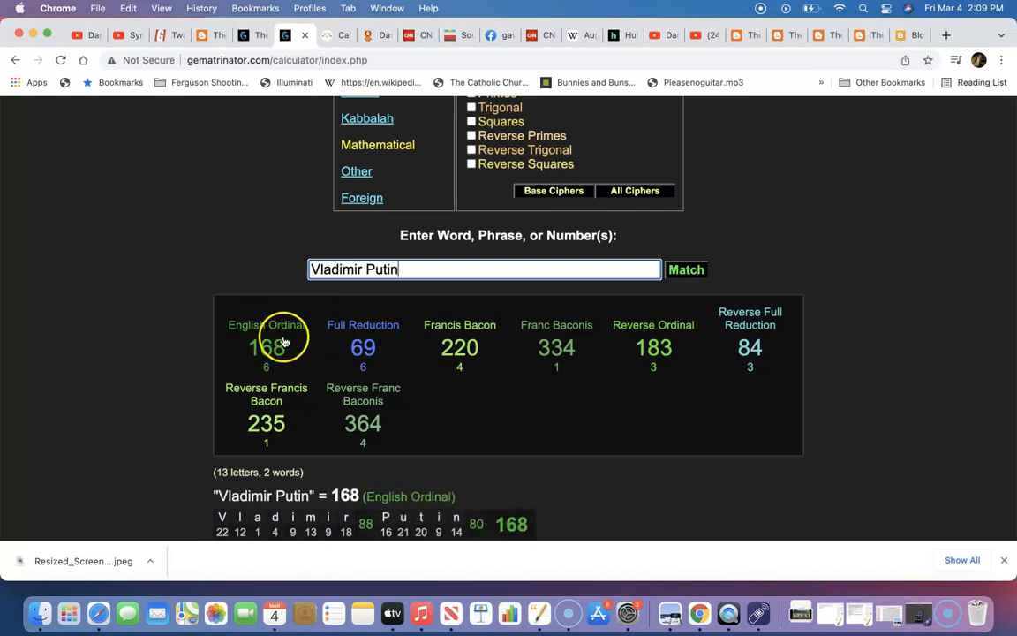
View the English Ordinal, Reverse Franc Baconis and Reverse Ordinal breakdowns, then start erasing the name
click(362, 422)
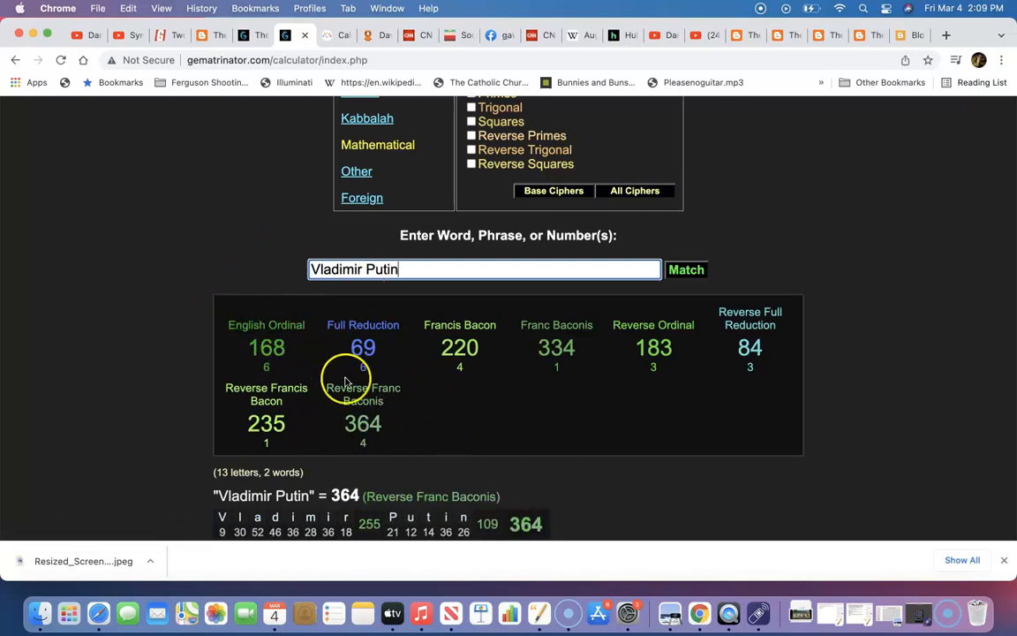
click(265, 347)
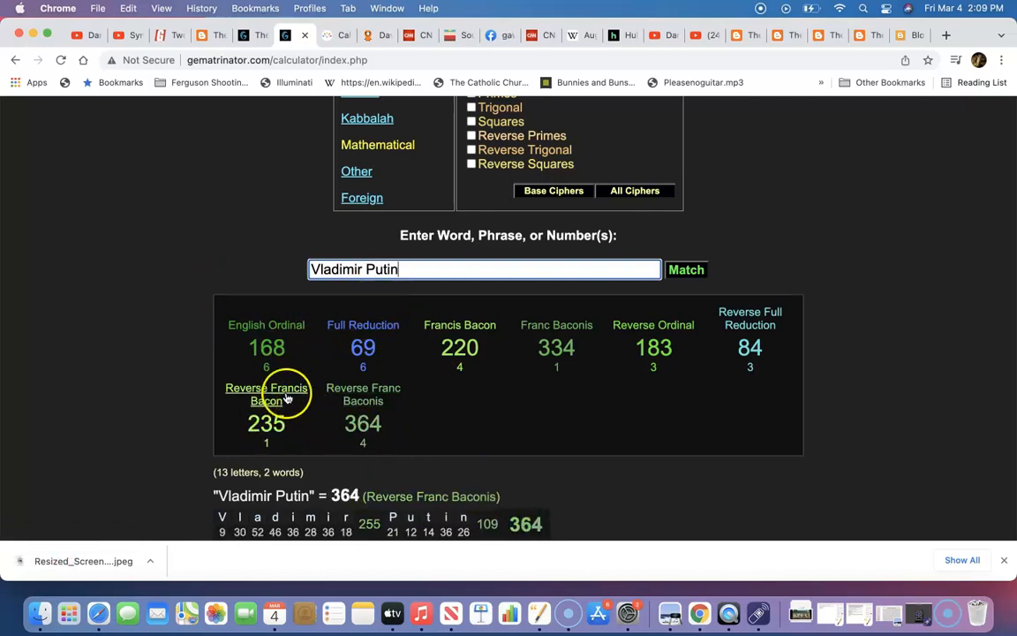
mouse_move(405, 269)
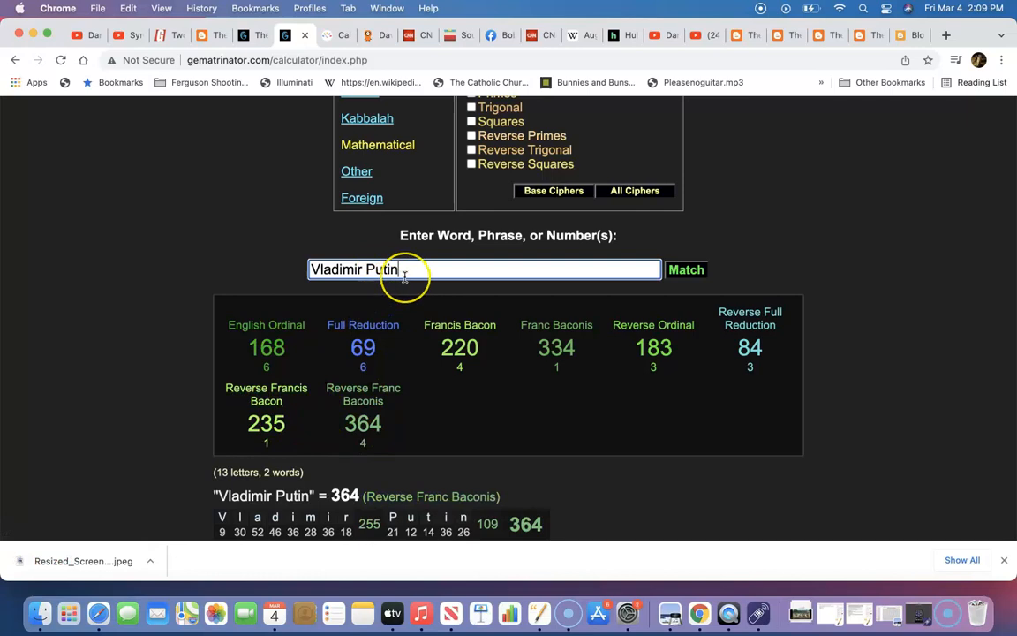
text(. 235)
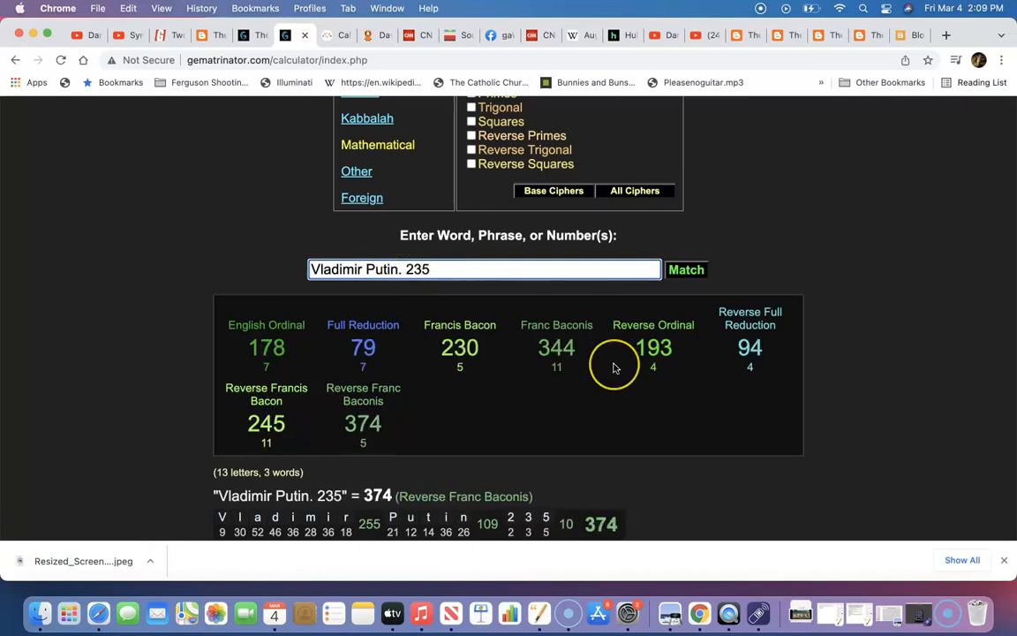
mouse_move(467, 429)
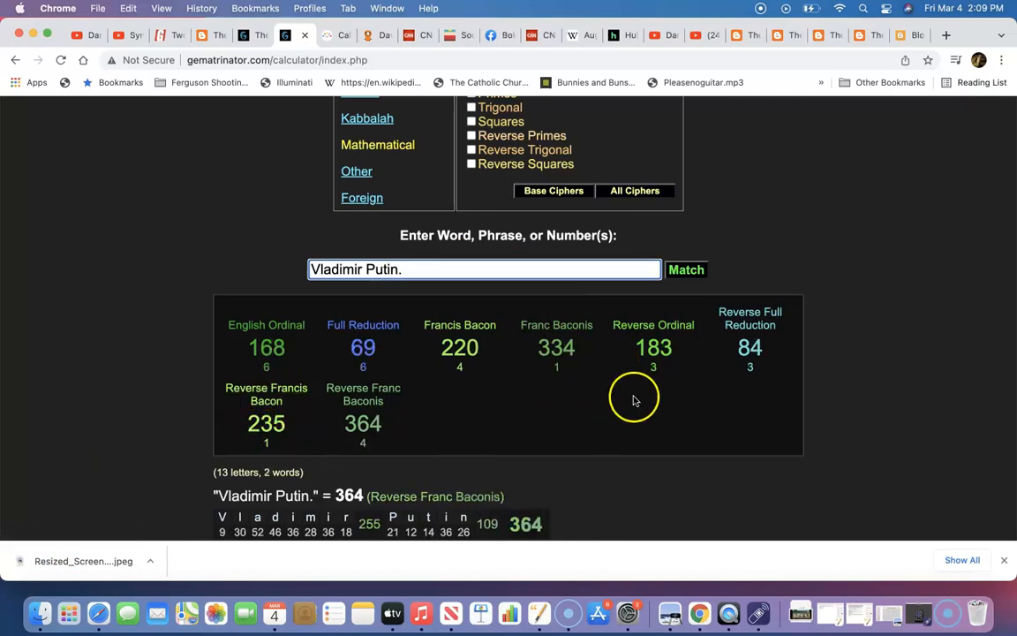
click(654, 347)
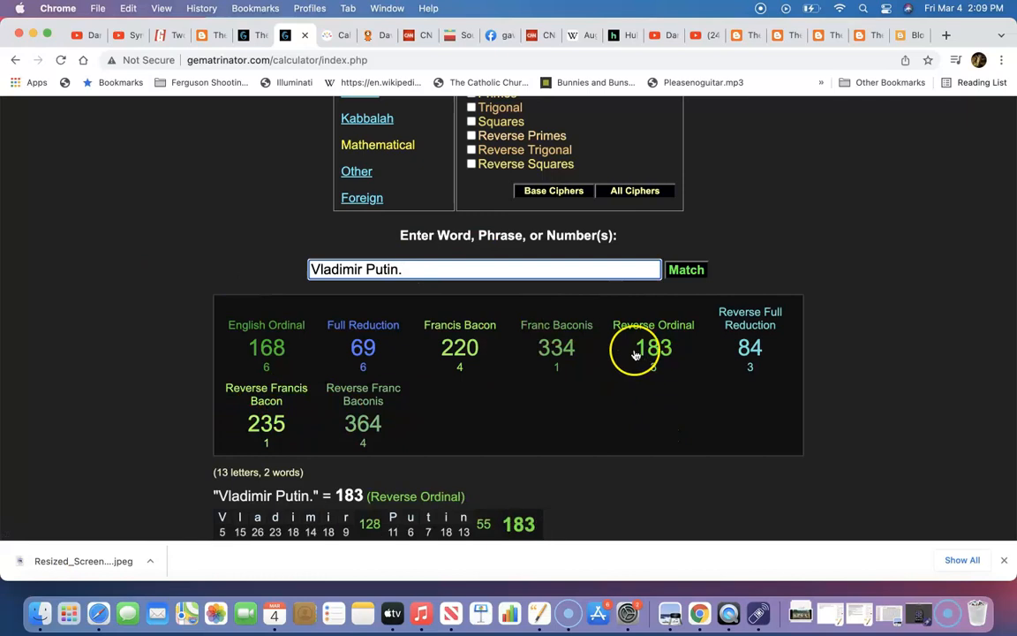
click(363, 423)
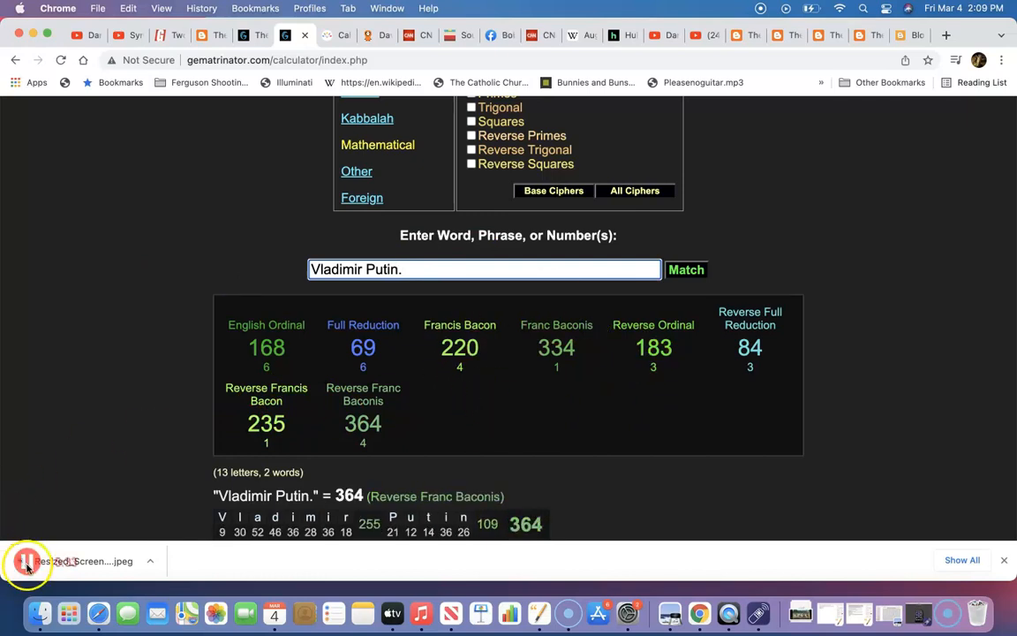
key(Backspace)
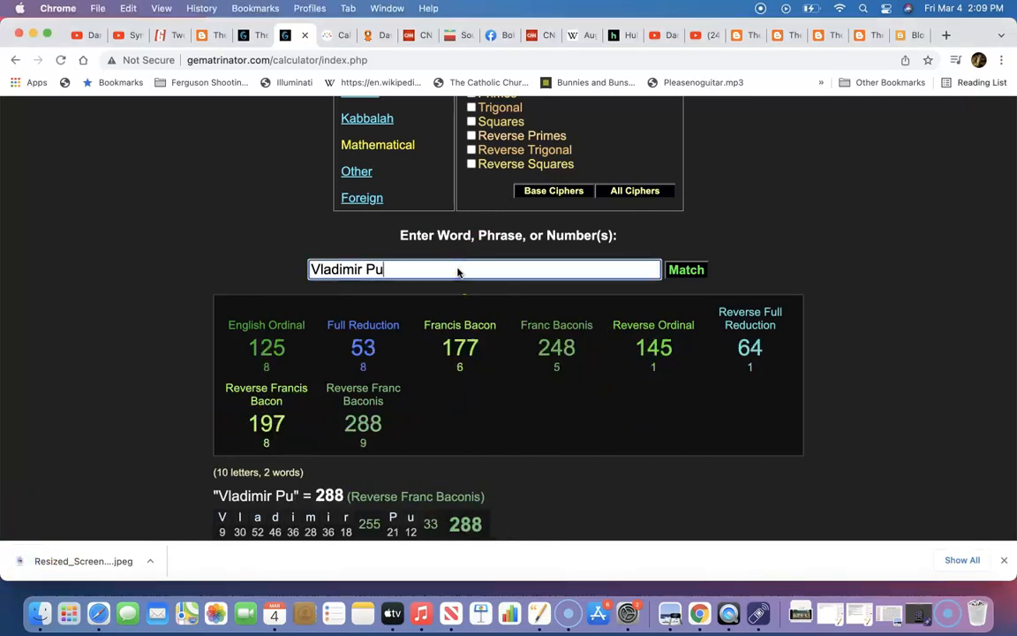
click(582, 35)
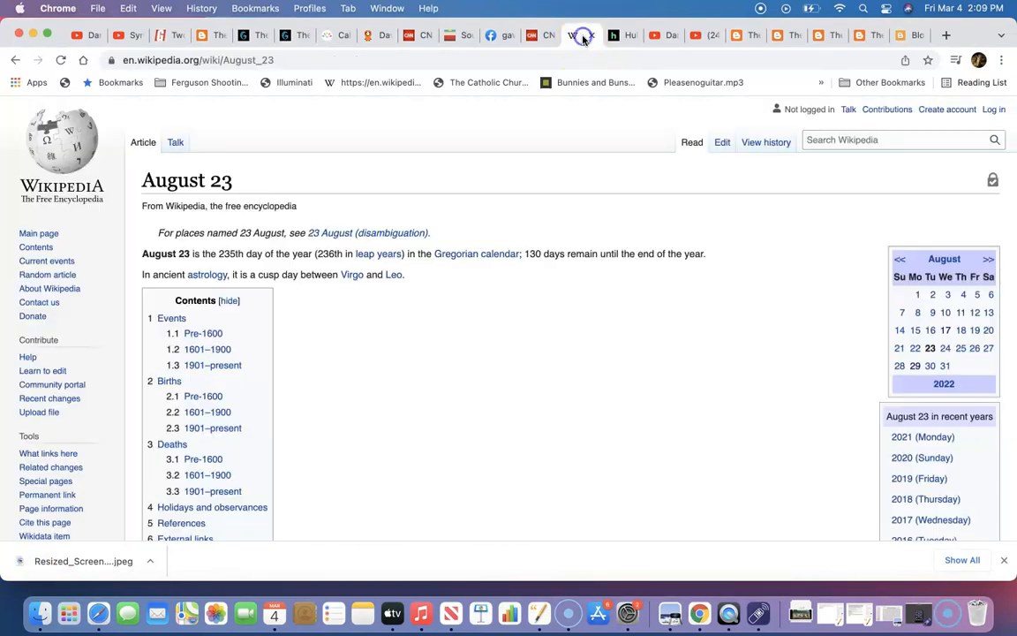
text(May 23)
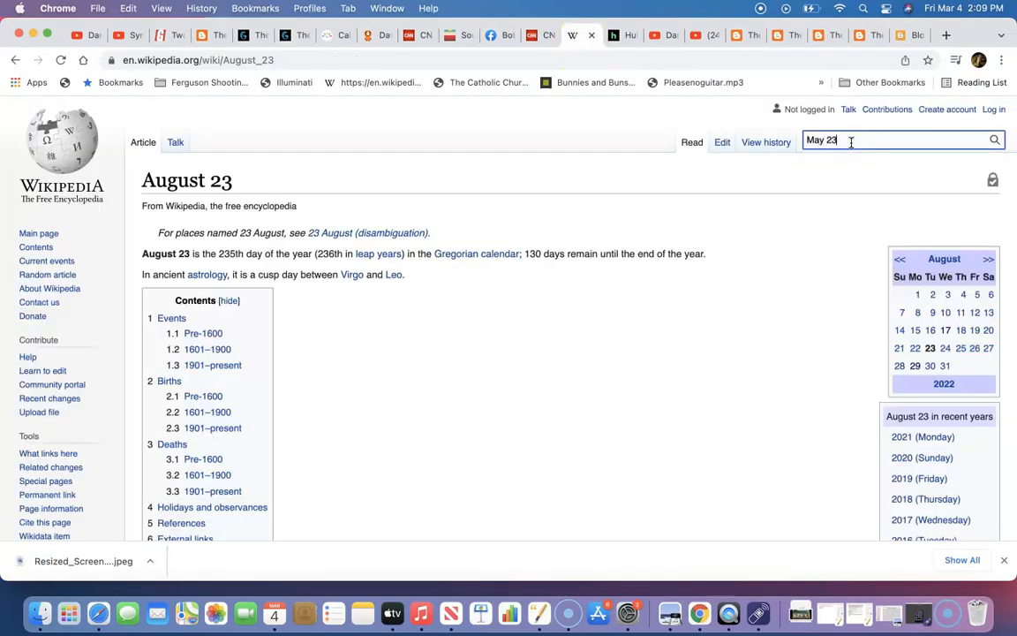
key(Return)
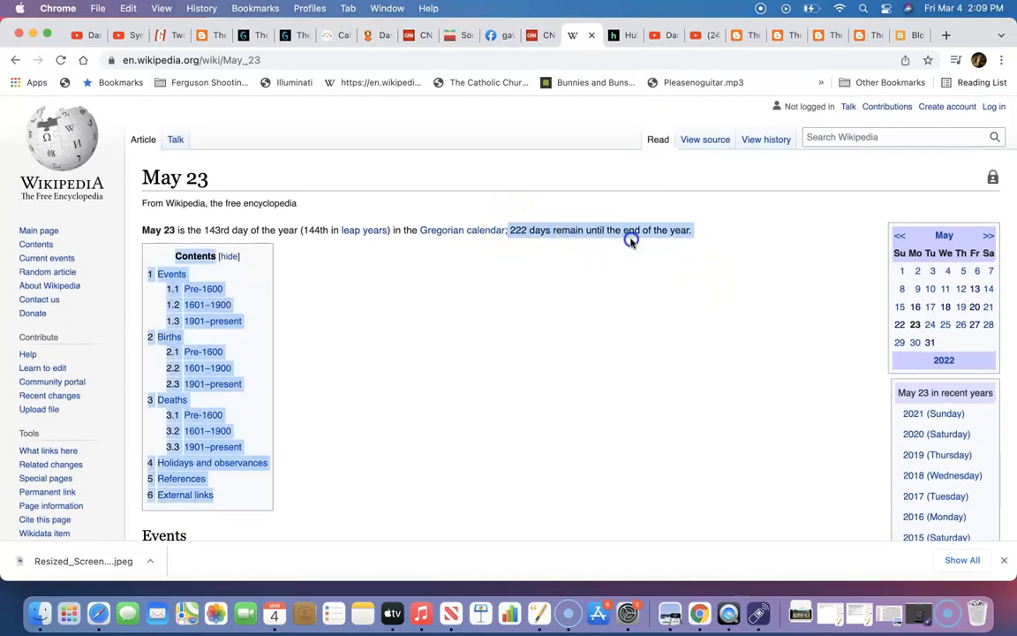
click(897, 137)
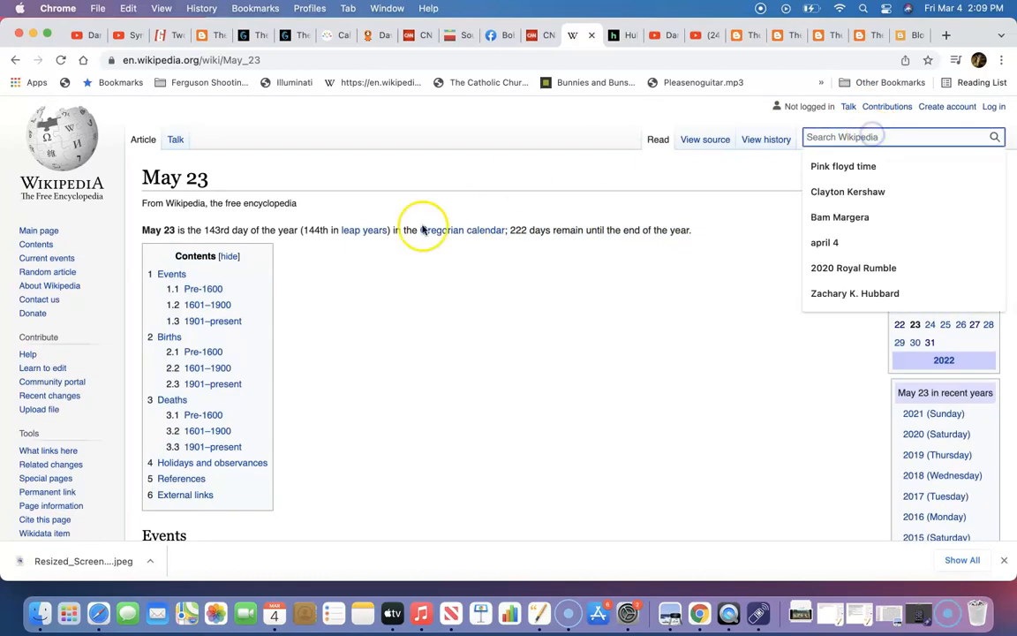
click(530, 231)
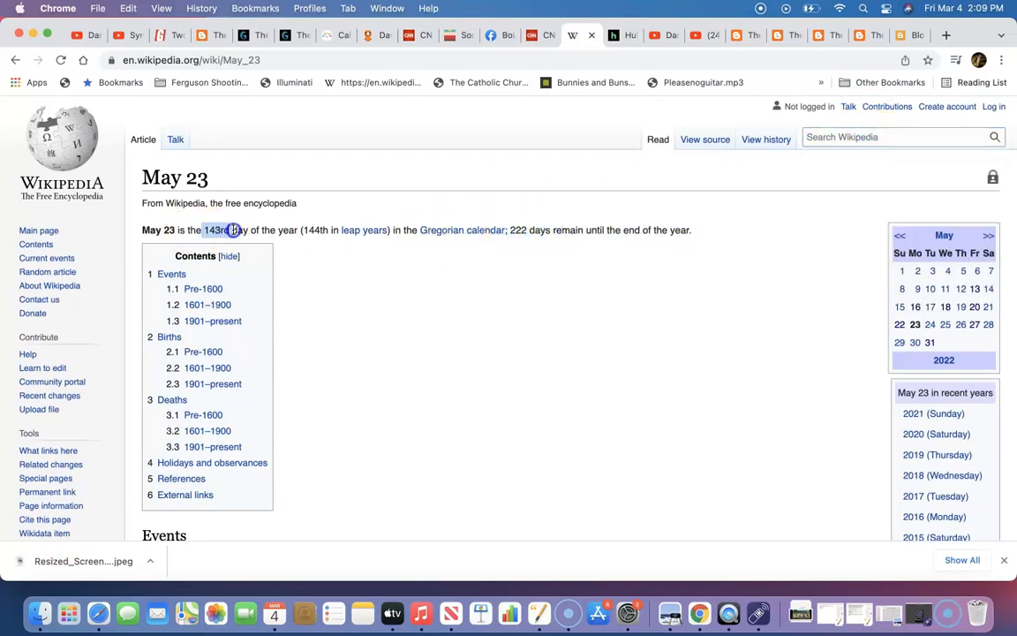
scroll(down, 3)
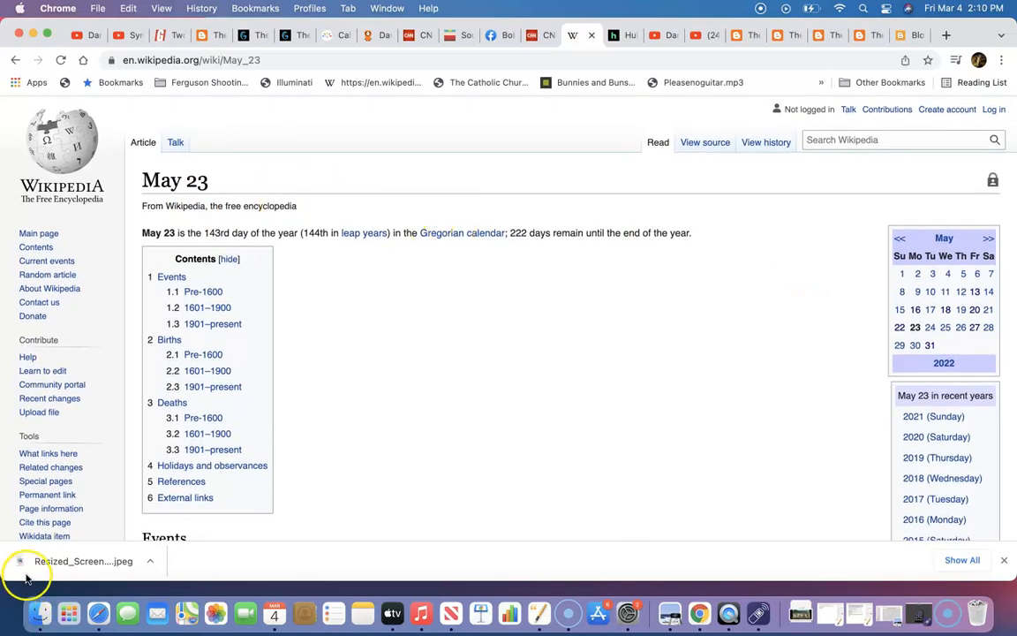
mouse_move(829, 29)
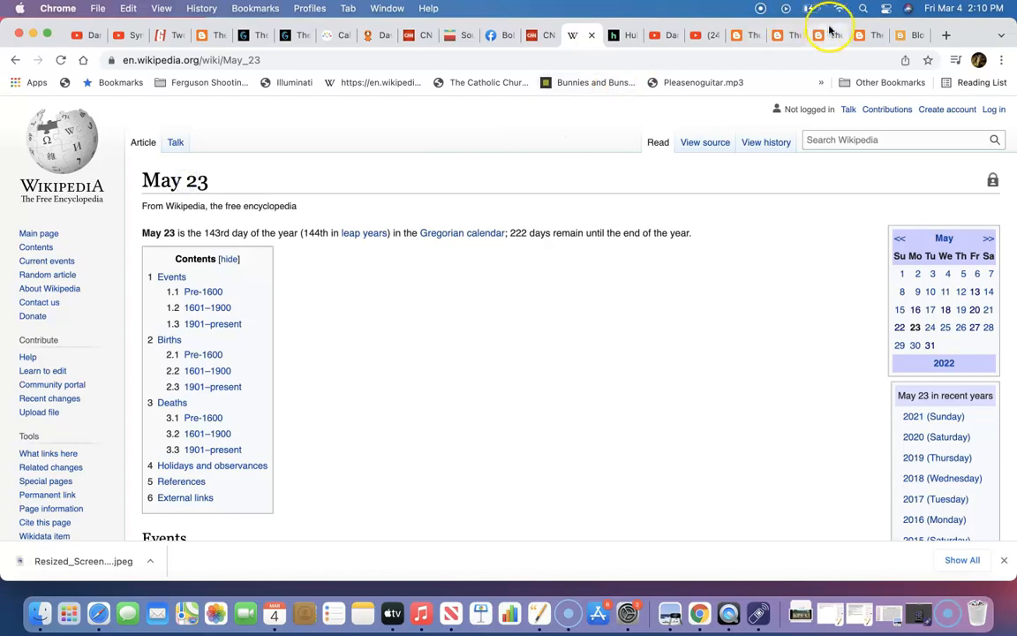
In the blog post, highlight the lyric and pre-school sentences, then scroll to the Killing Joke 'Eighties' video
click(861, 34)
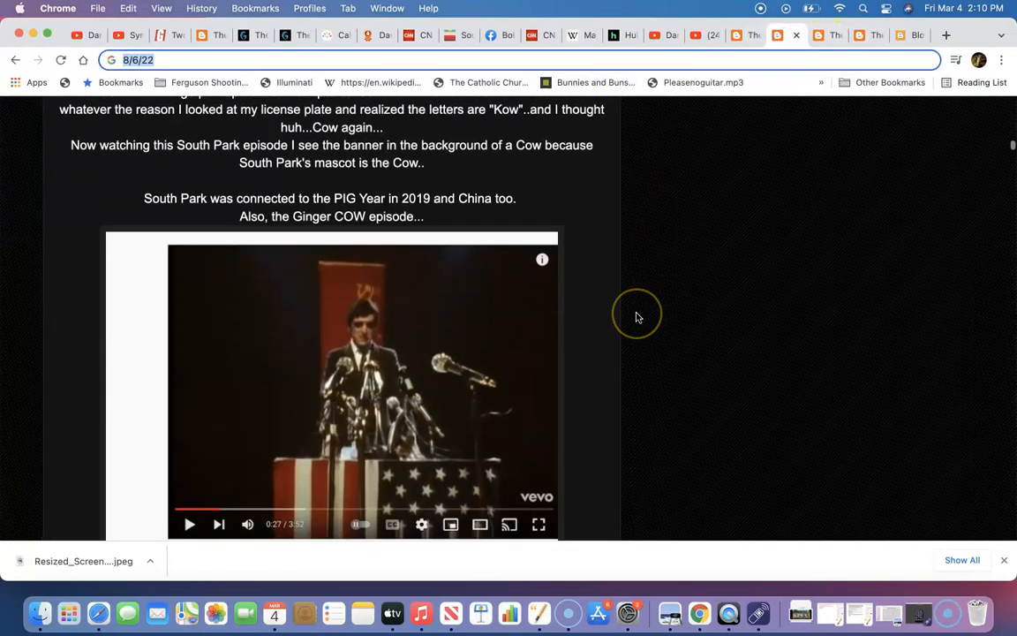
scroll(up, 3)
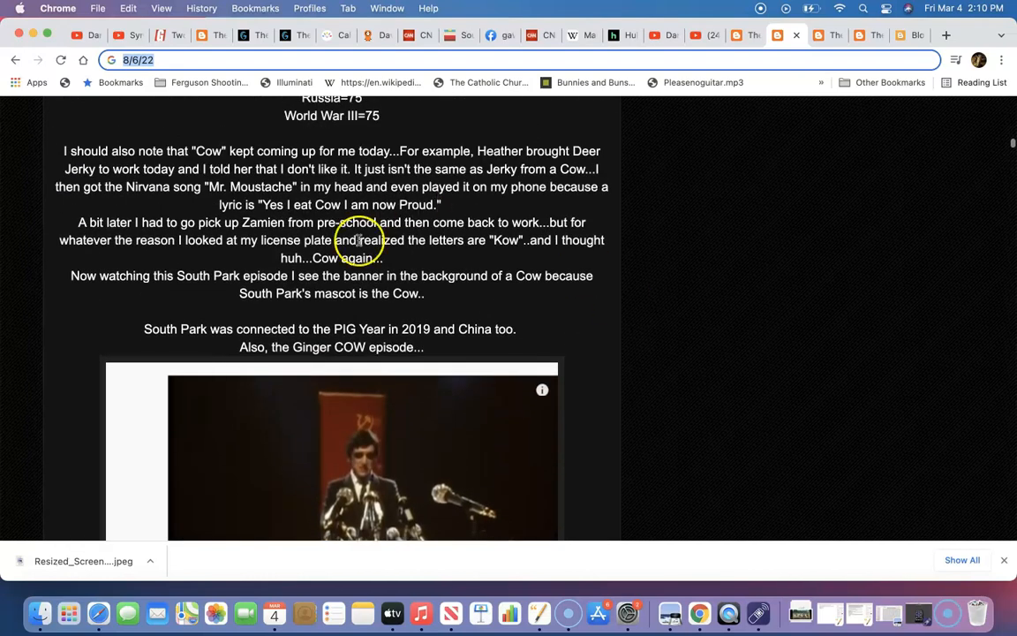
drag(262, 204, 459, 222)
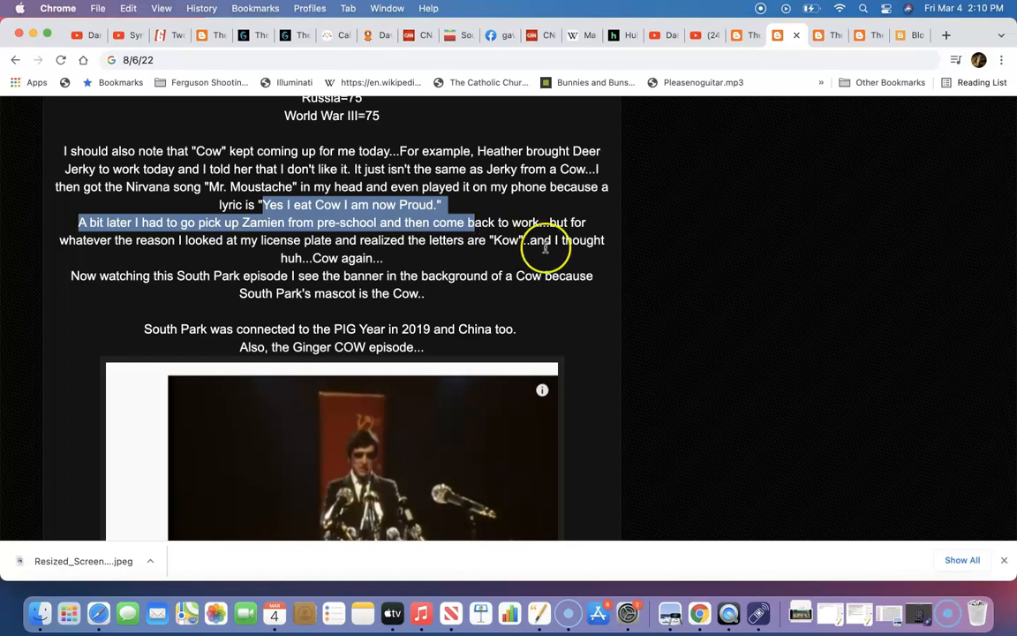
scroll(down, 3)
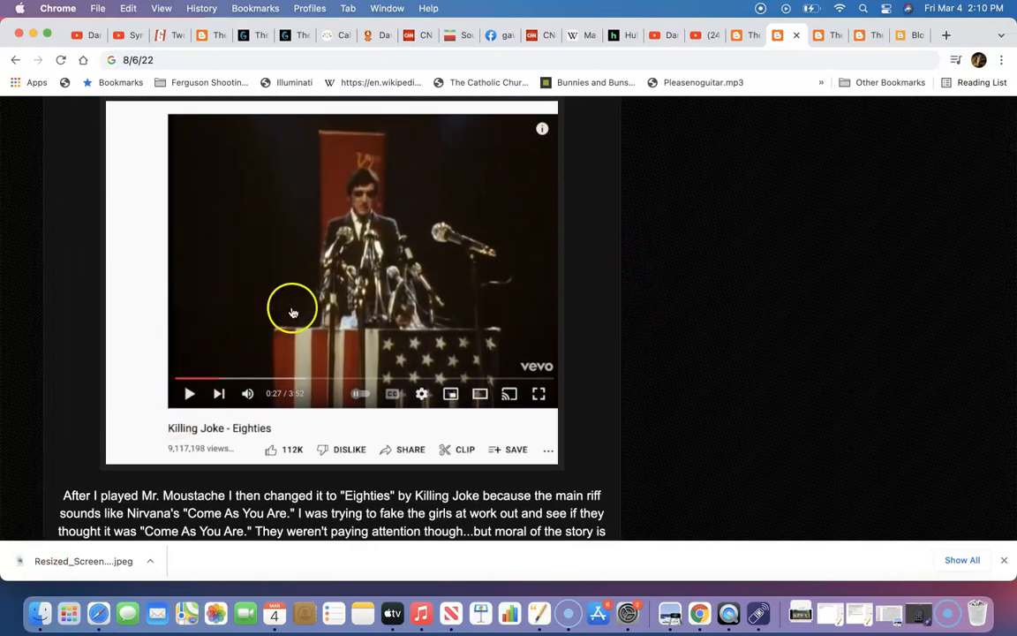
mouse_move(566, 292)
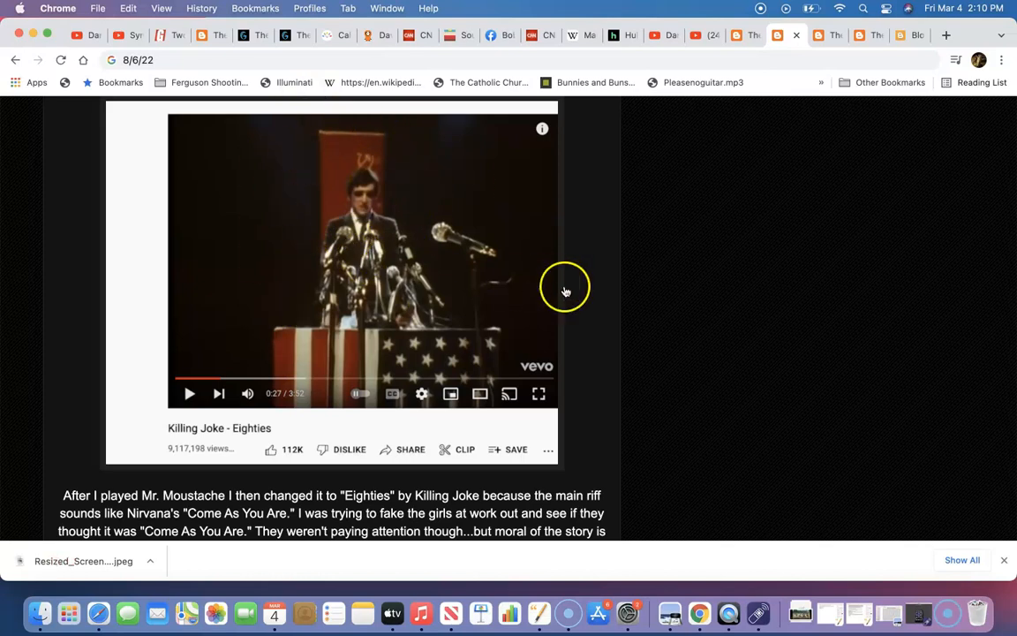
mouse_move(269, 126)
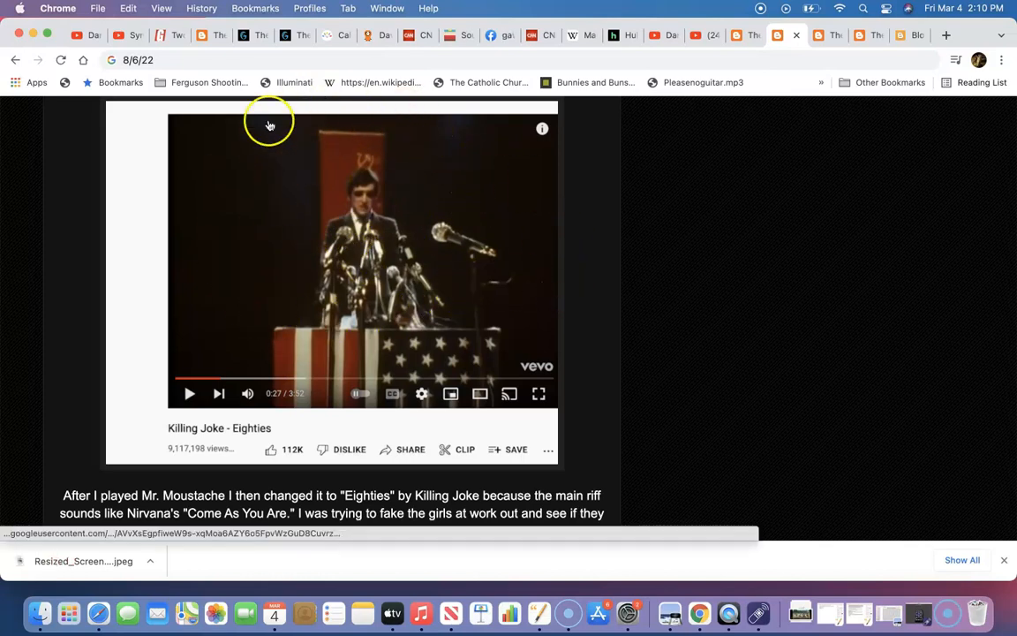
mouse_move(299, 246)
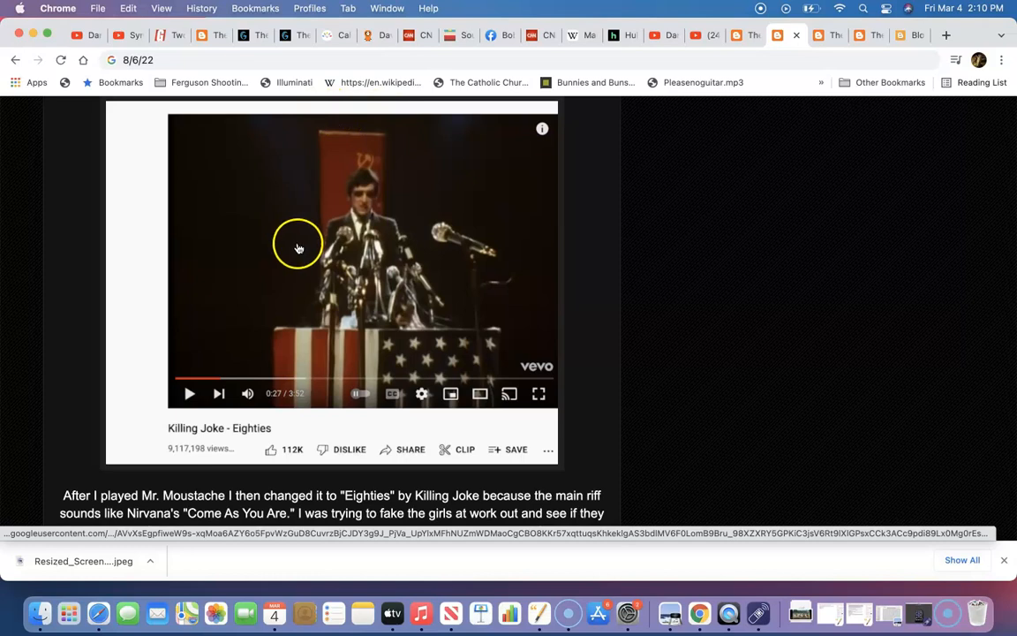
scroll(up, 3)
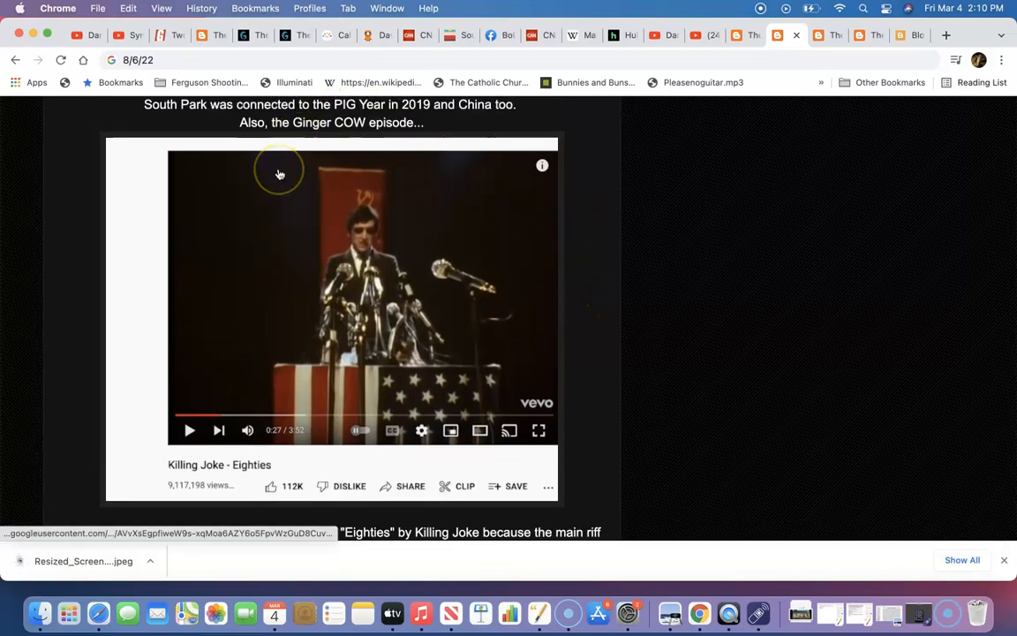
mouse_move(563, 326)
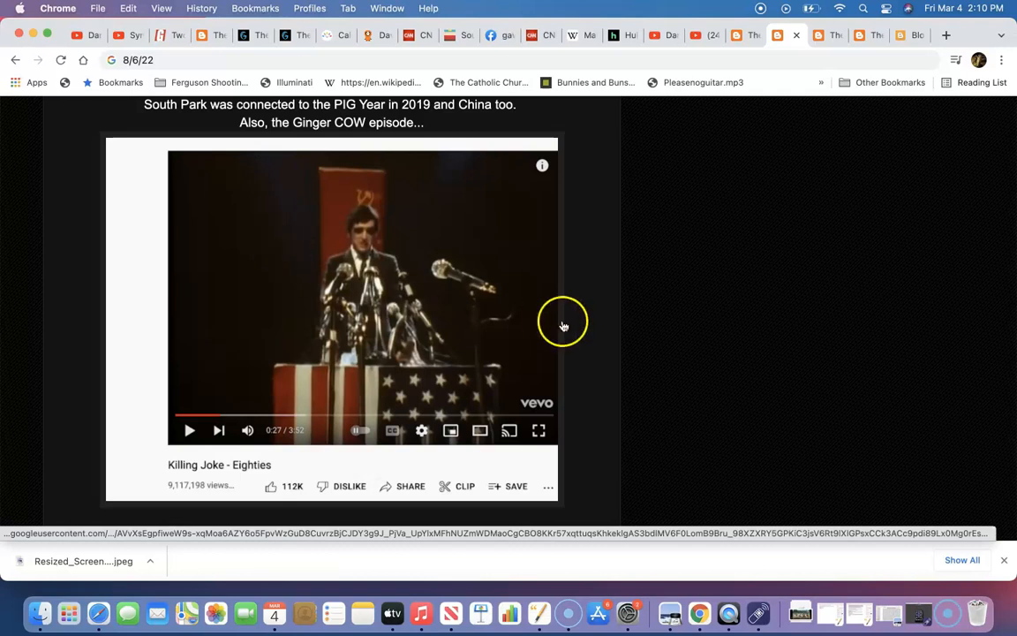
scroll(down, 3)
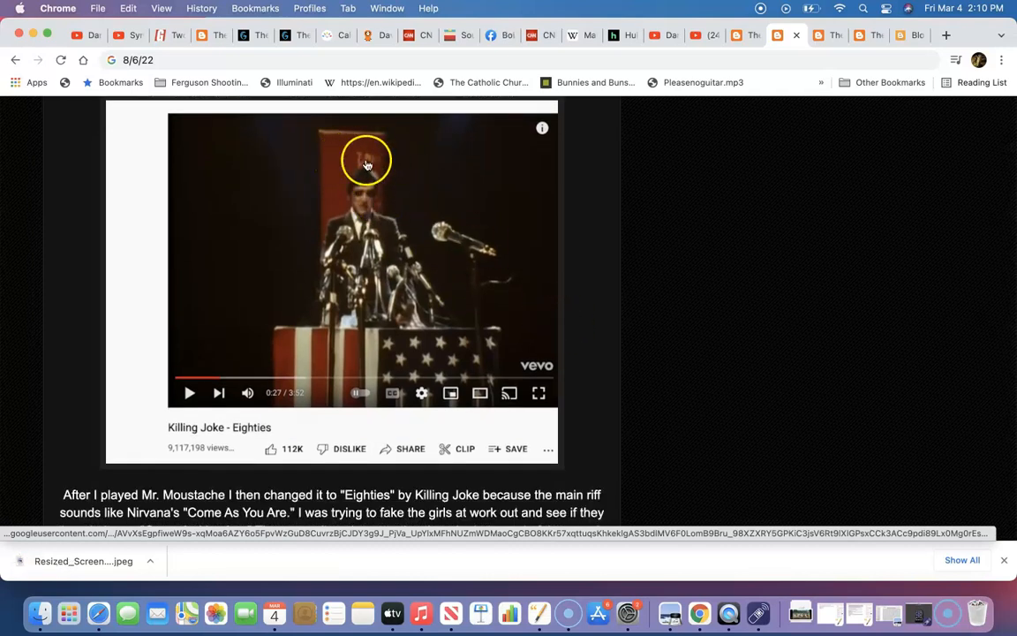
mouse_move(372, 166)
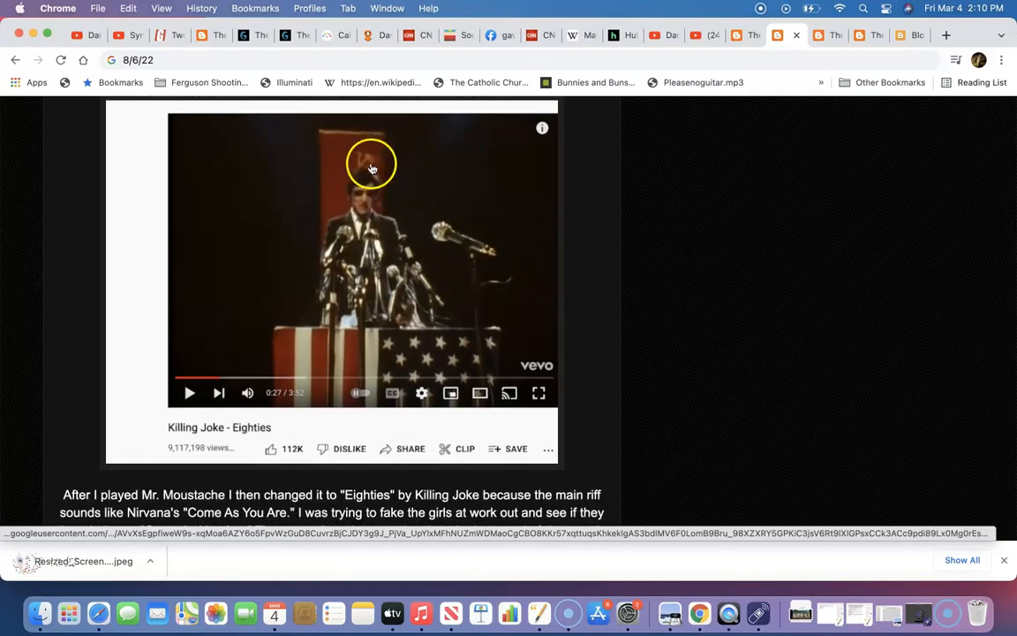
mouse_move(308, 205)
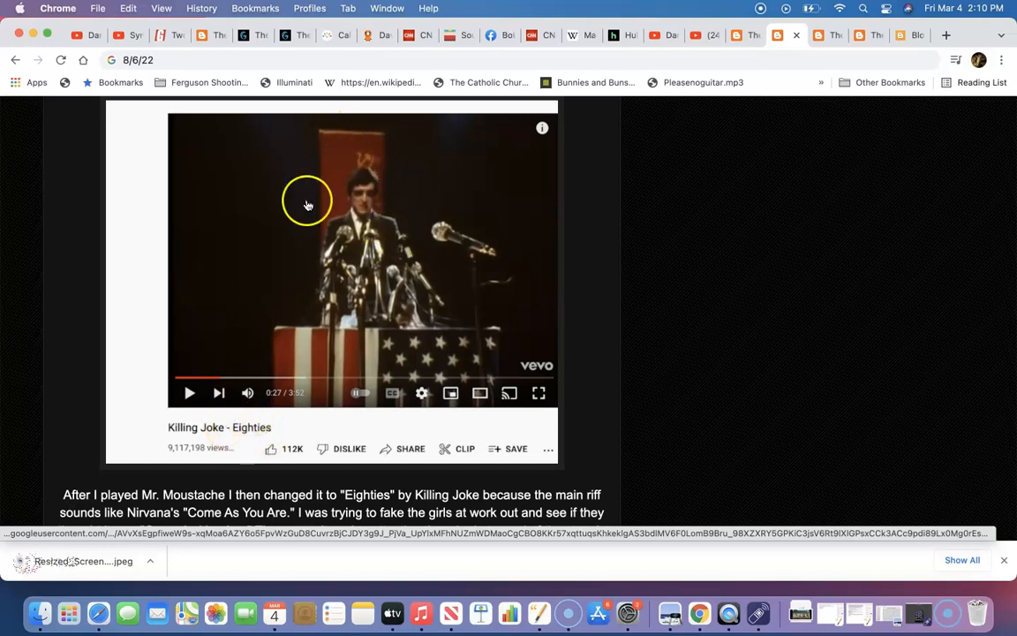
mouse_move(315, 207)
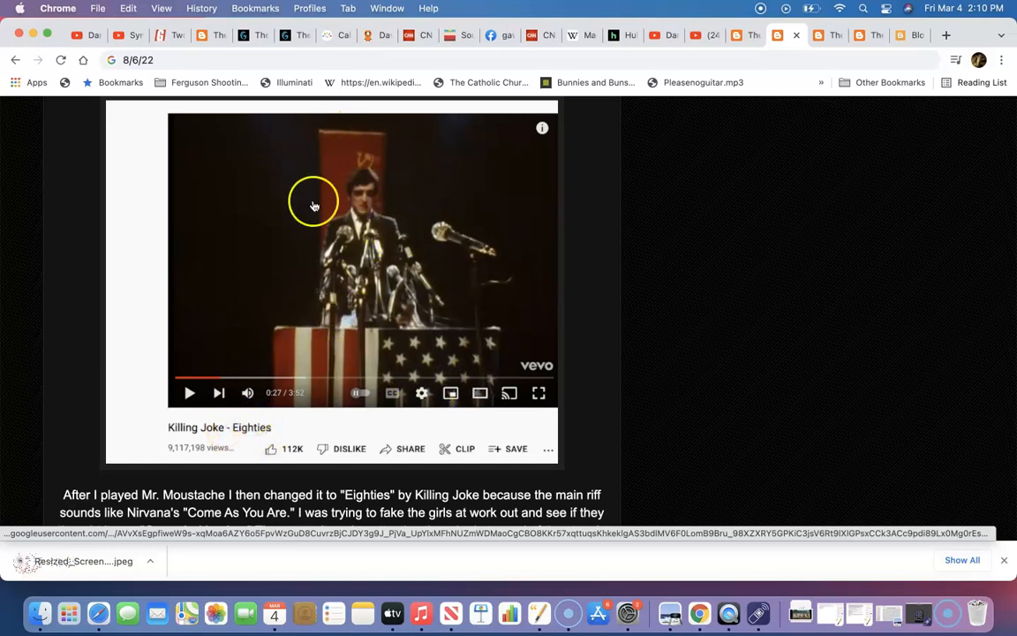
mouse_move(599, 291)
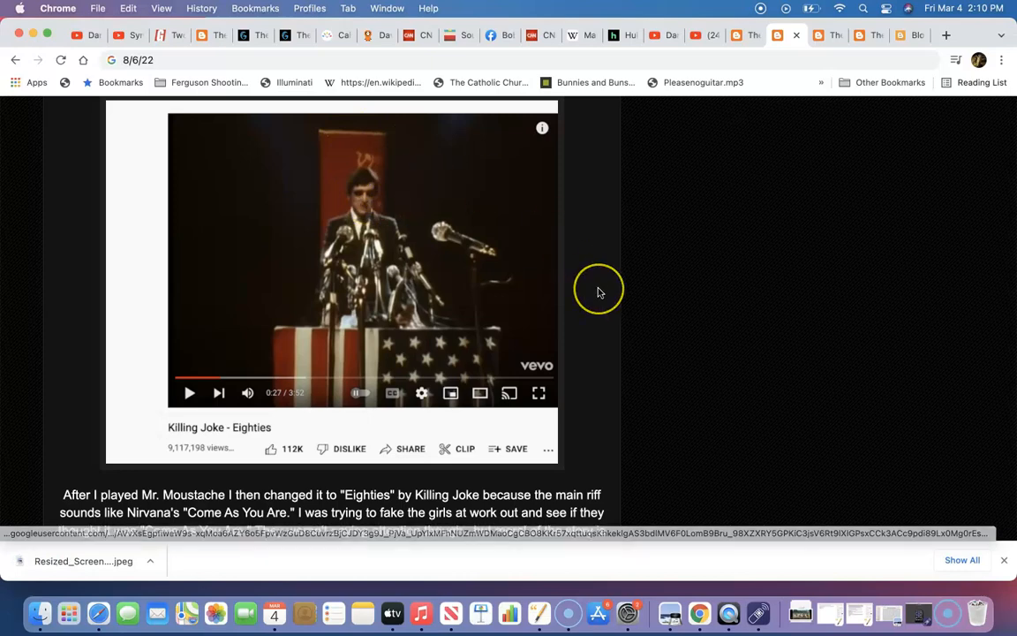
scroll(down, 3)
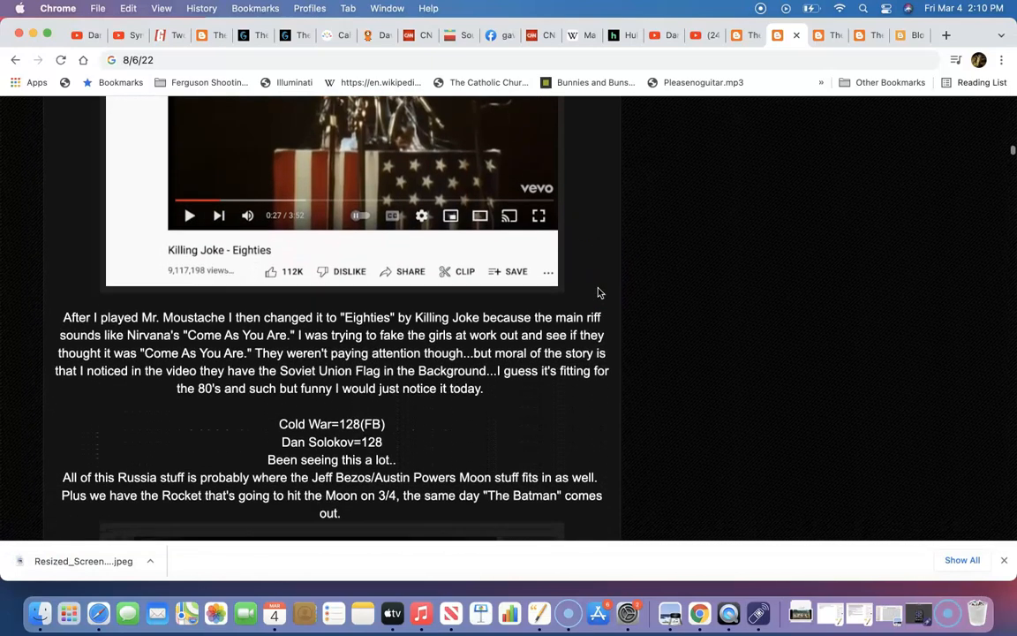
scroll(down, 3)
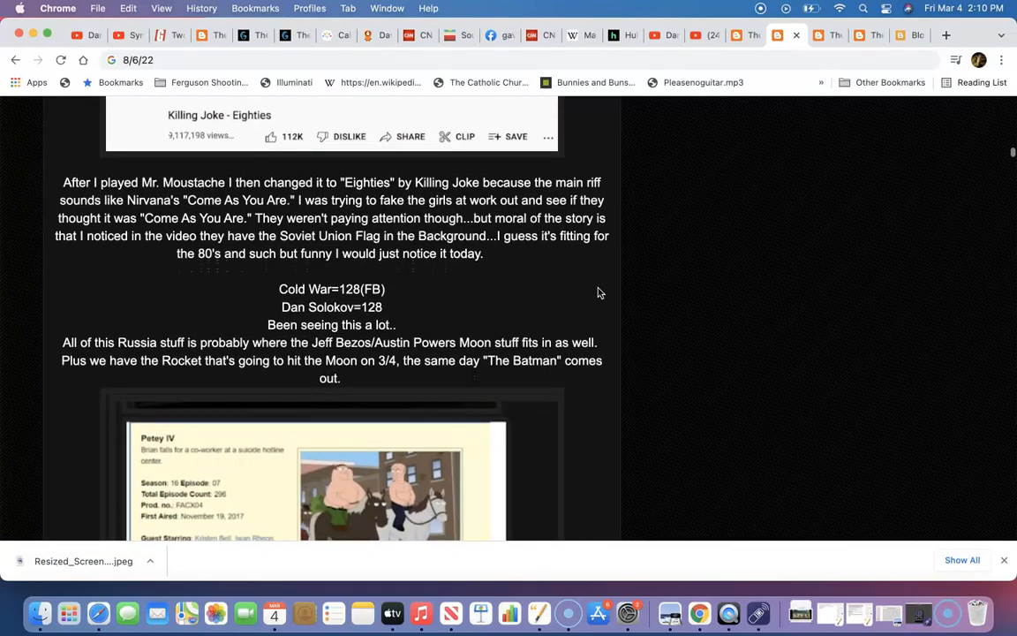
scroll(up, 3)
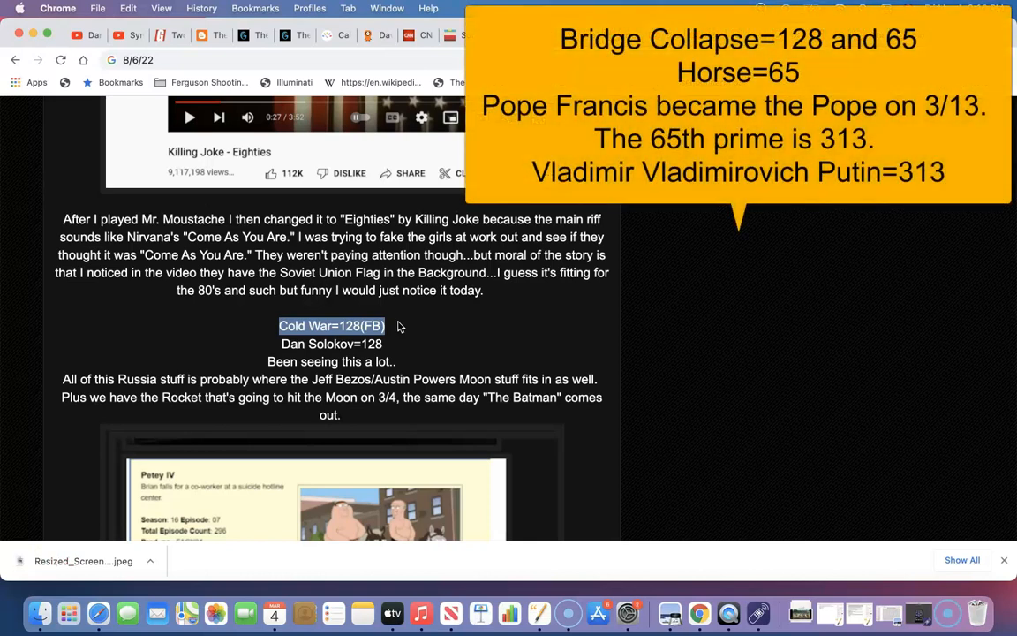
click(328, 344)
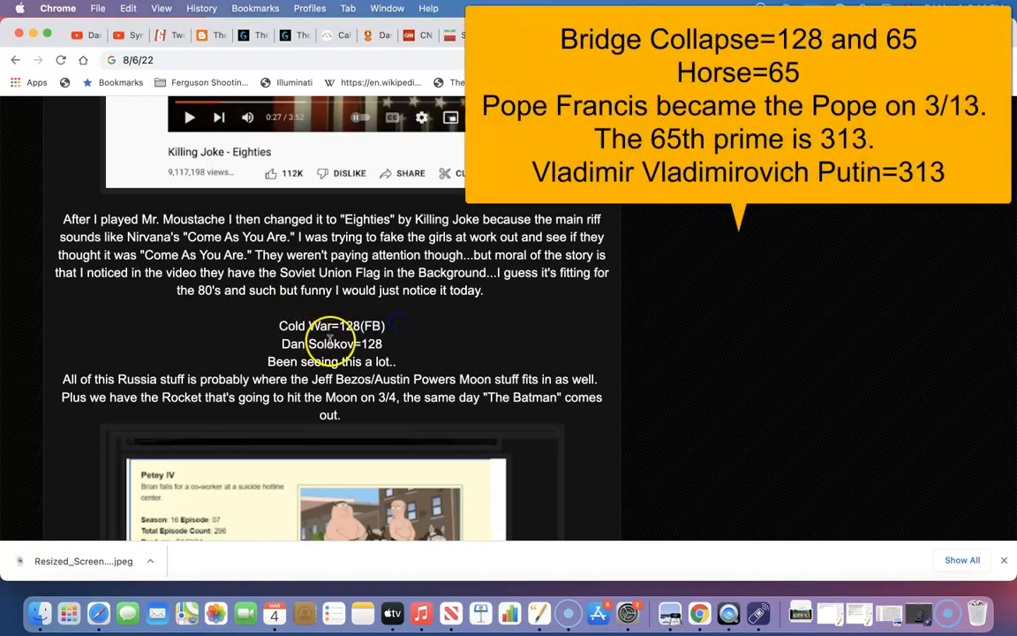
mouse_move(477, 289)
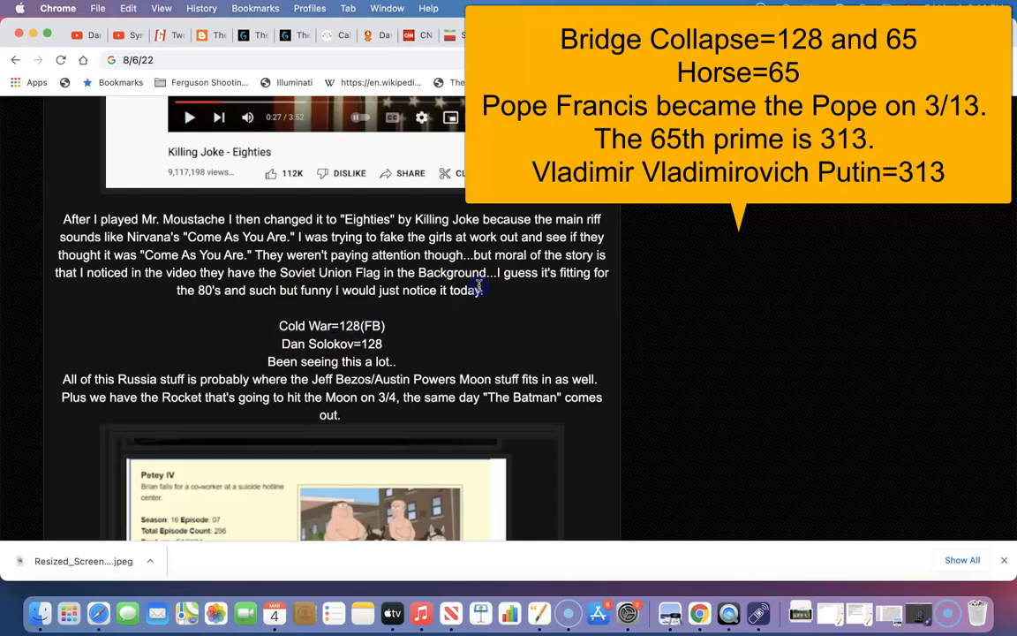
scroll(down, 3)
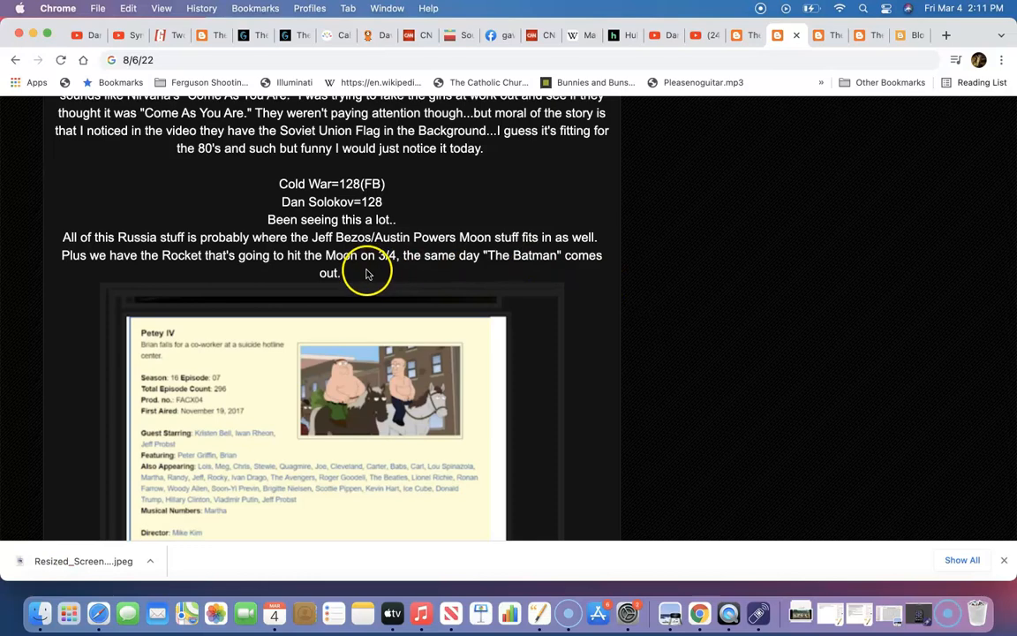
scroll(up, 3)
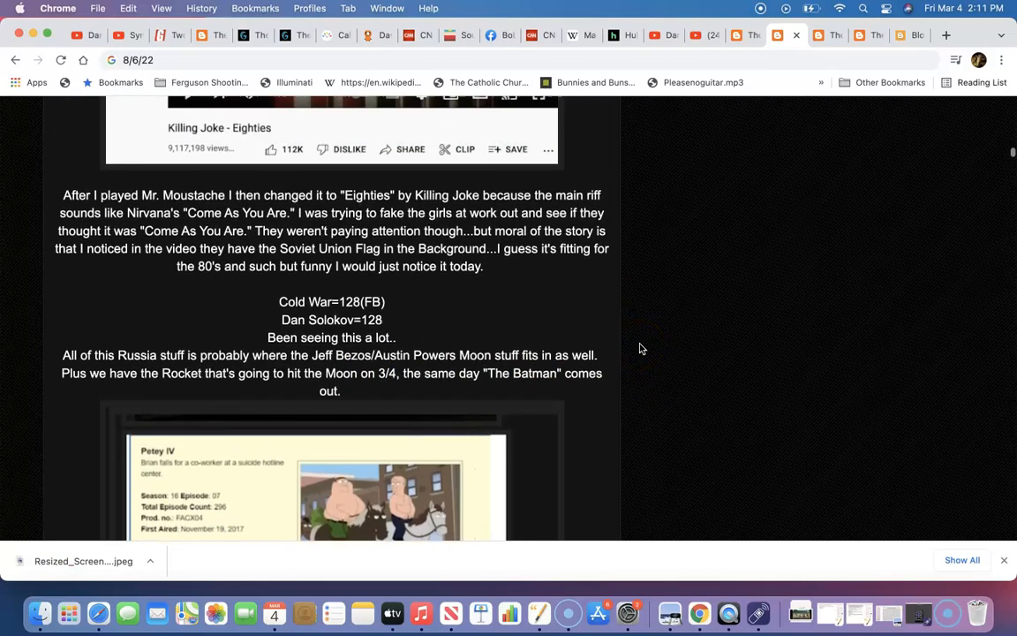
scroll(down, 3)
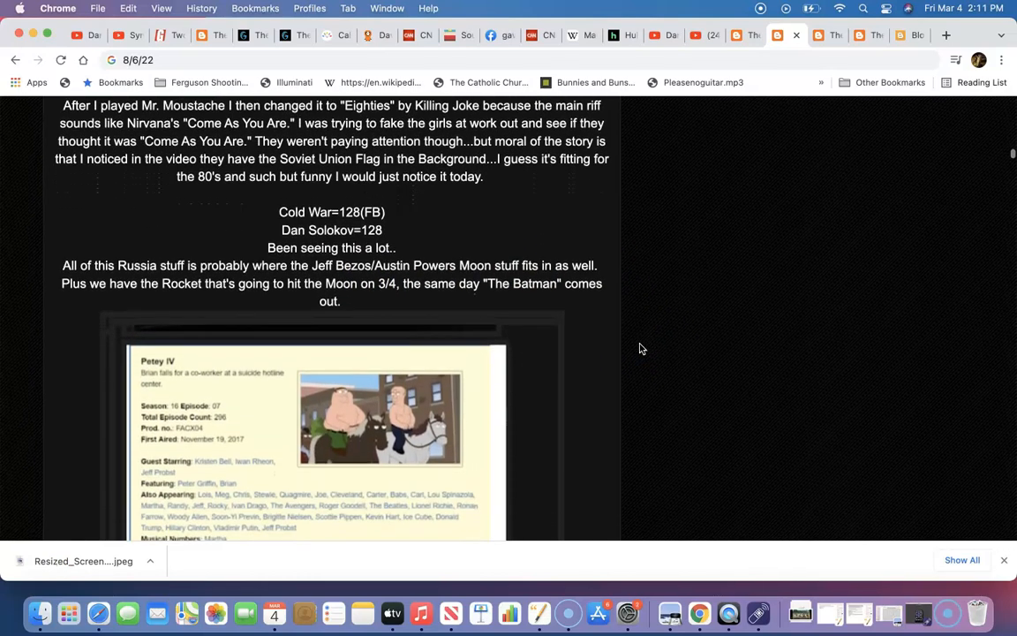
scroll(down, 3)
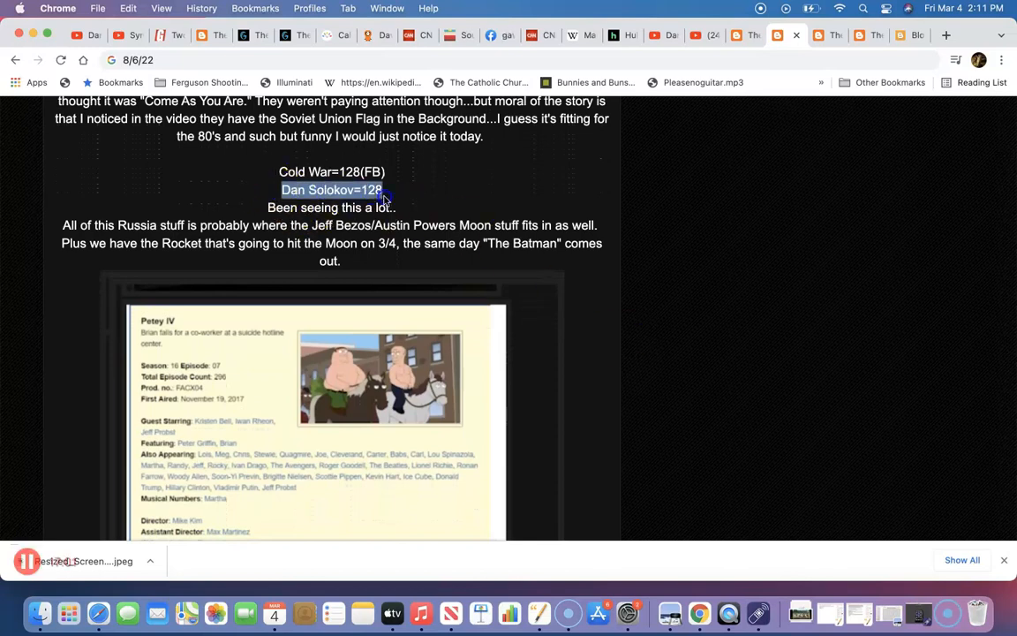
mouse_move(270, 197)
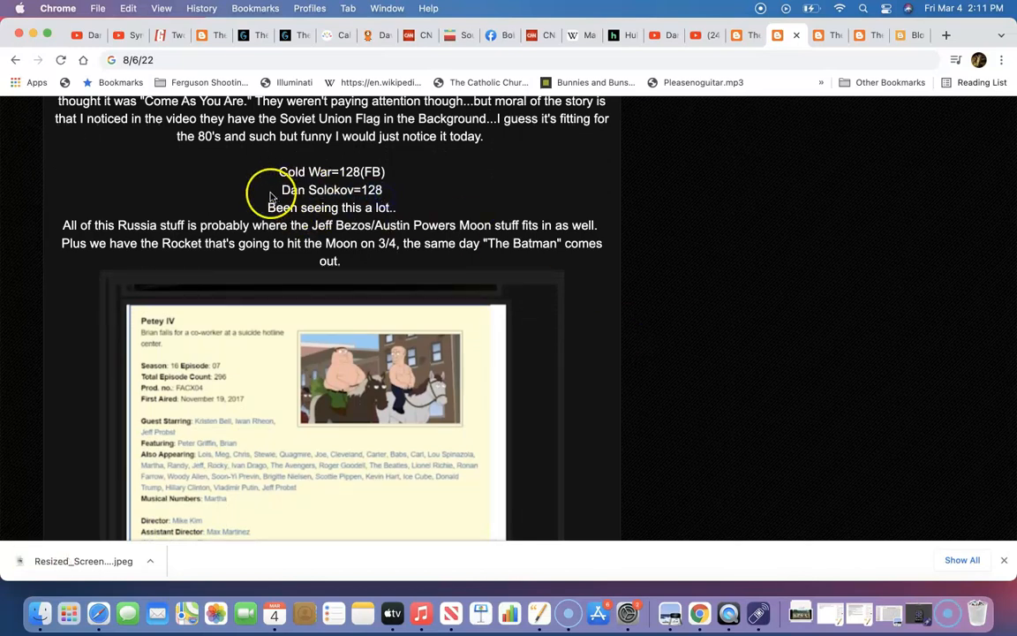
mouse_move(474, 166)
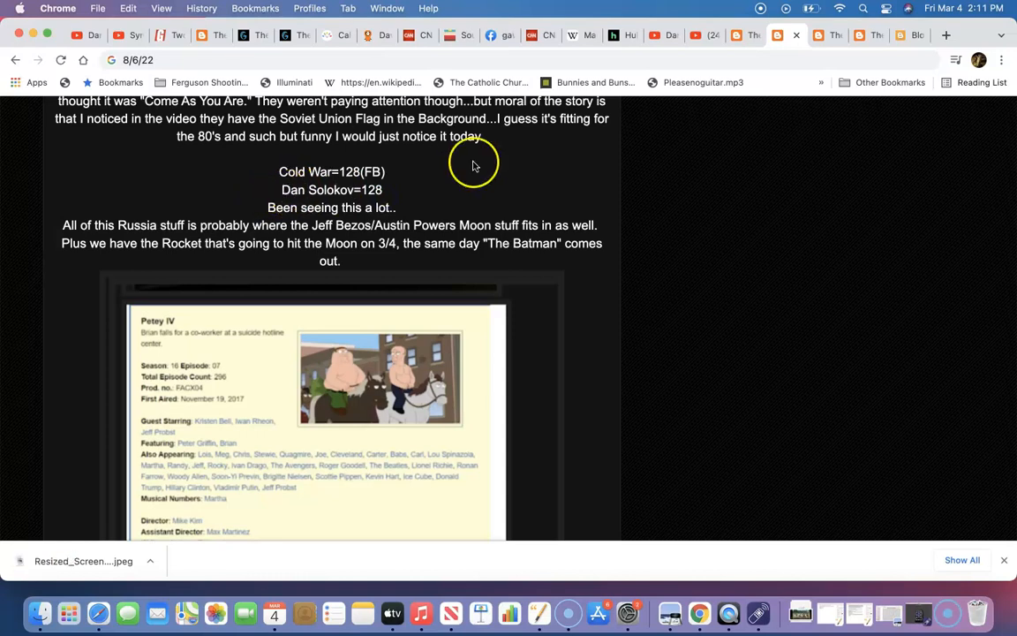
mouse_move(316, 151)
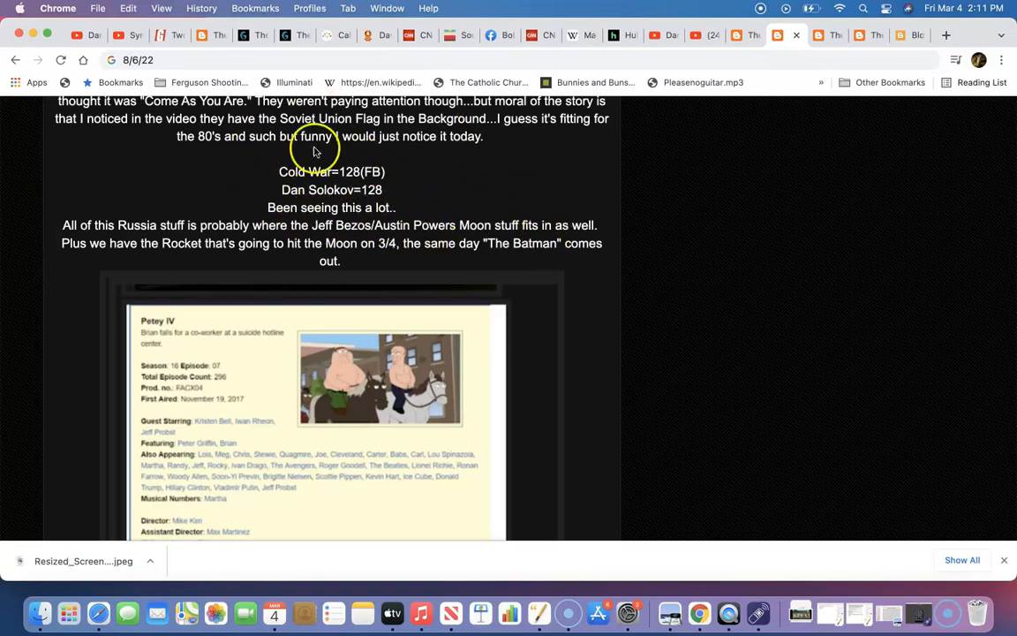
right_click(374, 172)
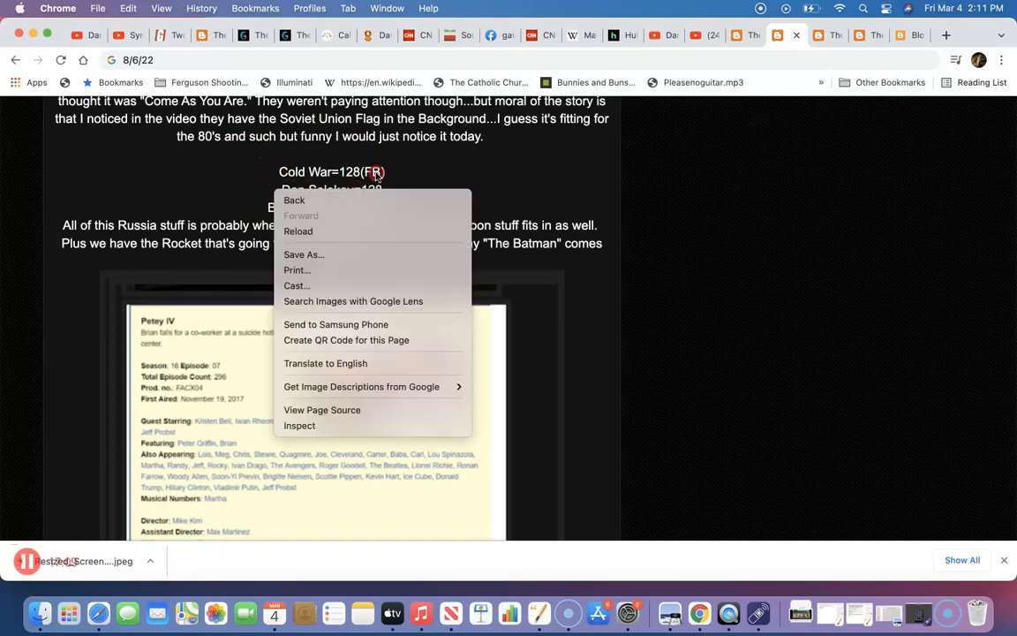
click(597, 295)
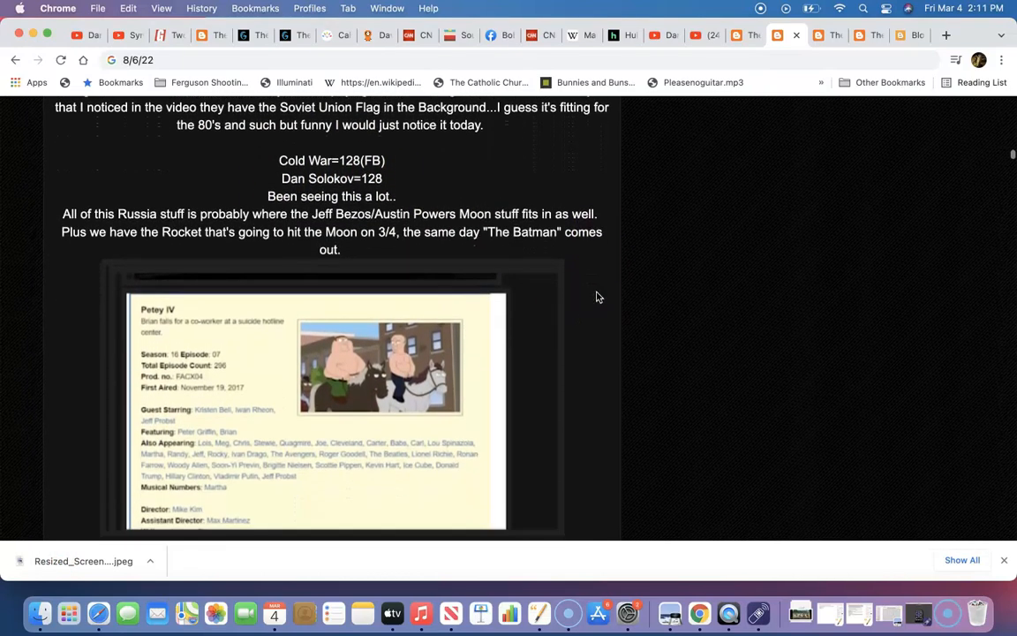
scroll(down, 3)
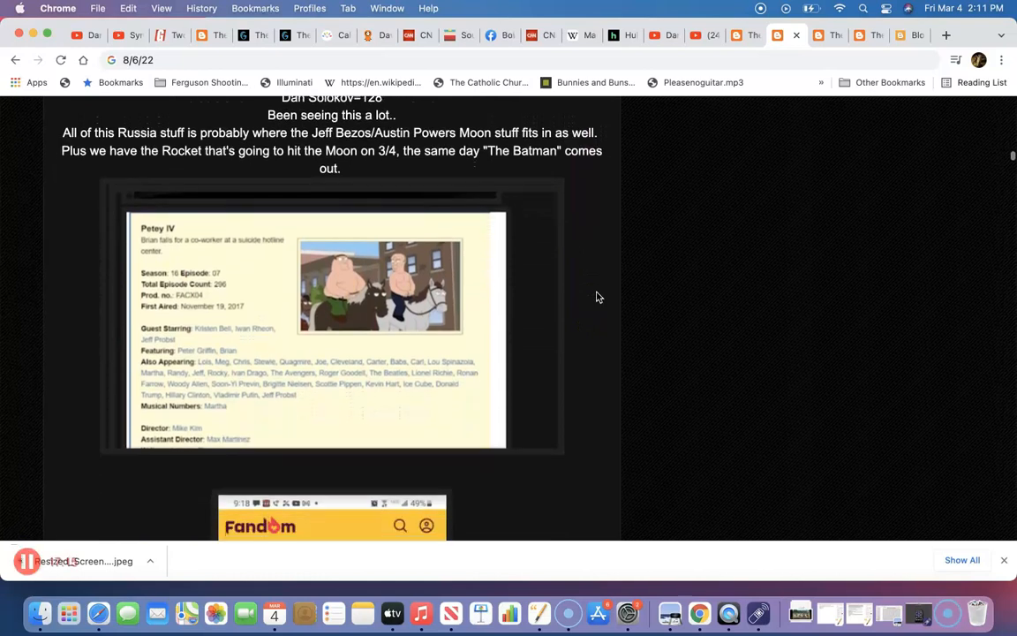
scroll(down, 3)
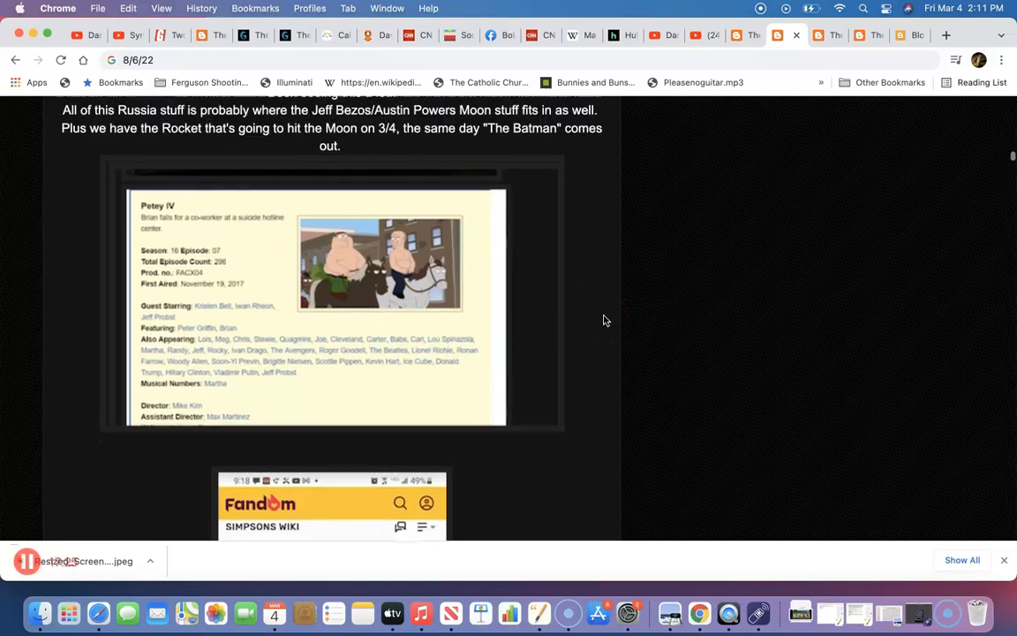
scroll(up, 3)
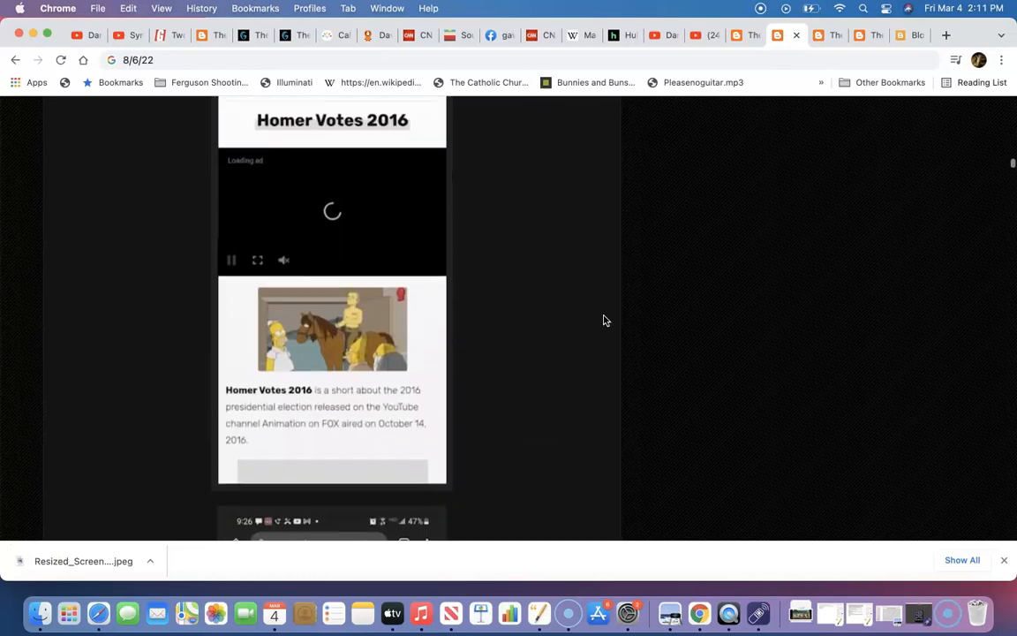
scroll(up, 3)
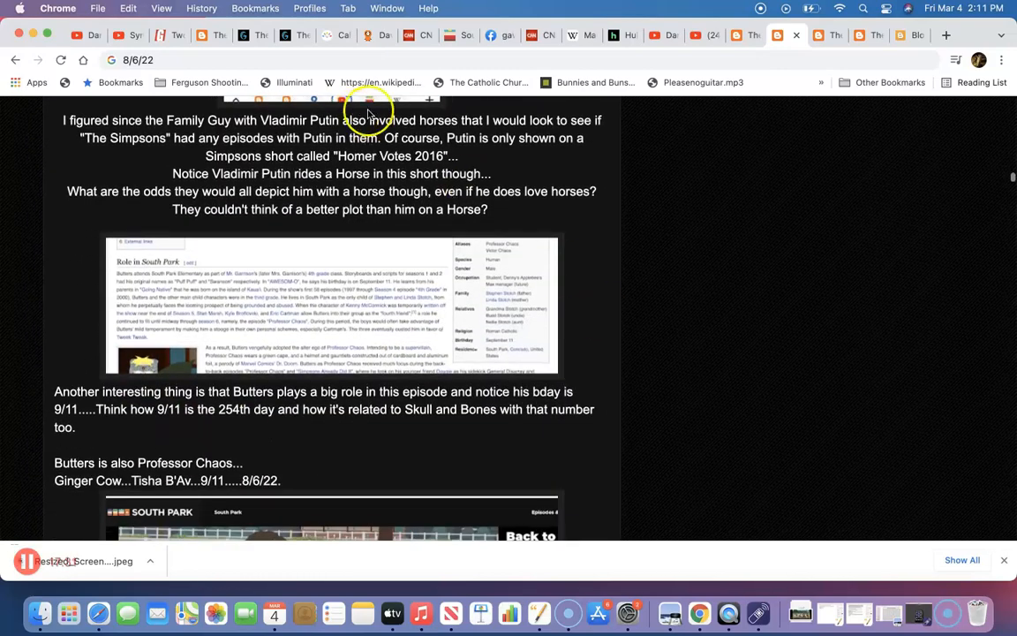
scroll(down, 3)
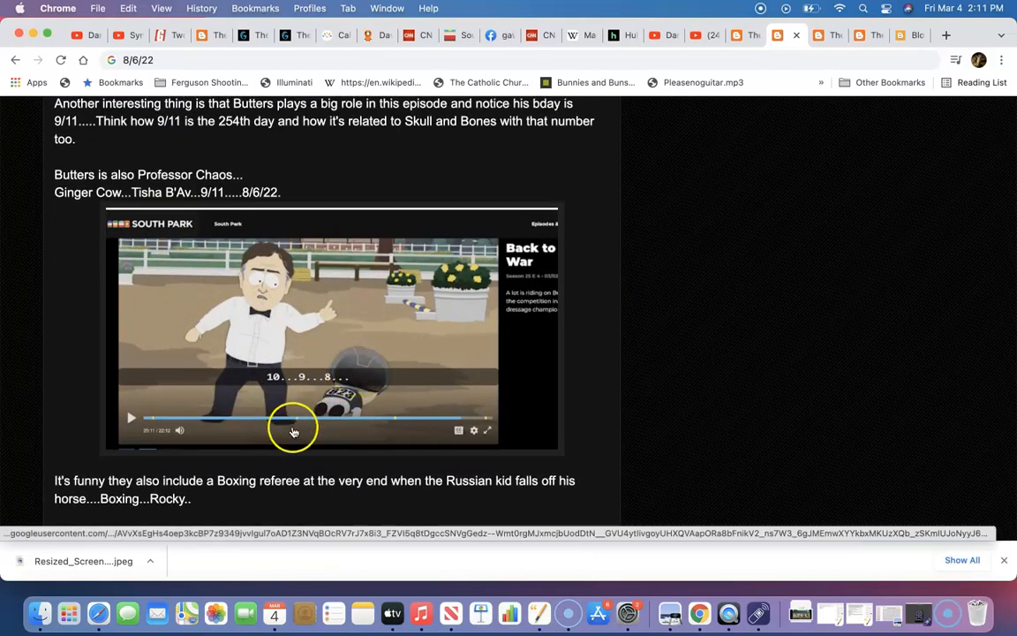
mouse_move(301, 419)
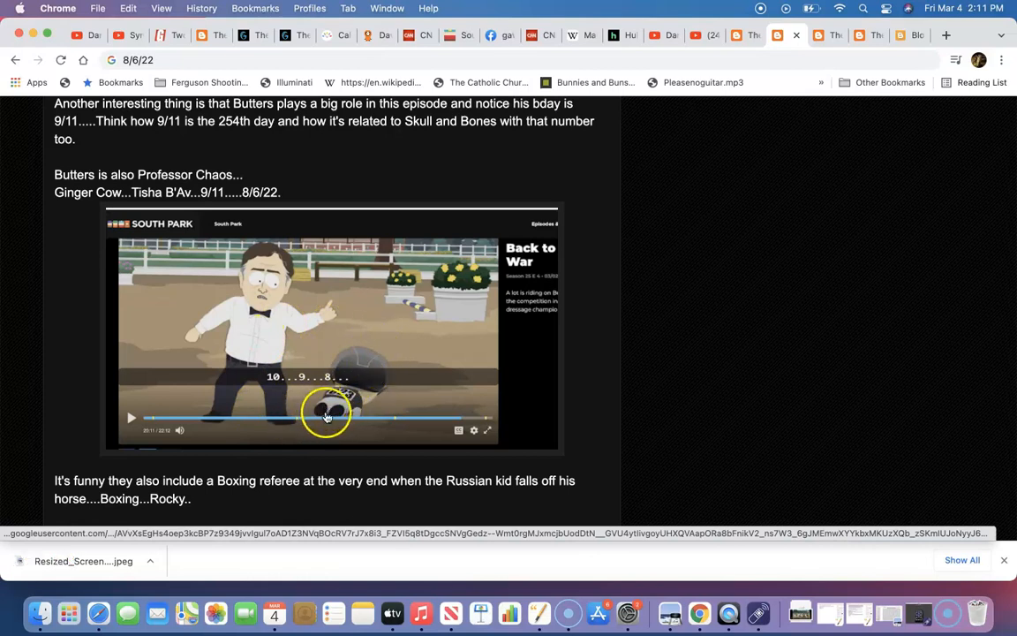
mouse_move(643, 399)
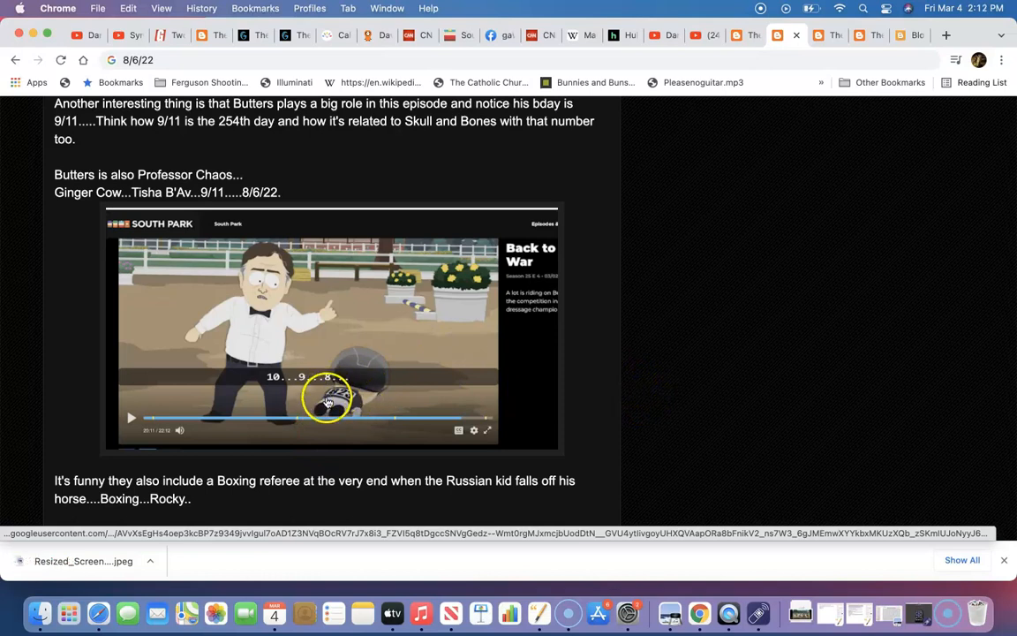
mouse_move(349, 404)
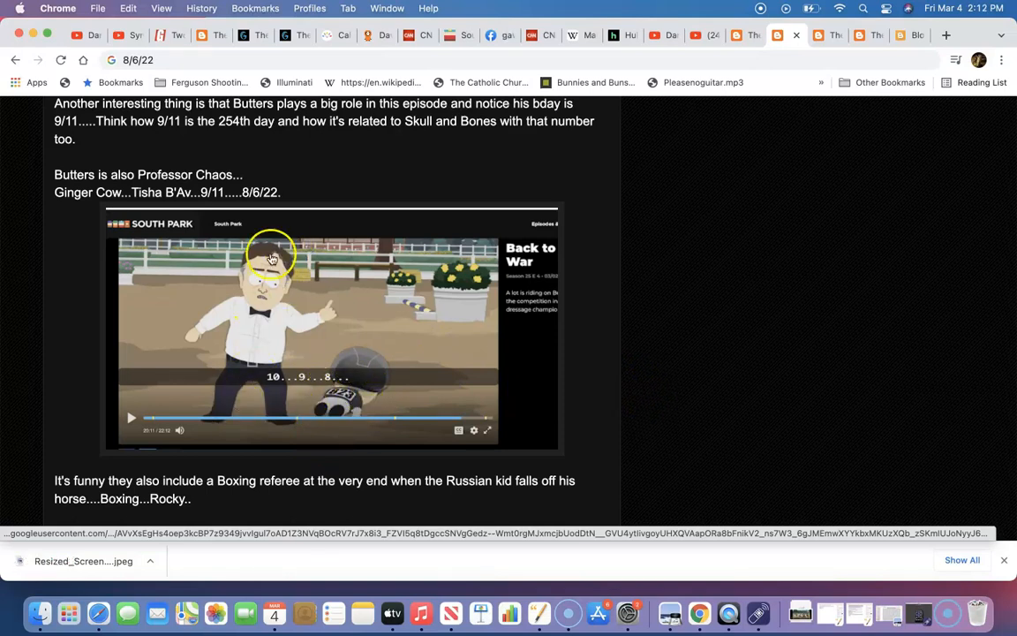
mouse_move(371, 389)
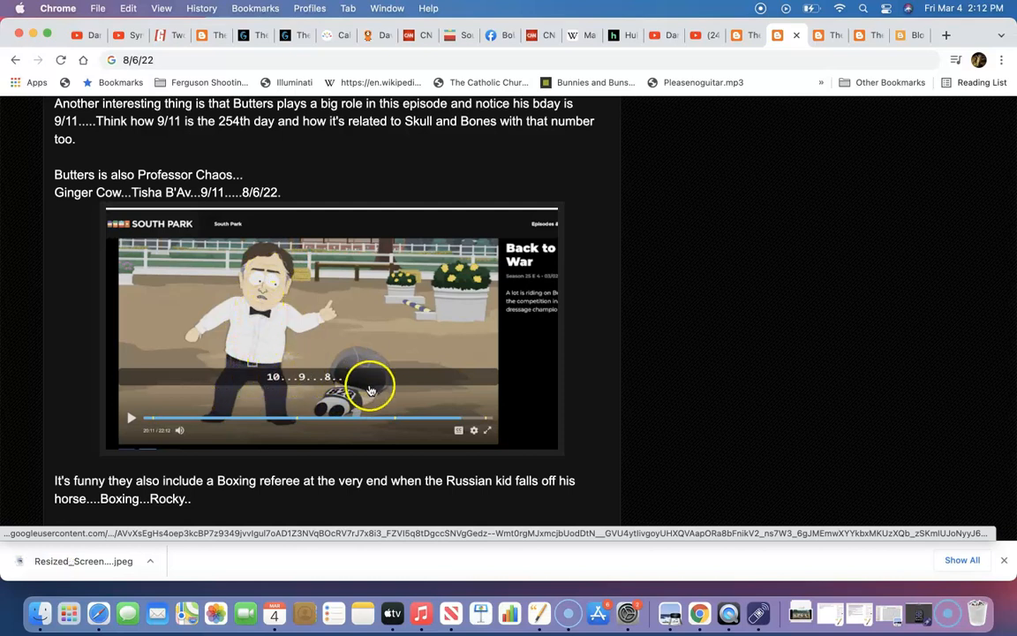
mouse_move(565, 324)
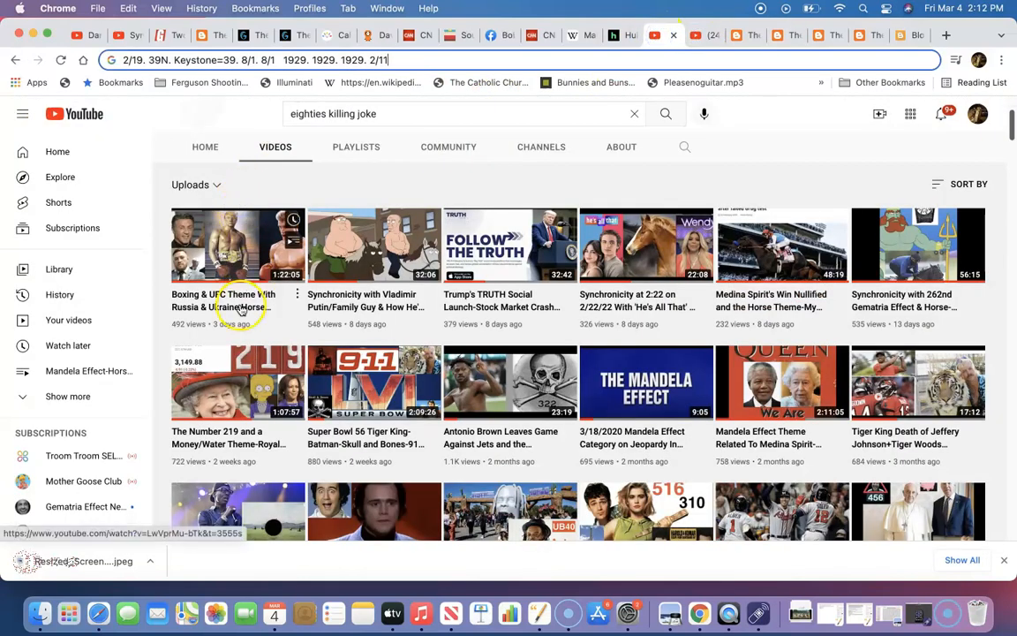
mouse_move(238, 245)
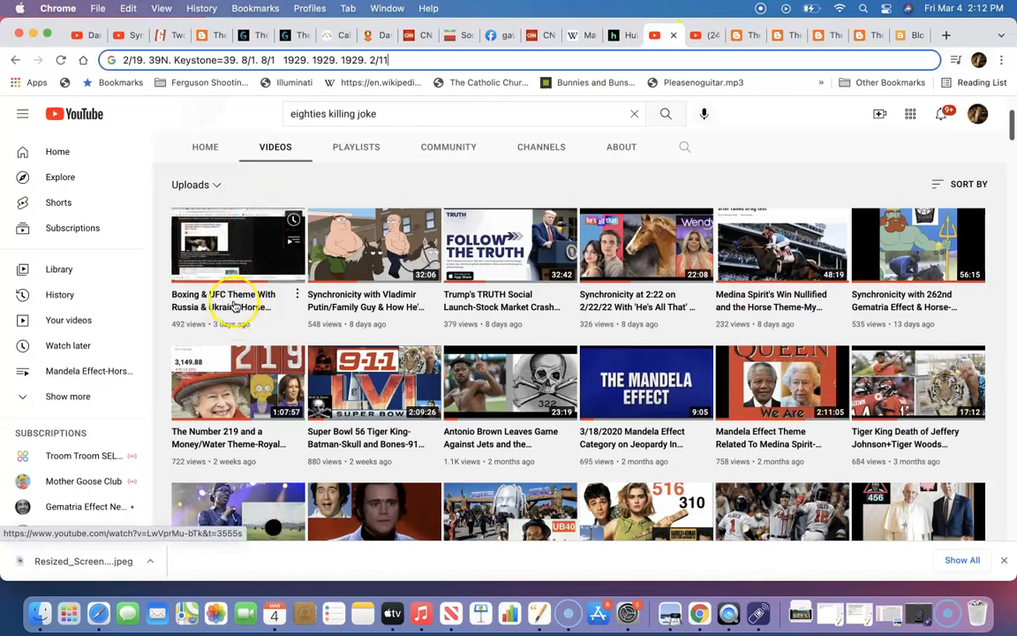
mouse_move(234, 306)
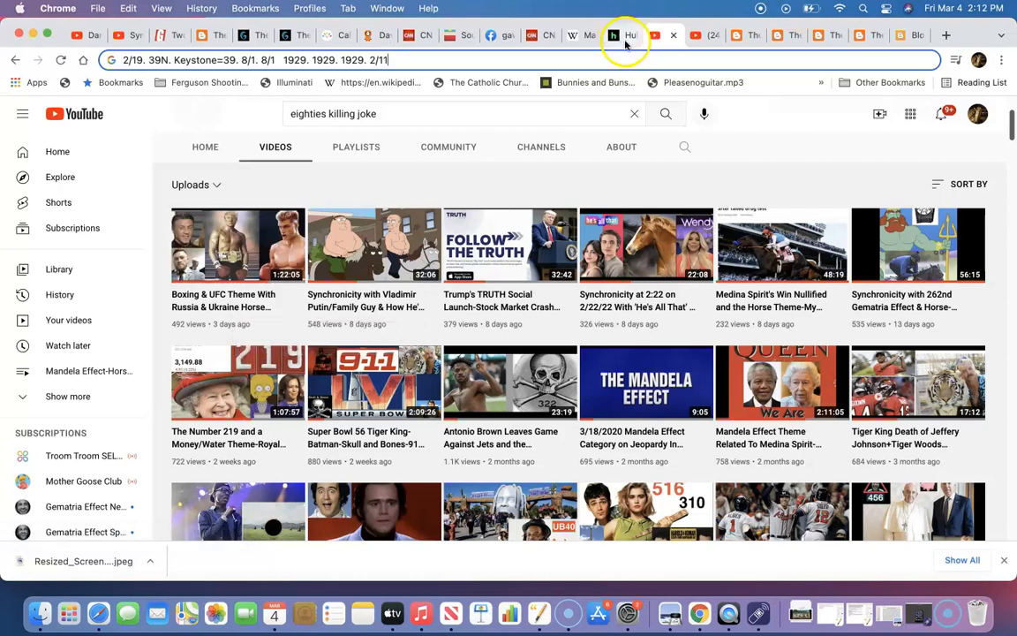
Scroll to the end of the post, then highlight and deselect the boxing referee sentence
click(782, 35)
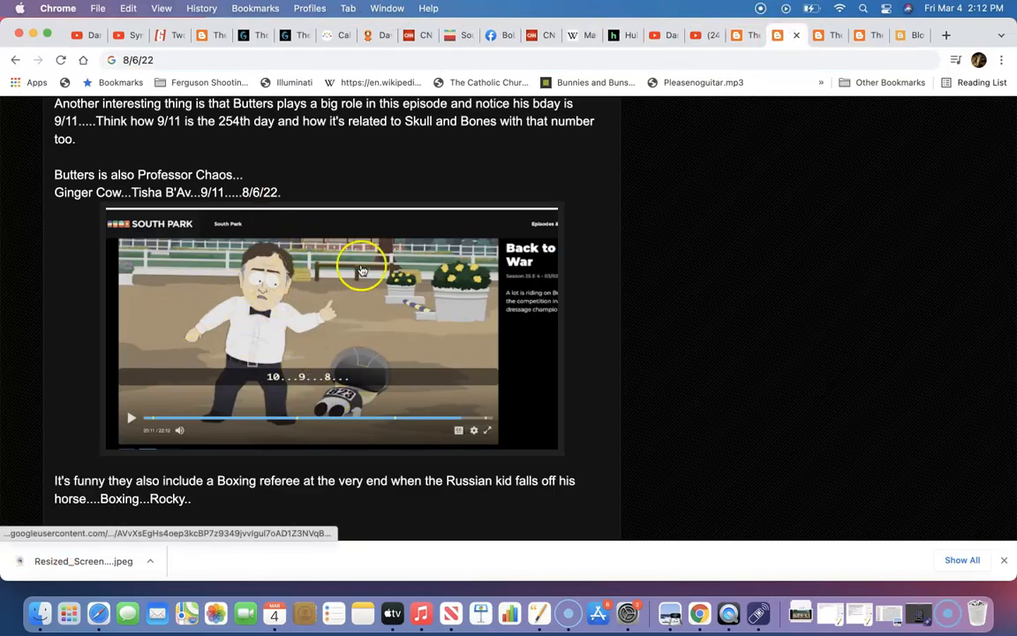
mouse_move(329, 432)
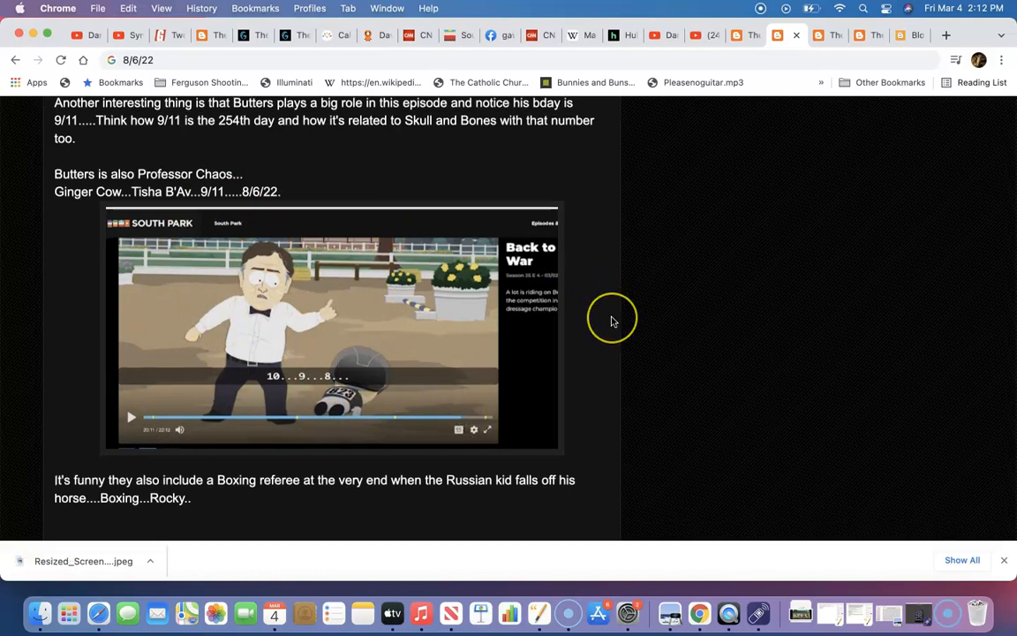
scroll(down, 3)
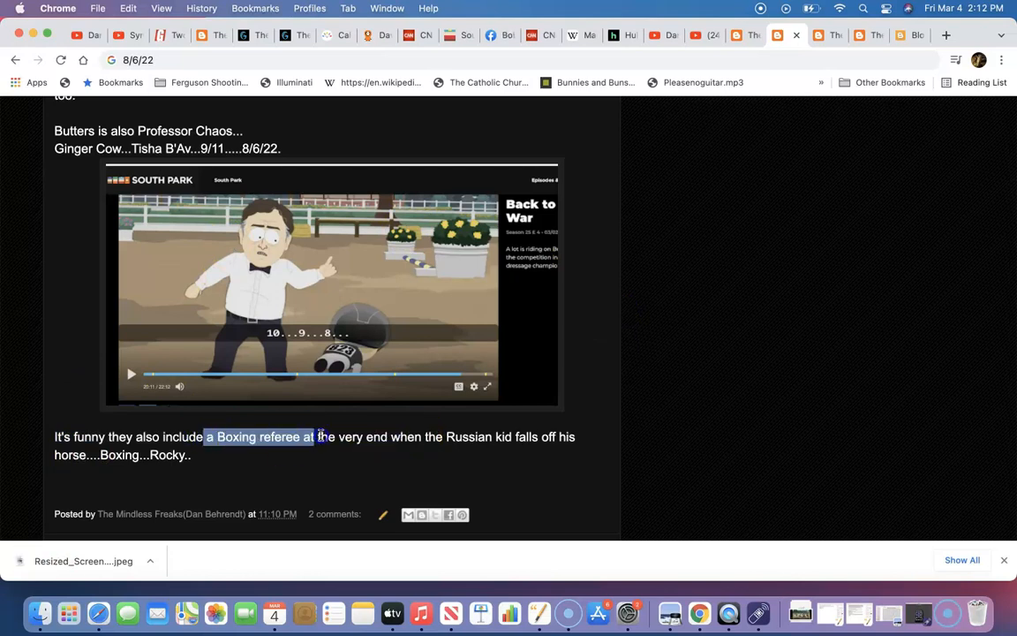
drag(313, 436, 573, 437)
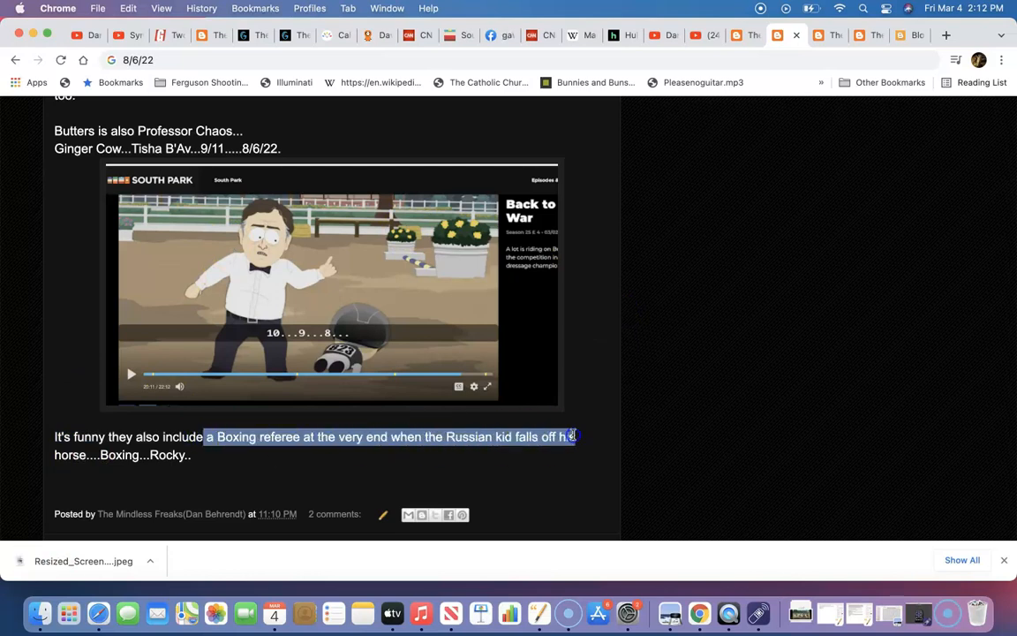
click(365, 444)
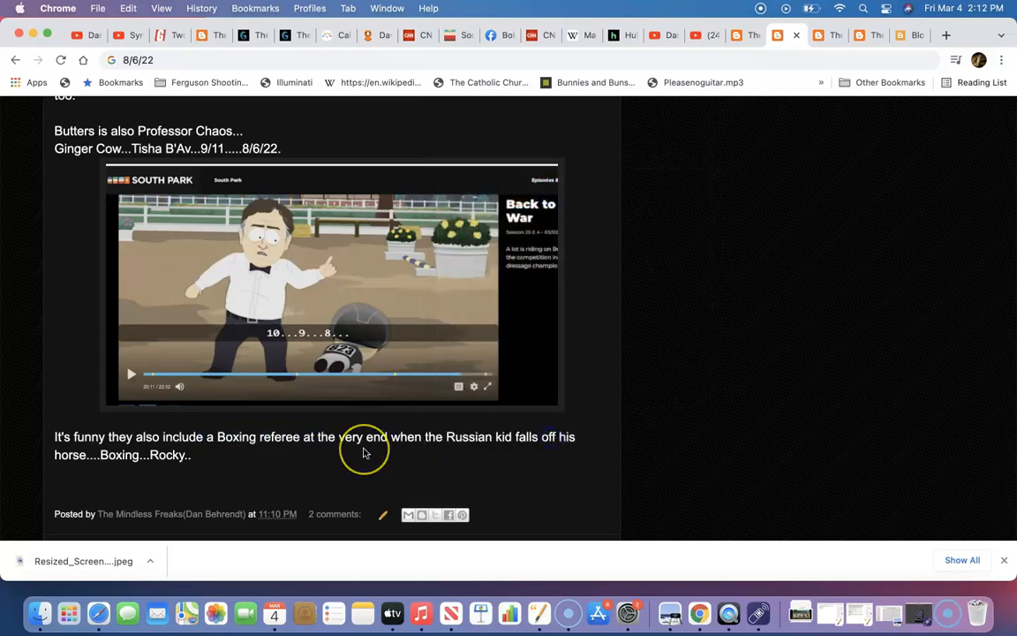
mouse_move(365, 451)
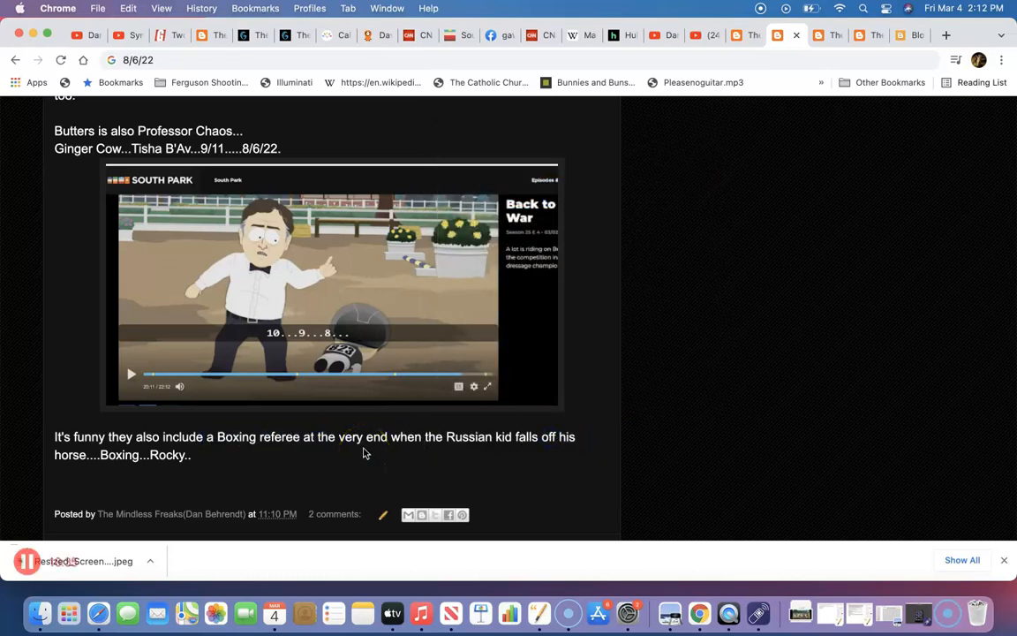
mouse_move(333, 420)
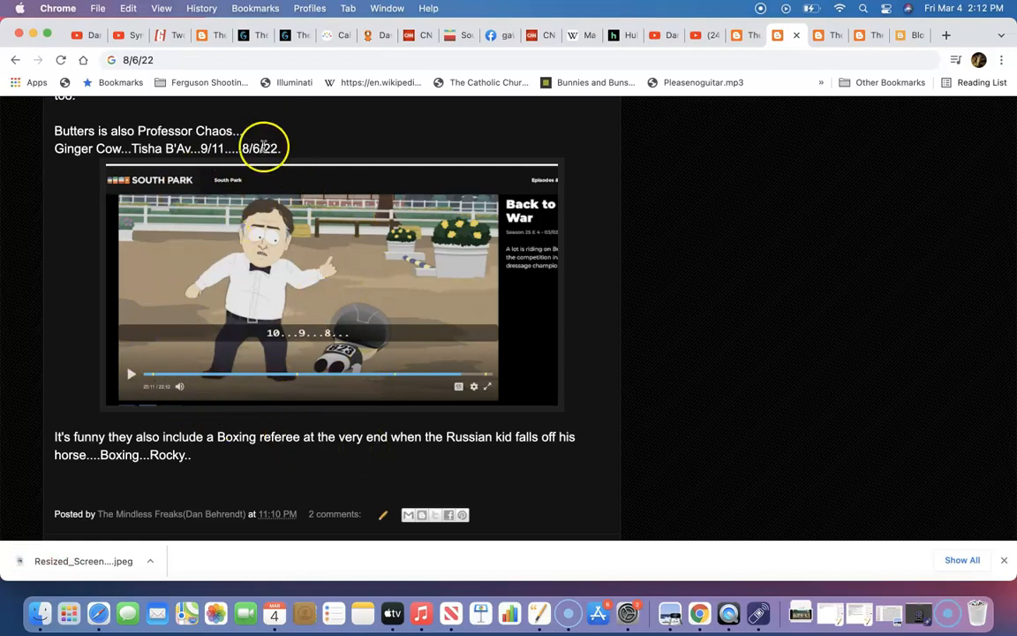
mouse_move(100, 385)
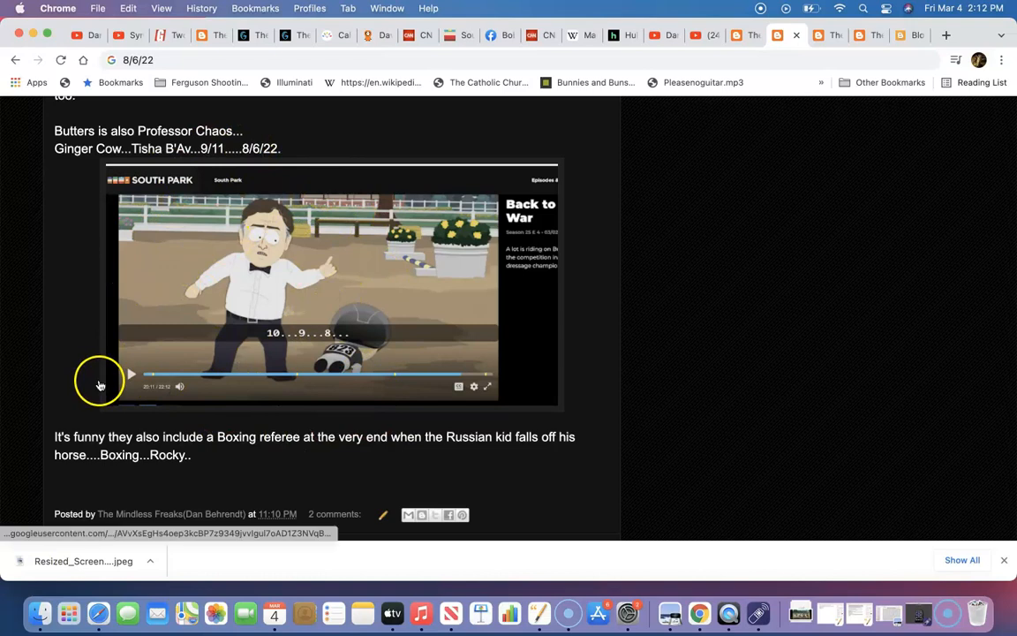
mouse_move(232, 297)
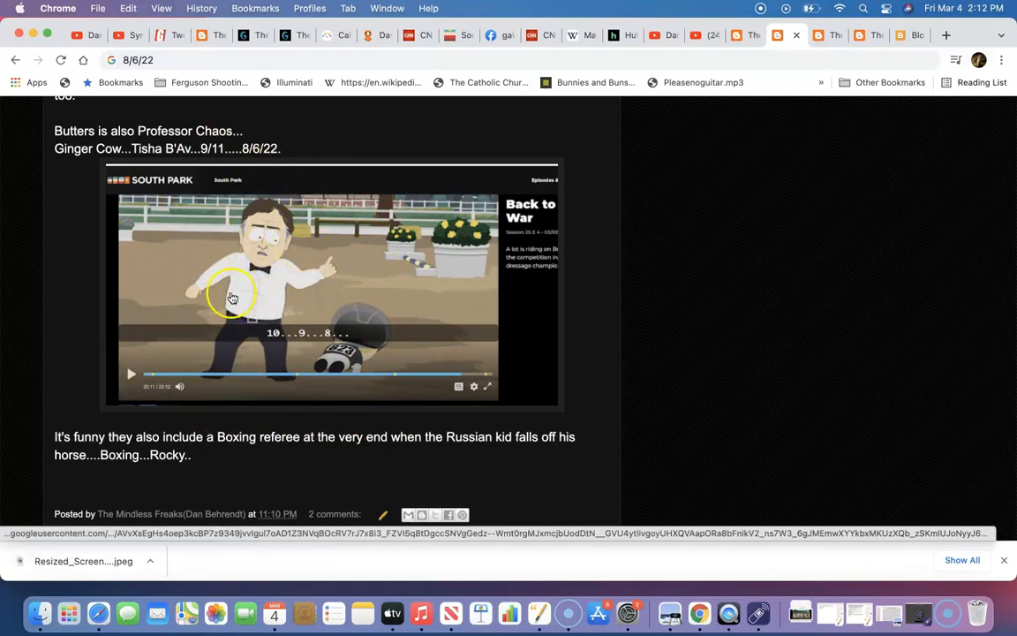
mouse_move(181, 241)
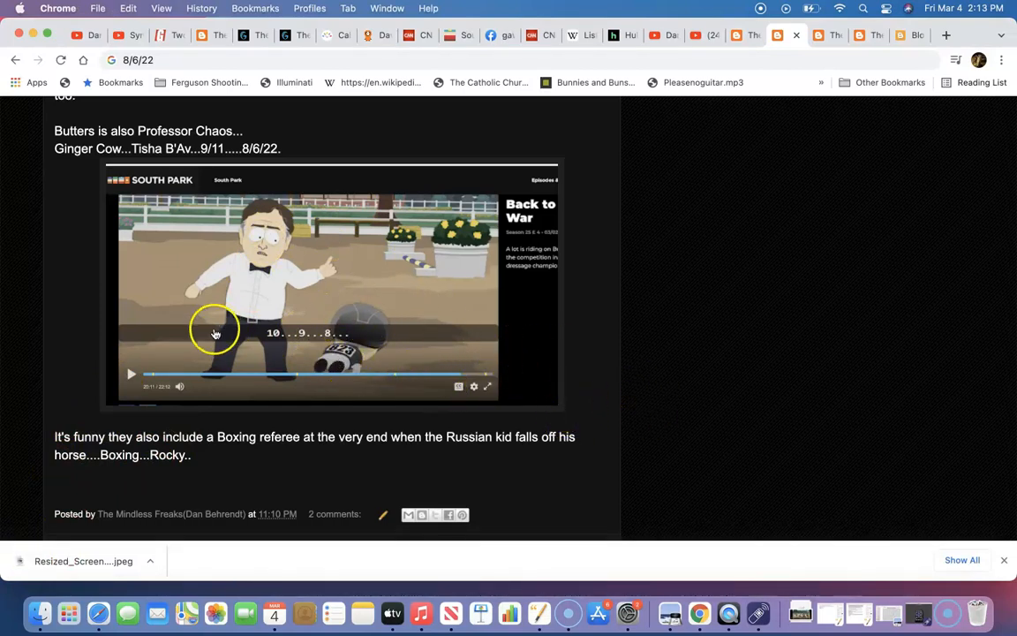
Skim the table of the first 1000 primes and return to the article's top
click(572, 35)
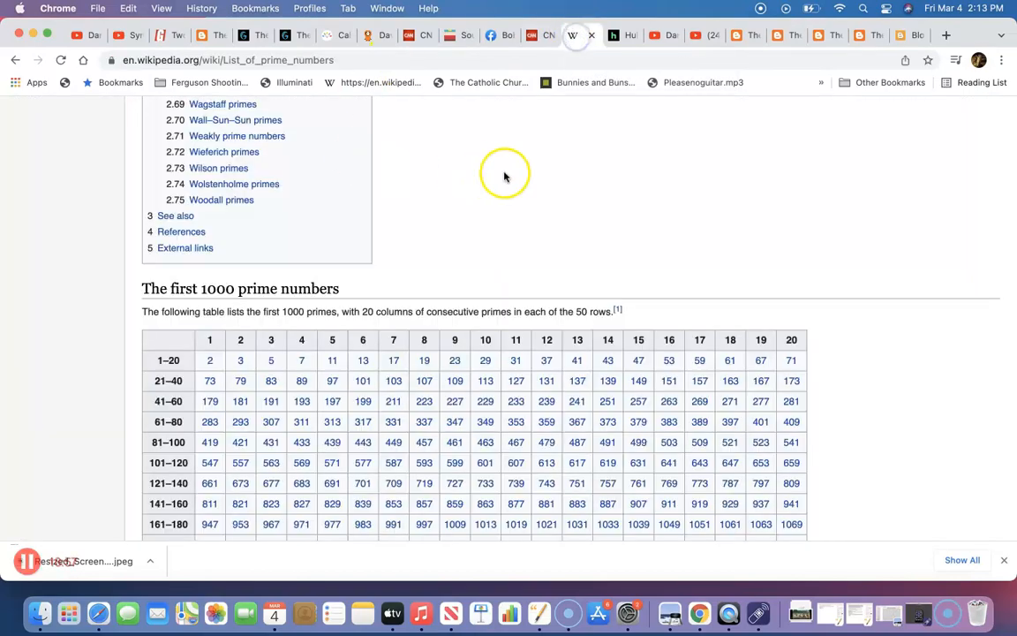
scroll(down, 3)
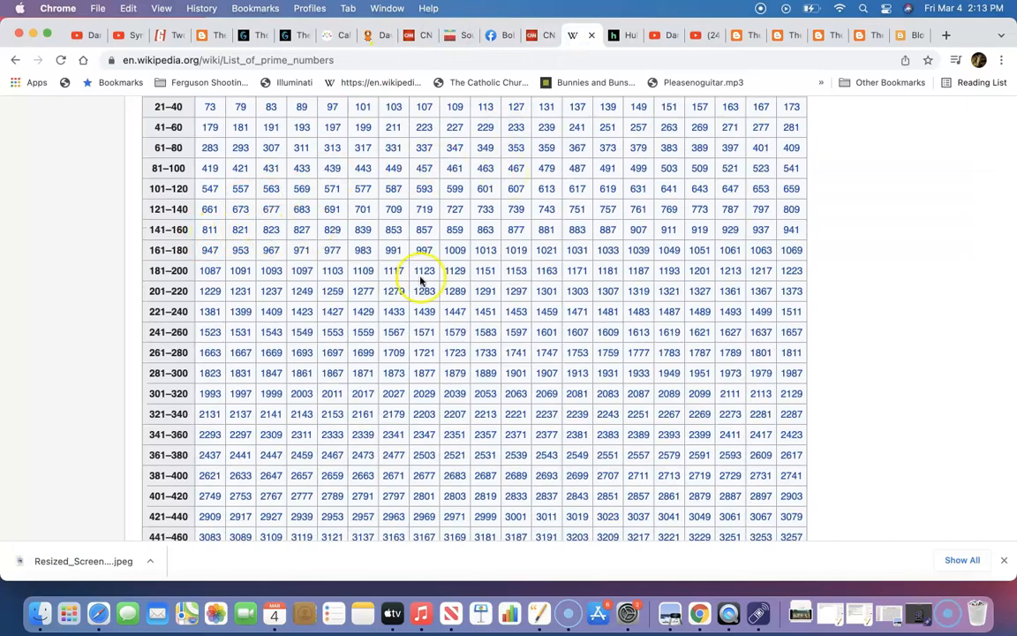
scroll(up, 3)
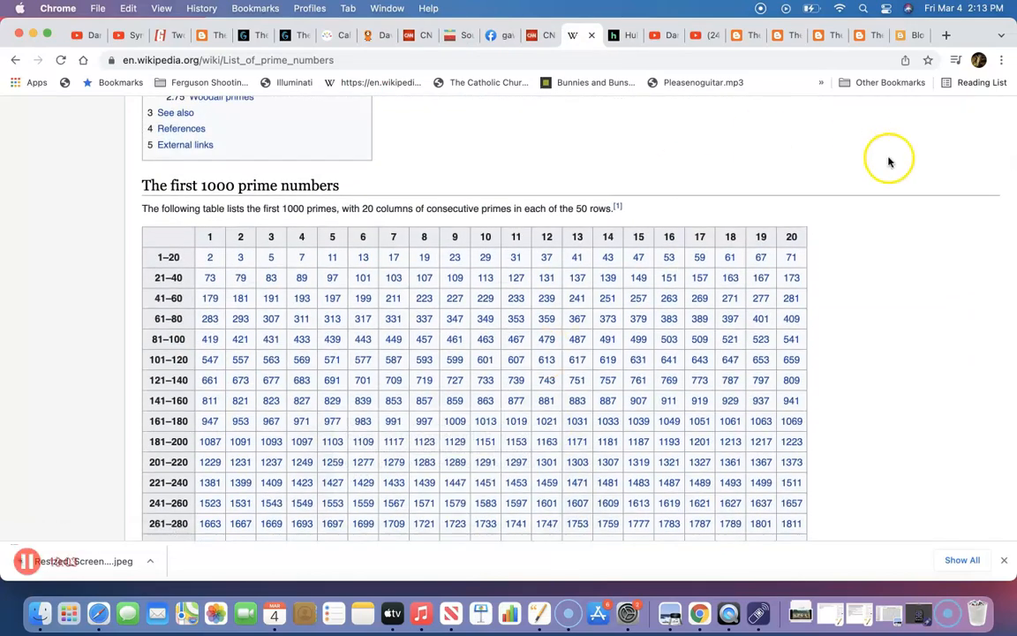
scroll(up, 3)
text(m)
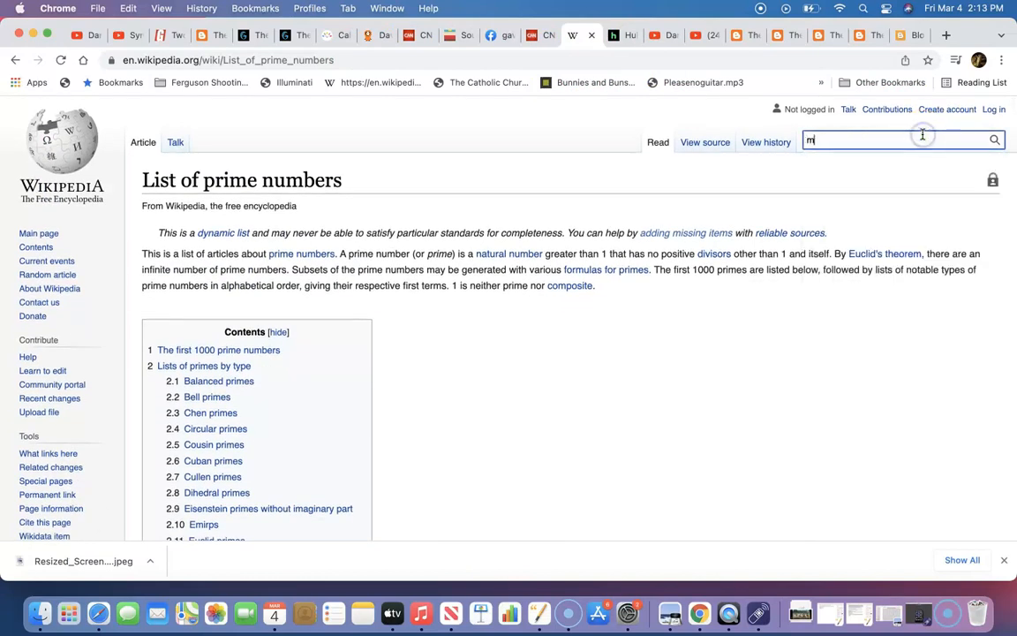
Look up the May 23 article, then load August 10, the 222nd day of the year
text(ay 23)
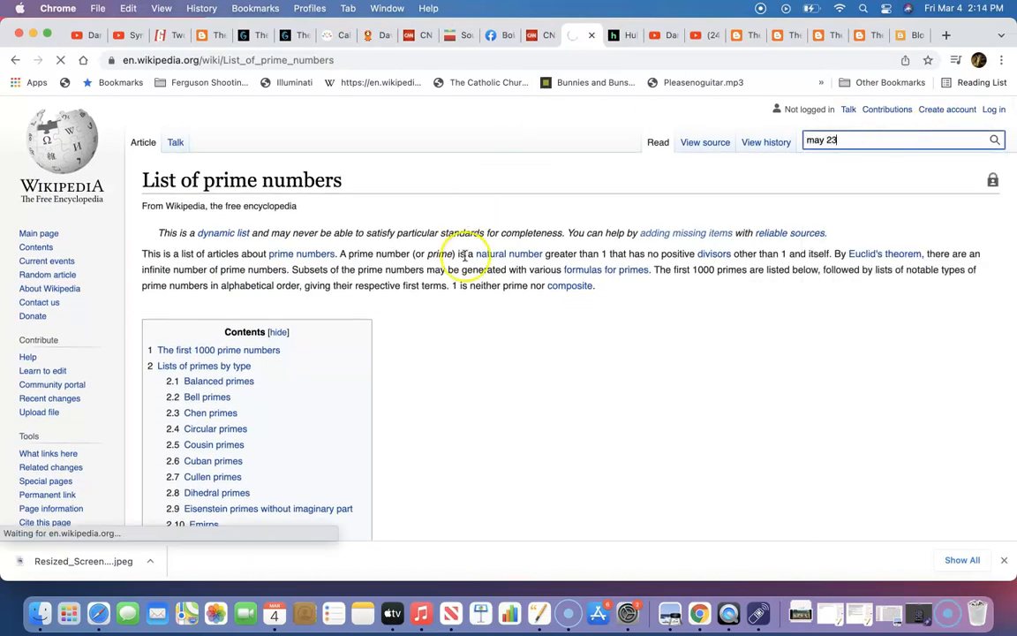
key(Return)
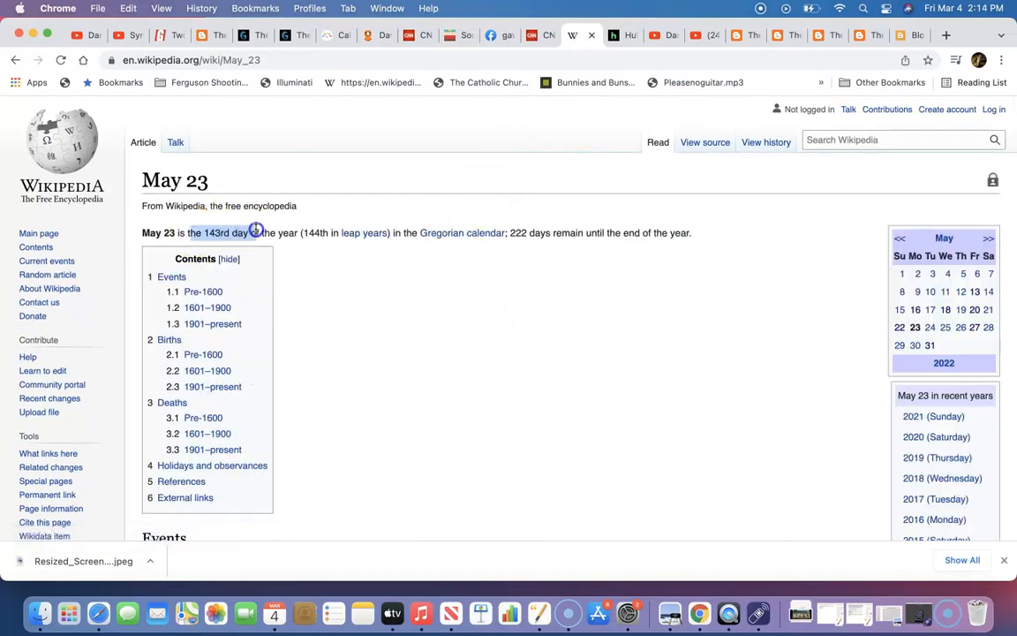
click(892, 139)
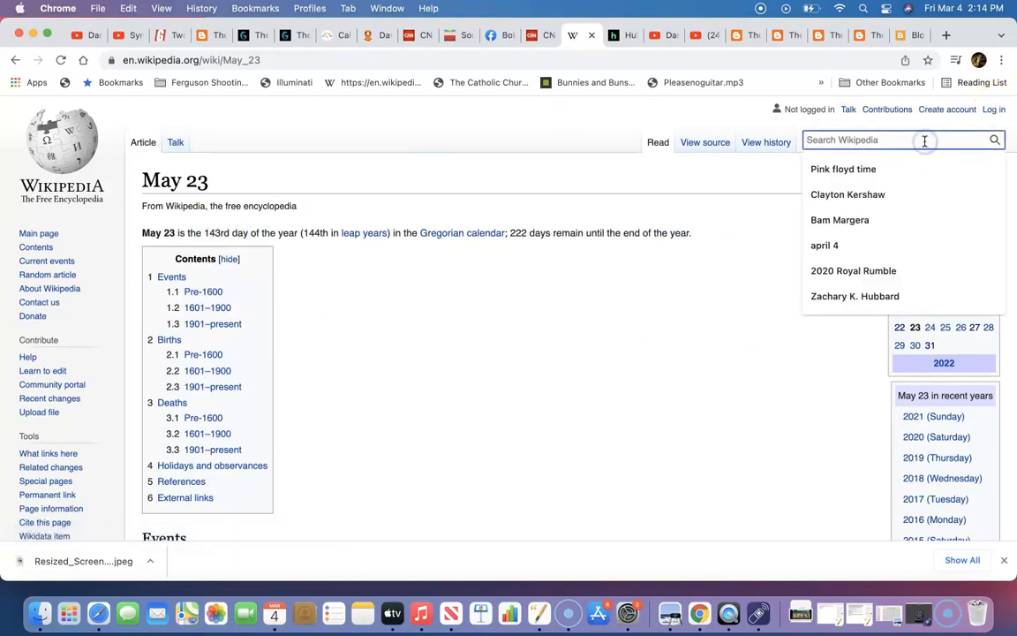
text(august 10)
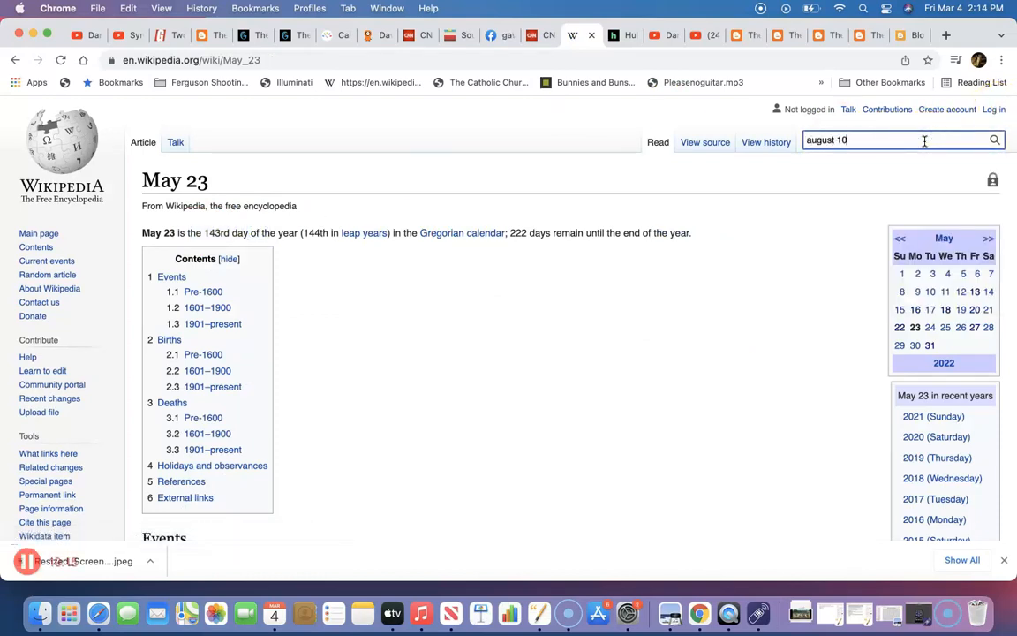
key(Return)
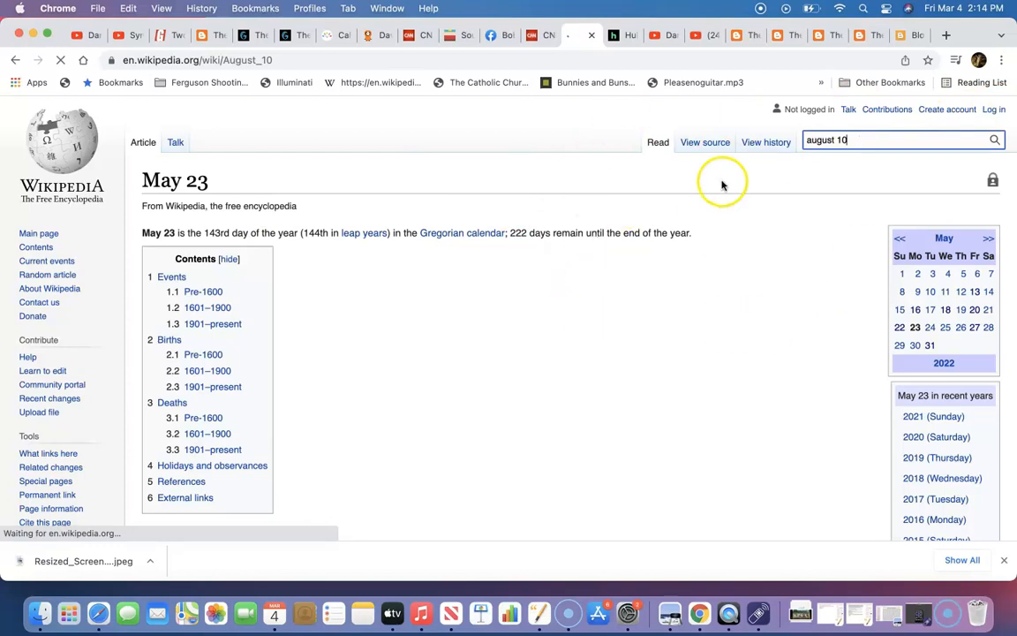
key(Return)
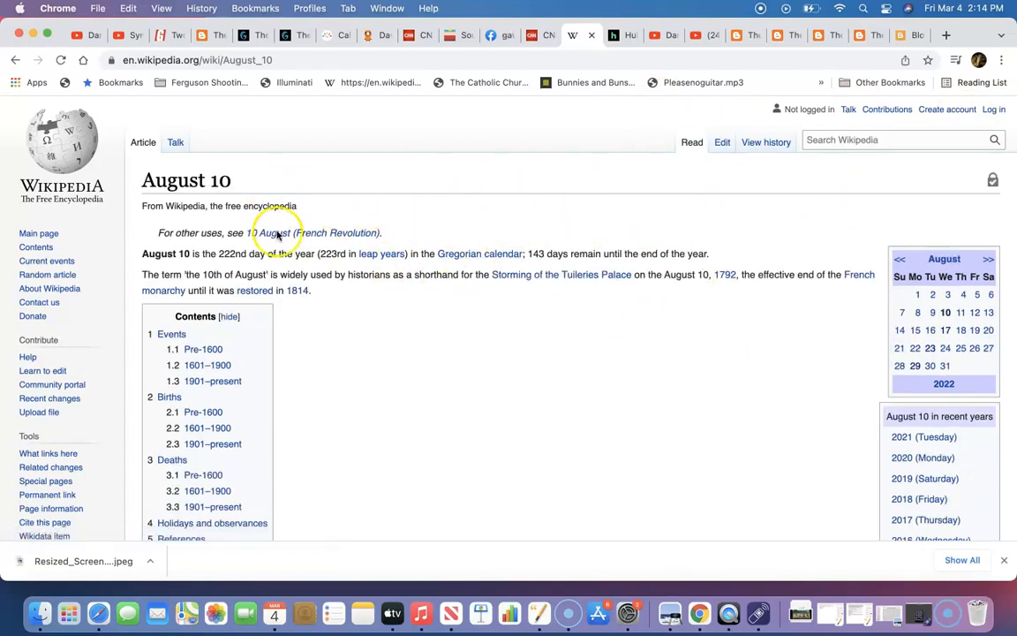
double_click(561, 254)
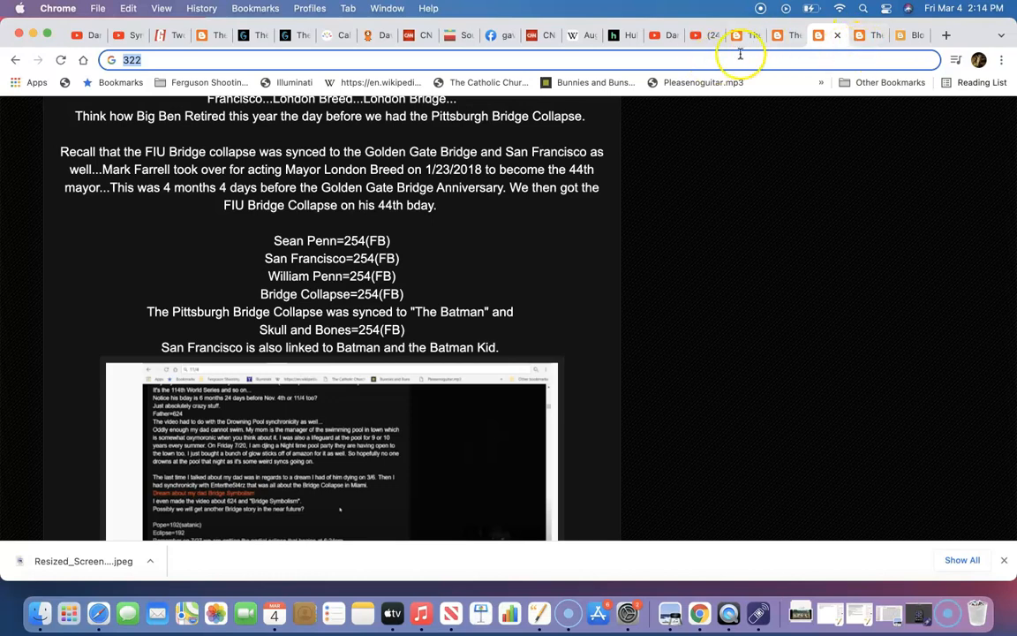
Scroll the South Park horses post up to its title, blog archive and Melancholy the Horse clip
click(786, 35)
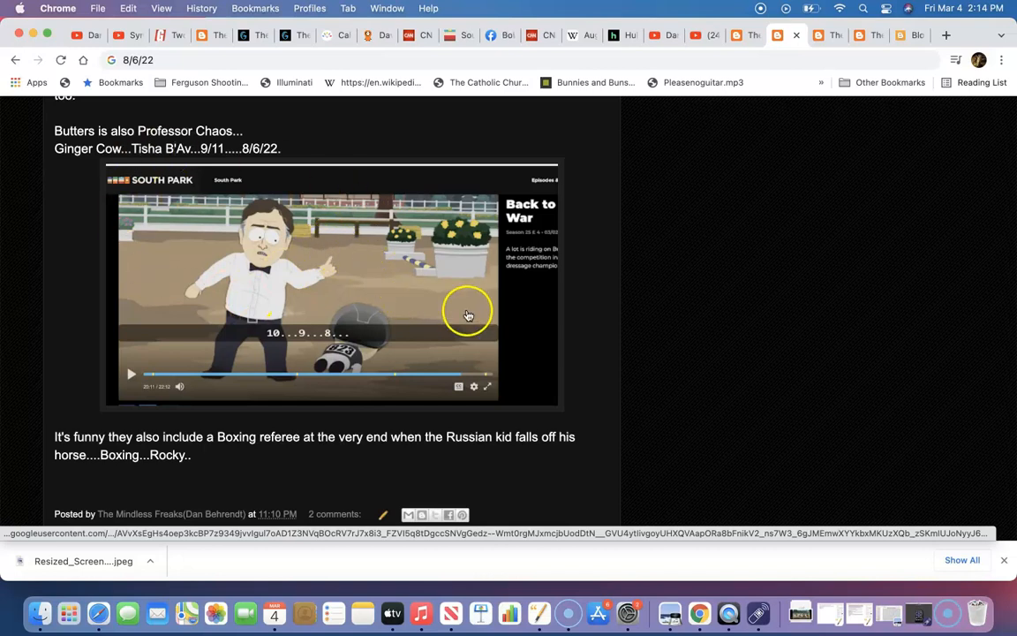
mouse_move(610, 260)
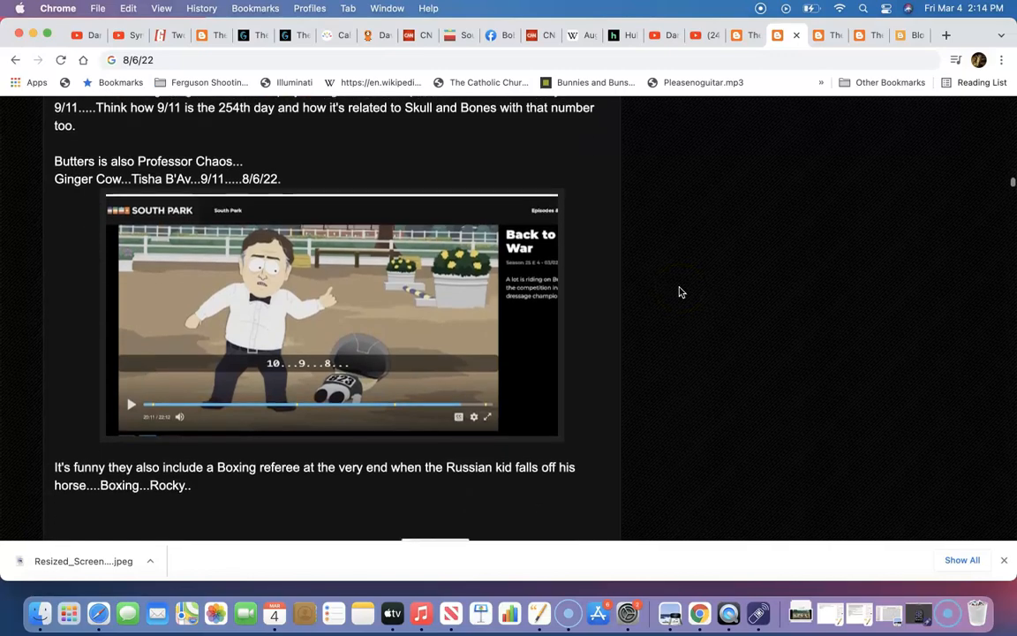
scroll(up, 3)
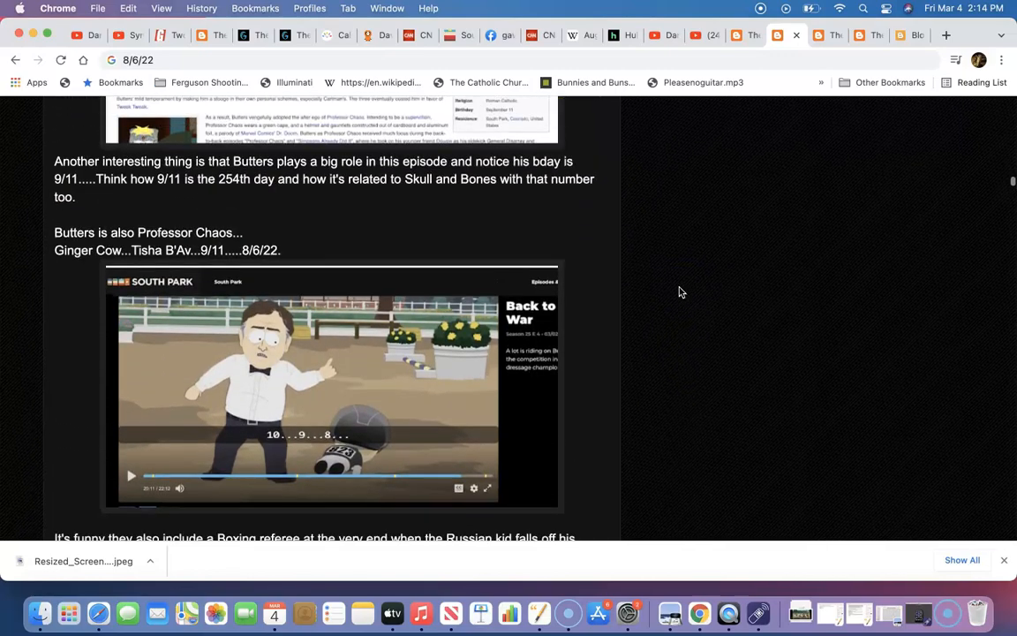
scroll(down, 3)
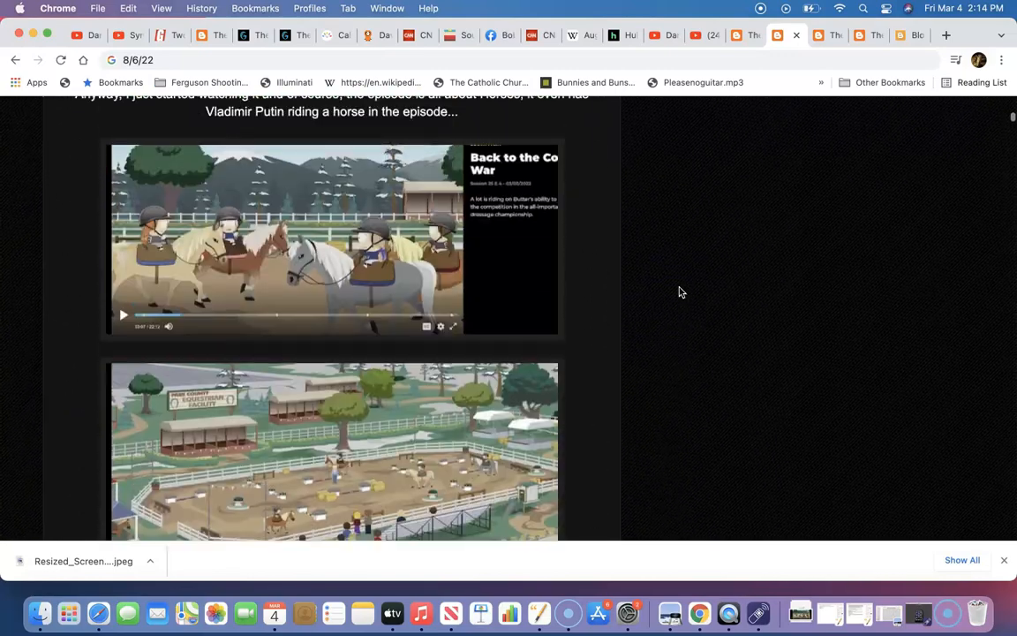
scroll(up, 3)
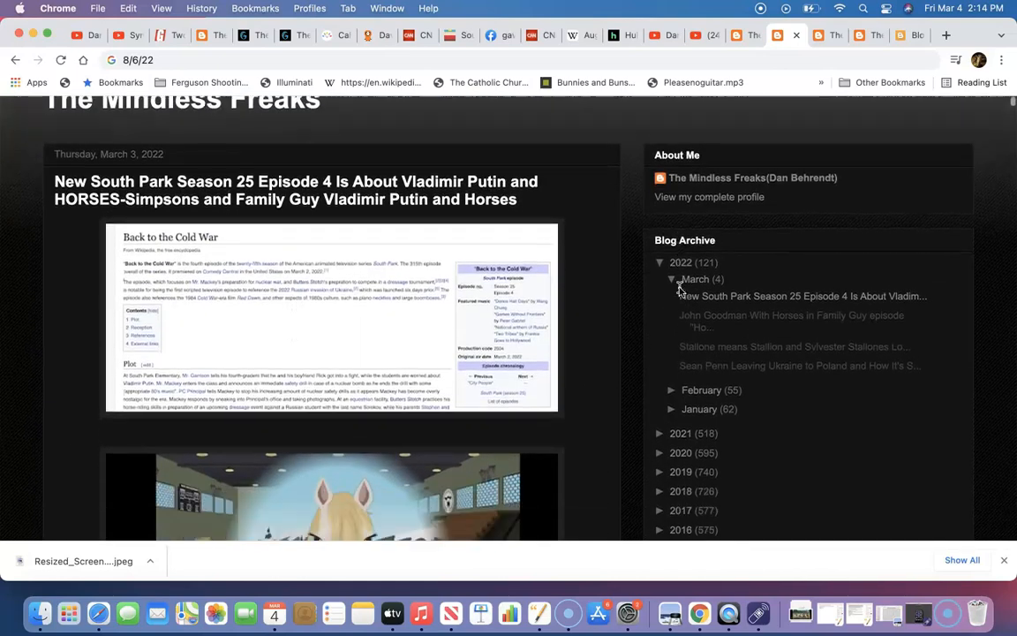
scroll(down, 3)
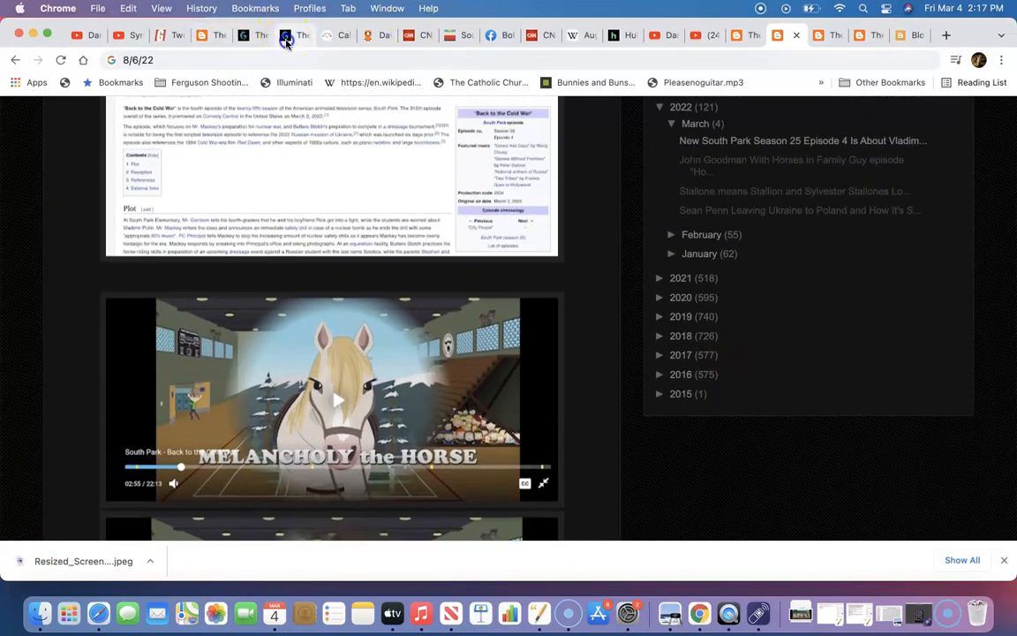
Show the 'Bridge' letter breakdowns: English Ordinal 45, Reverse Francis Bacon 143, Reverse Franc Baconis 233
click(292, 35)
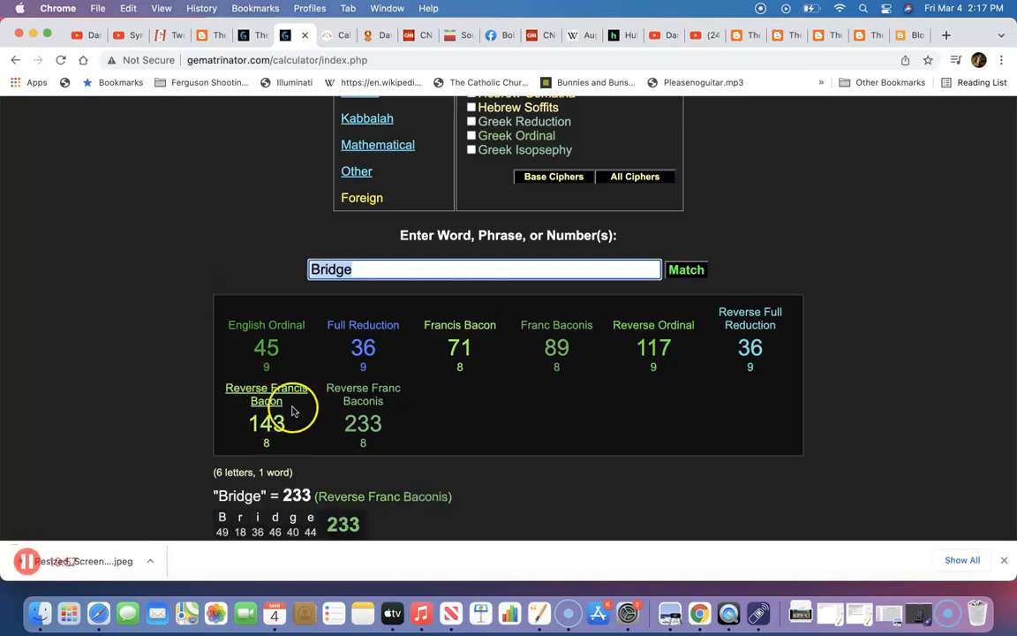
mouse_move(238, 361)
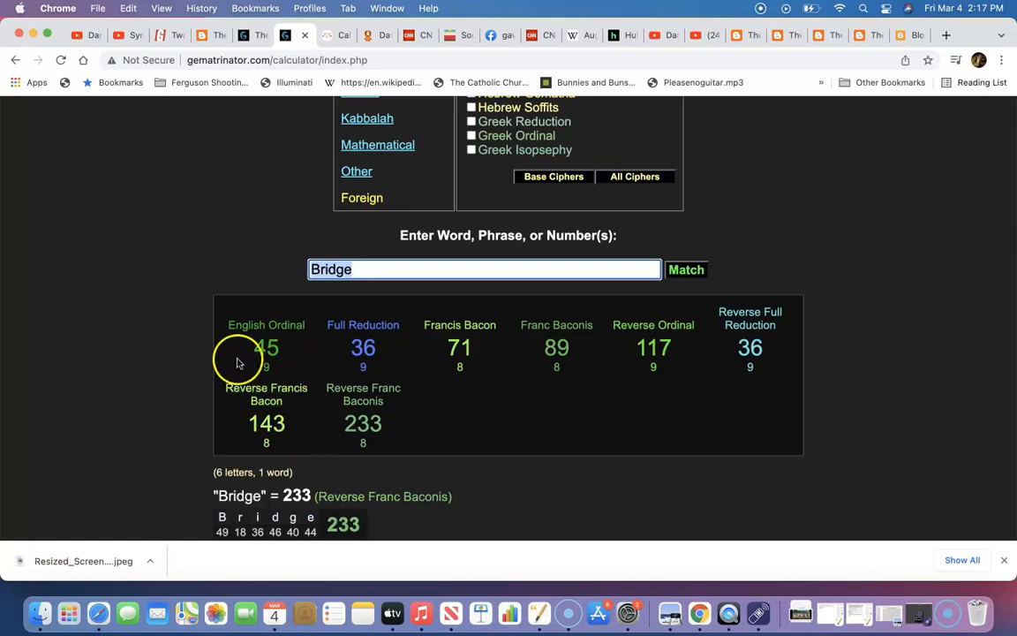
mouse_move(221, 455)
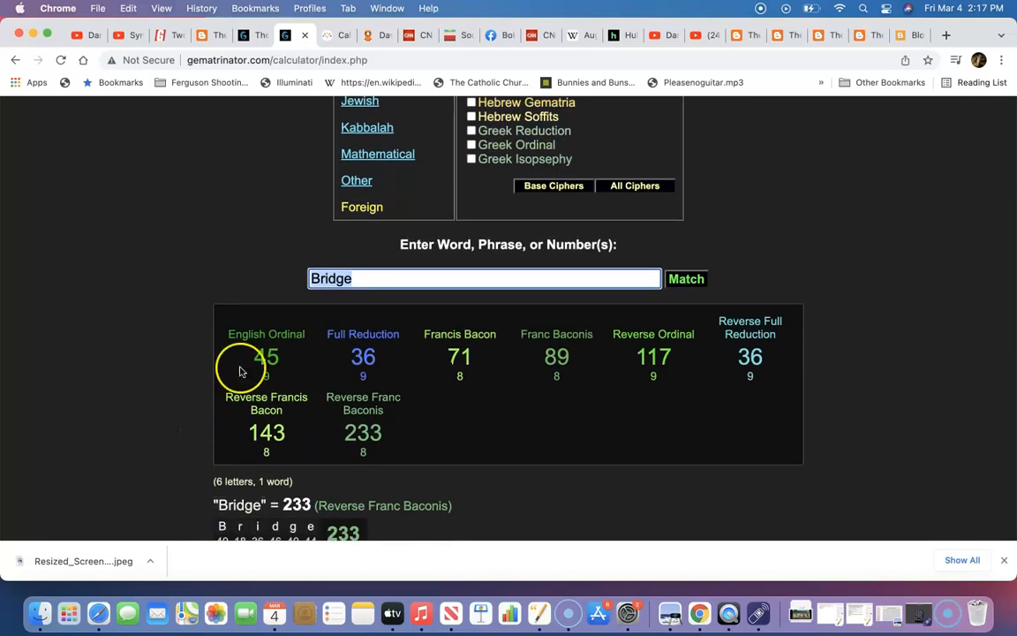
mouse_move(680, 232)
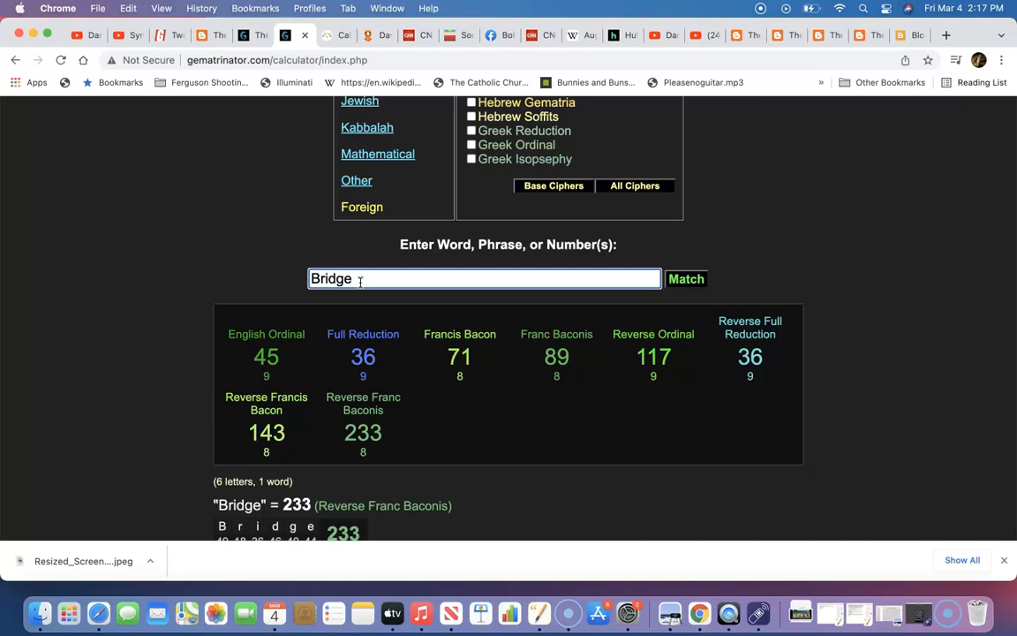
click(266, 356)
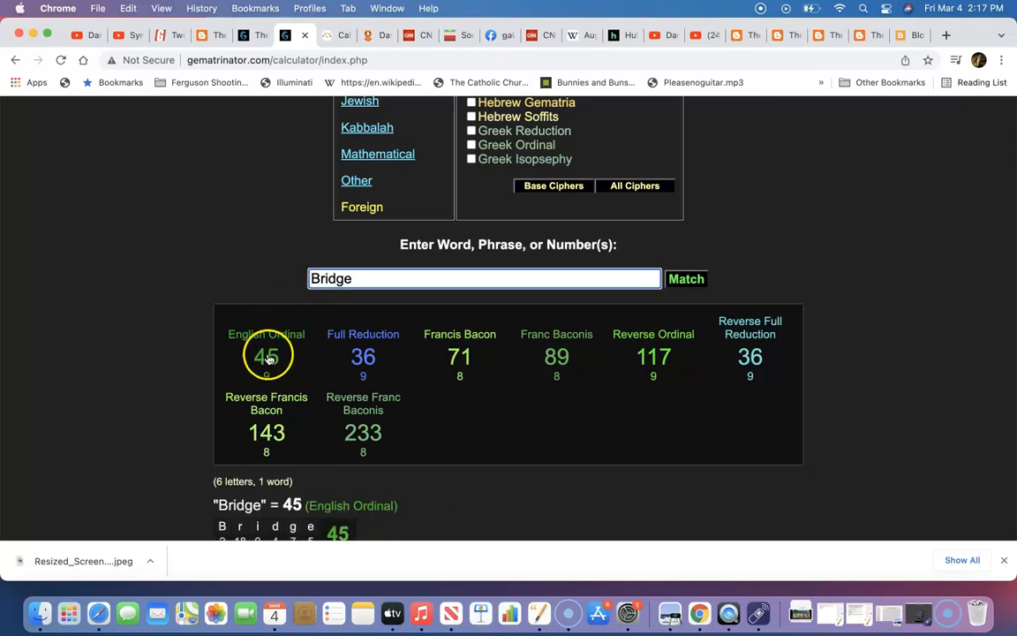
mouse_move(277, 338)
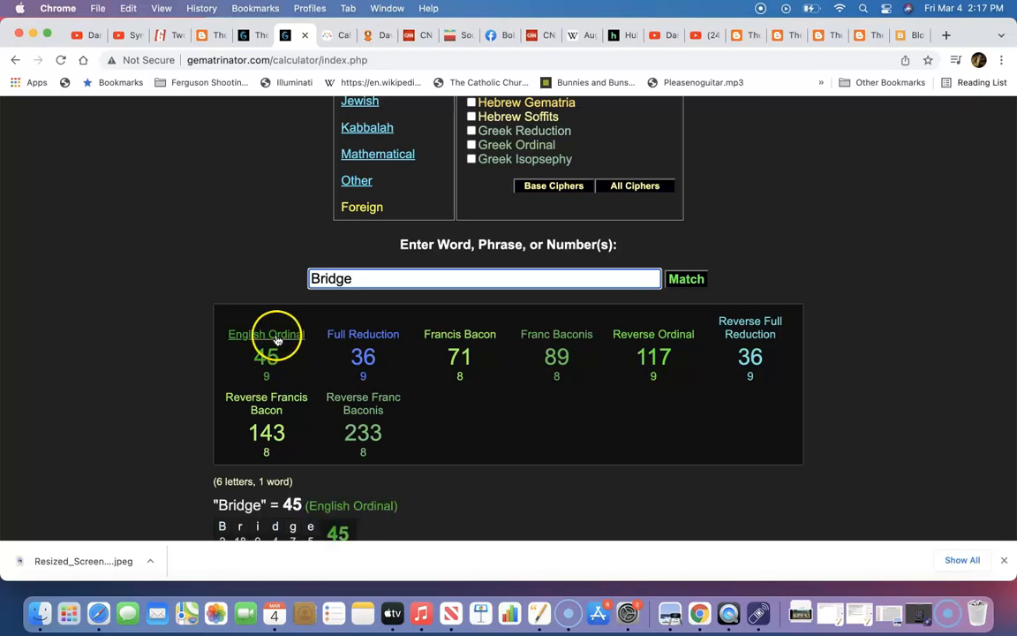
click(362, 432)
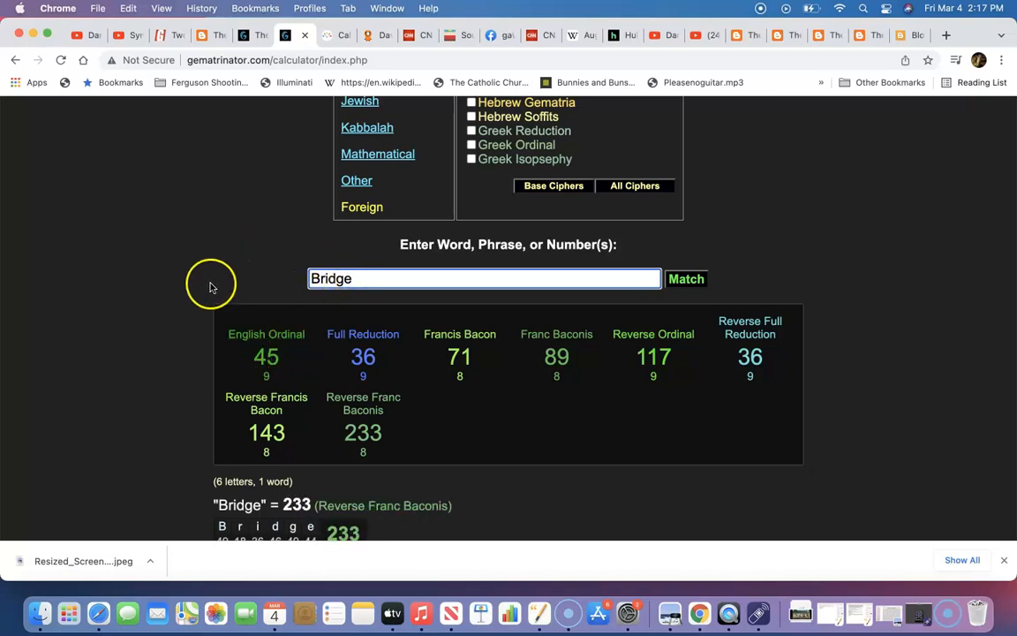
mouse_move(265, 334)
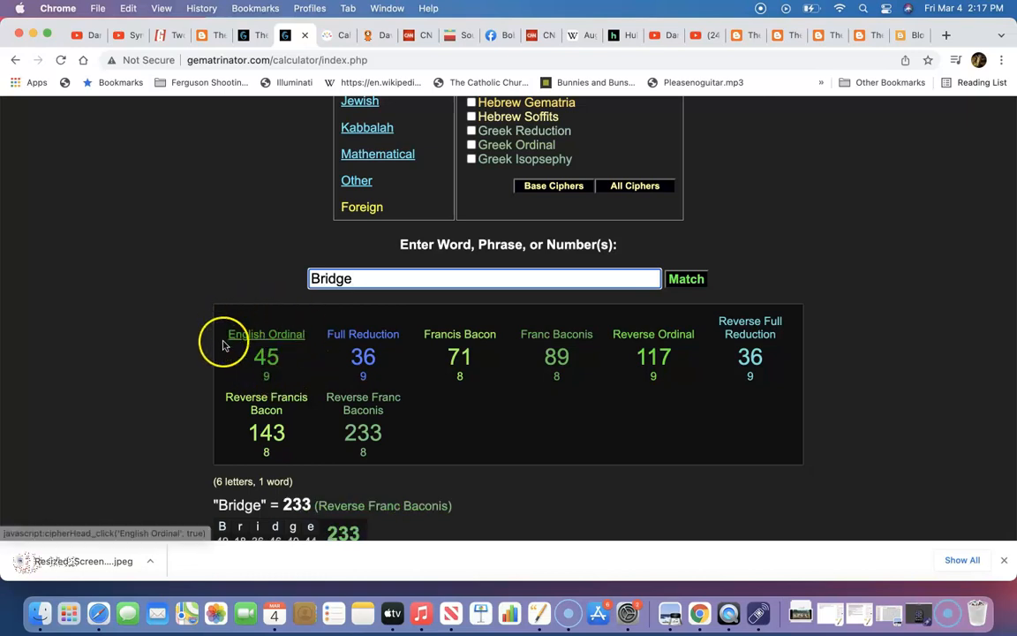
mouse_move(682, 387)
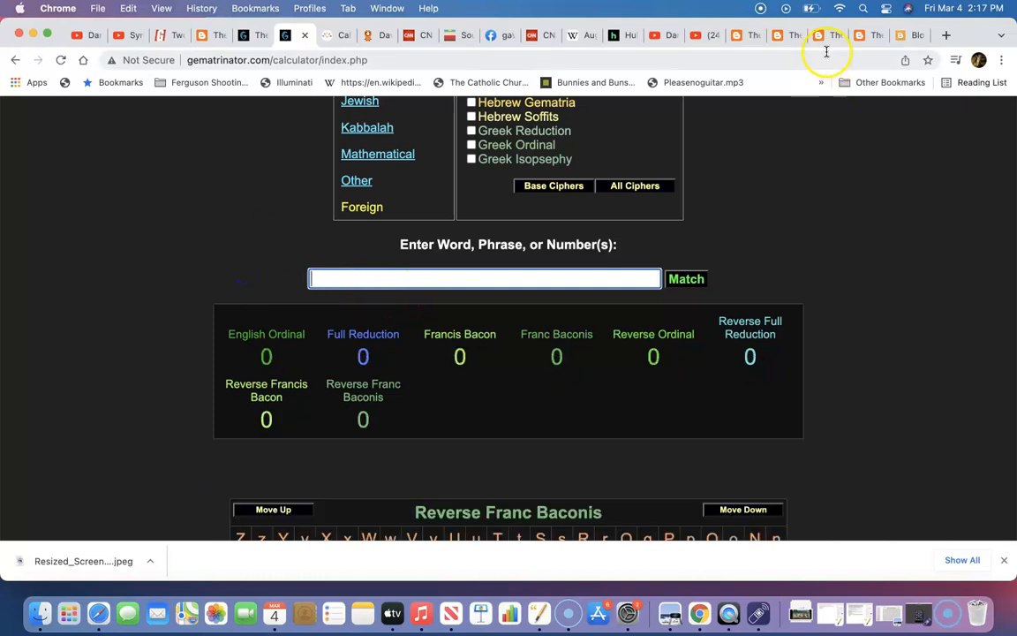
mouse_move(861, 34)
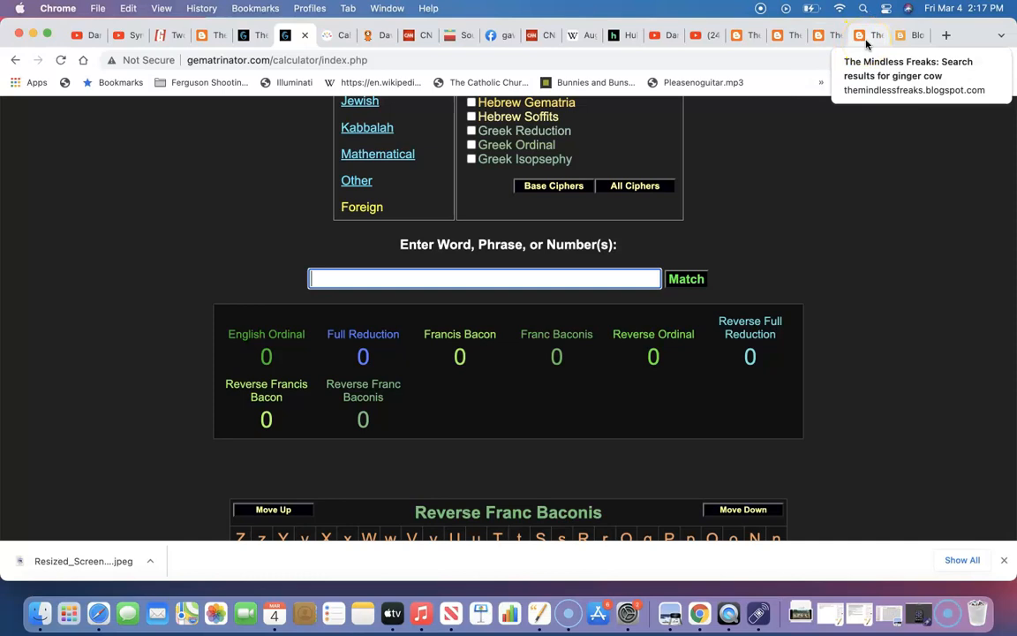
Scroll the Mindless Freaks post down to the Melancholy the Horse and Vladimir Putin clips
click(784, 35)
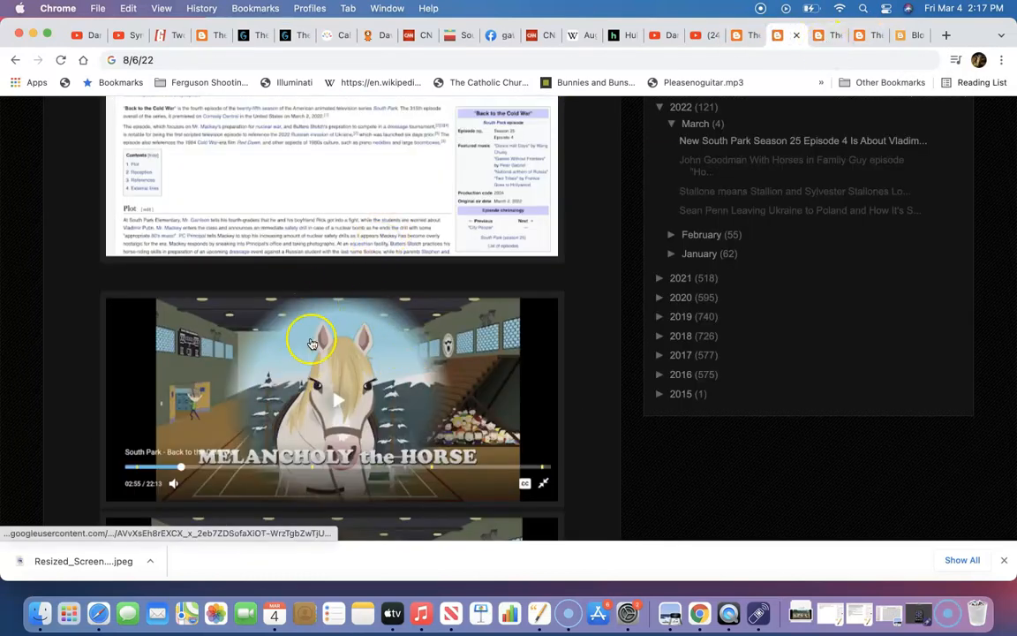
scroll(down, 3)
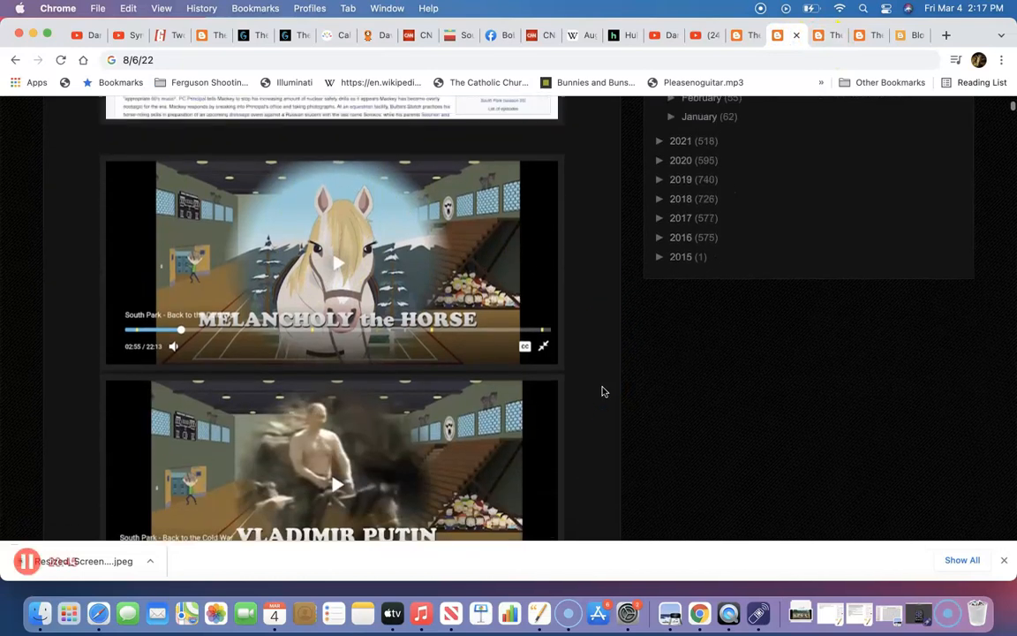
mouse_move(89, 389)
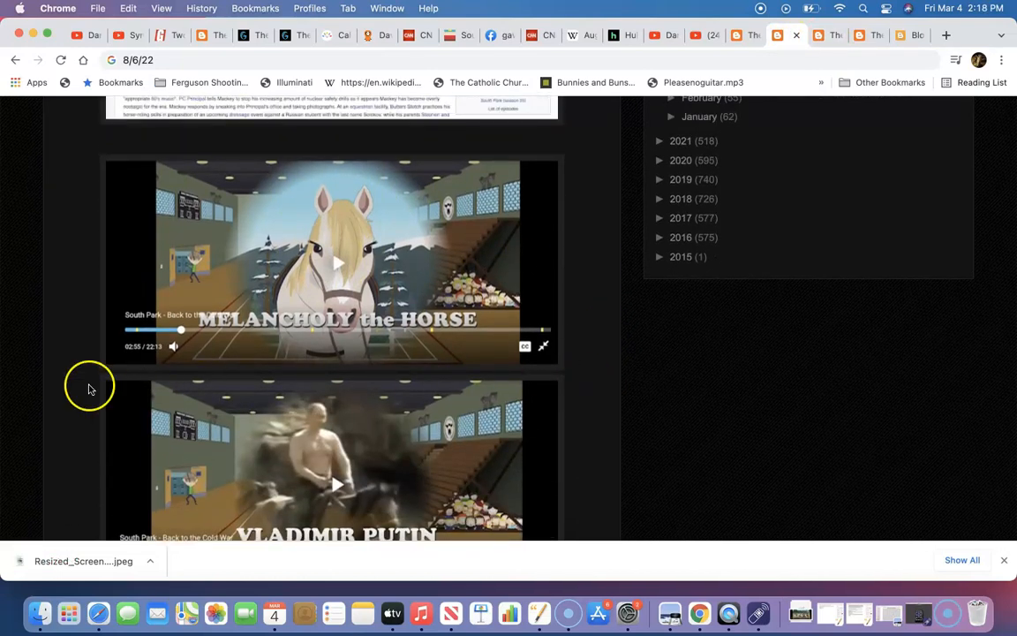
mouse_move(86, 331)
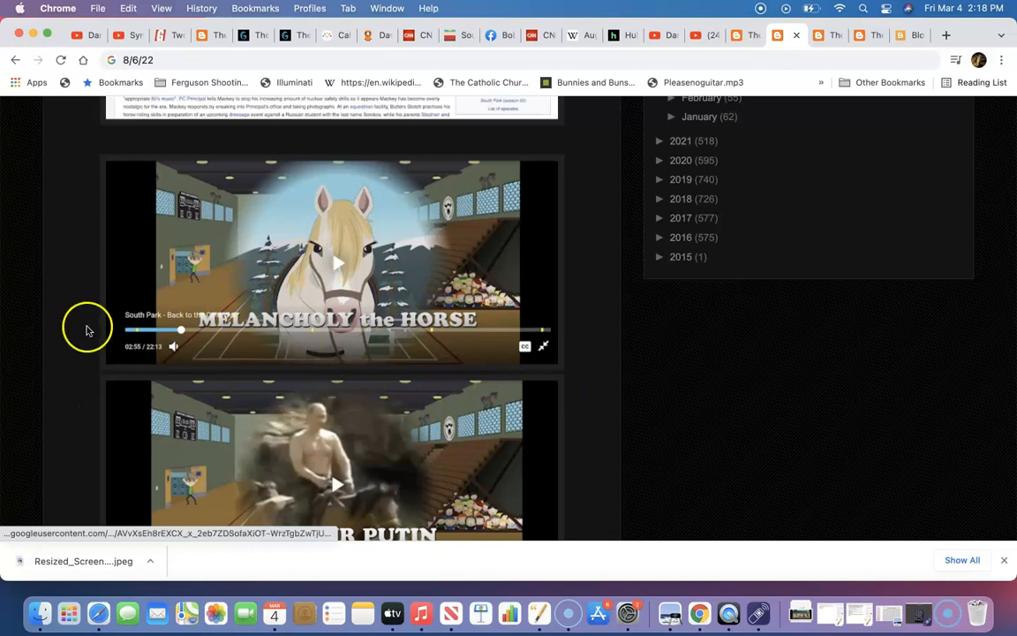
mouse_move(16, 491)
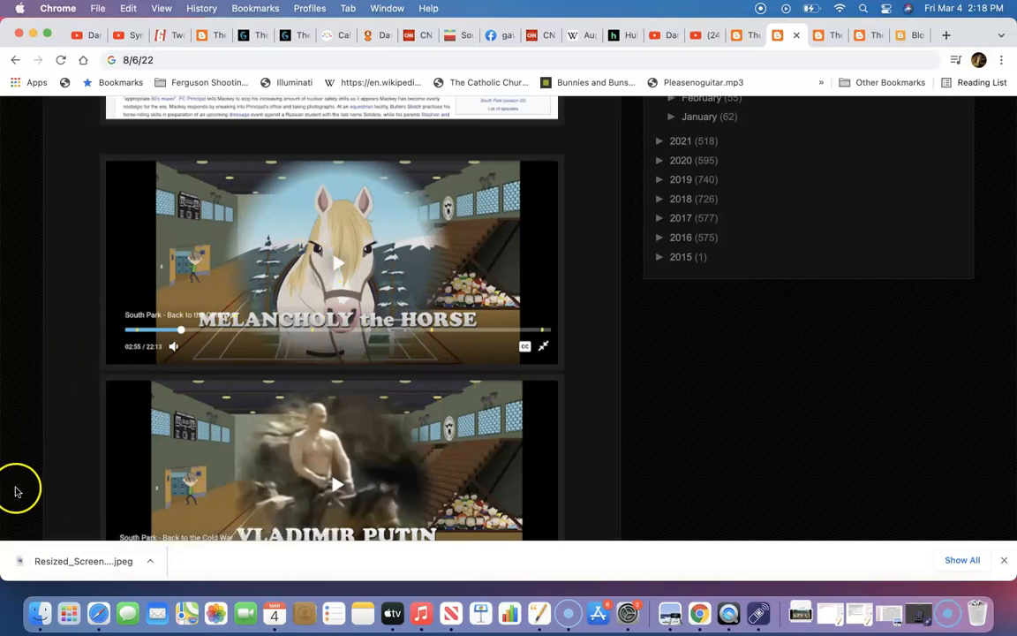